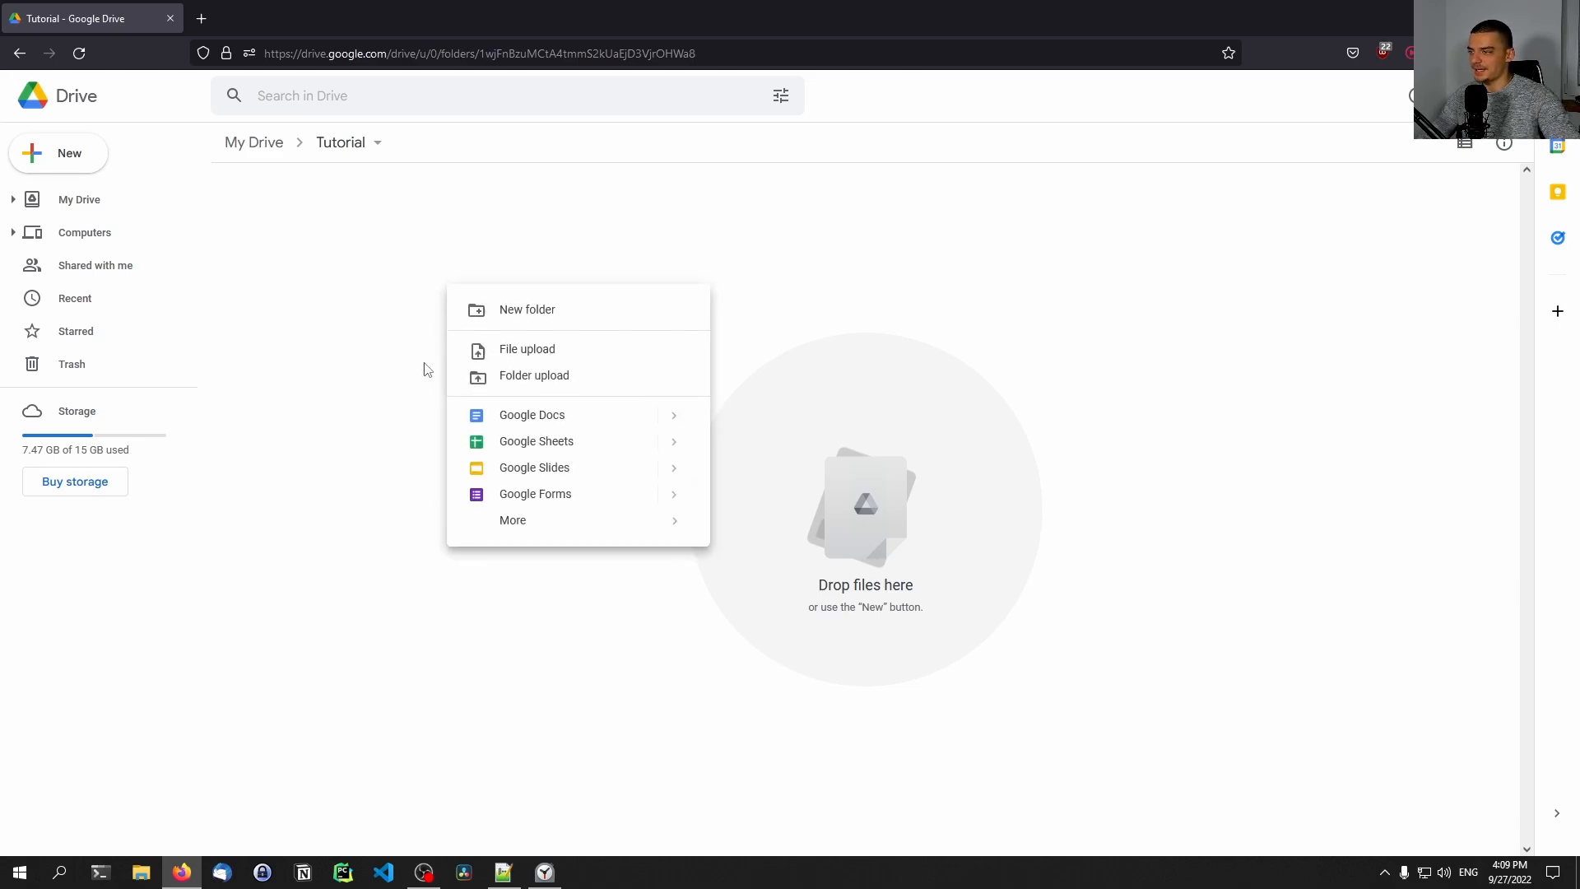
pyautogui.moveTo(533, 468)
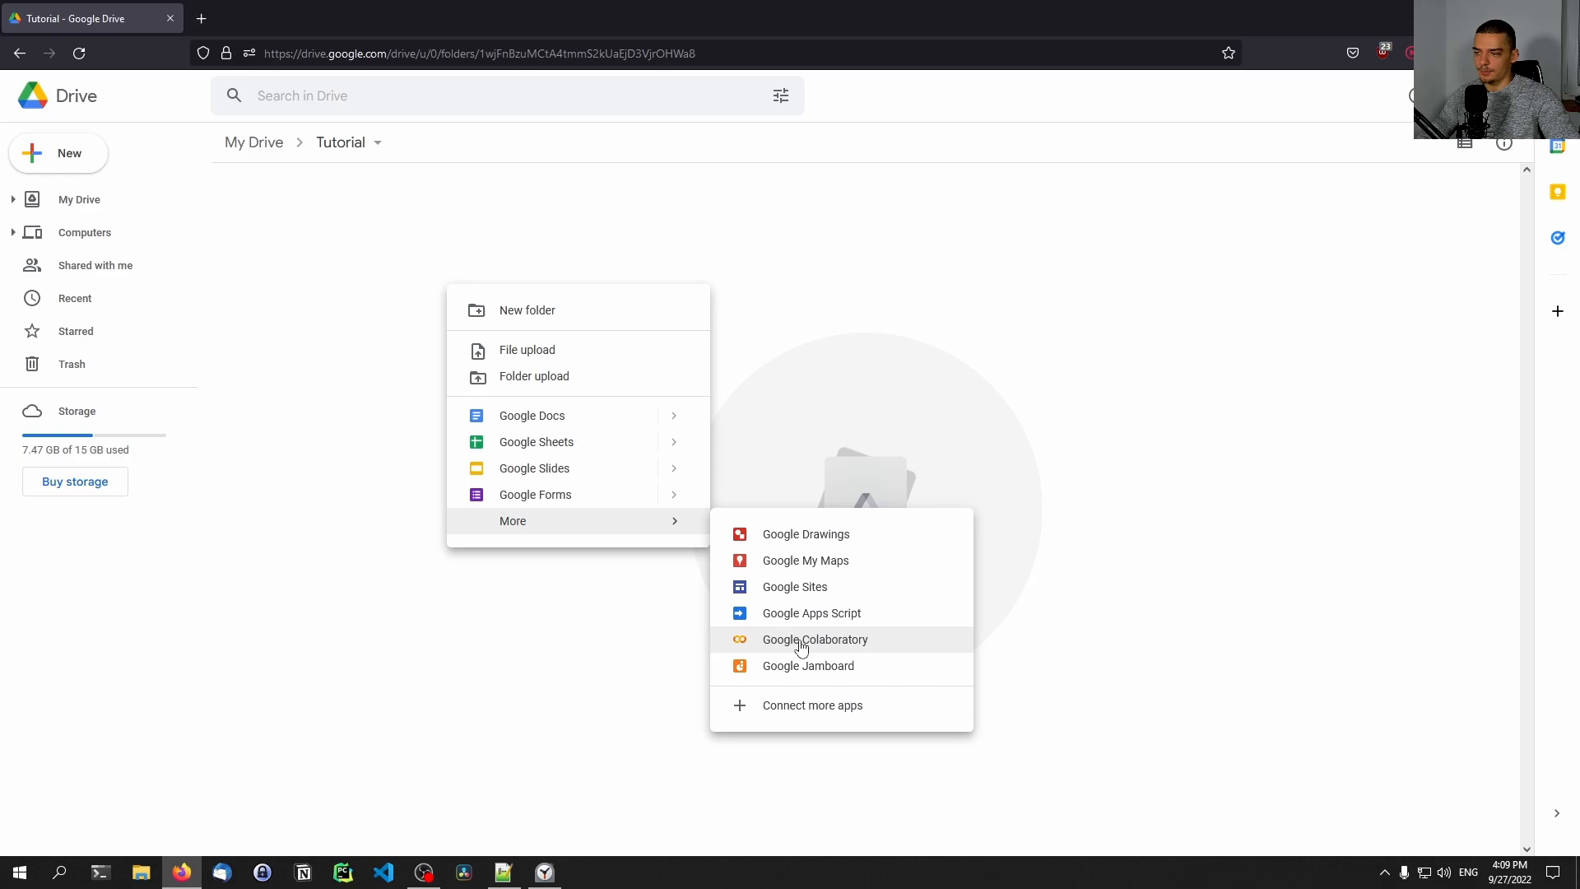
# Step: Create a new Colaboratory notebook from the Tutorial folder's More menu
pyautogui.click(814, 638)
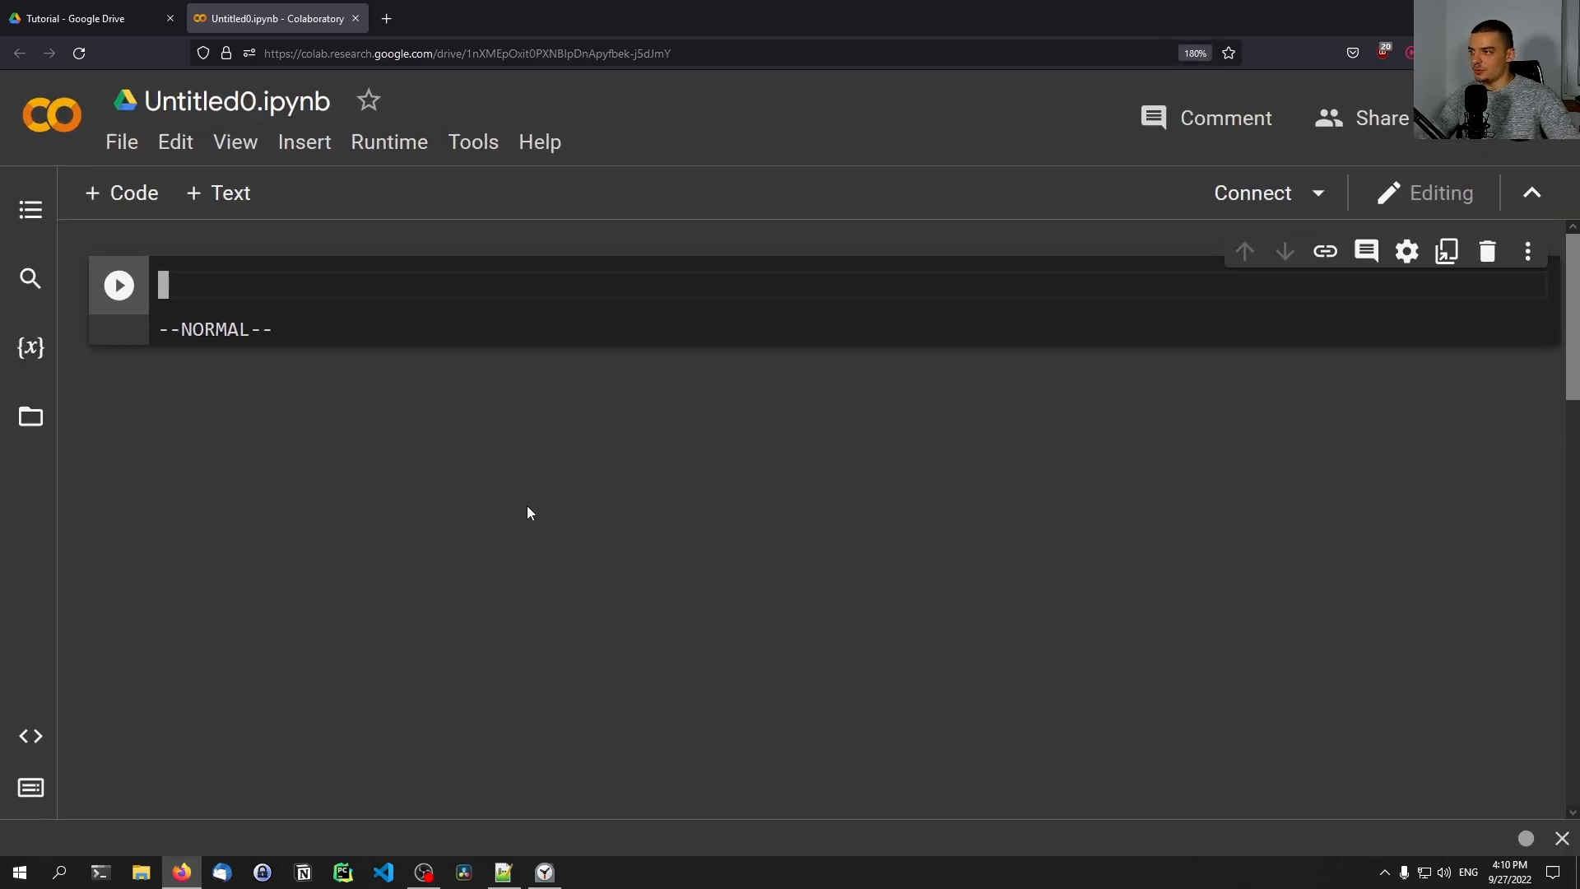
pyautogui.moveTo(510, 551)
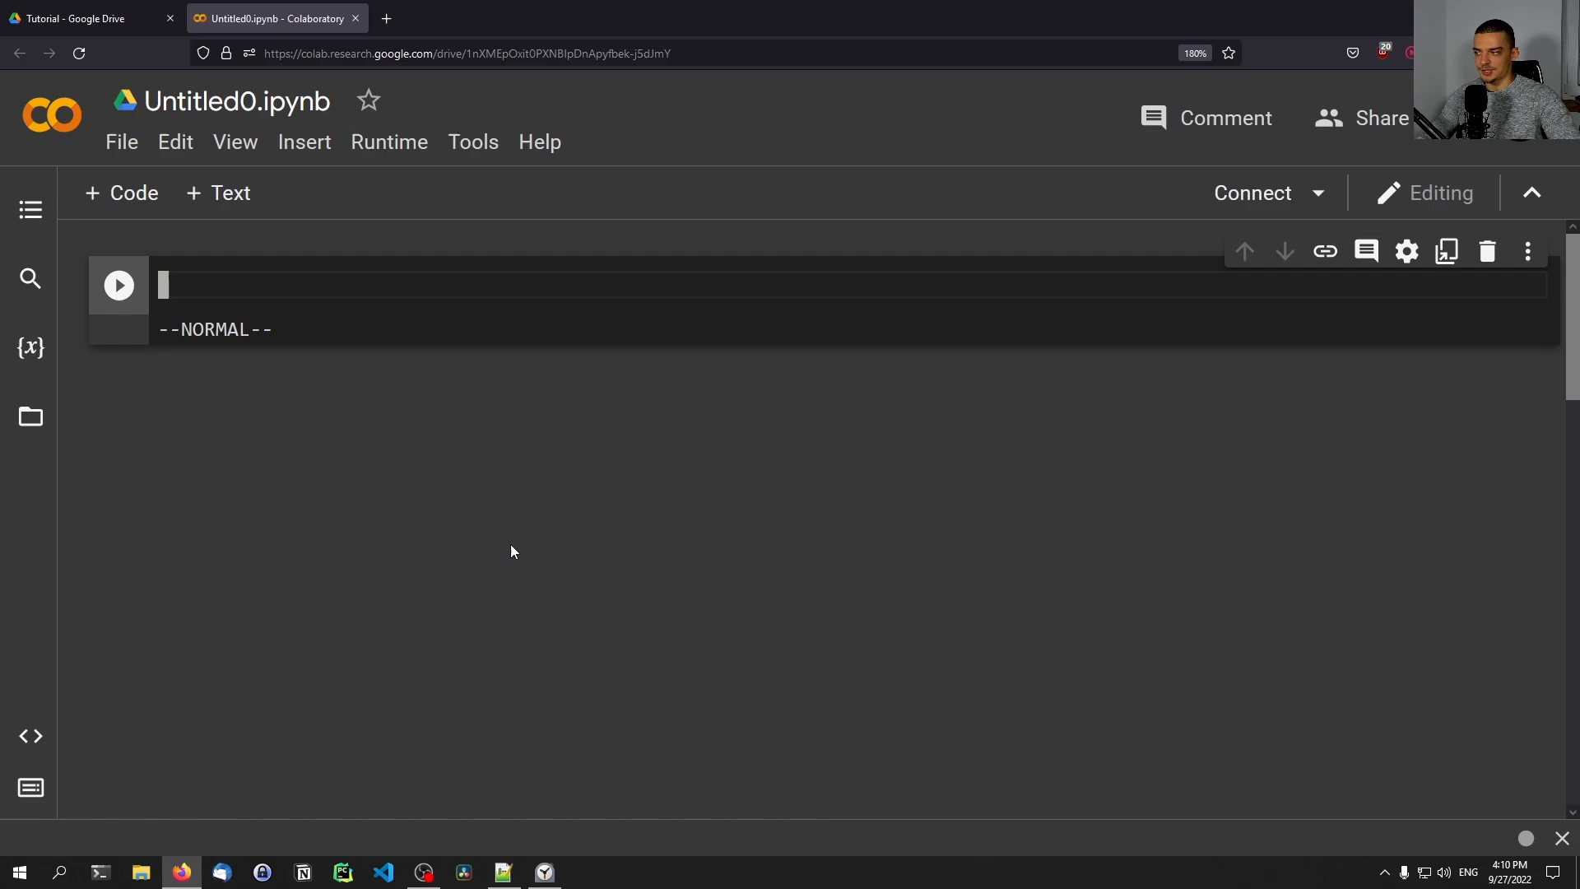
pyautogui.moveTo(497, 567)
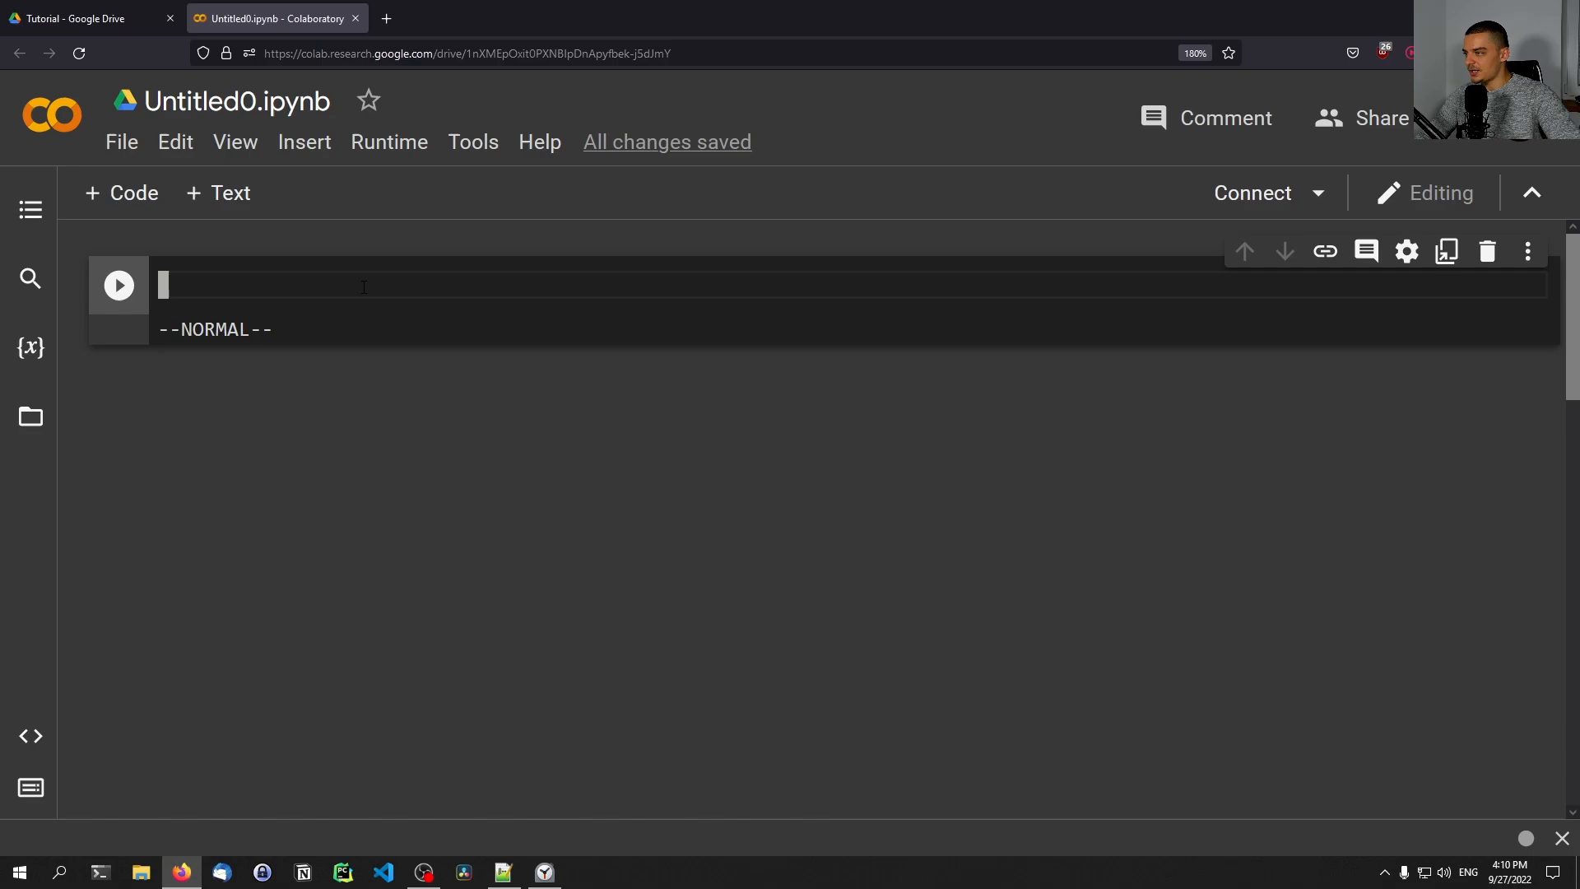
# Step: Enter print("Hello World") in the first cell and run it to show Hello World
pyautogui.write('print()')
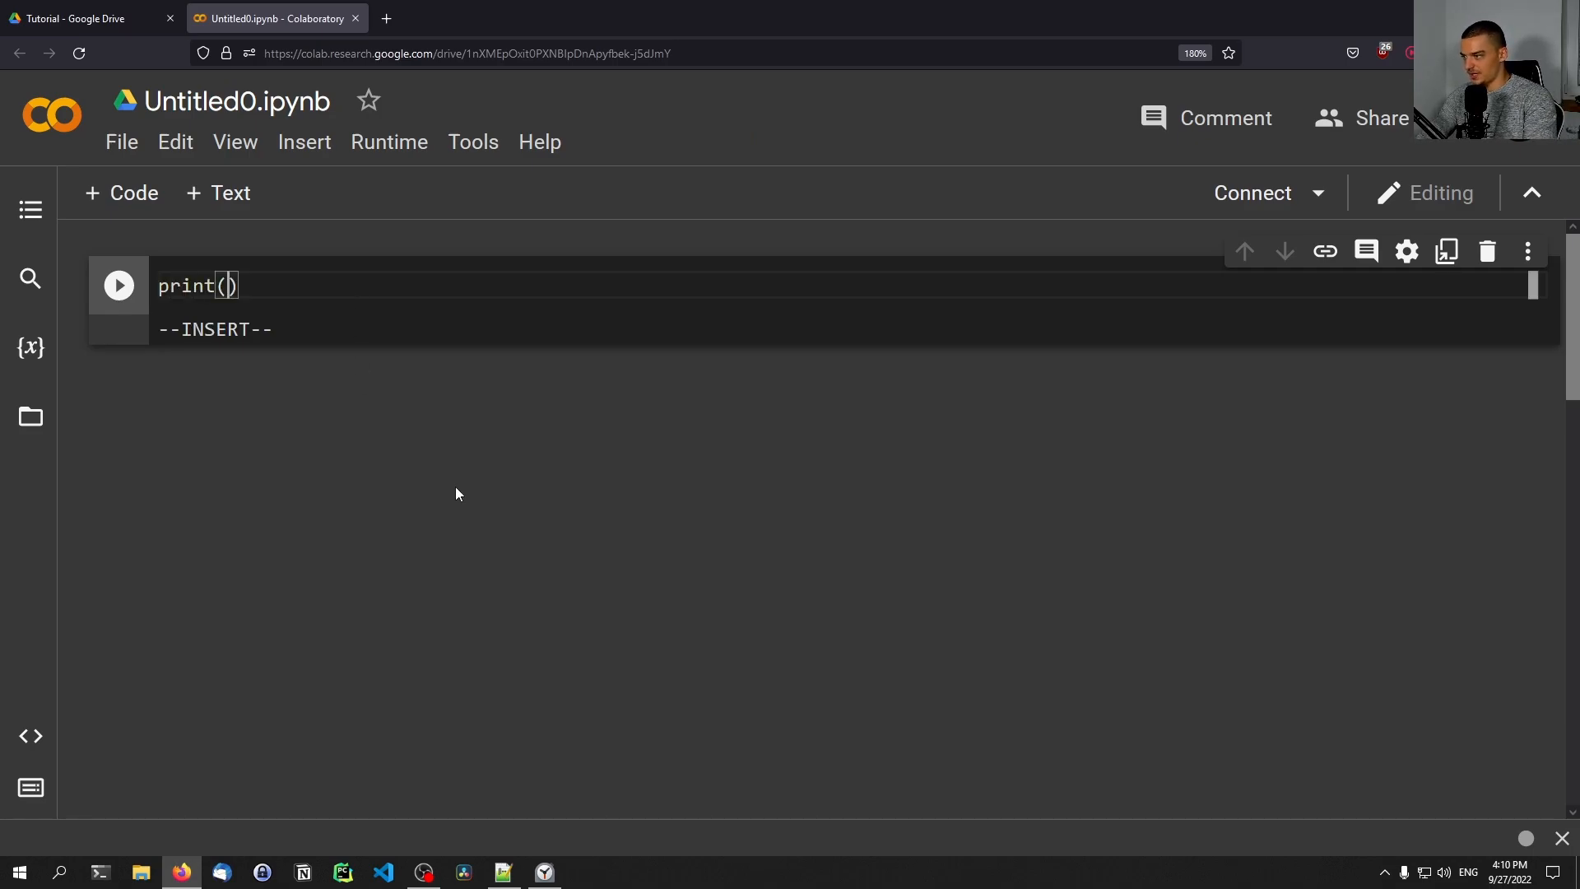
pyautogui.write('"Hello Word"')
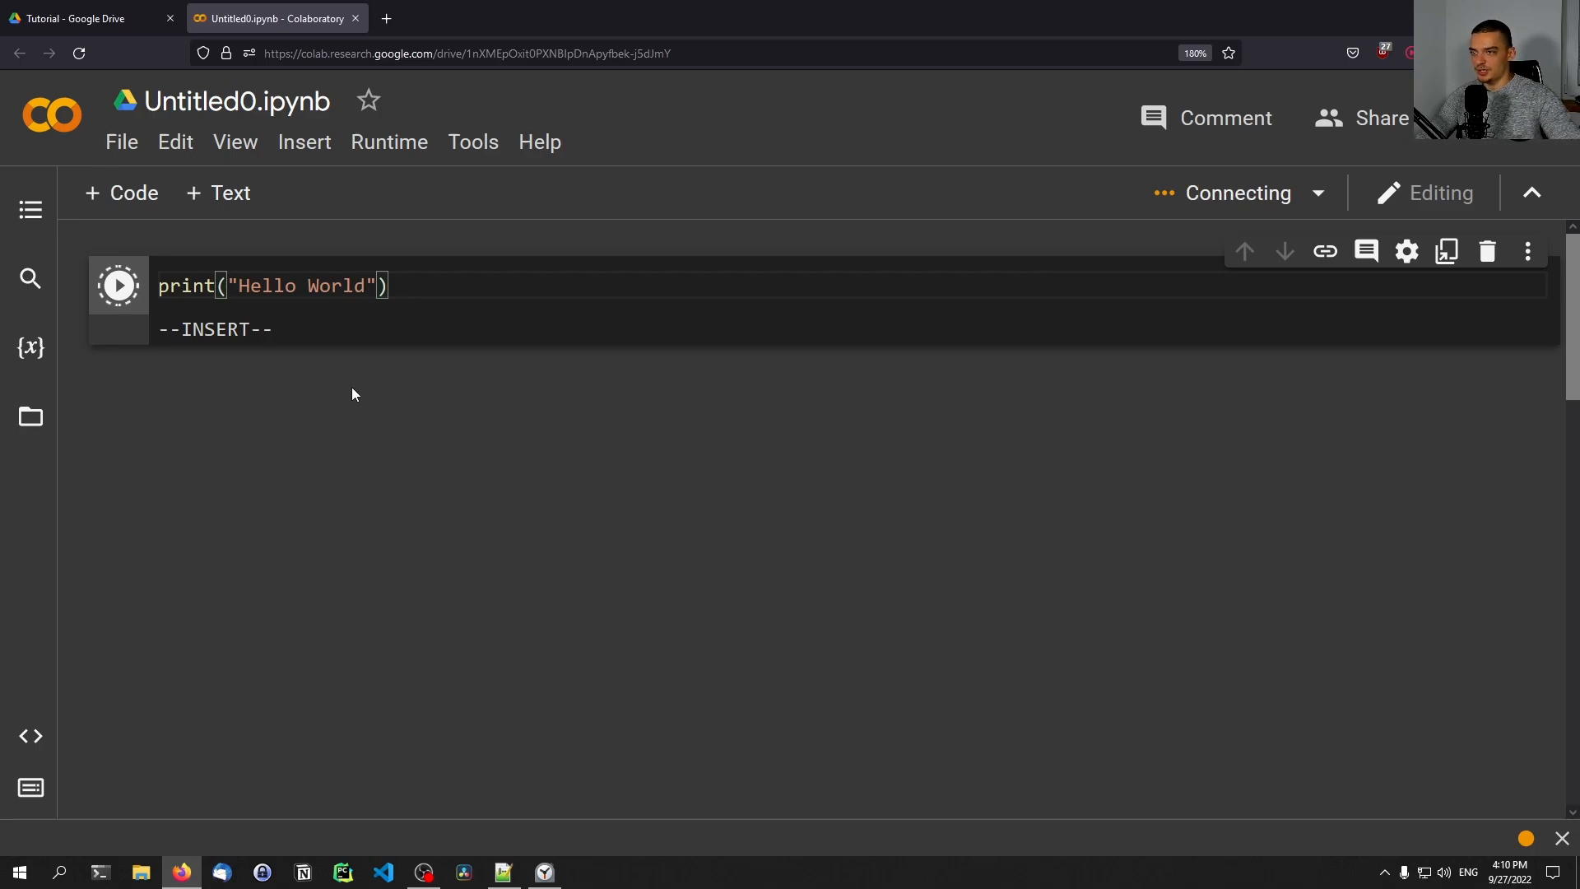
pyautogui.moveTo(1164, 222)
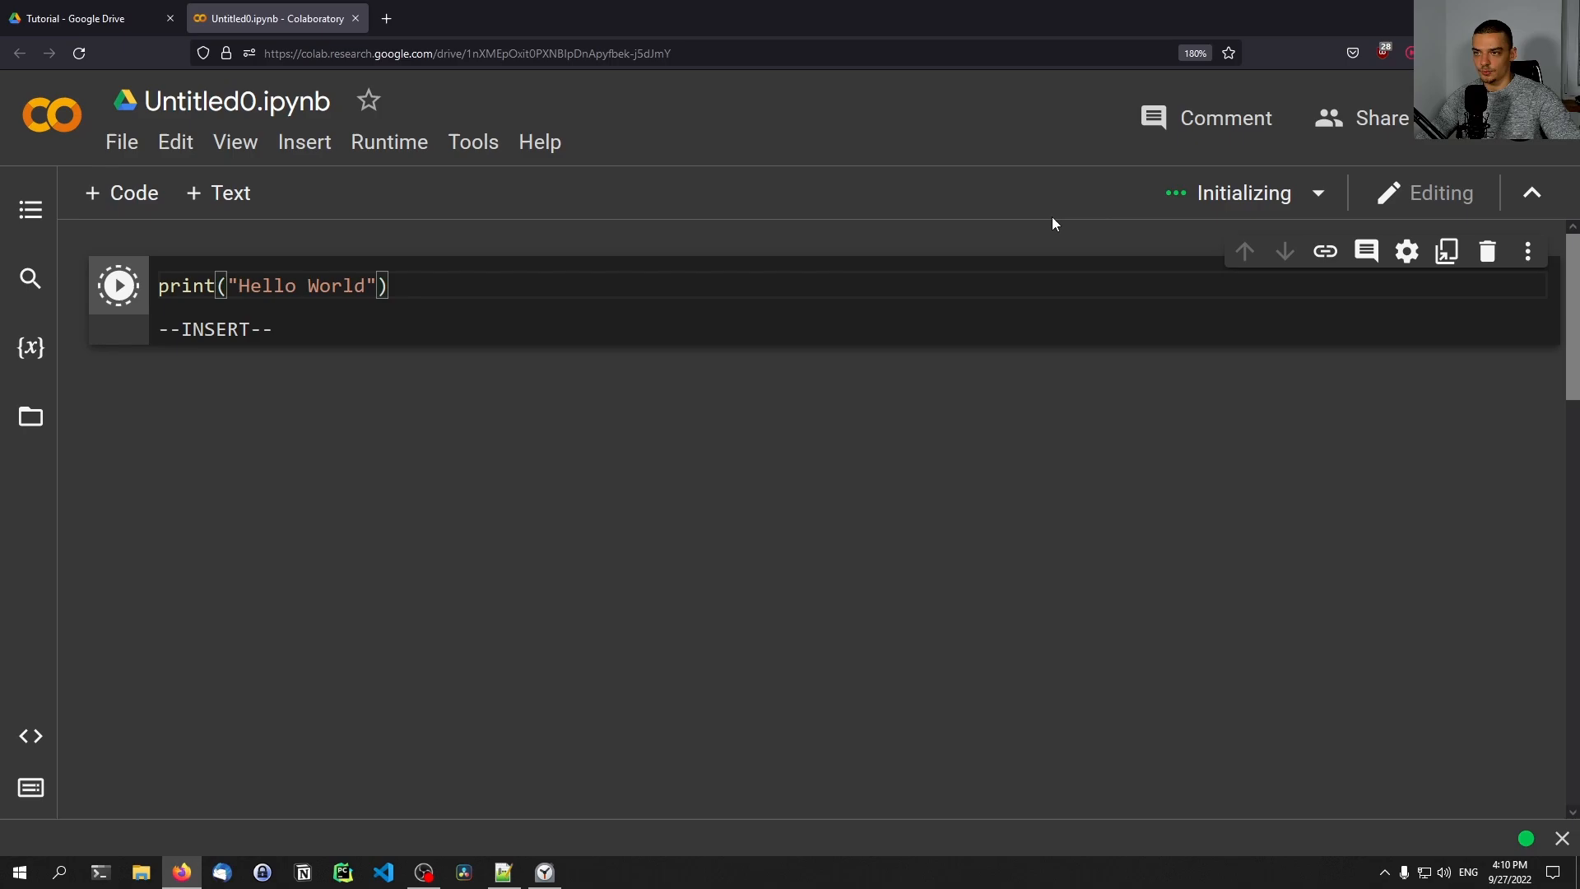
pyautogui.moveTo(864, 424)
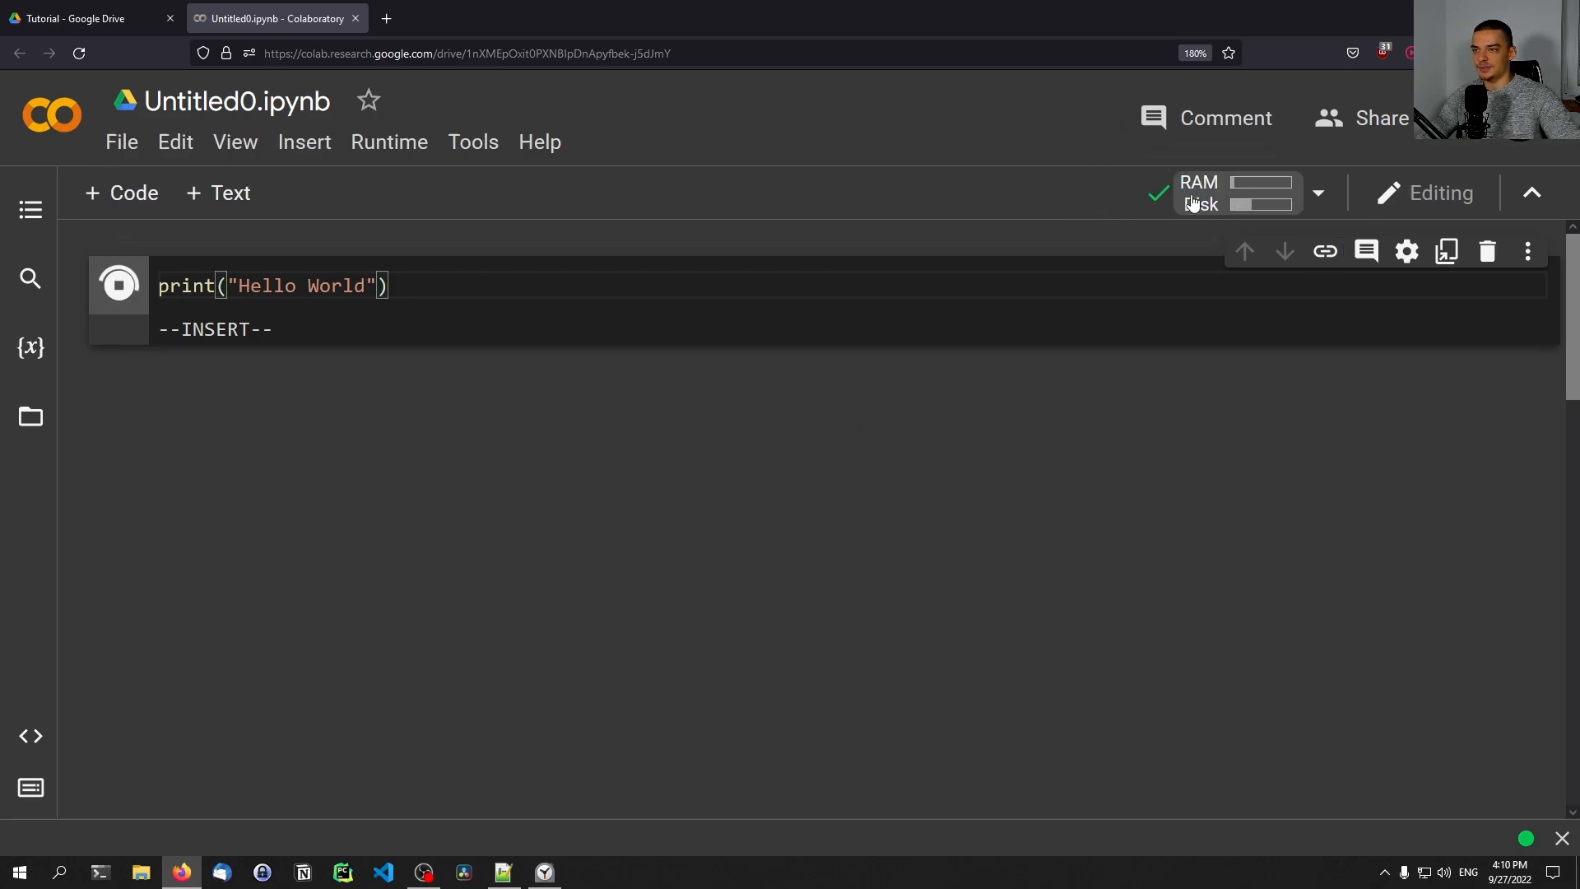
pyautogui.click(118, 285)
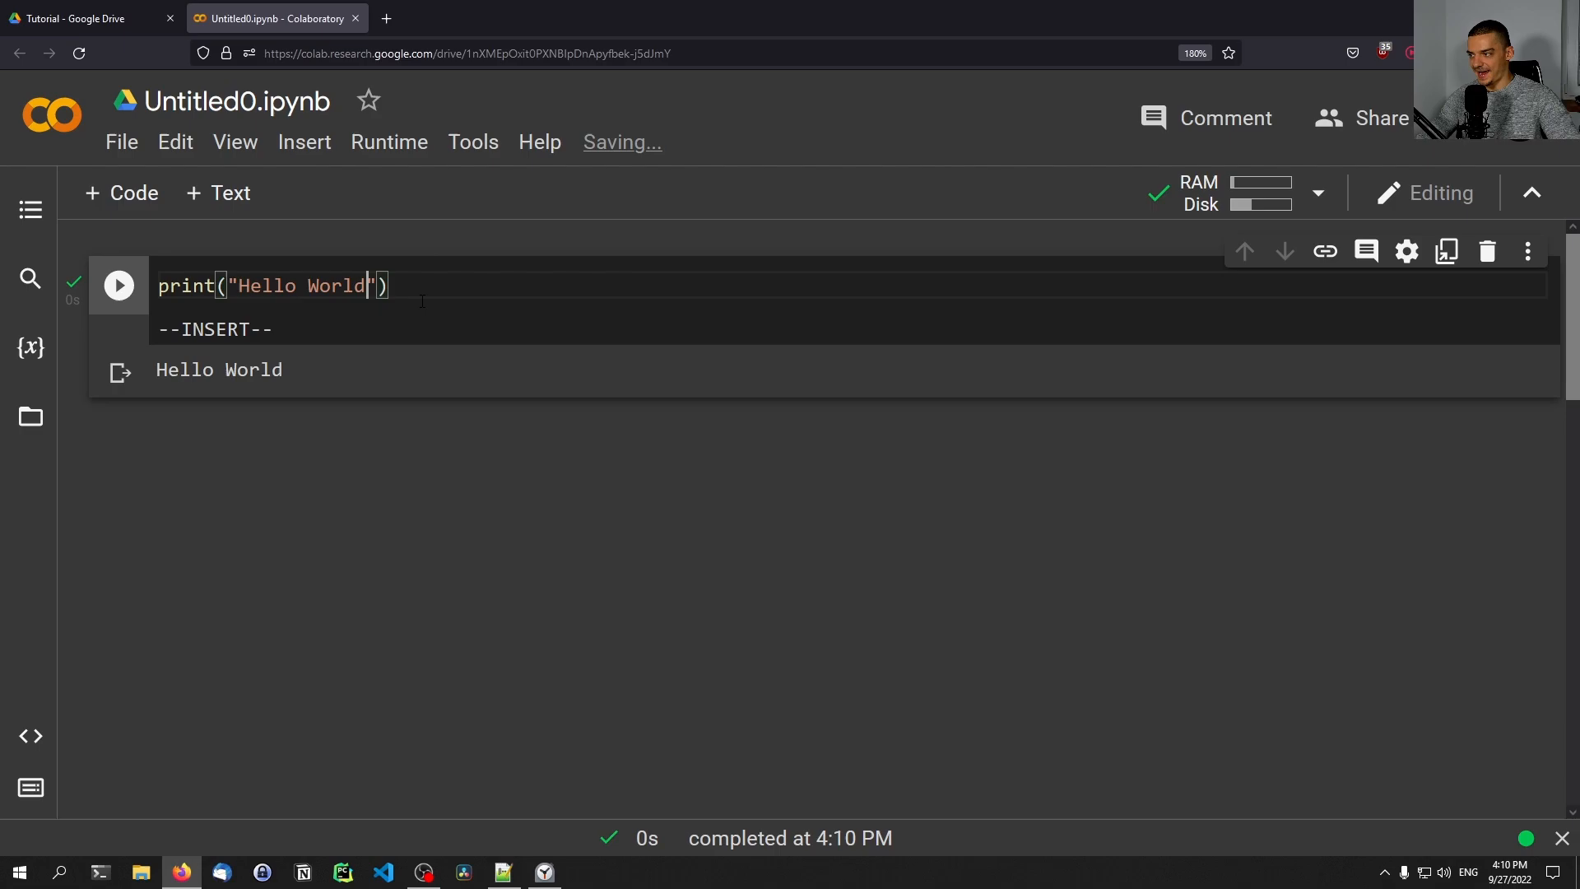
pyautogui.press('Escape')
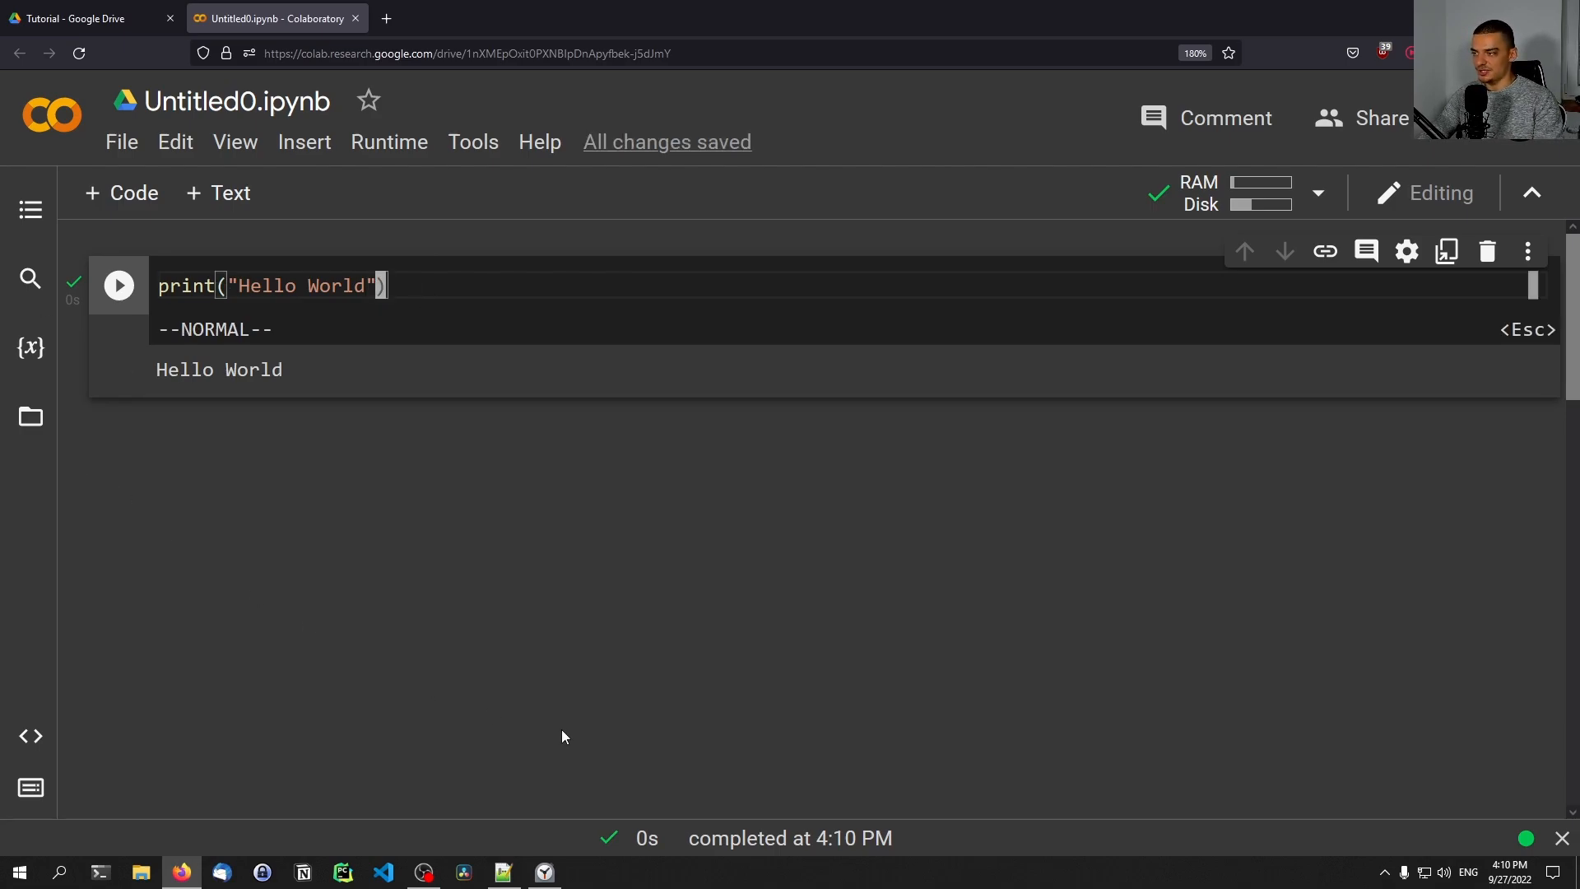
# Step: Write a cell importing numpy as np, pandas and matplotlib.pyplot and run it
pyautogui.write('import')
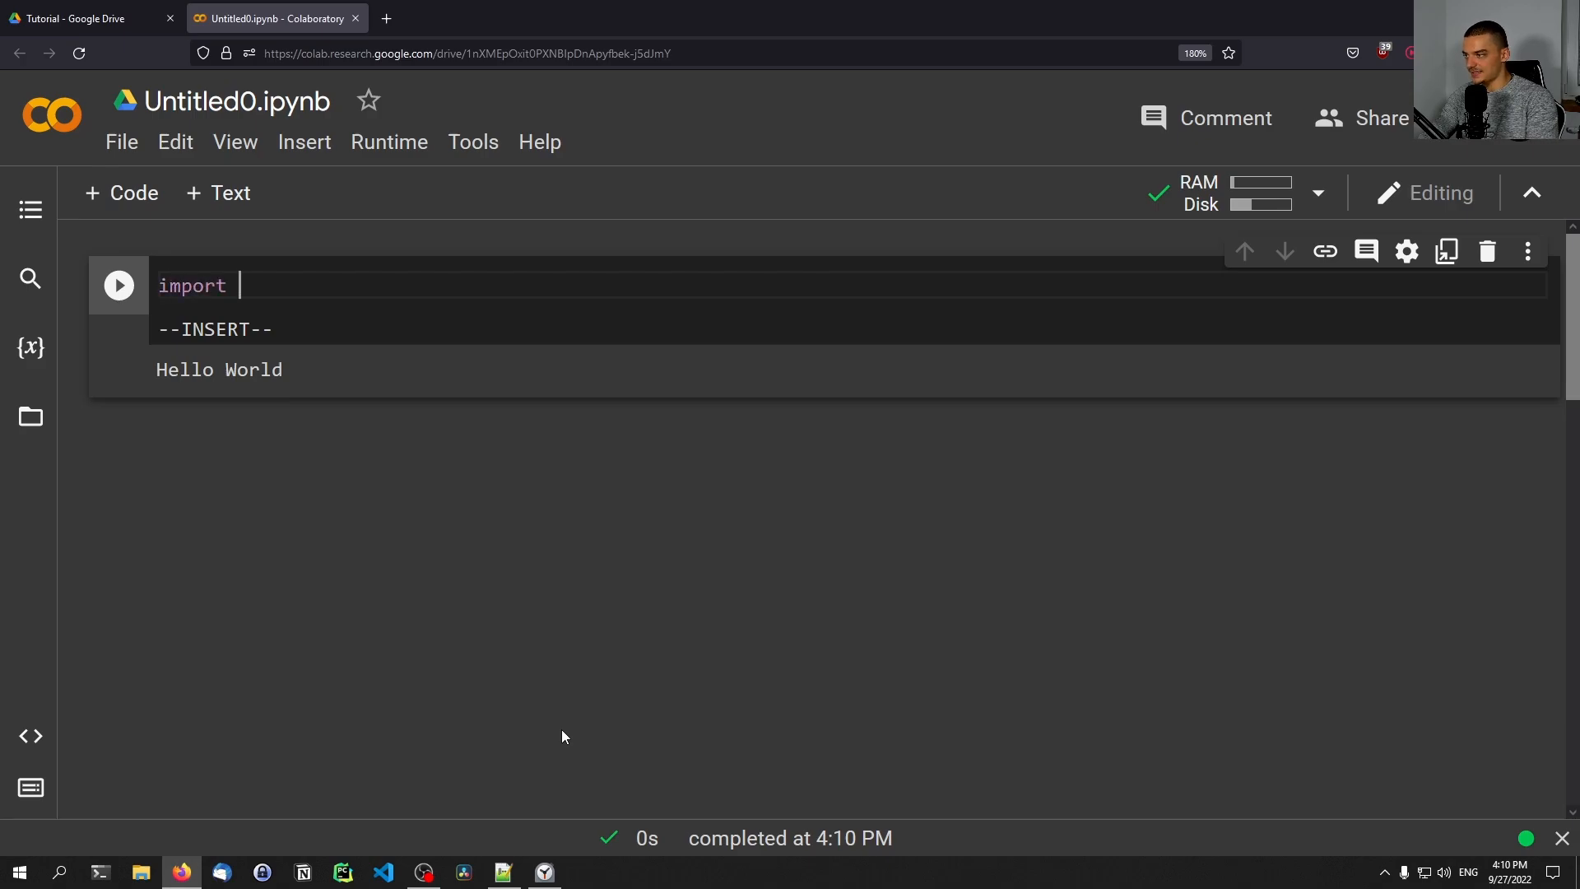
pyautogui.write('numpy as np')
pyautogui.write('np.r')
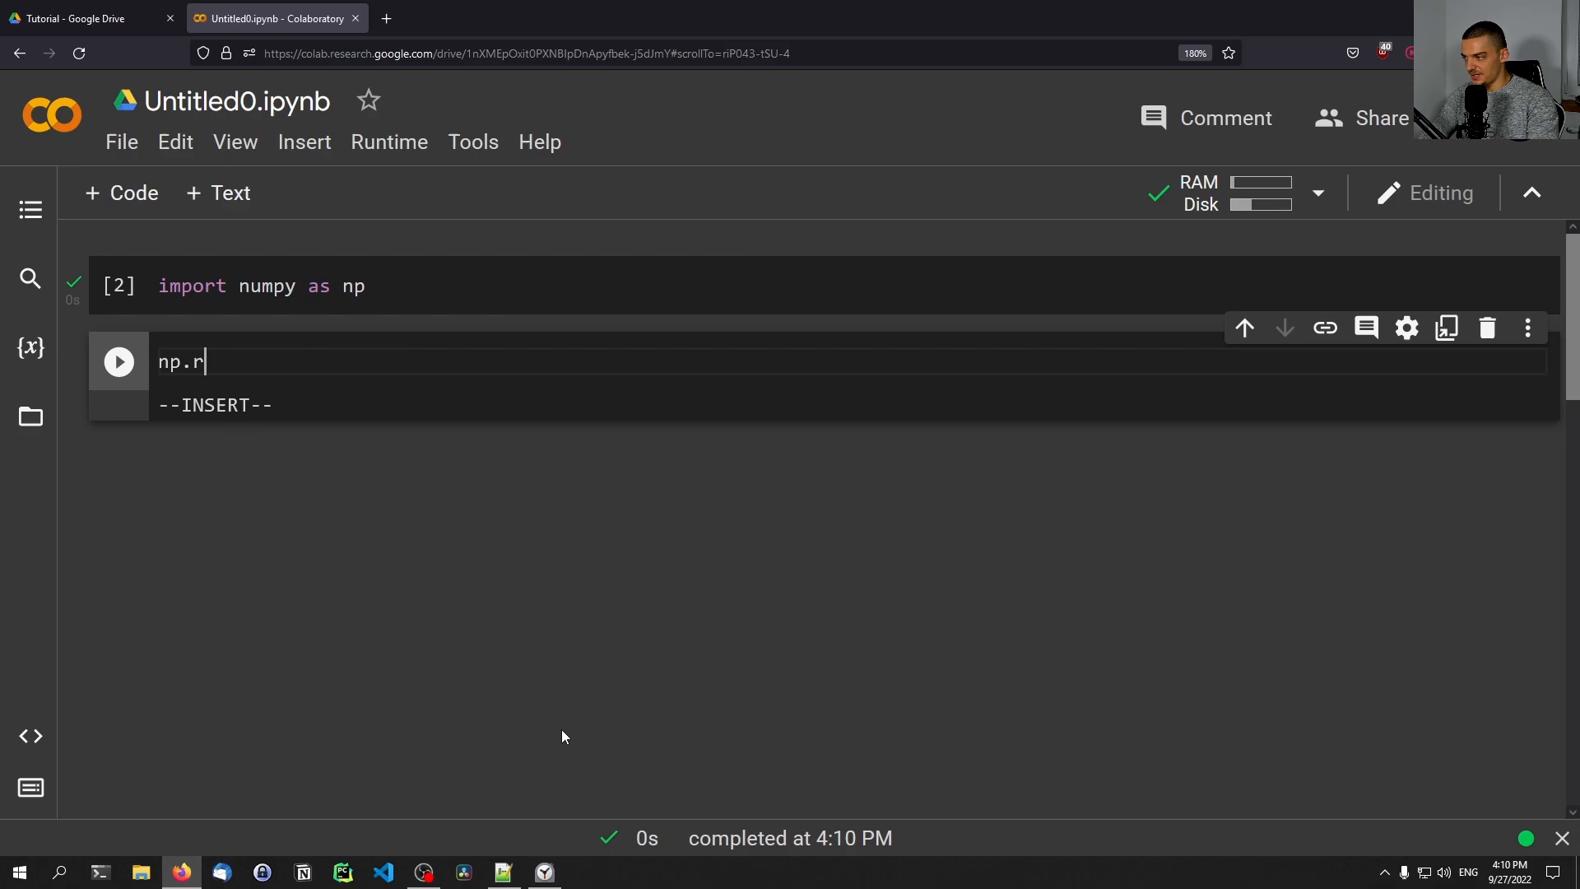
pyautogui.write('andom.random')
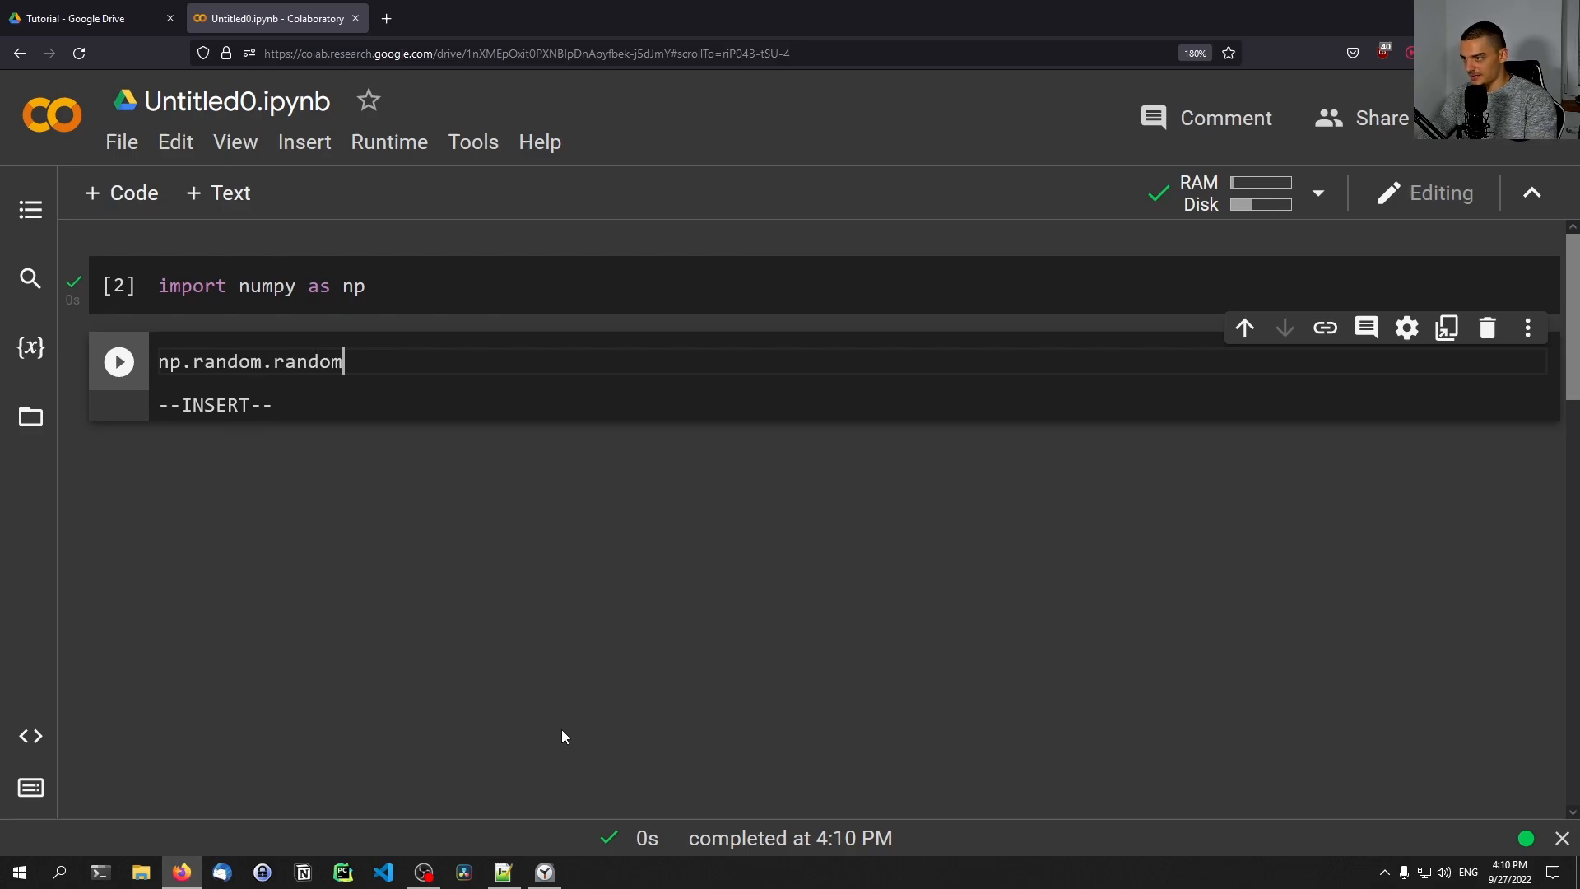
pyautogui.write('(100)')
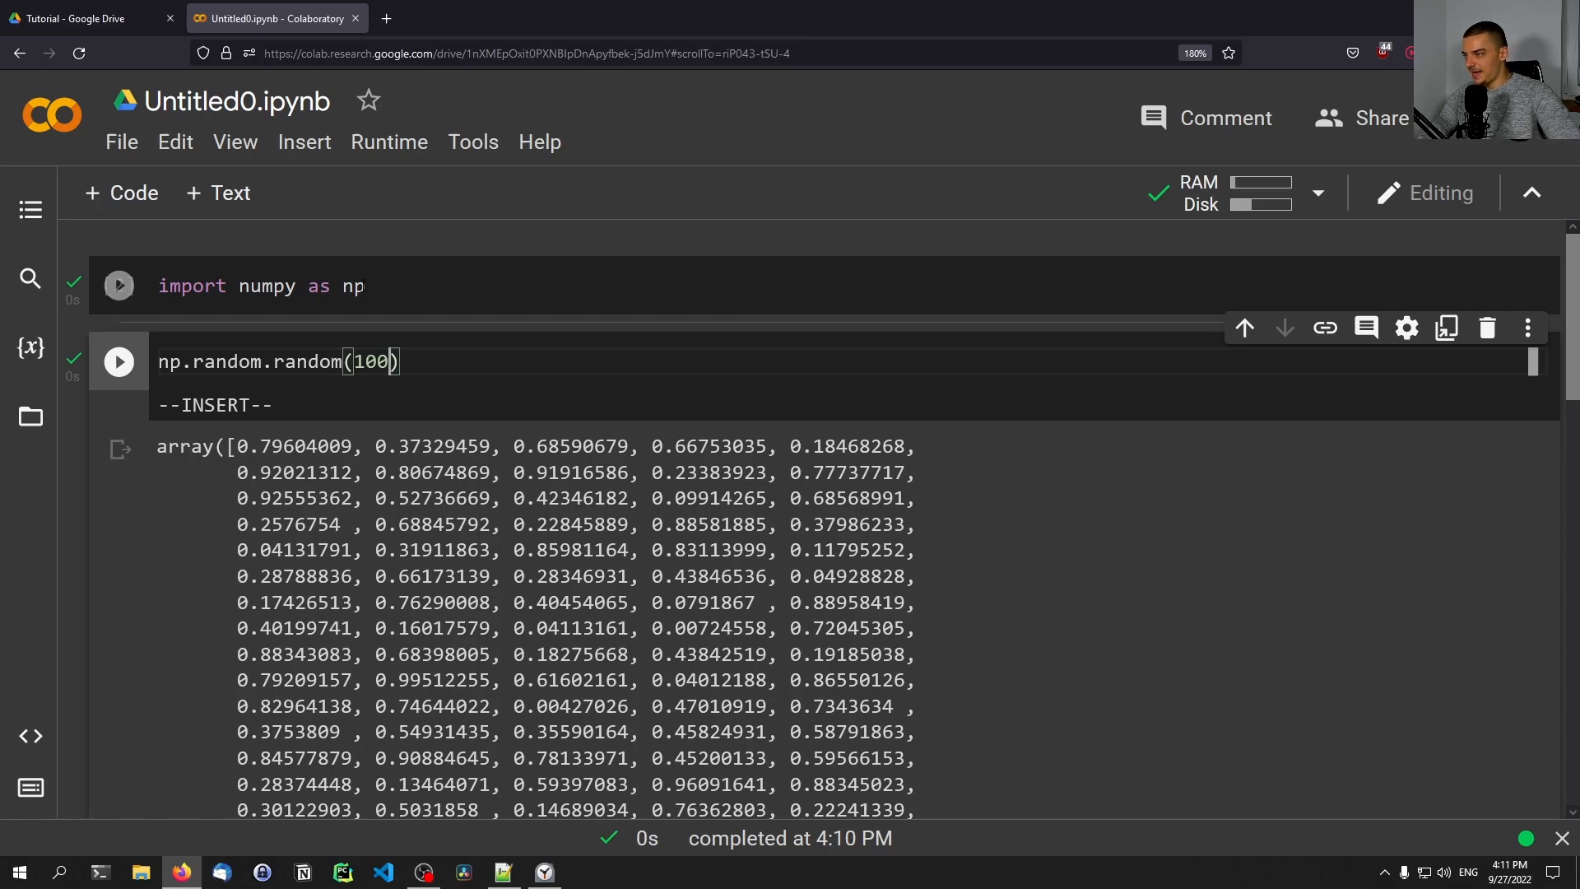
pyautogui.write('i')
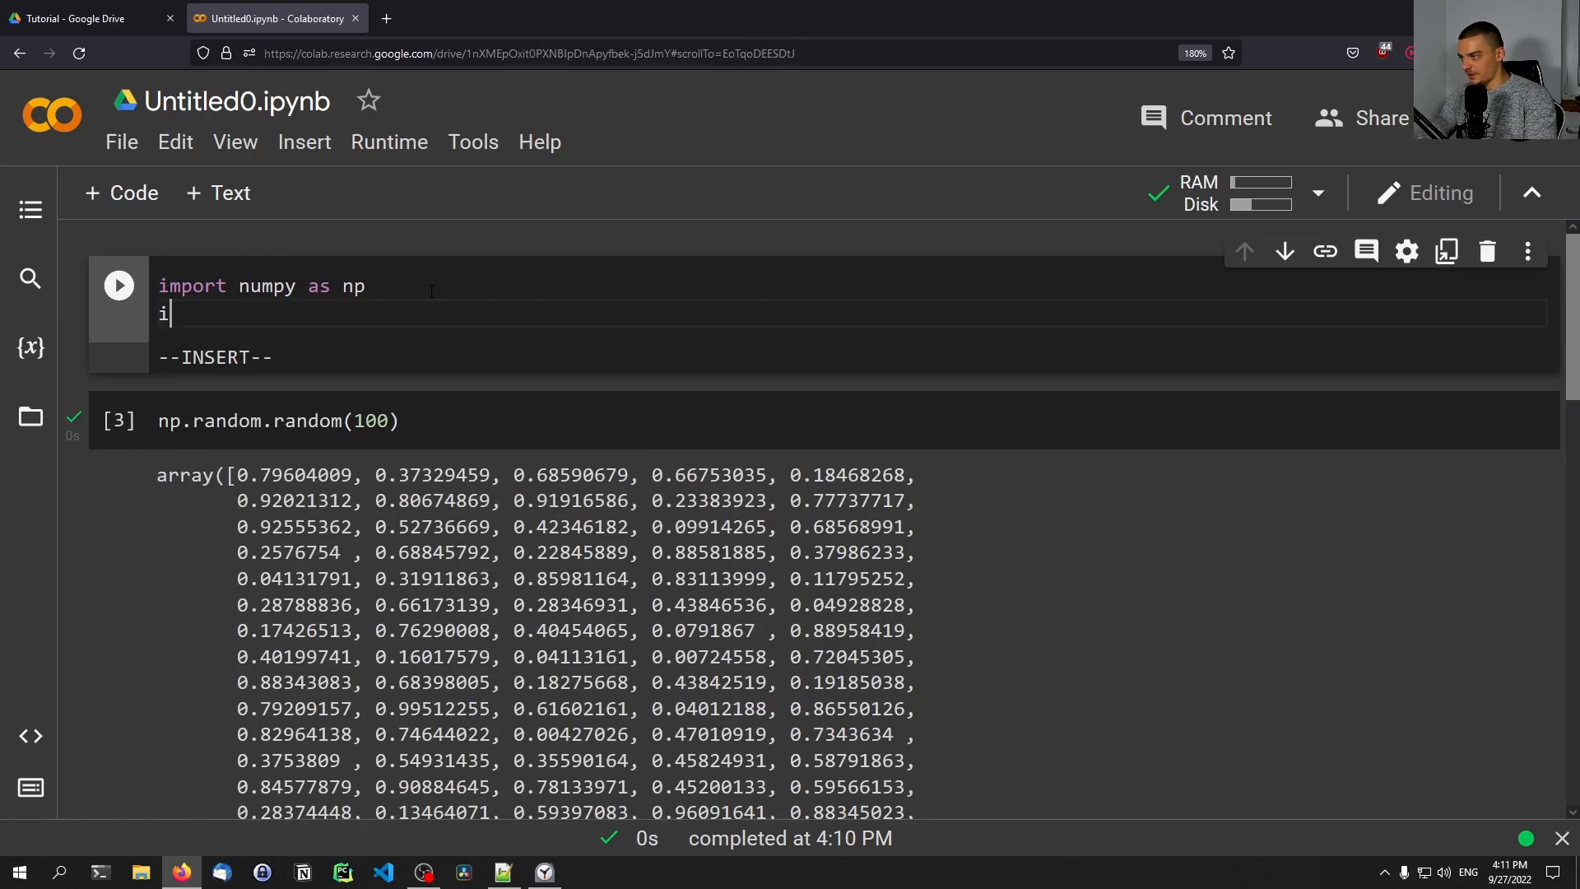
pyautogui.write('mport pandas as pd')
pyautogui.write('im')
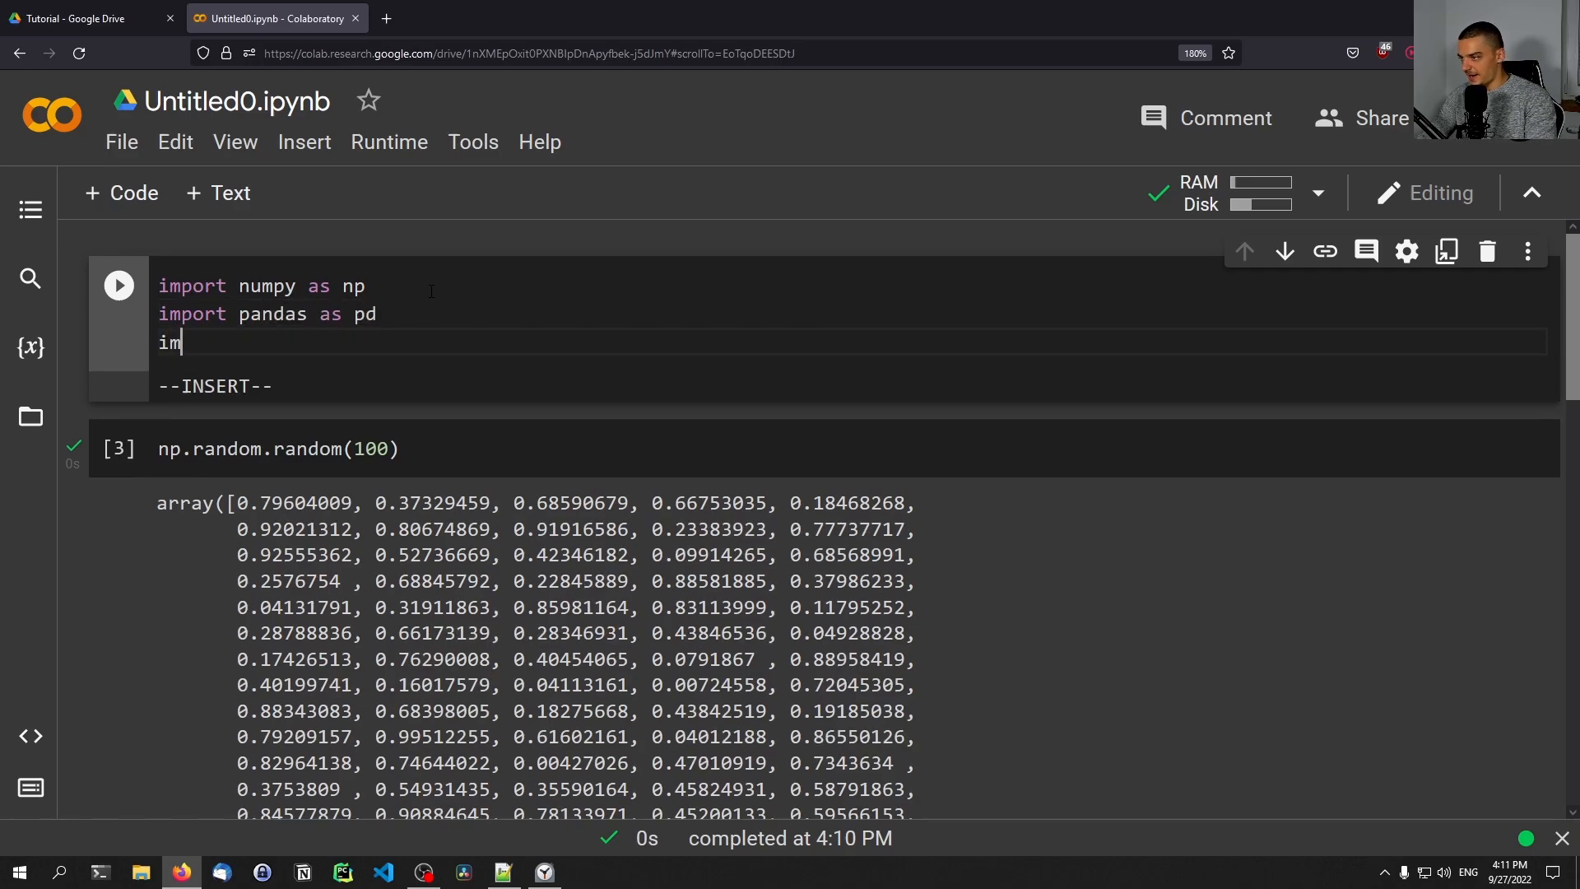
pyautogui.write('port matplotlib.pyplot as plt')
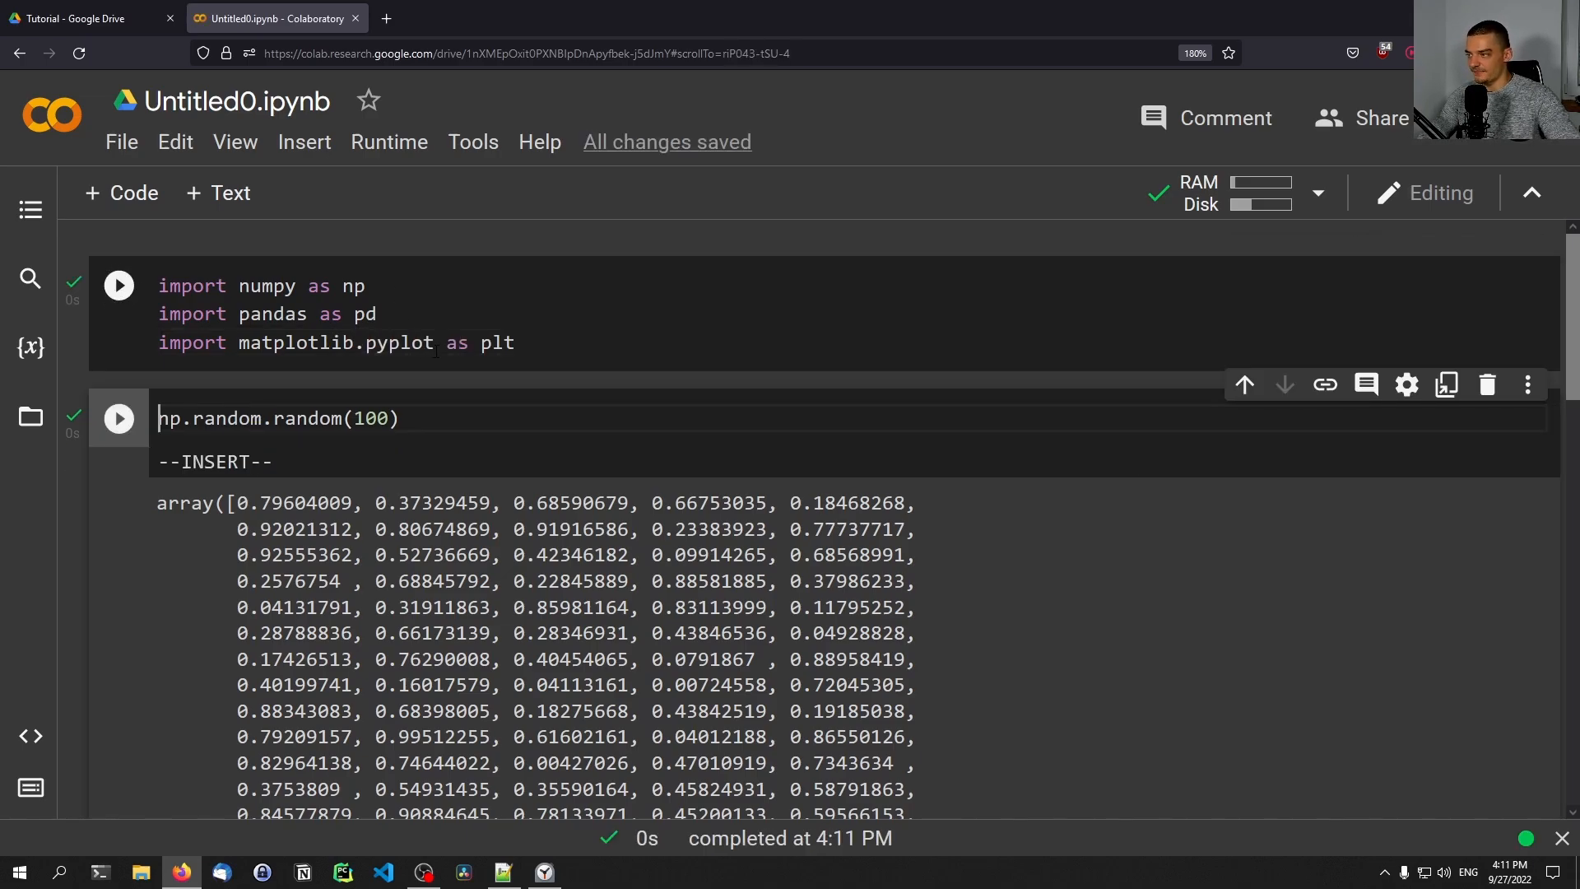
# Step: Write a second cell importing tensorflow as tf and torch and run it
pyautogui.write('import')
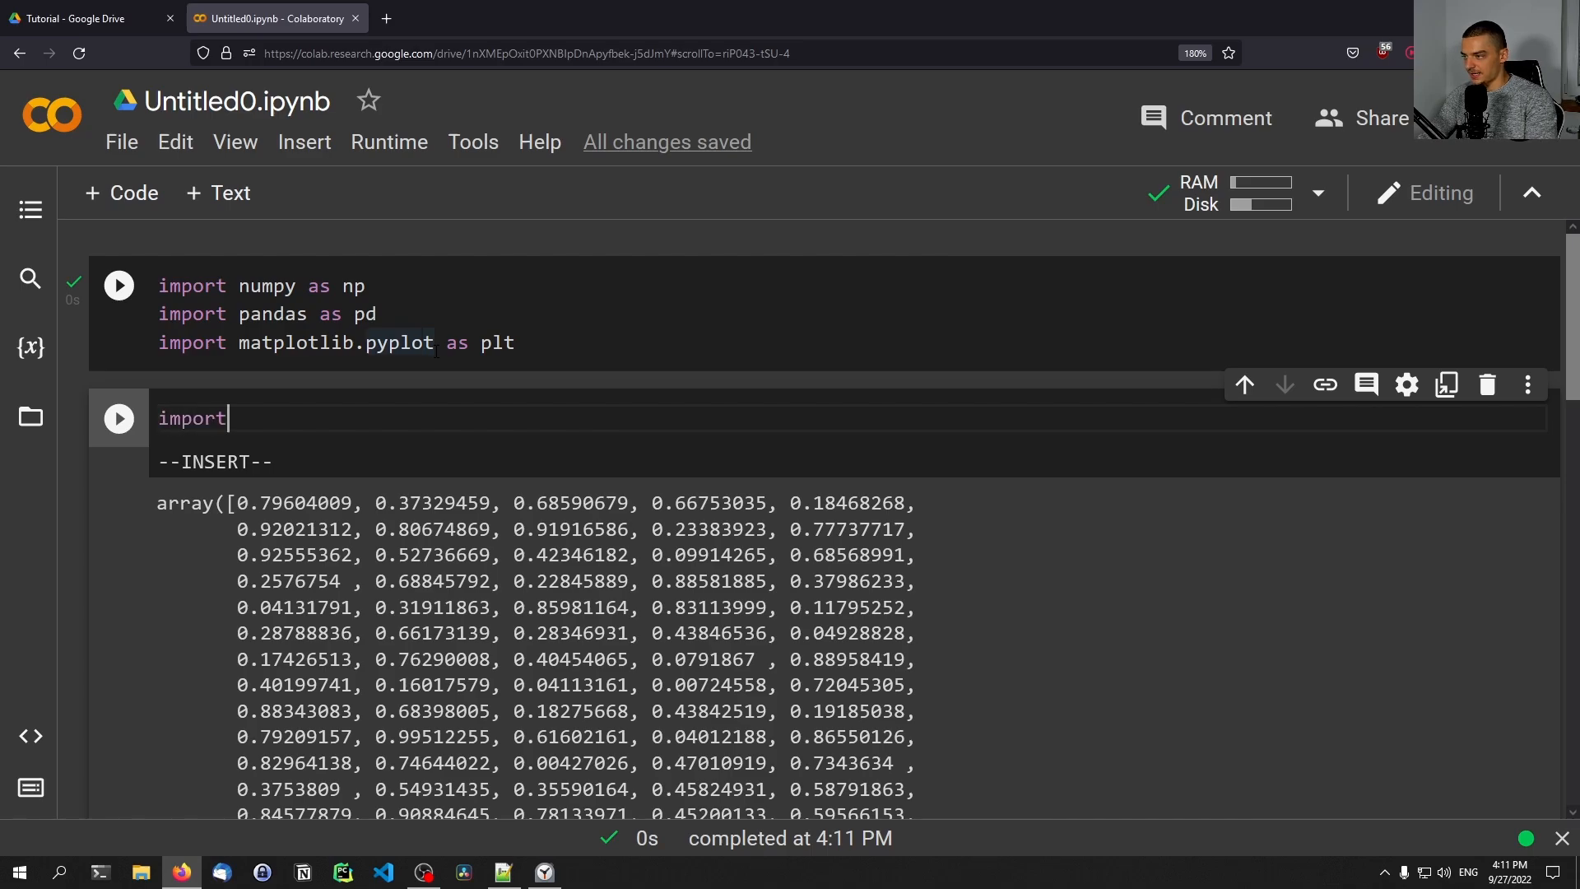
pyautogui.write('tensor')
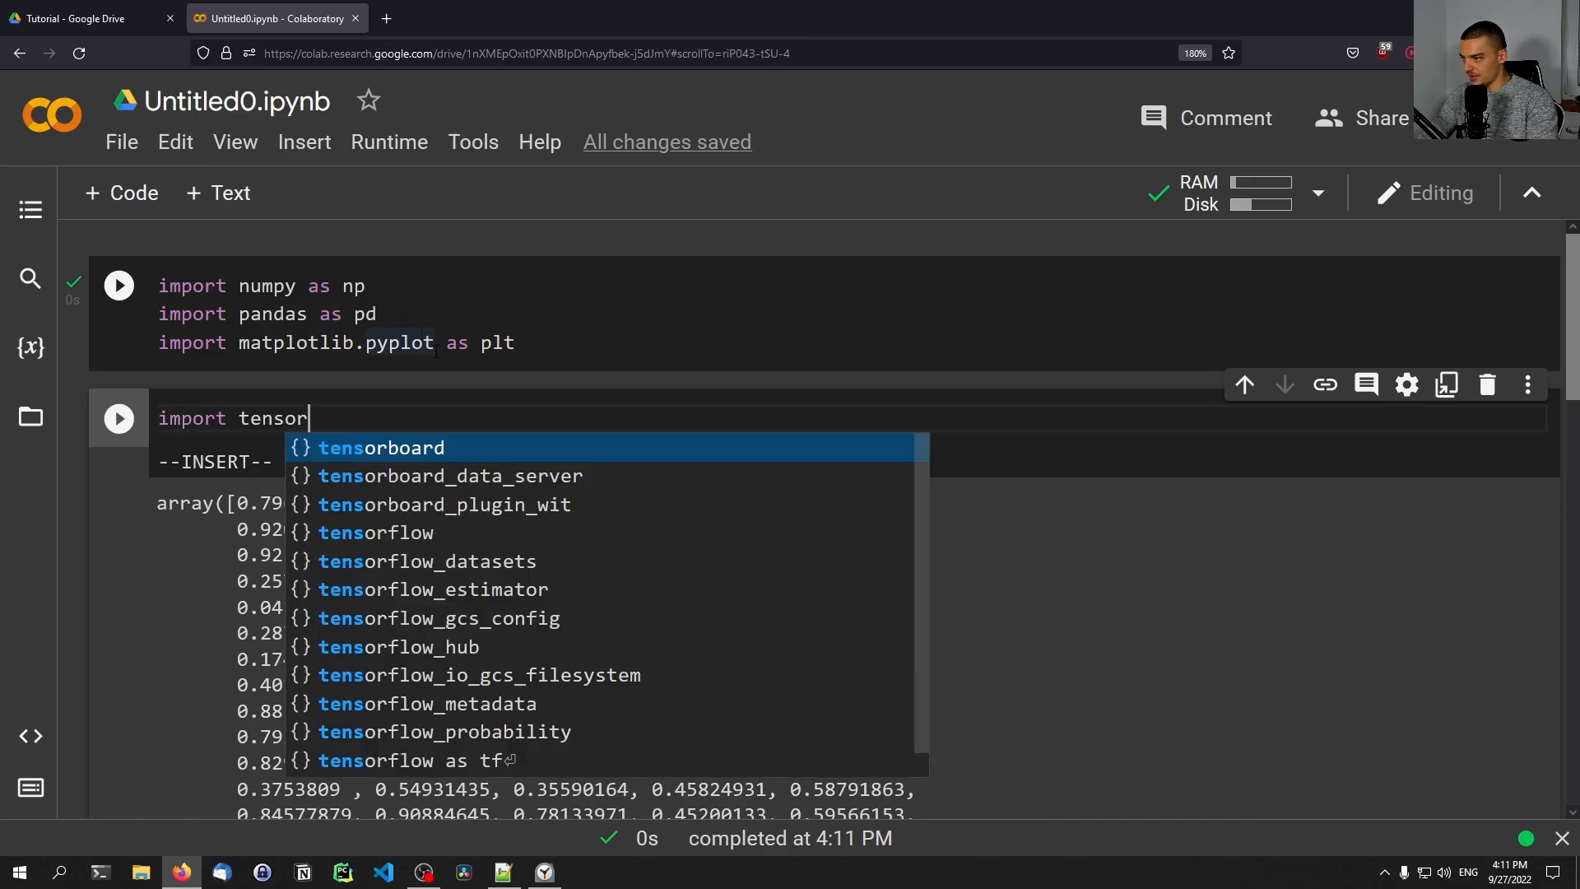
pyautogui.write('flow as tf')
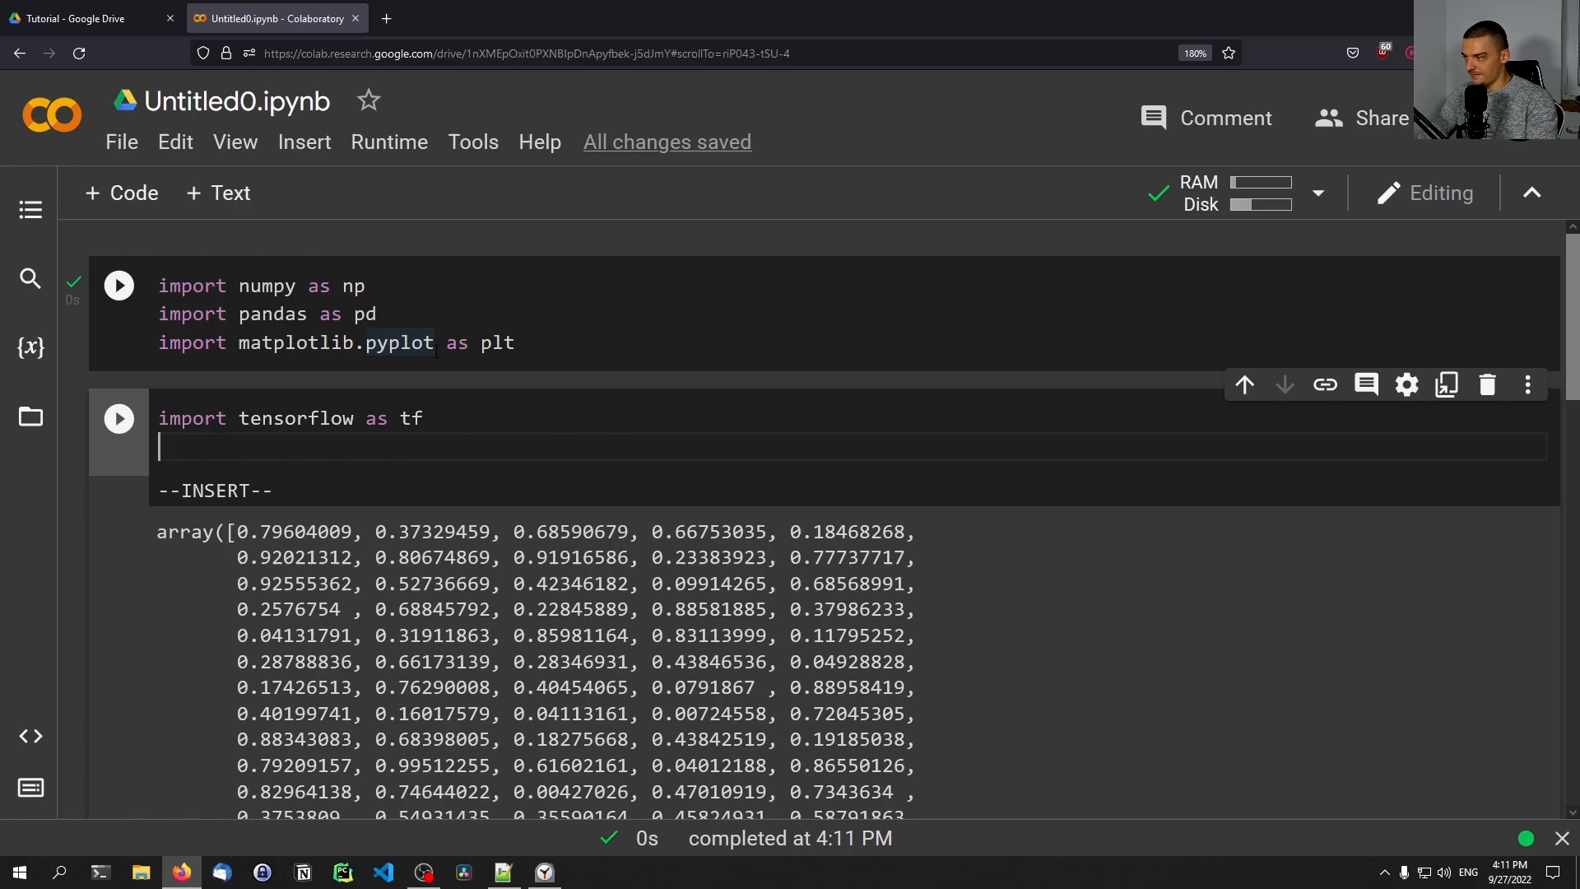
pyautogui.write('import r')
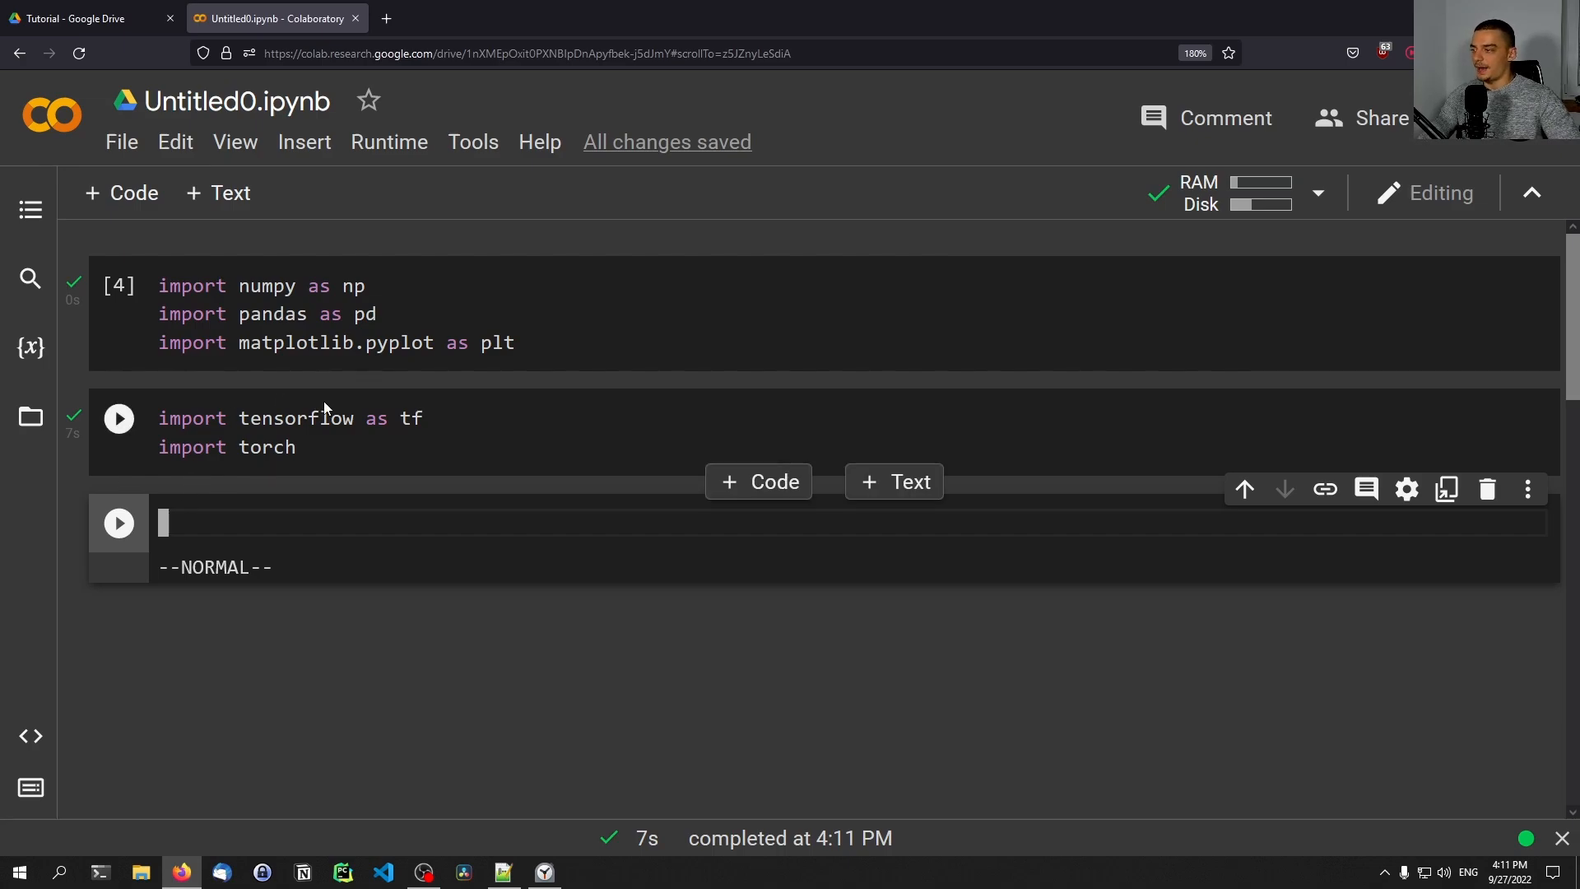
# Step: Add a cell importing pandas_datareader and run it successfully
pyautogui.click(117, 418)
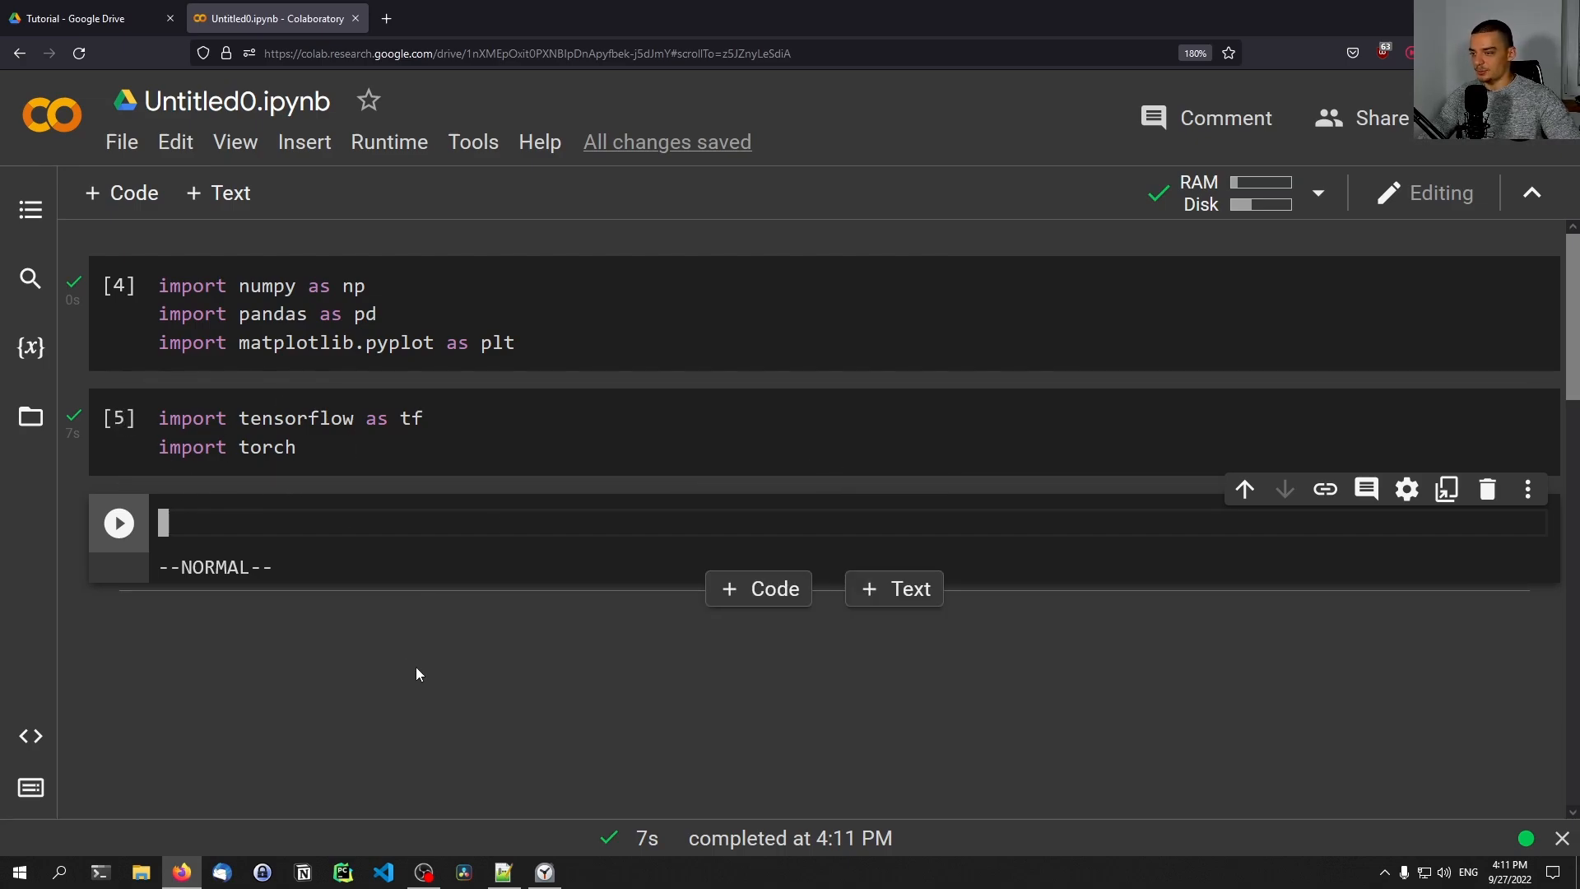
pyautogui.write('i')
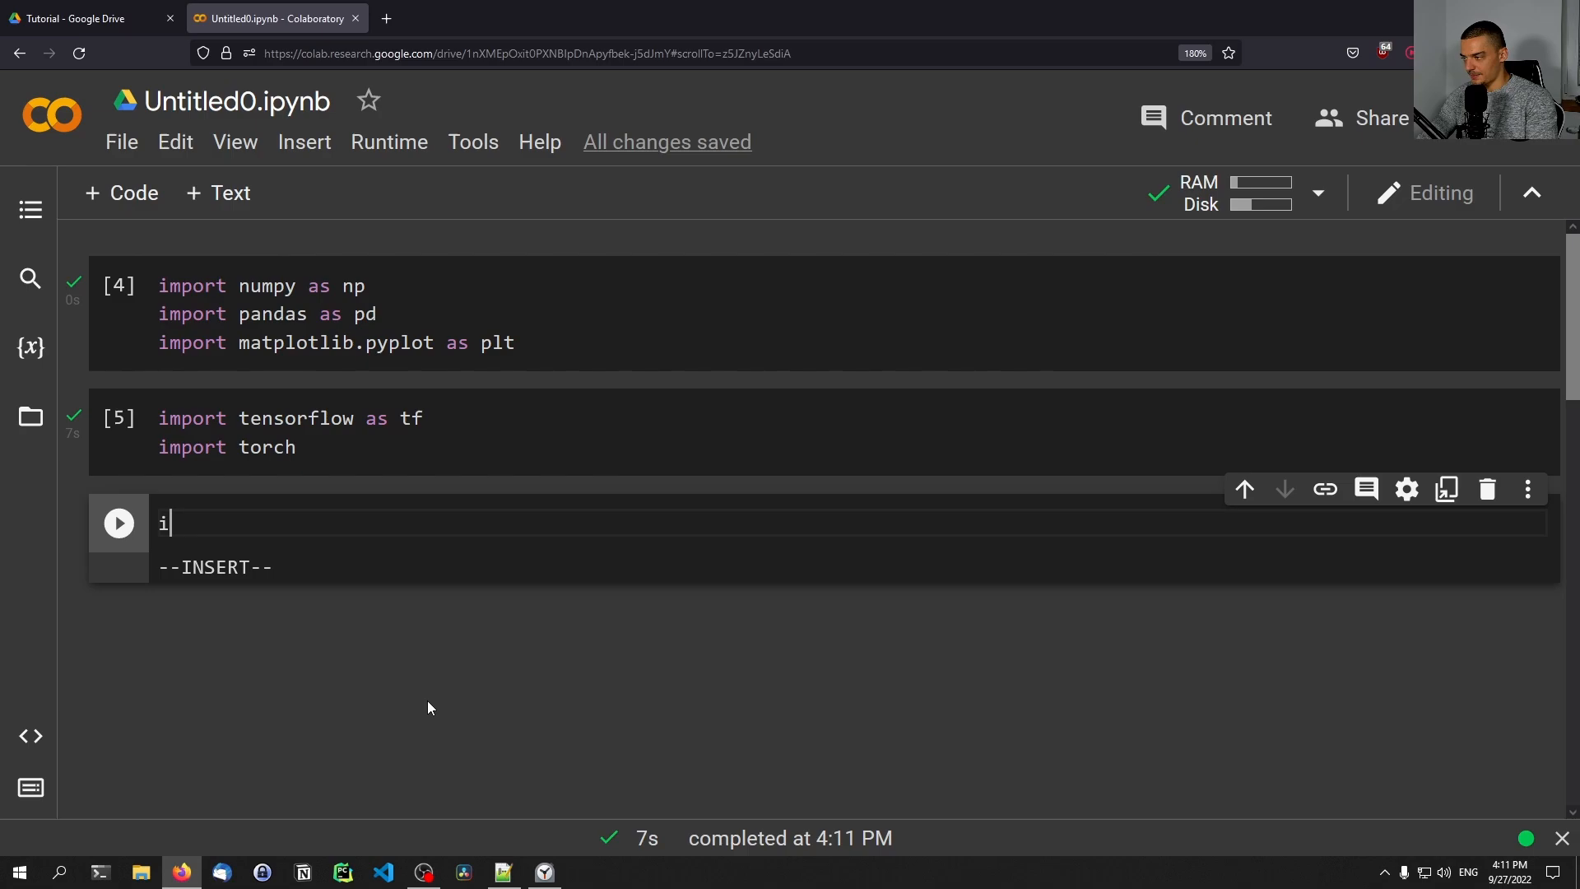
pyautogui.write('mport pandas')
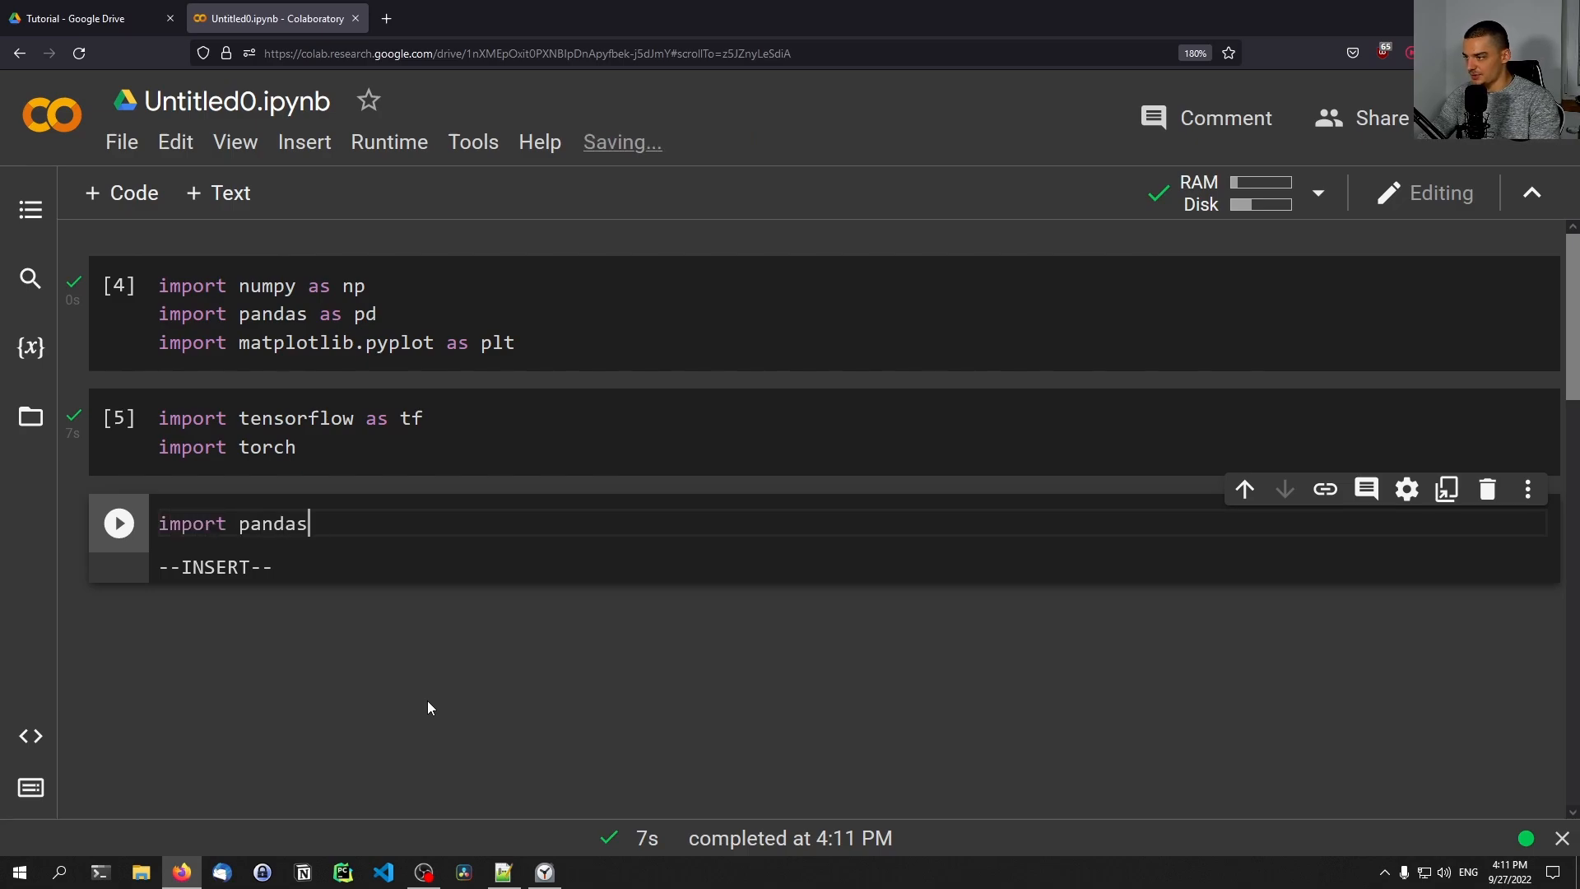
pyautogui.write('_datareader')
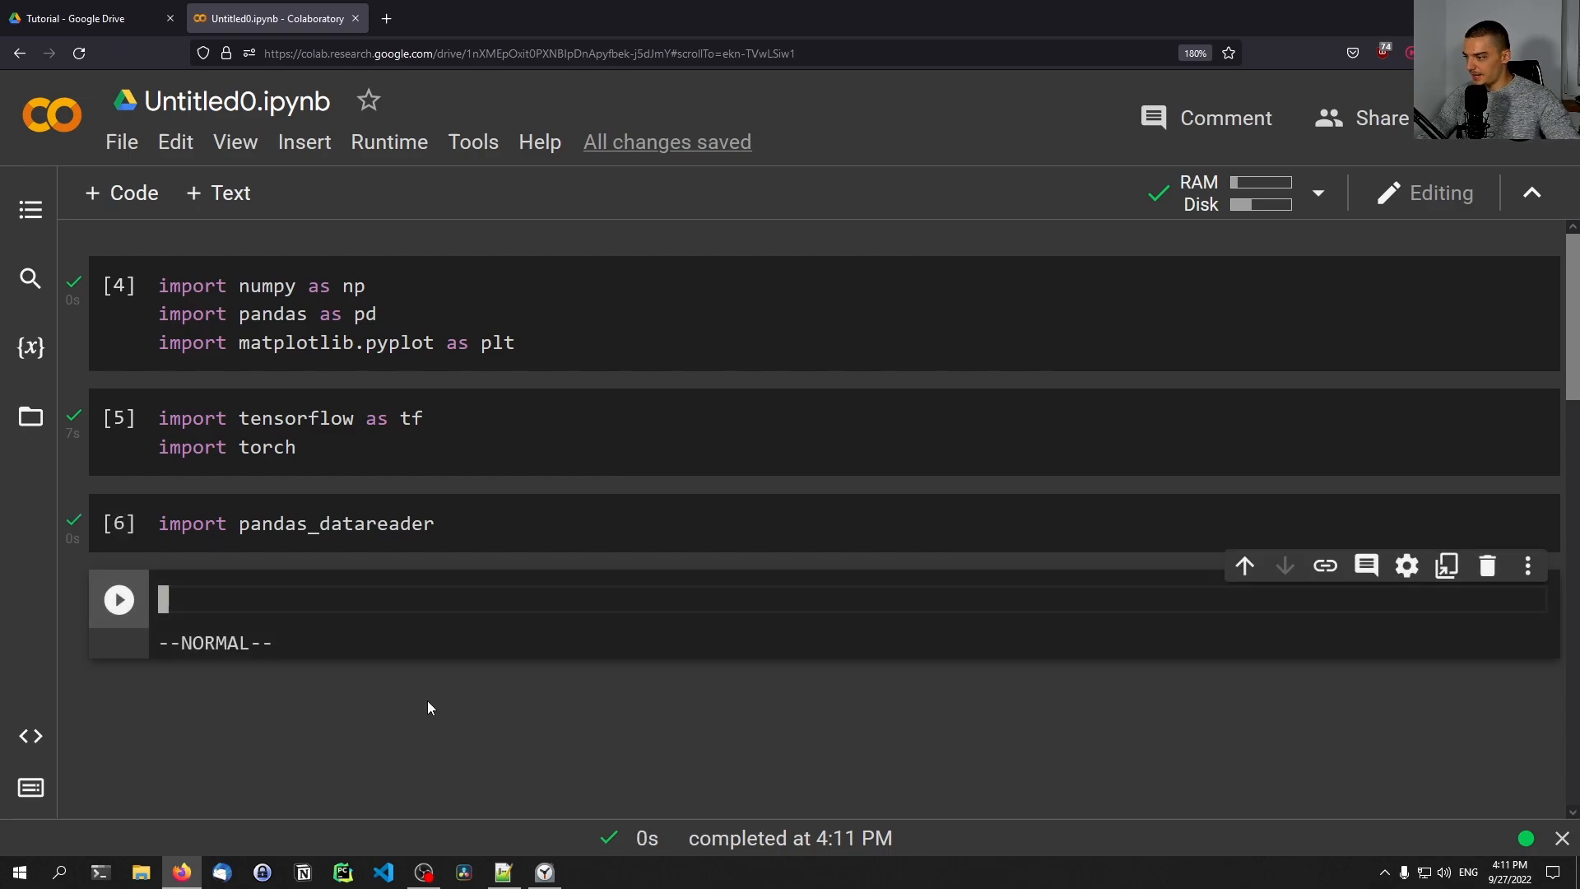
# Step: Run import neuralintents in a new cell and select the ModuleNotFoundError message
pyautogui.write('import')
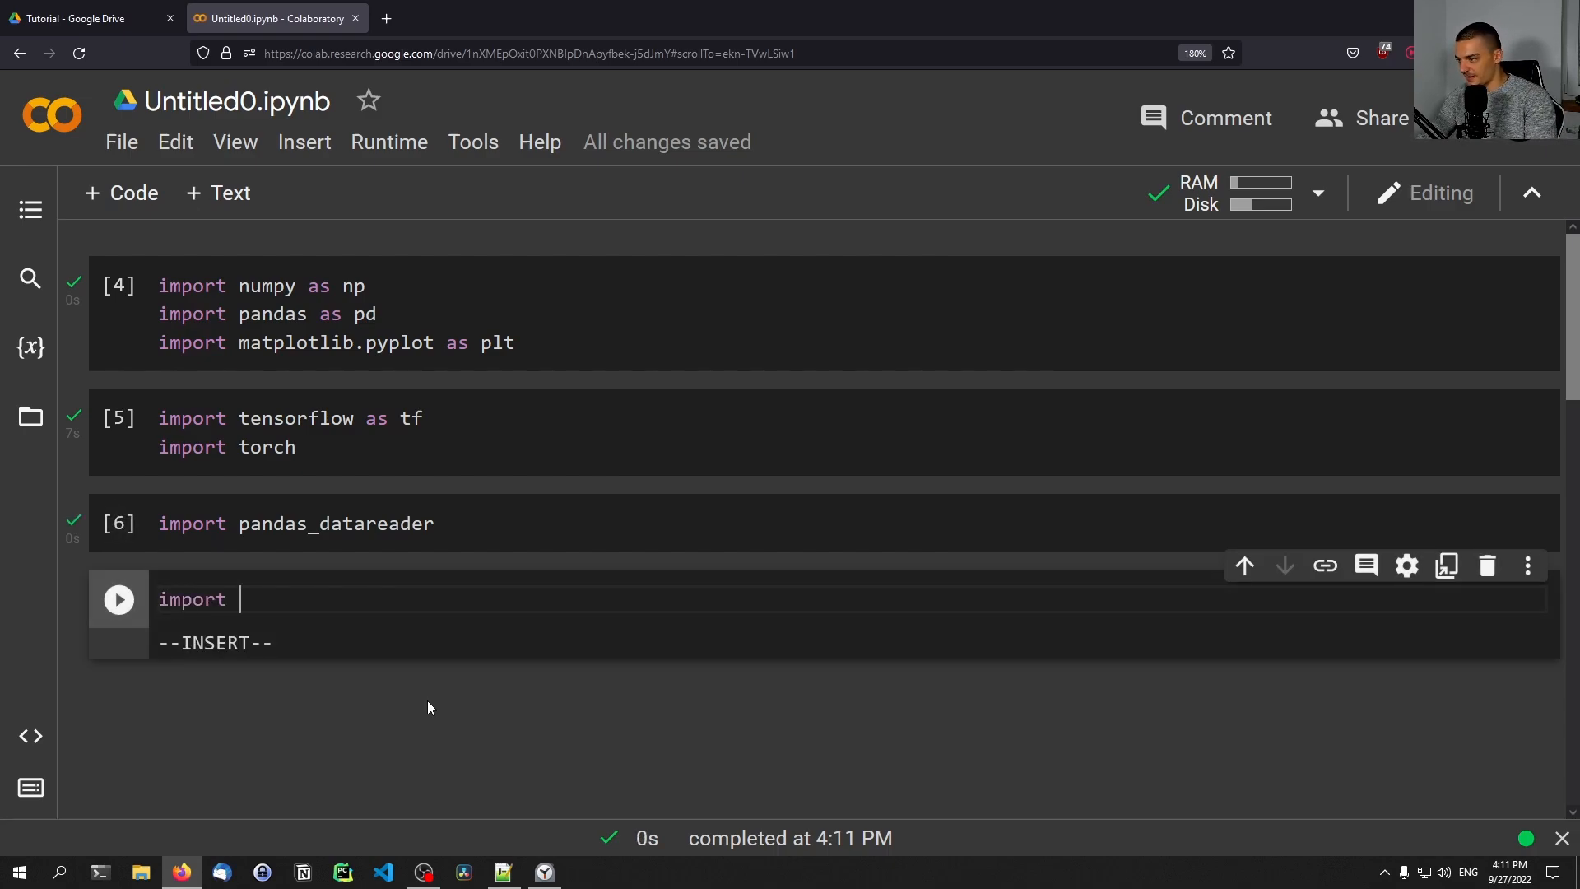
pyautogui.write('neuralintents')
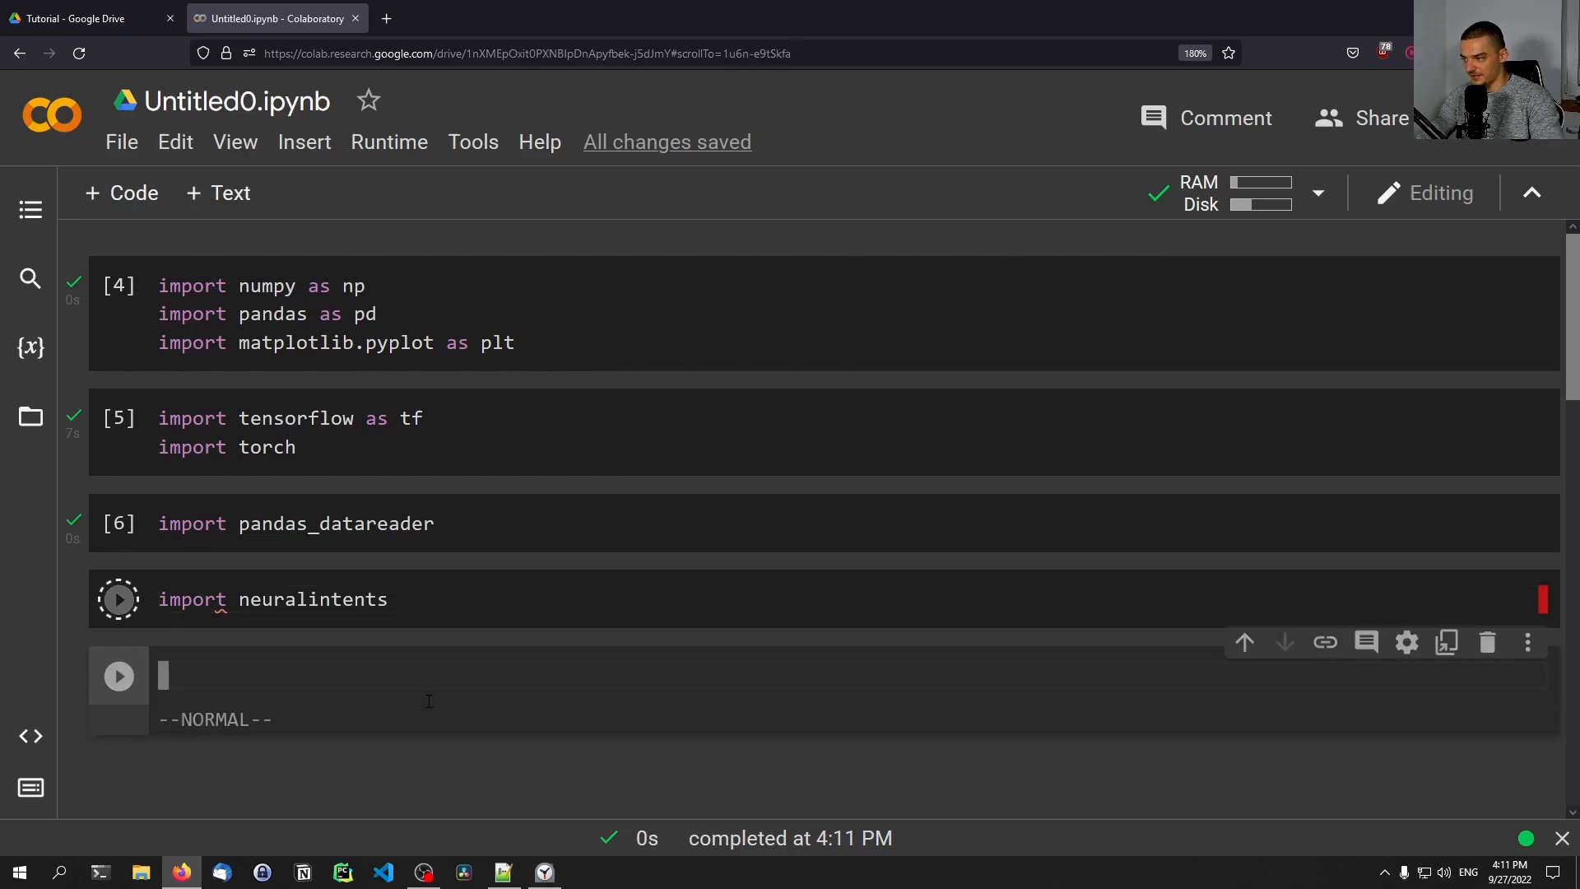
pyautogui.click(117, 599)
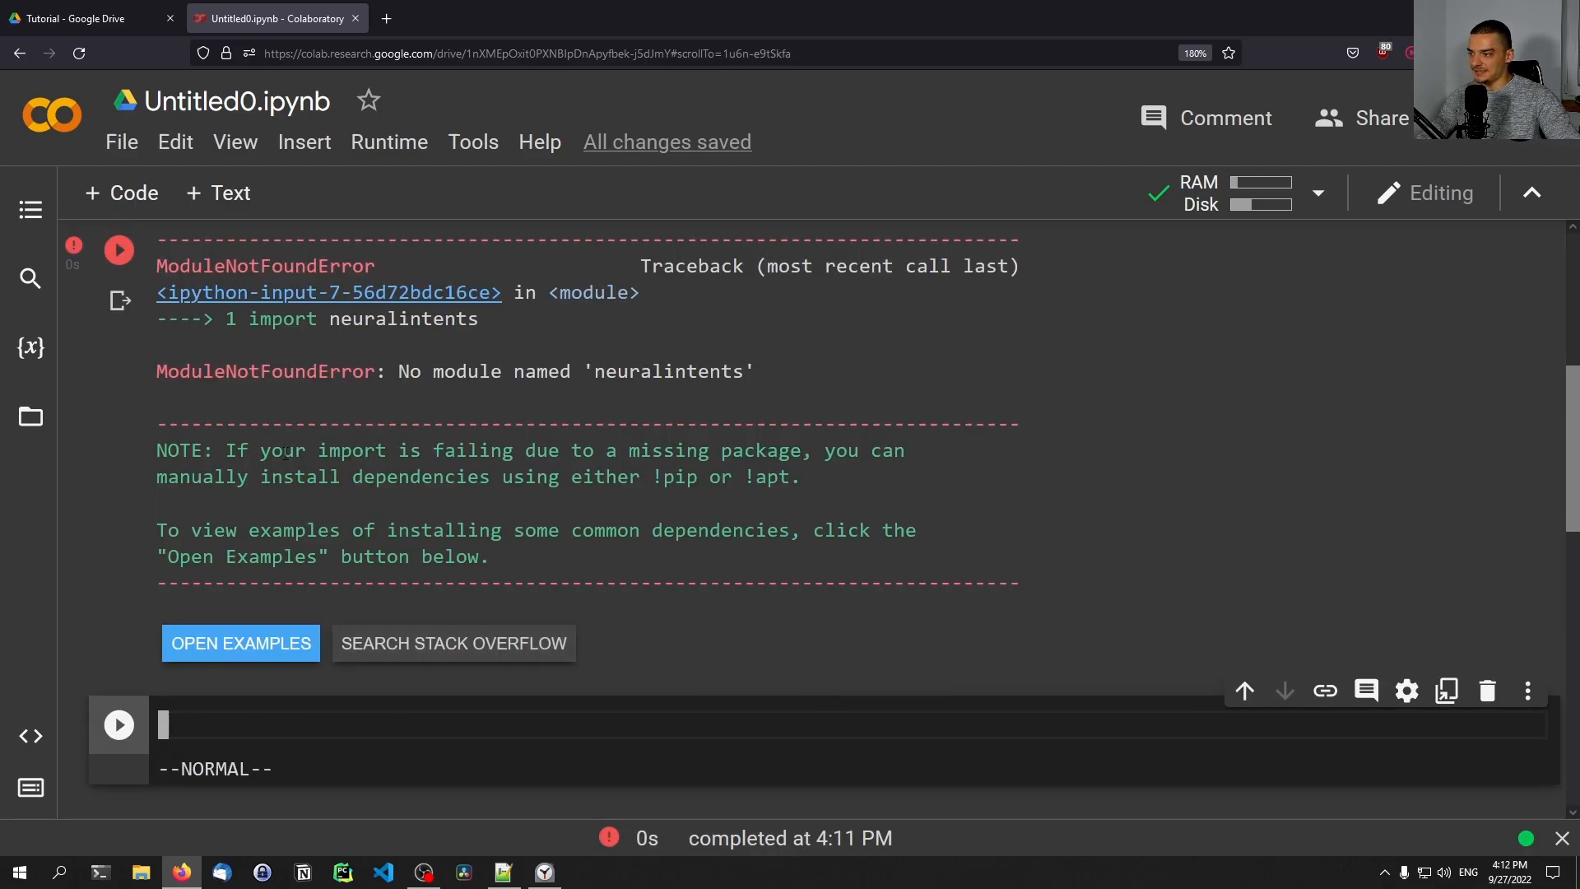
pyautogui.doubleClick(454, 370)
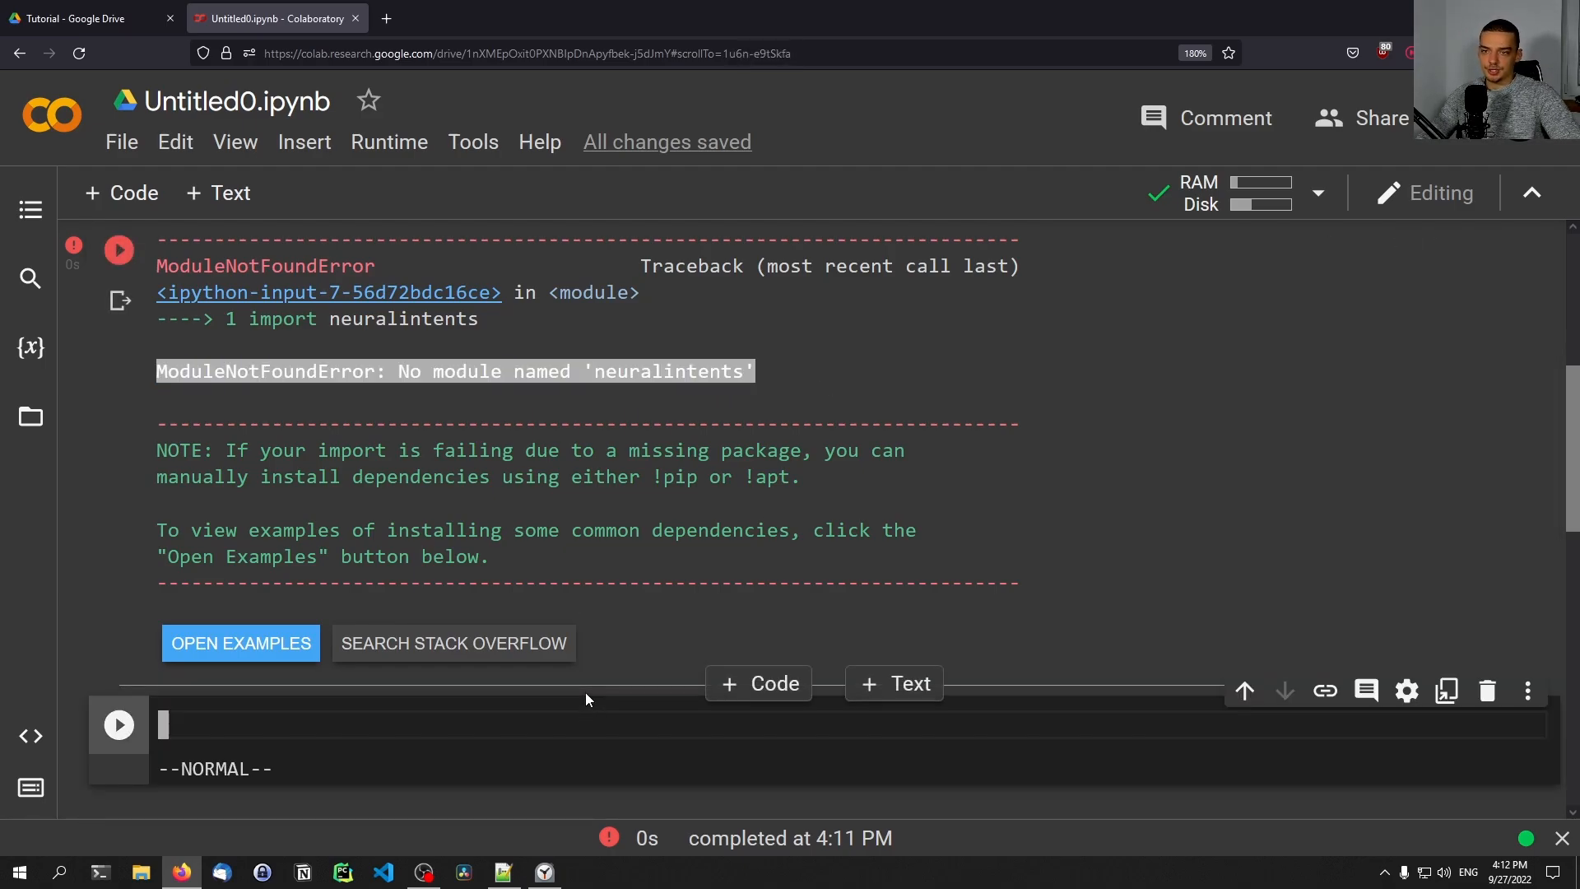
pyautogui.moveTo(612, 509)
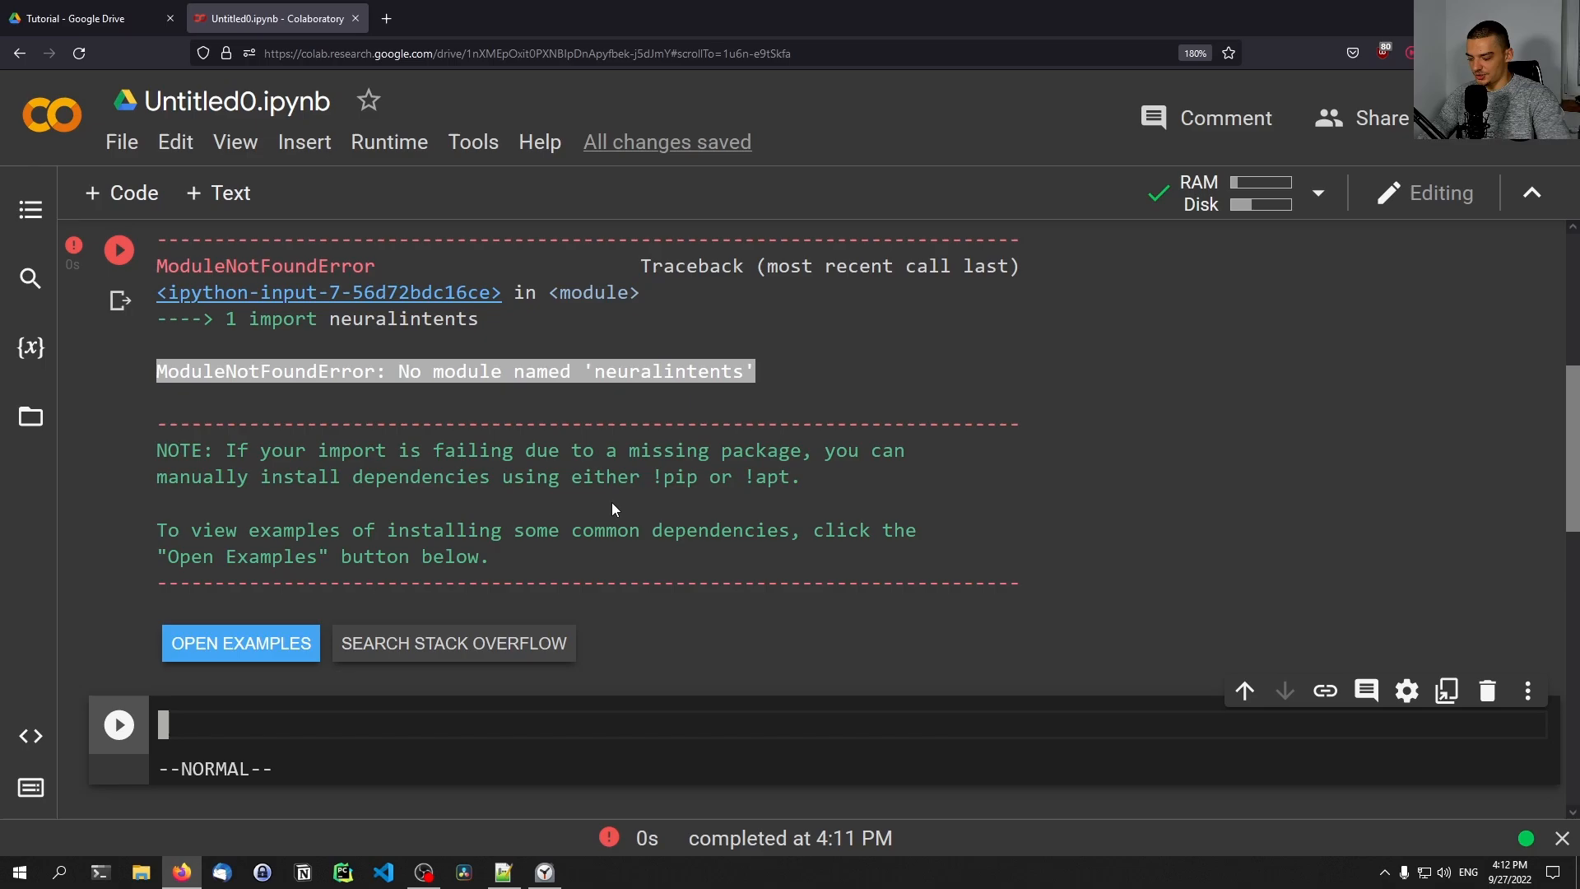
# Step: Run !pip install neuralintents, then import neuralintents again without error
pyautogui.press('i')
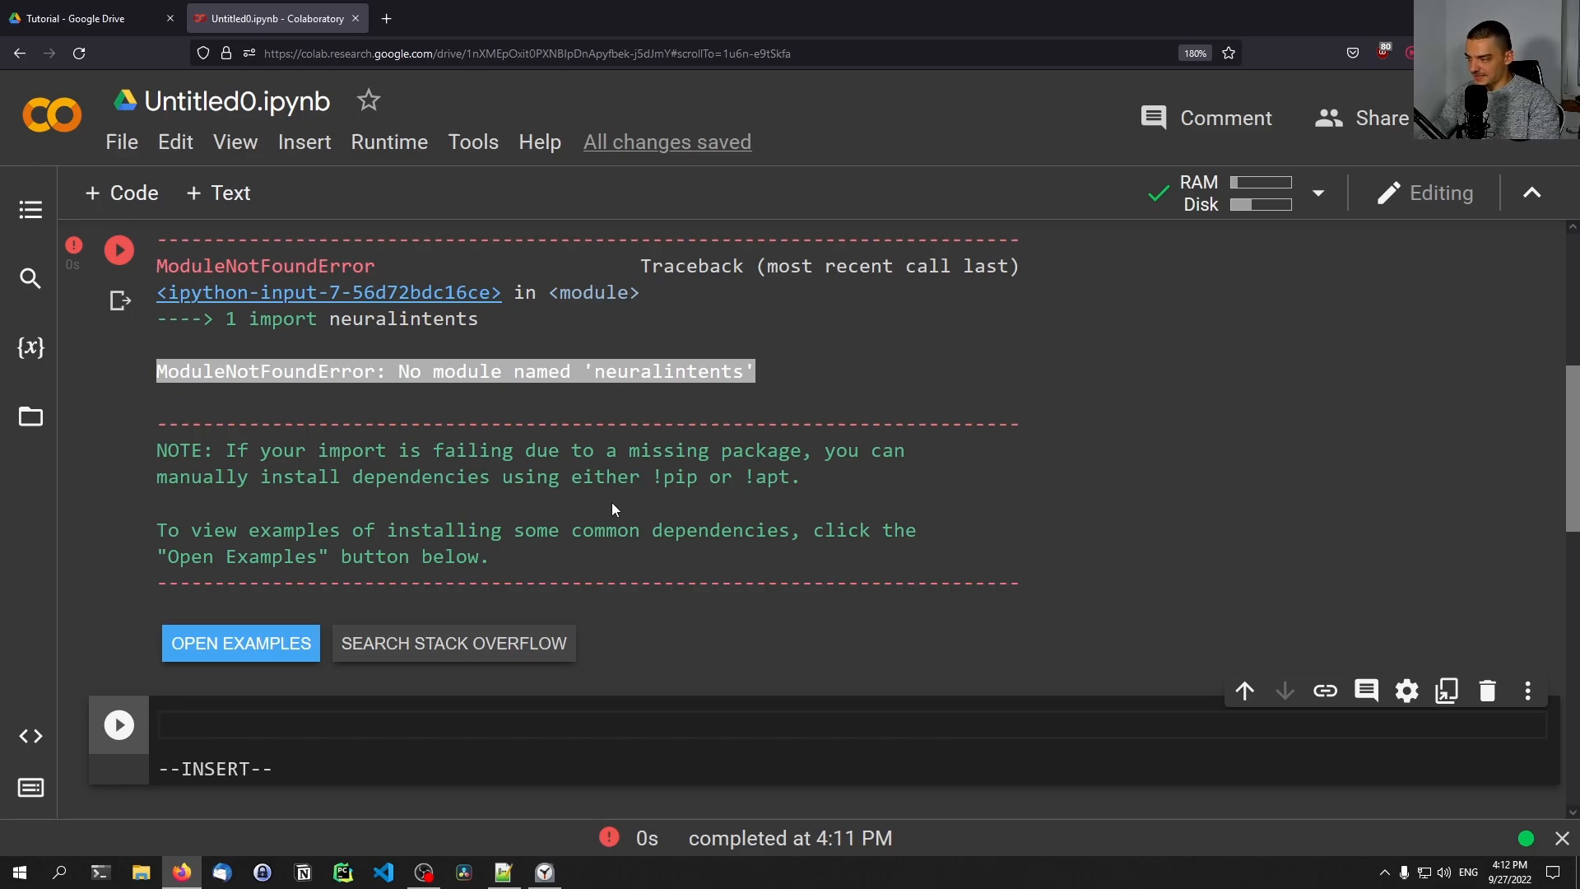
pyautogui.write('!pip ins')
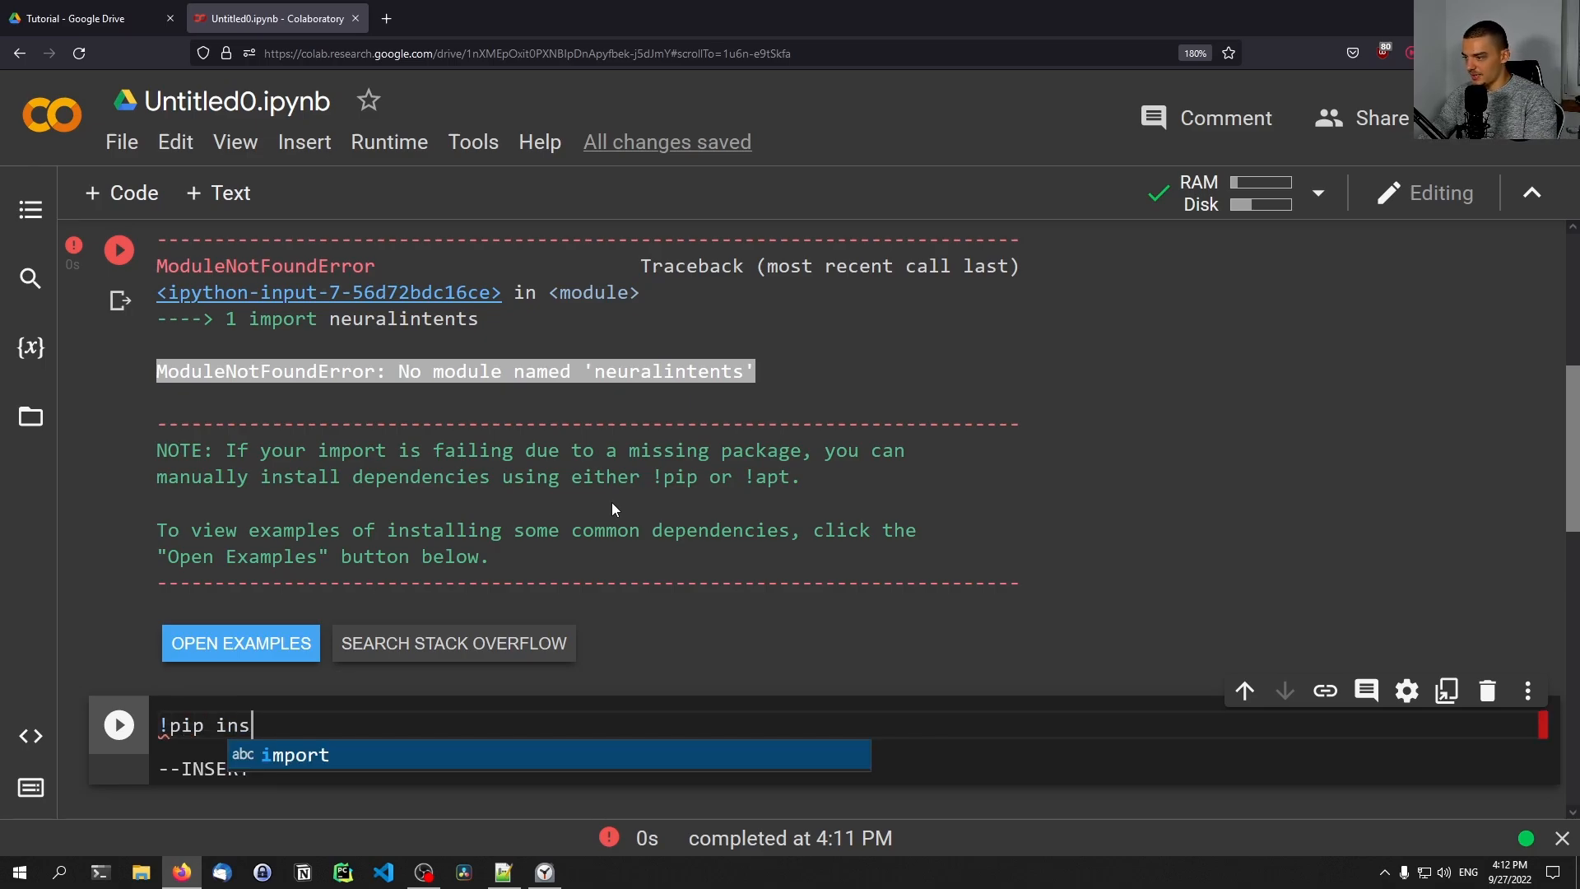
pyautogui.write('tall neural')
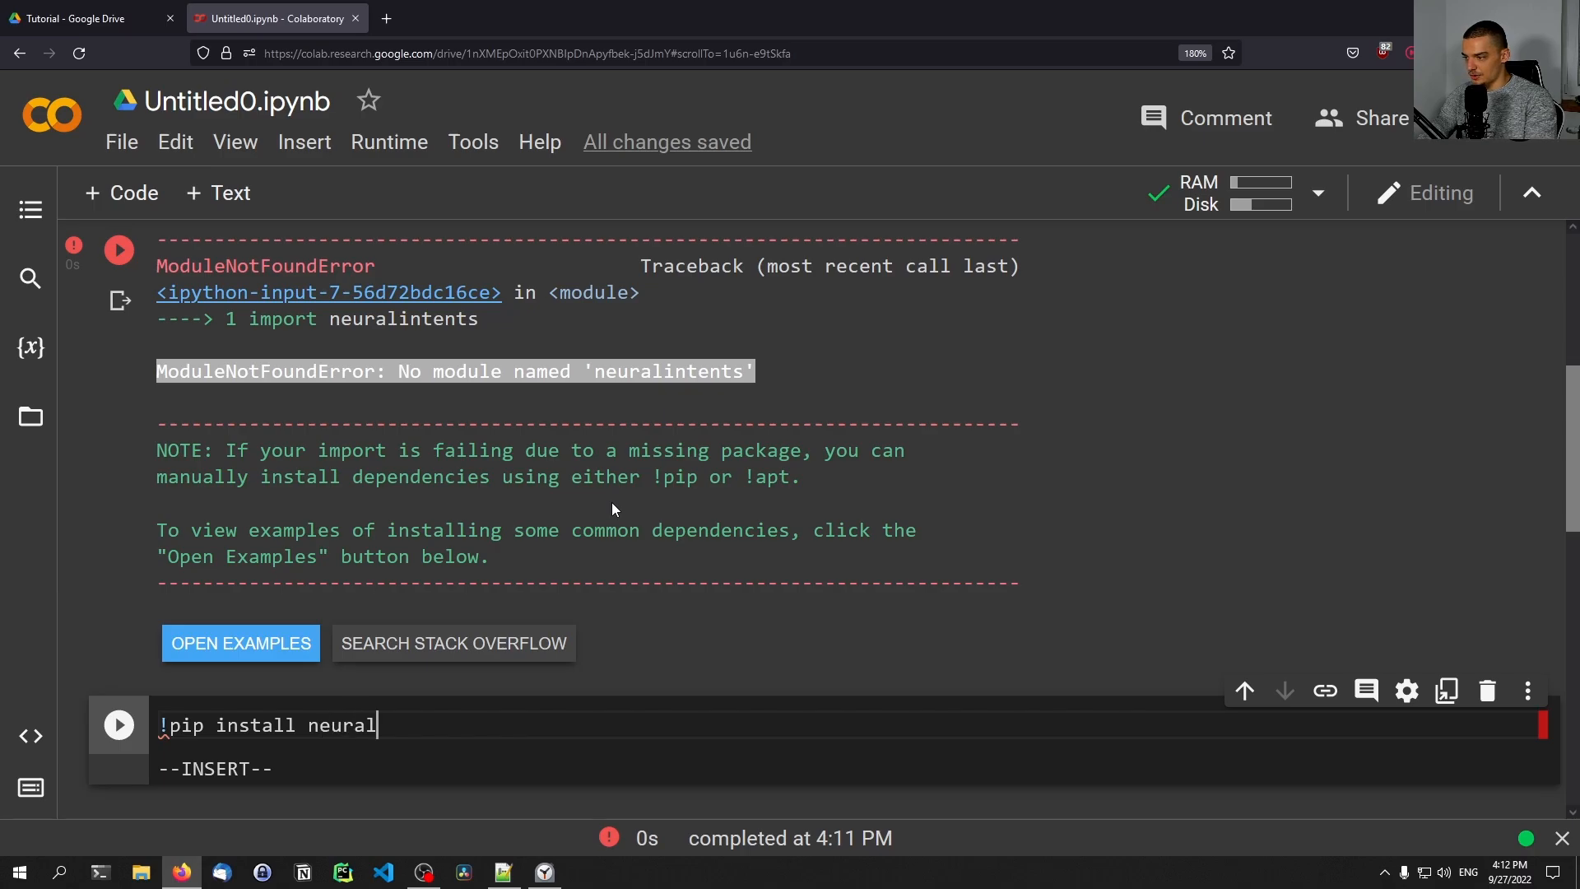
pyautogui.write('intents')
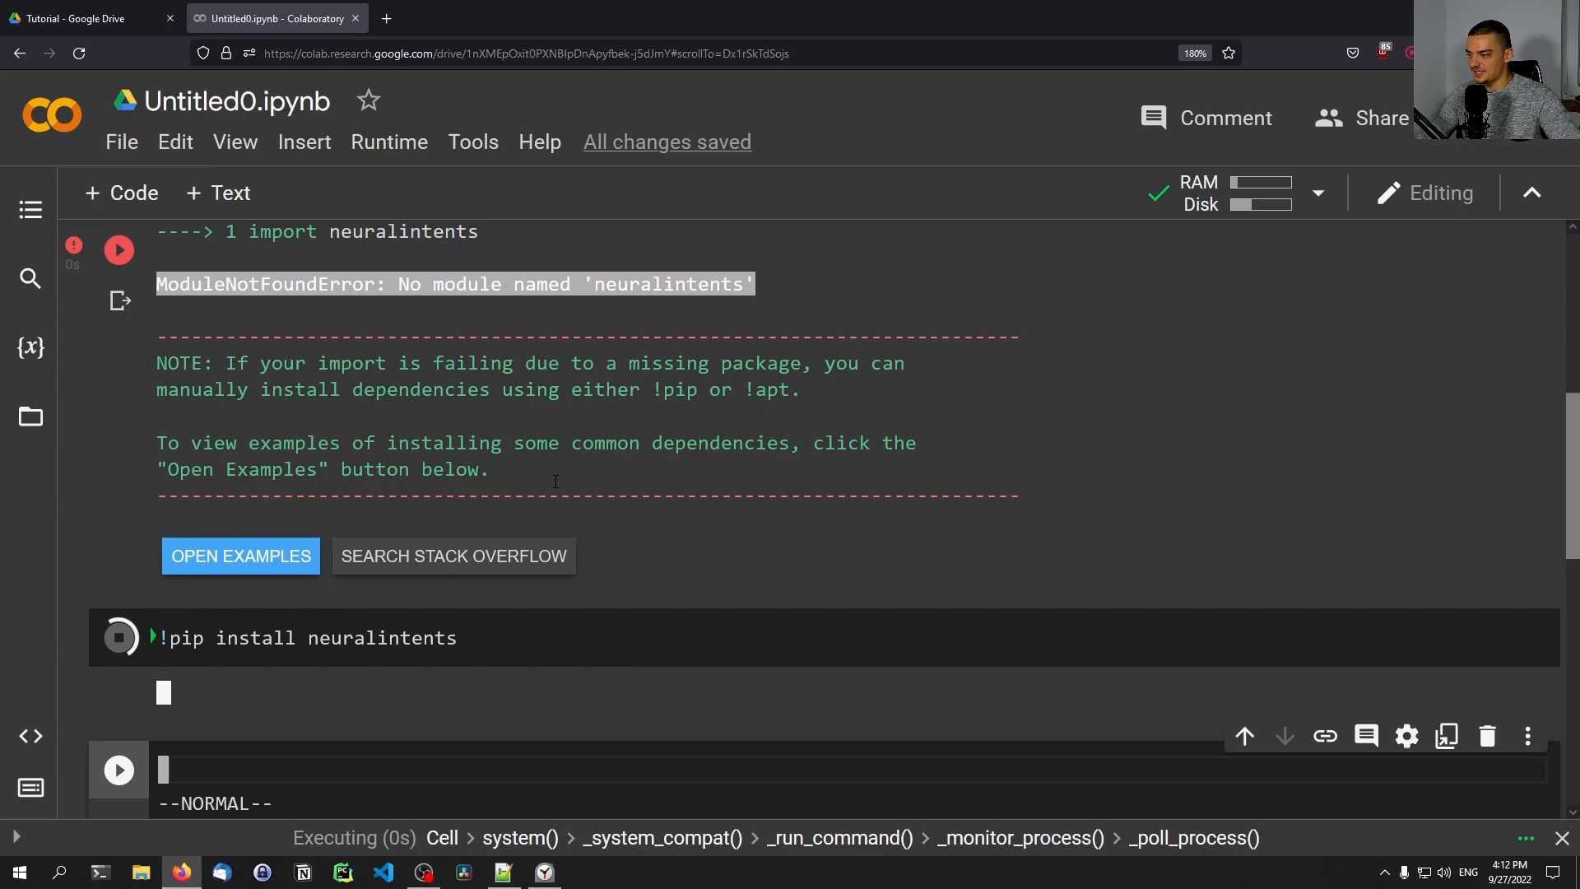
pyautogui.click(118, 637)
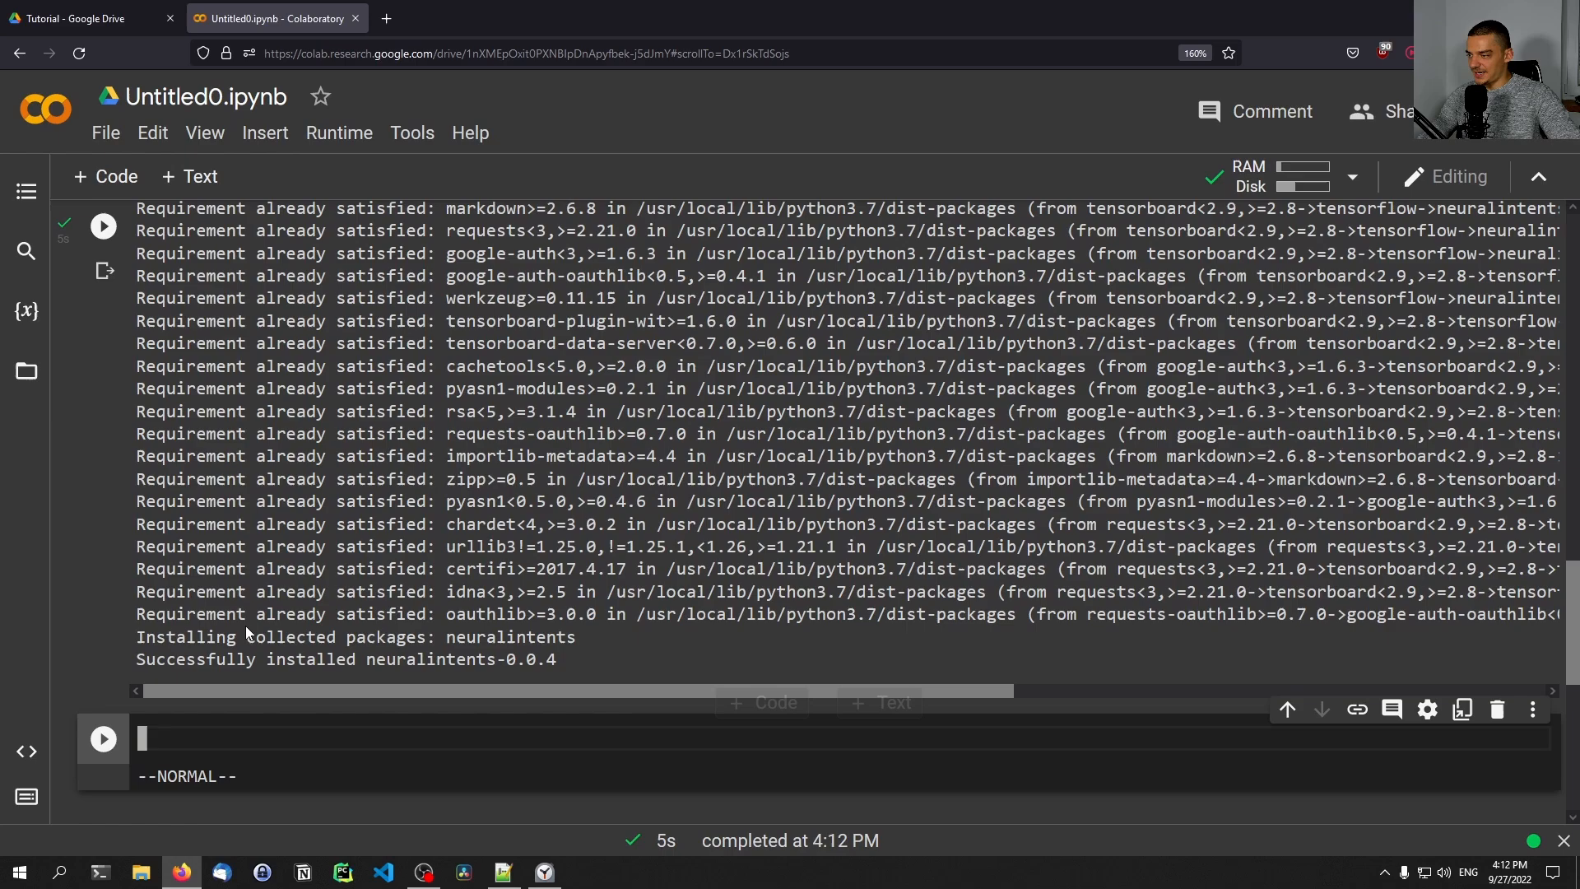
pyautogui.write('import neuralintents')
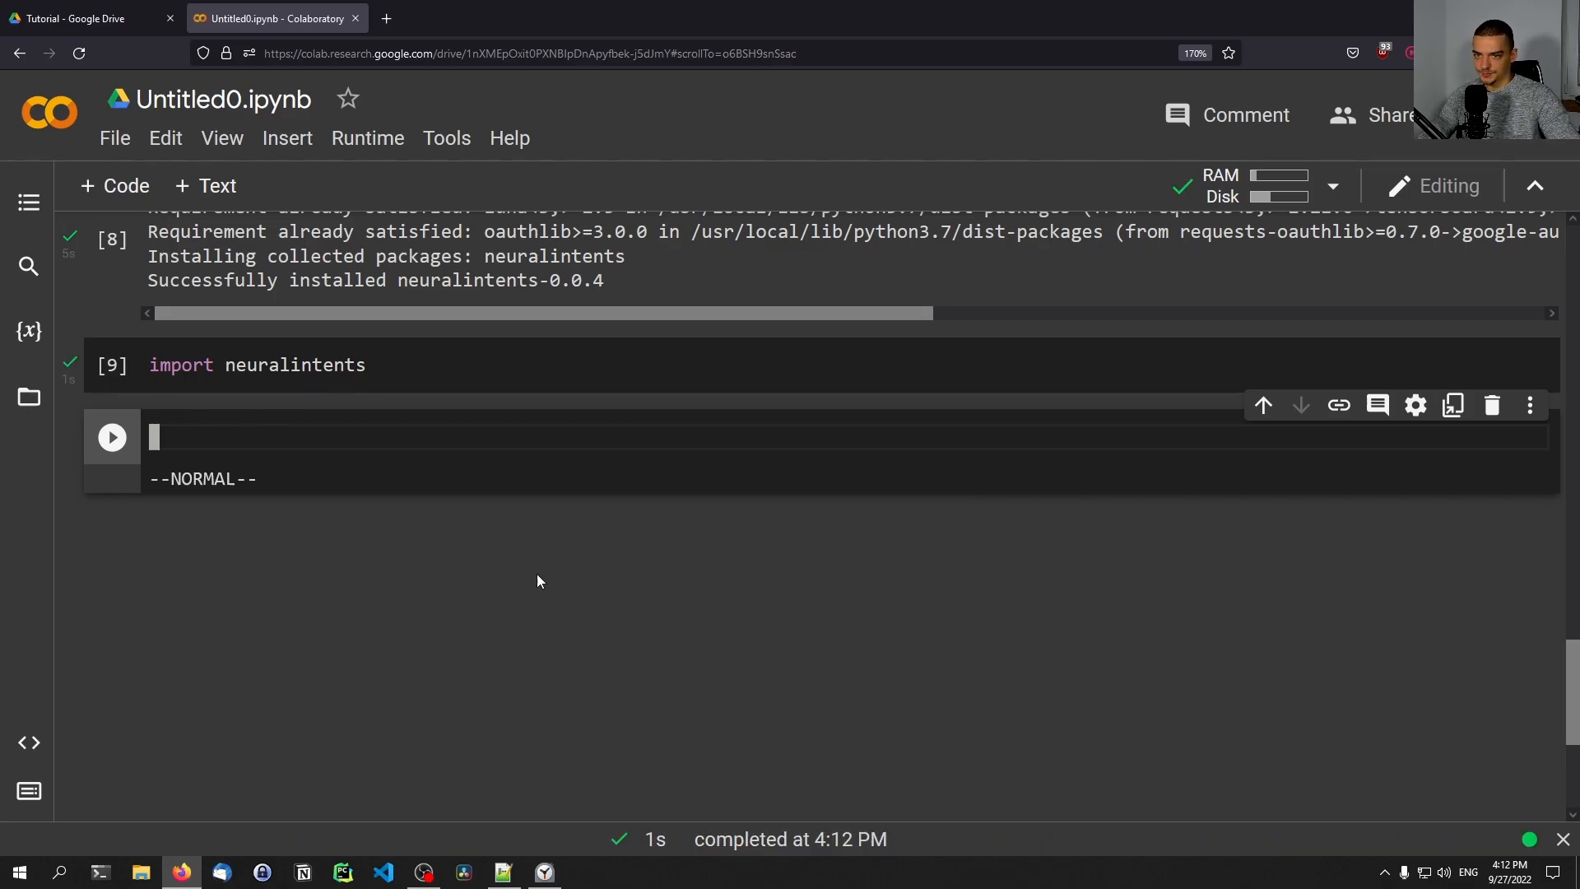
# Step: Run !uname -a in a new cell to print the runtime's Linux system details
pyautogui.press('i')
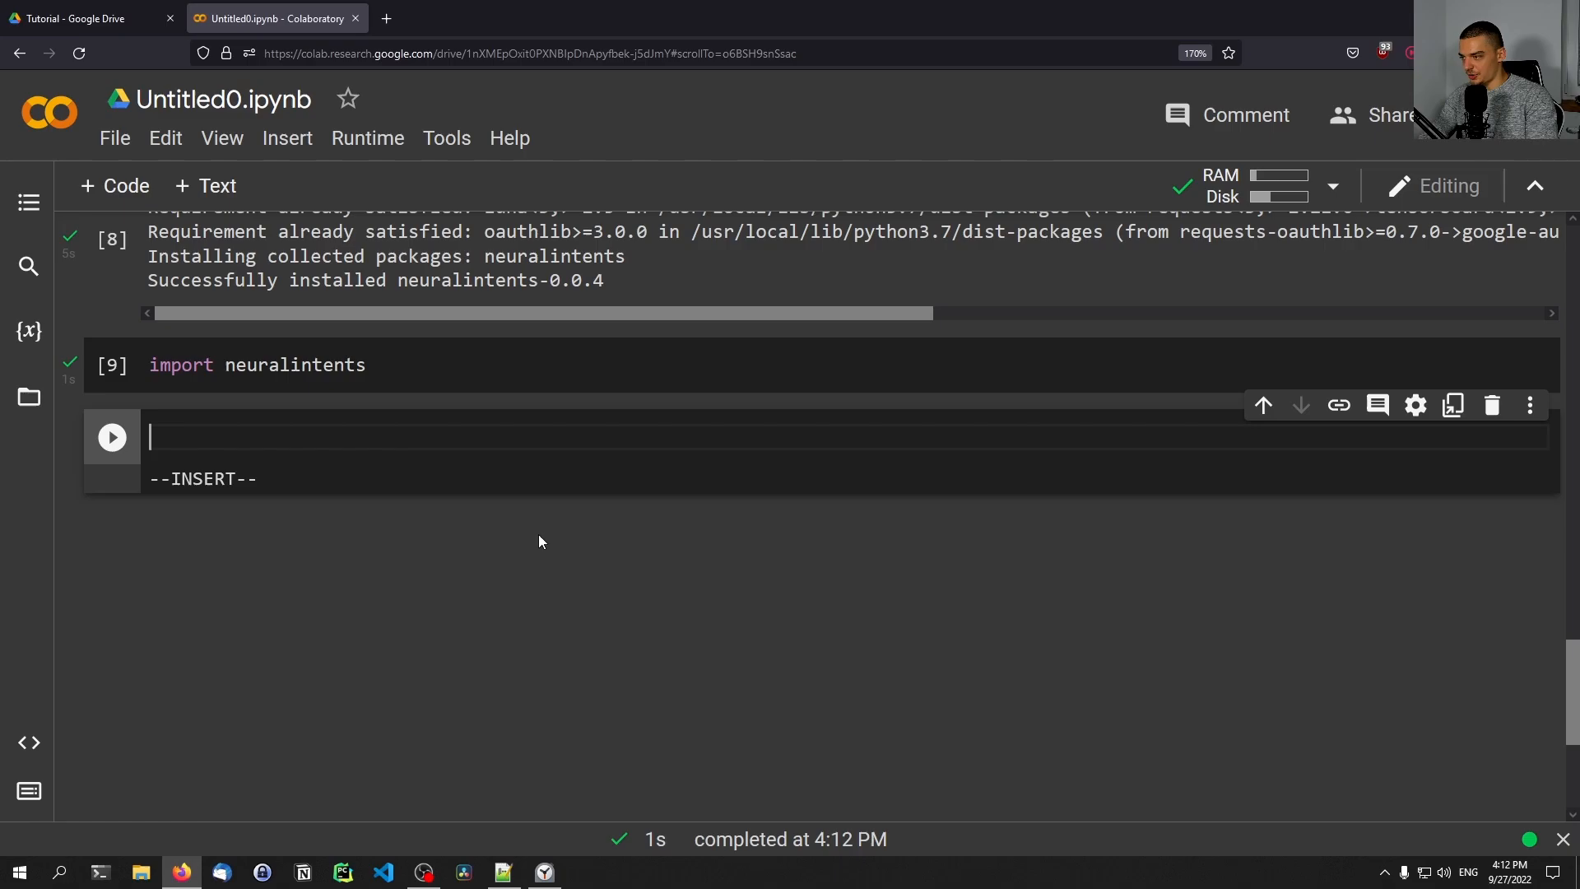
pyautogui.write('!u')
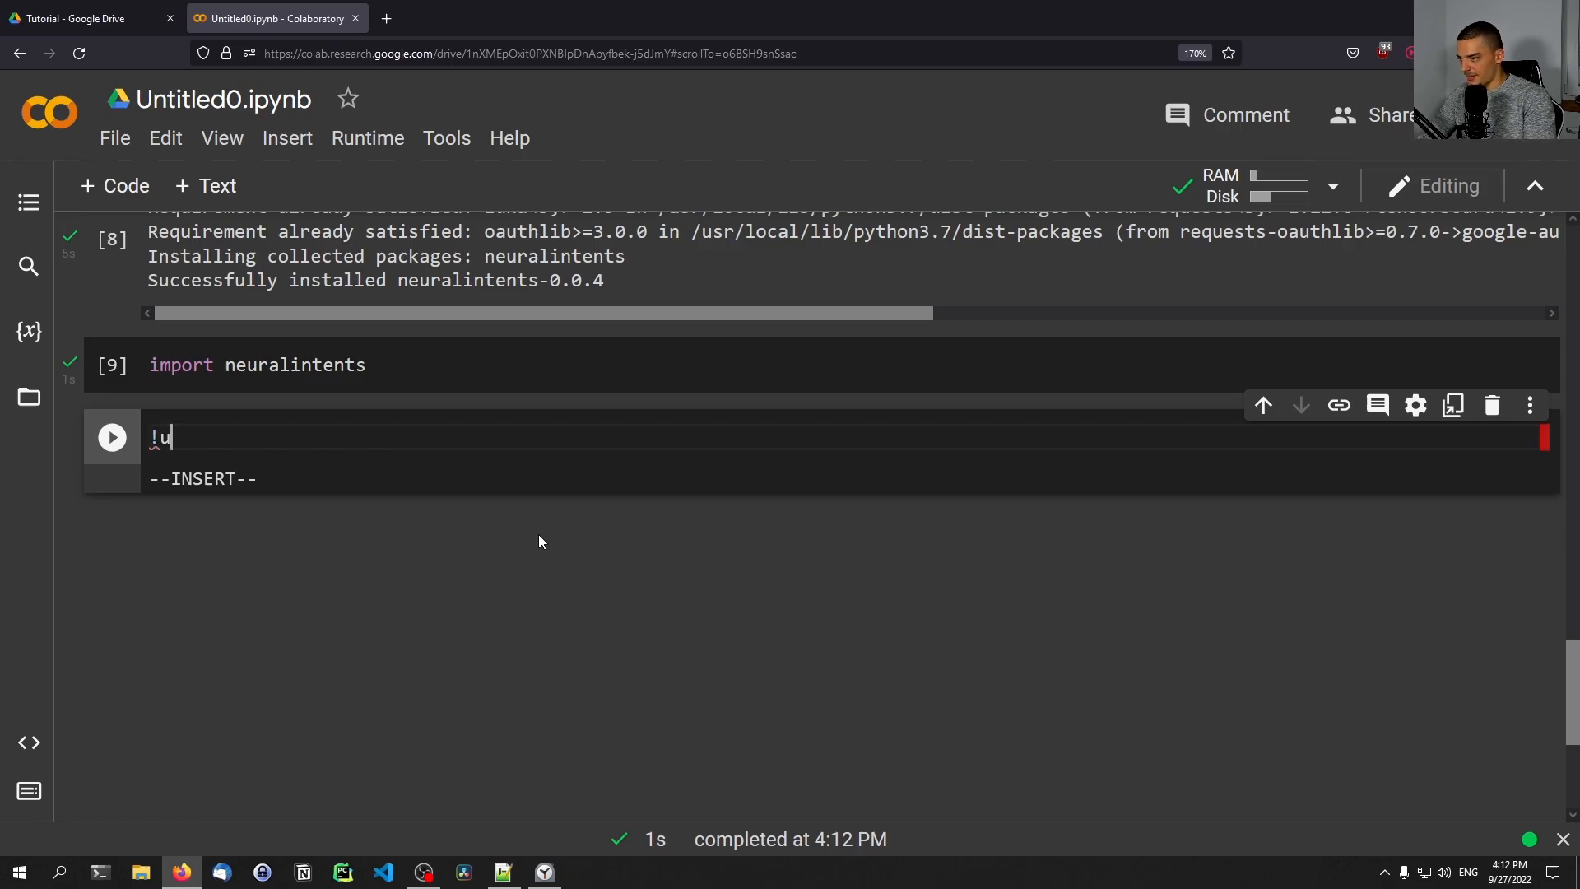
pyautogui.write('name -a')
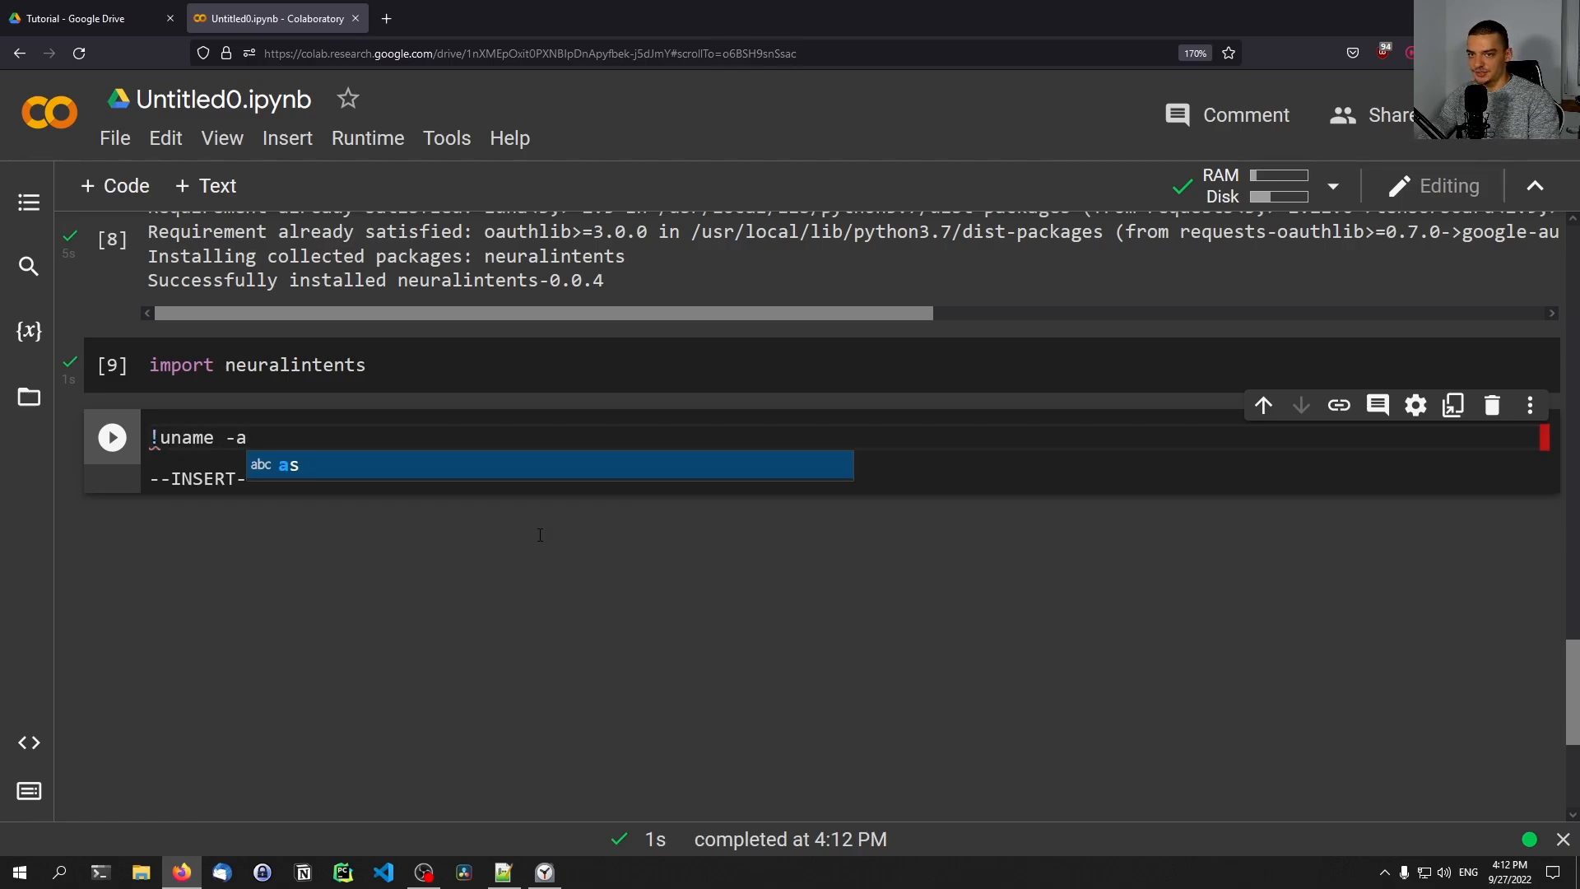
pyautogui.click(110, 436)
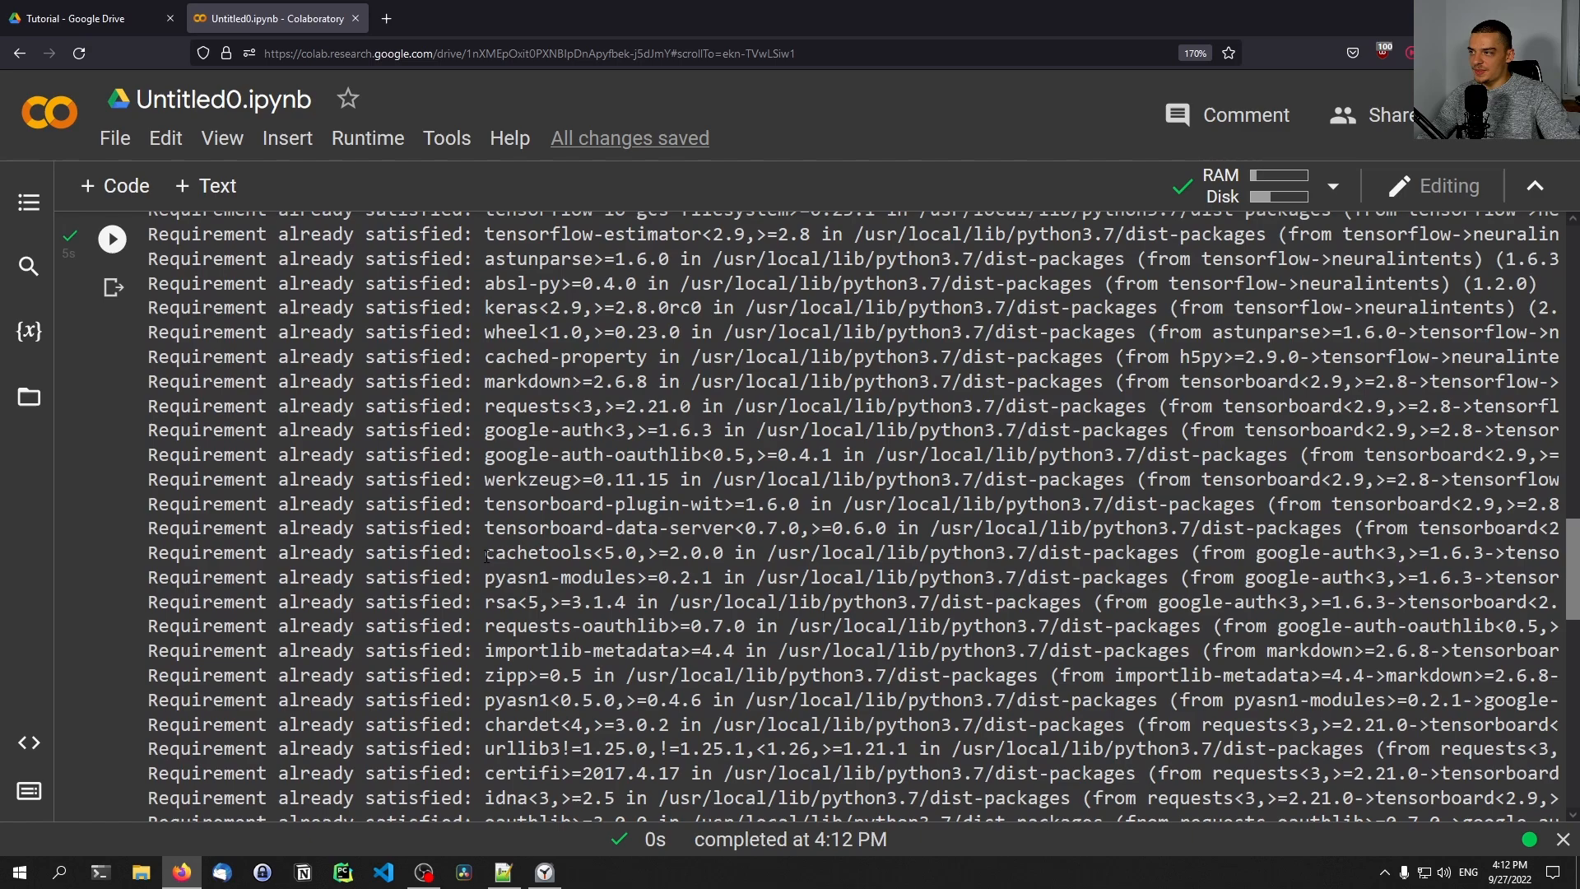
pyautogui.scroll(-3)
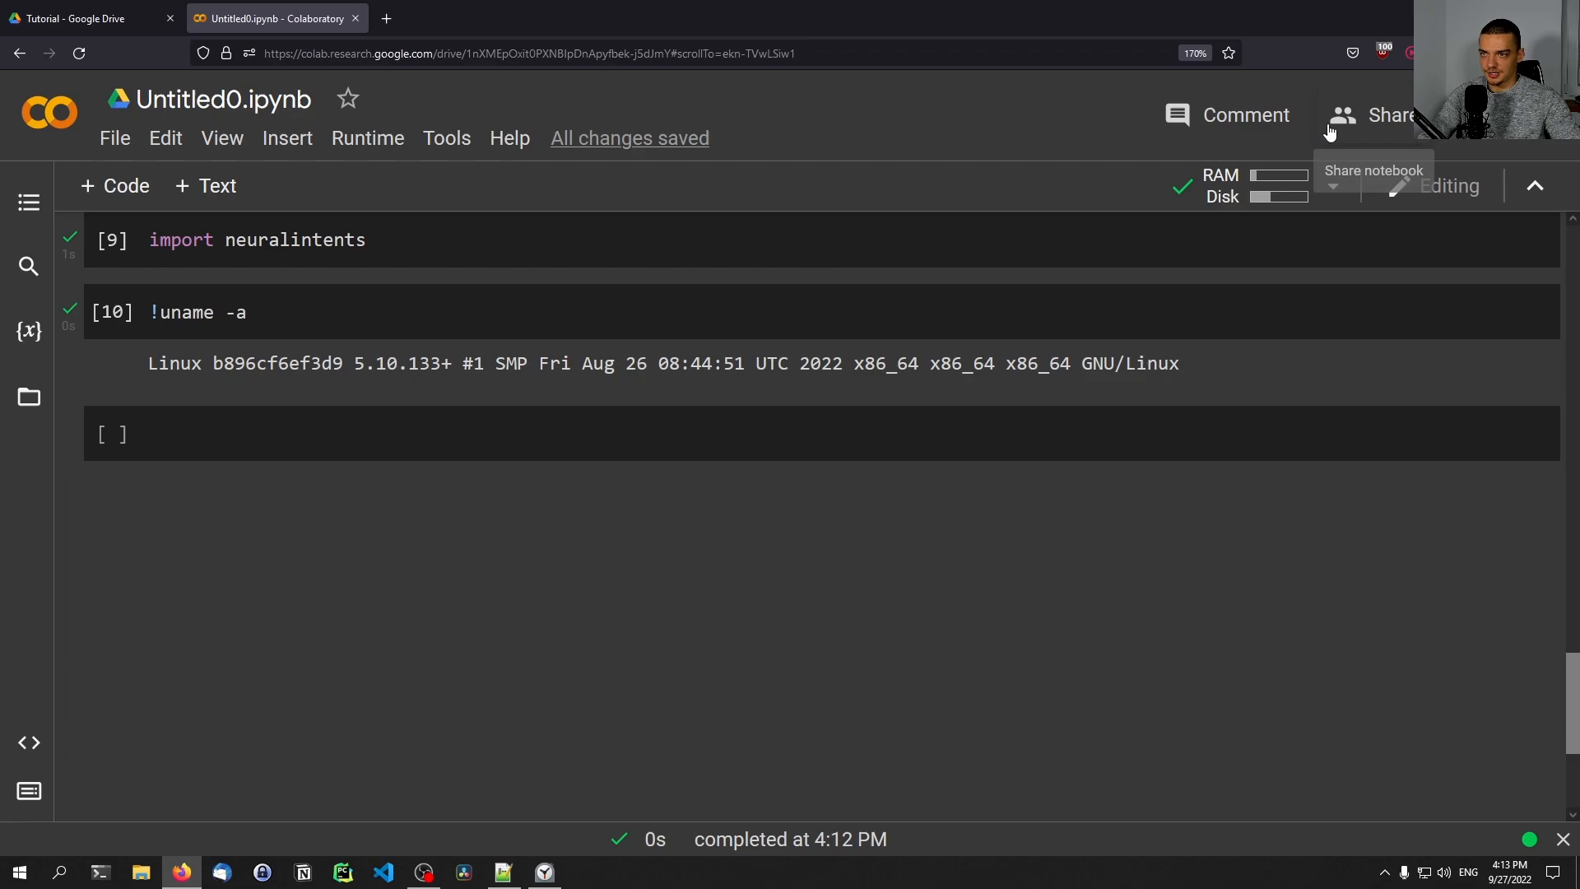
pyautogui.moveTo(1021, 523)
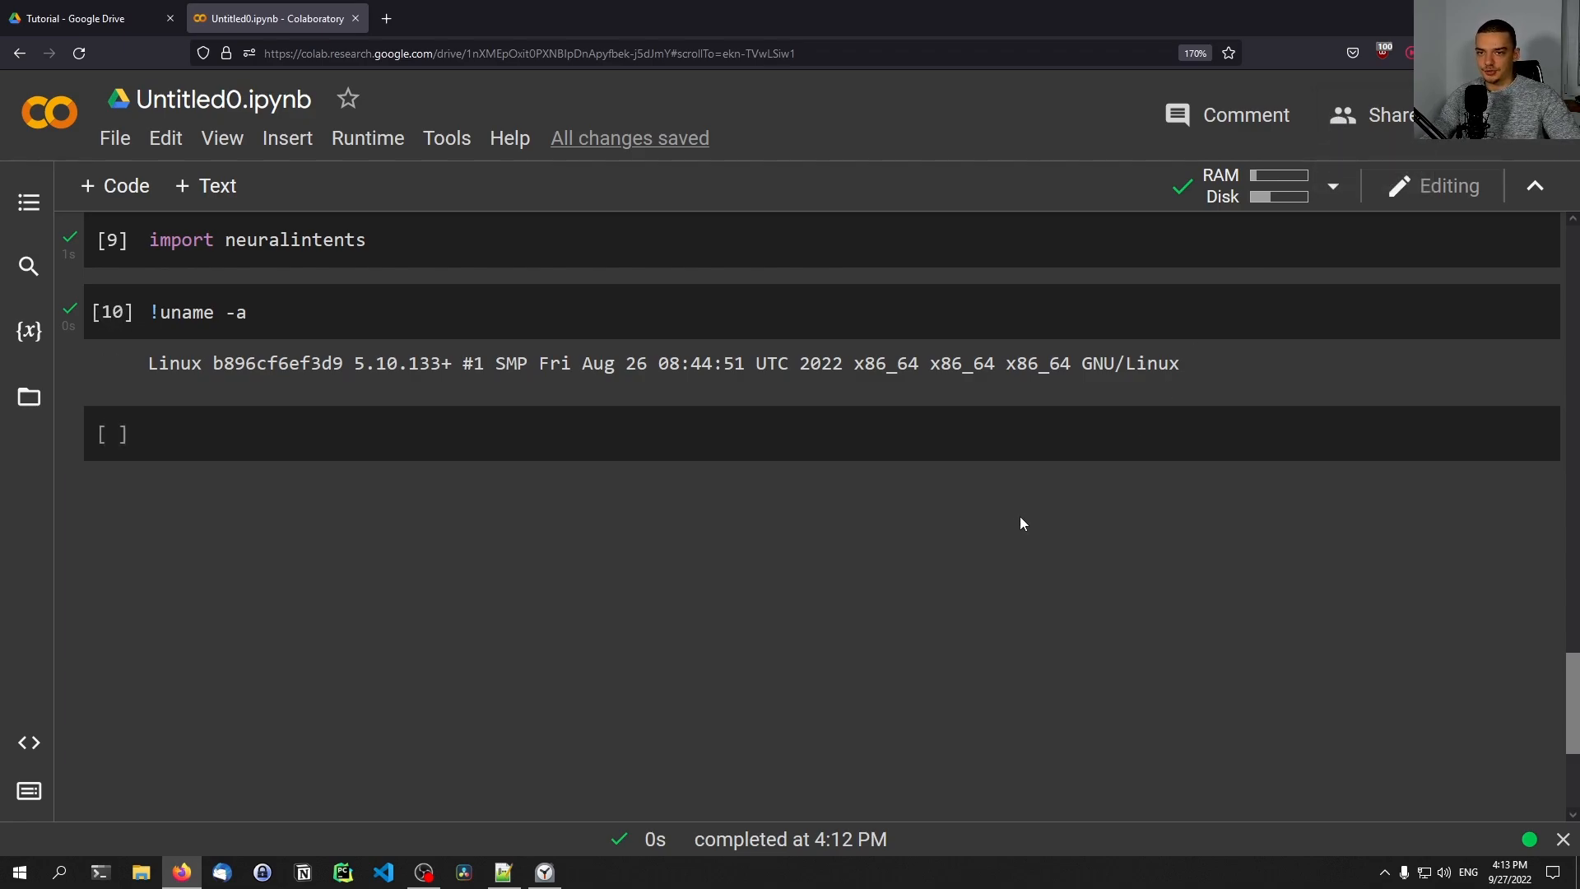
pyautogui.moveTo(1015, 526)
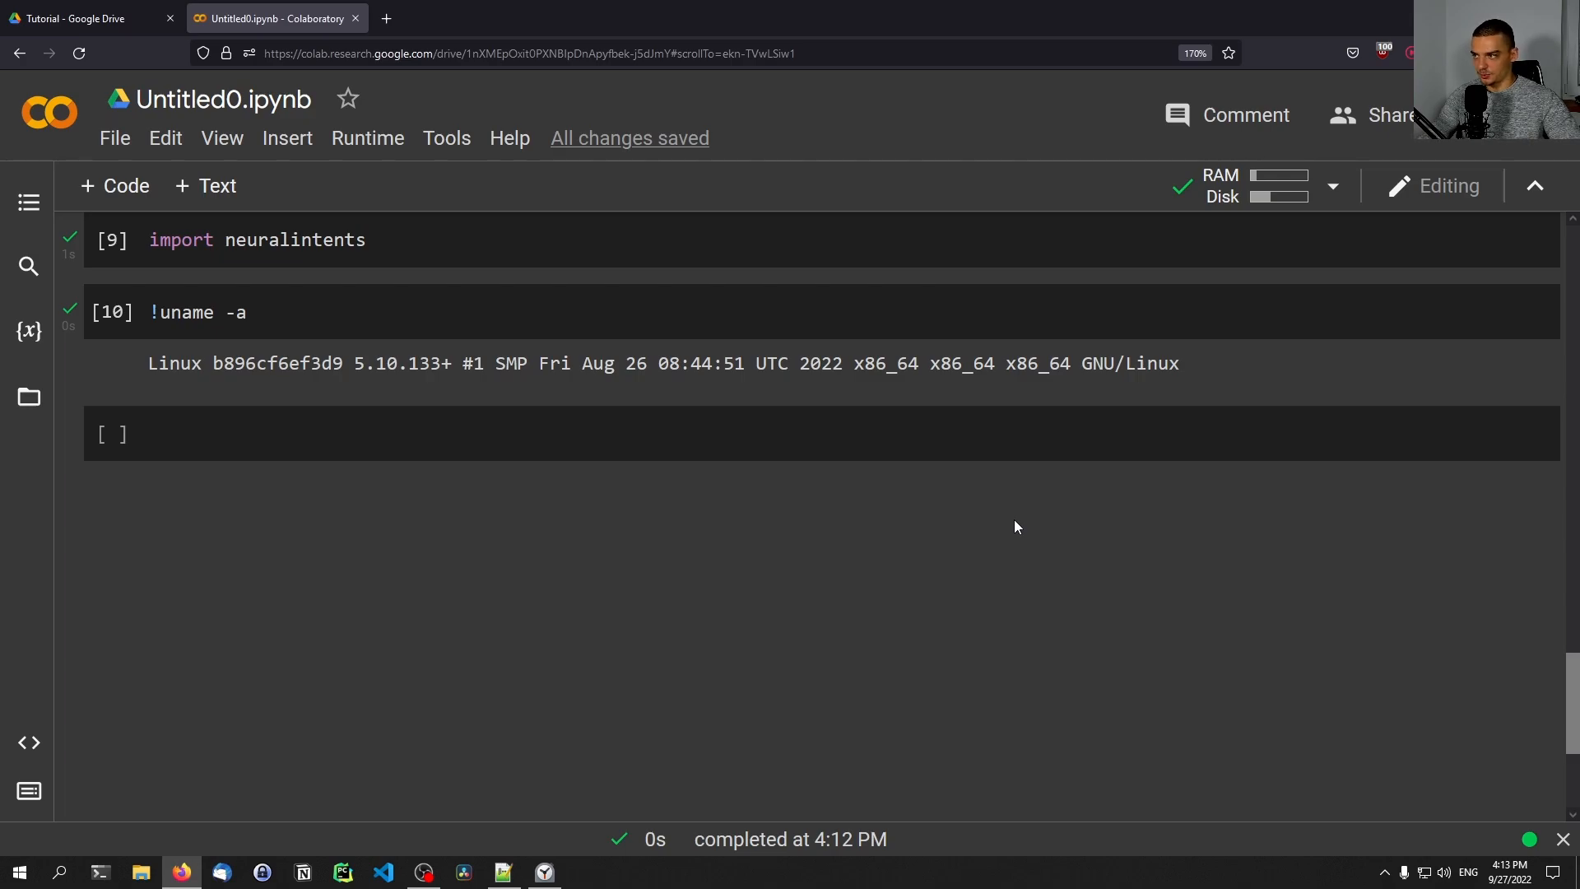
pyautogui.moveTo(812, 567)
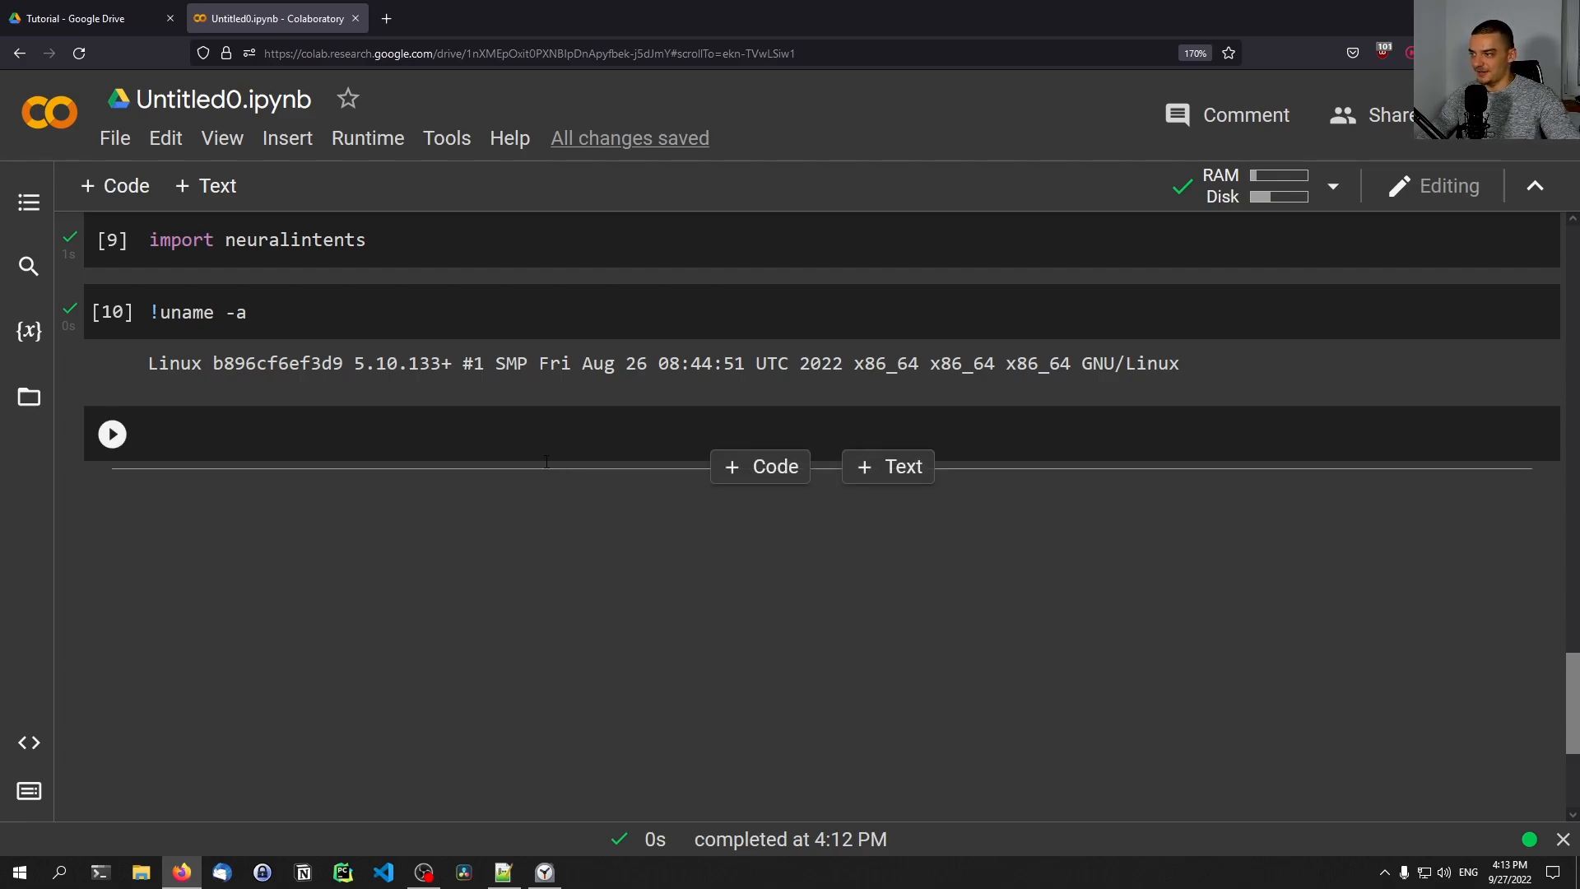
pyautogui.moveTo(436, 417)
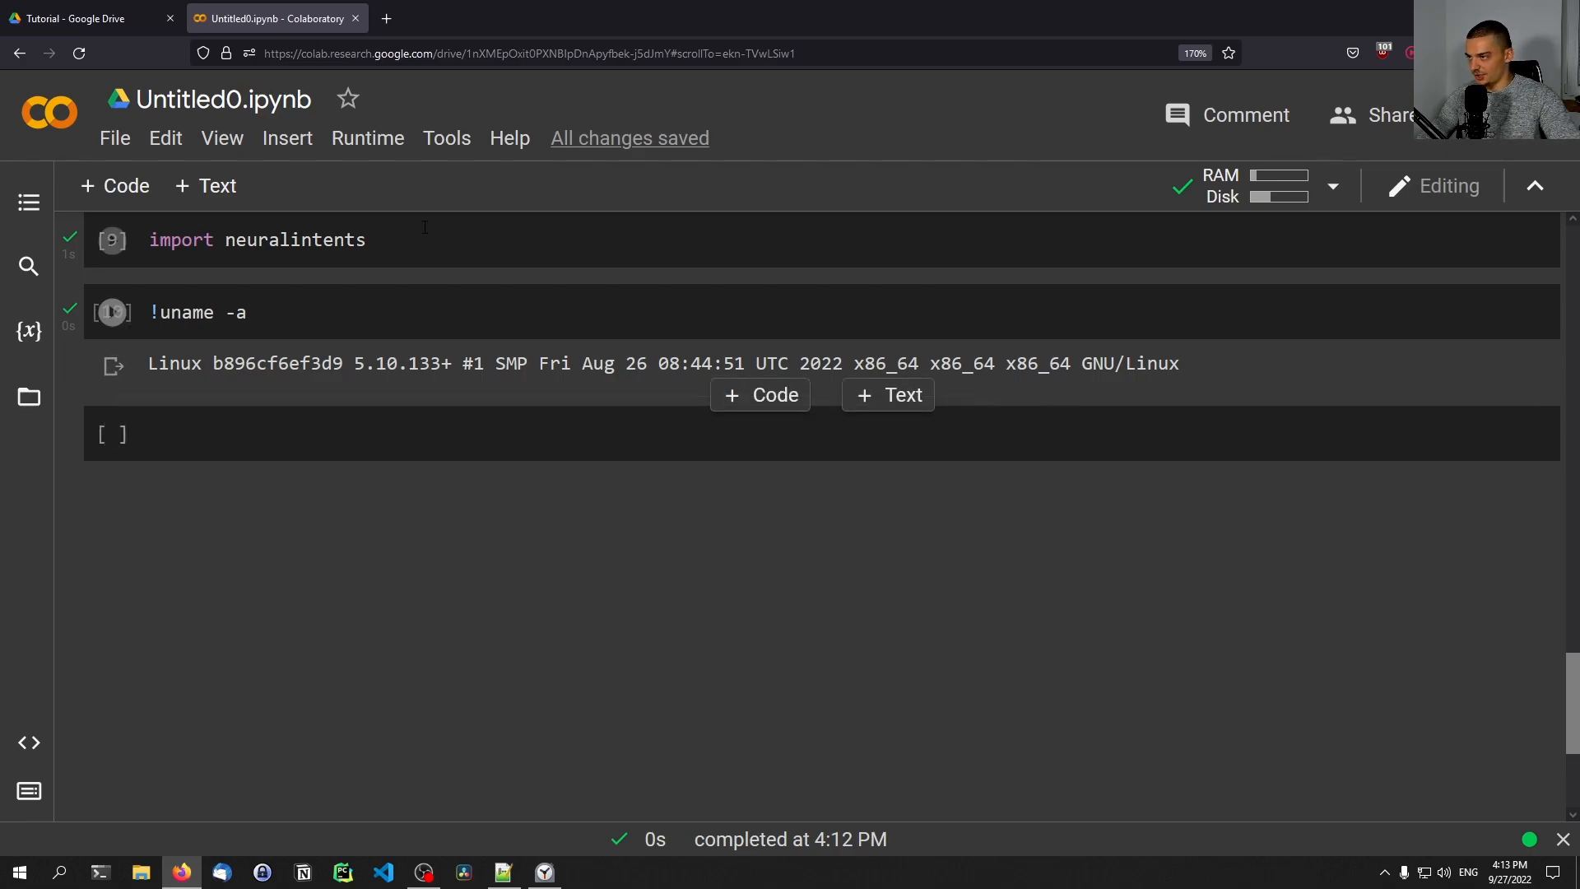
pyautogui.click(446, 139)
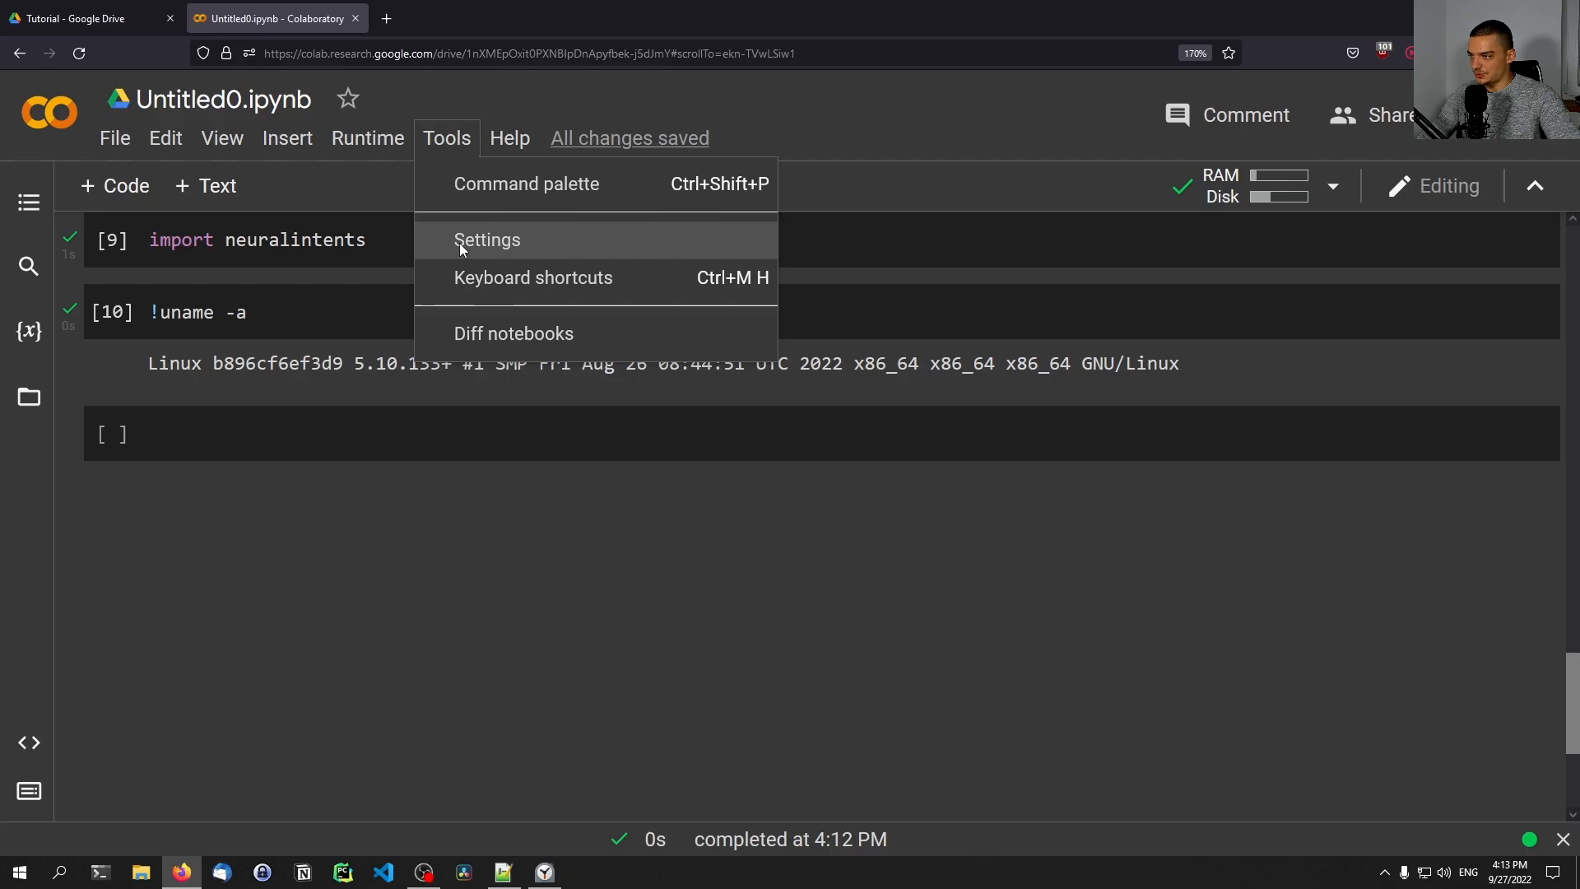
pyautogui.click(487, 239)
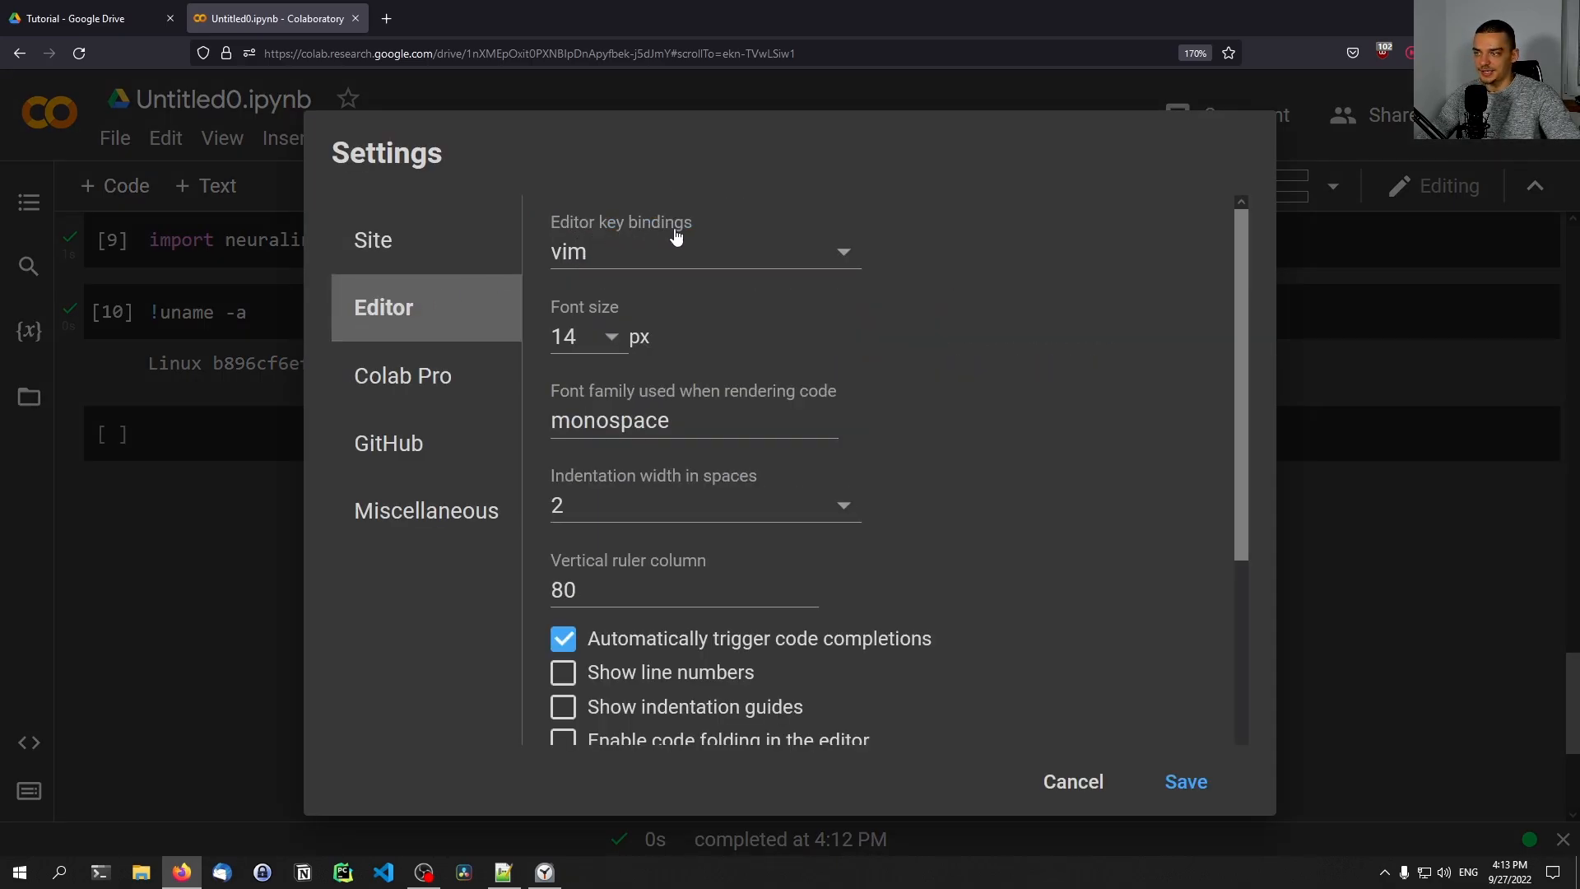
pyautogui.click(703, 250)
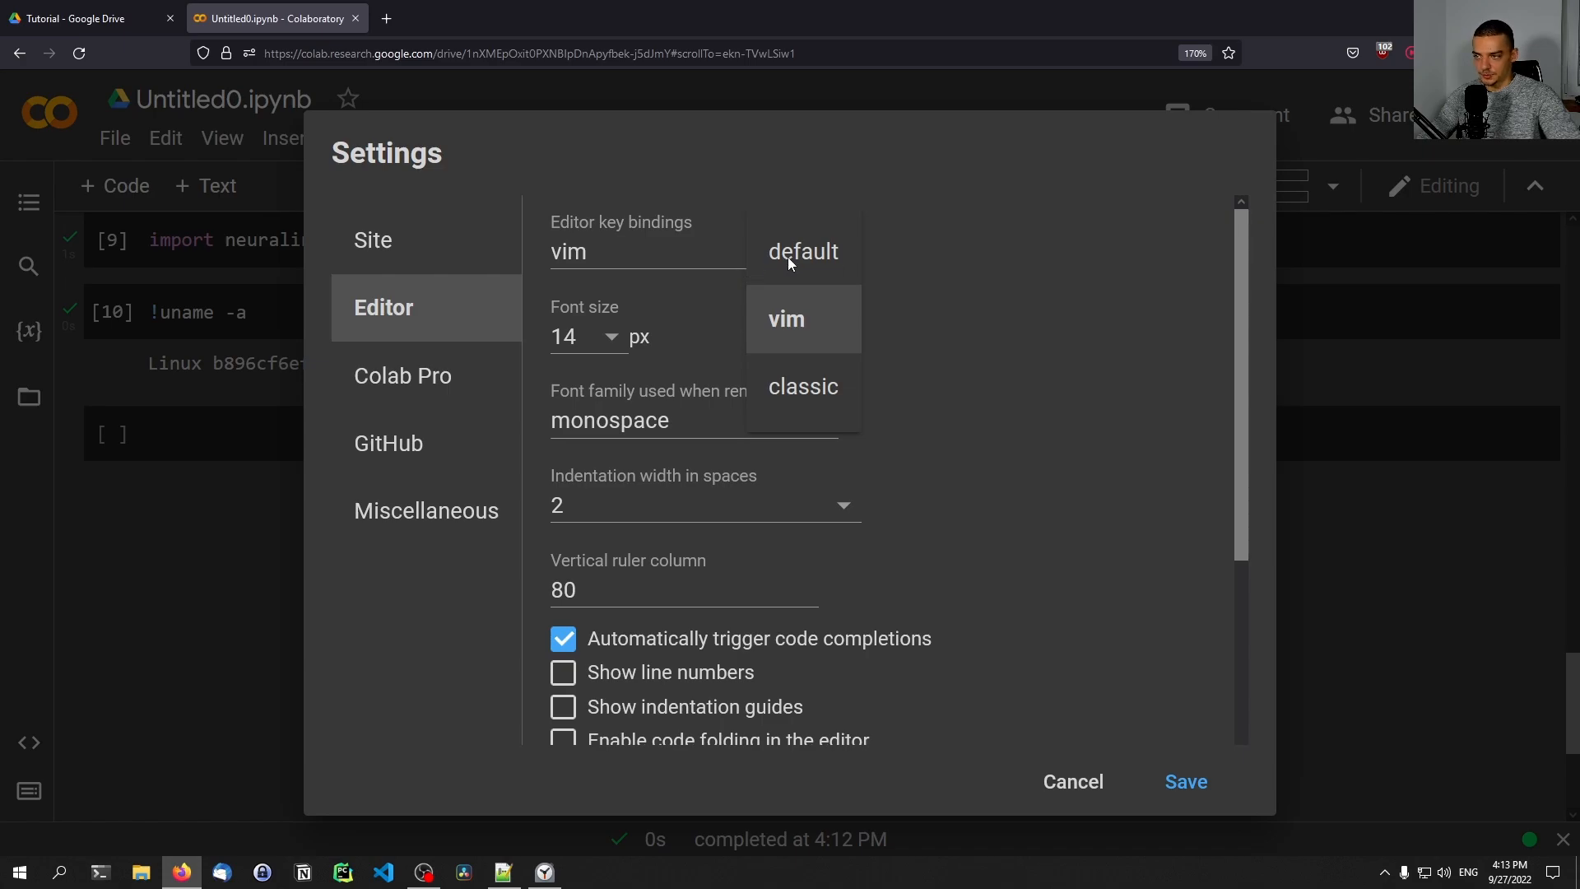
pyautogui.moveTo(791, 325)
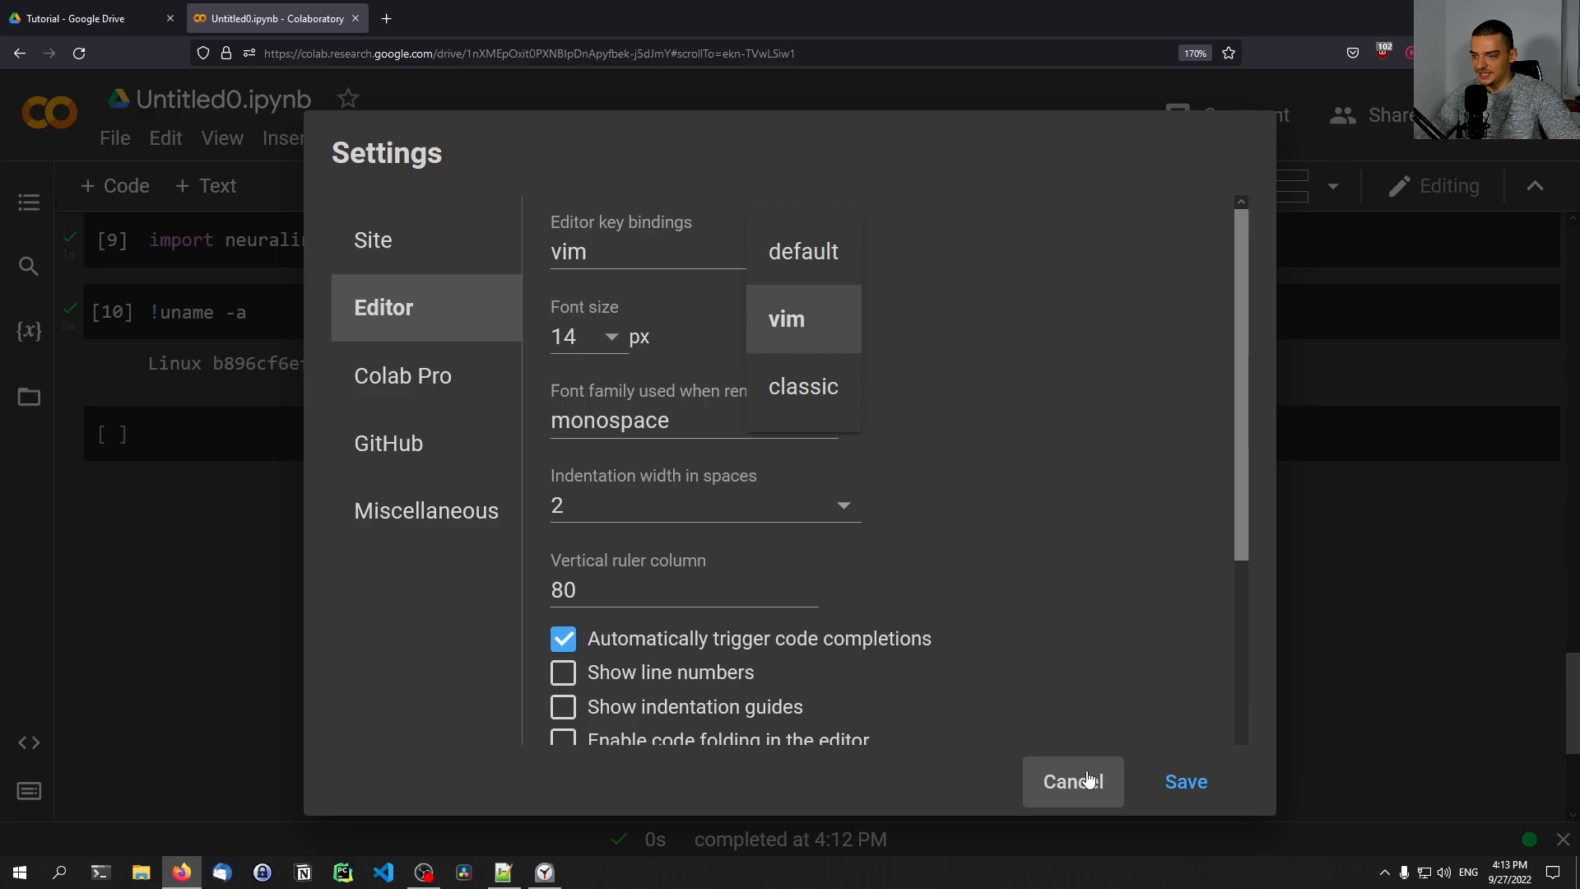
pyautogui.click(1072, 780)
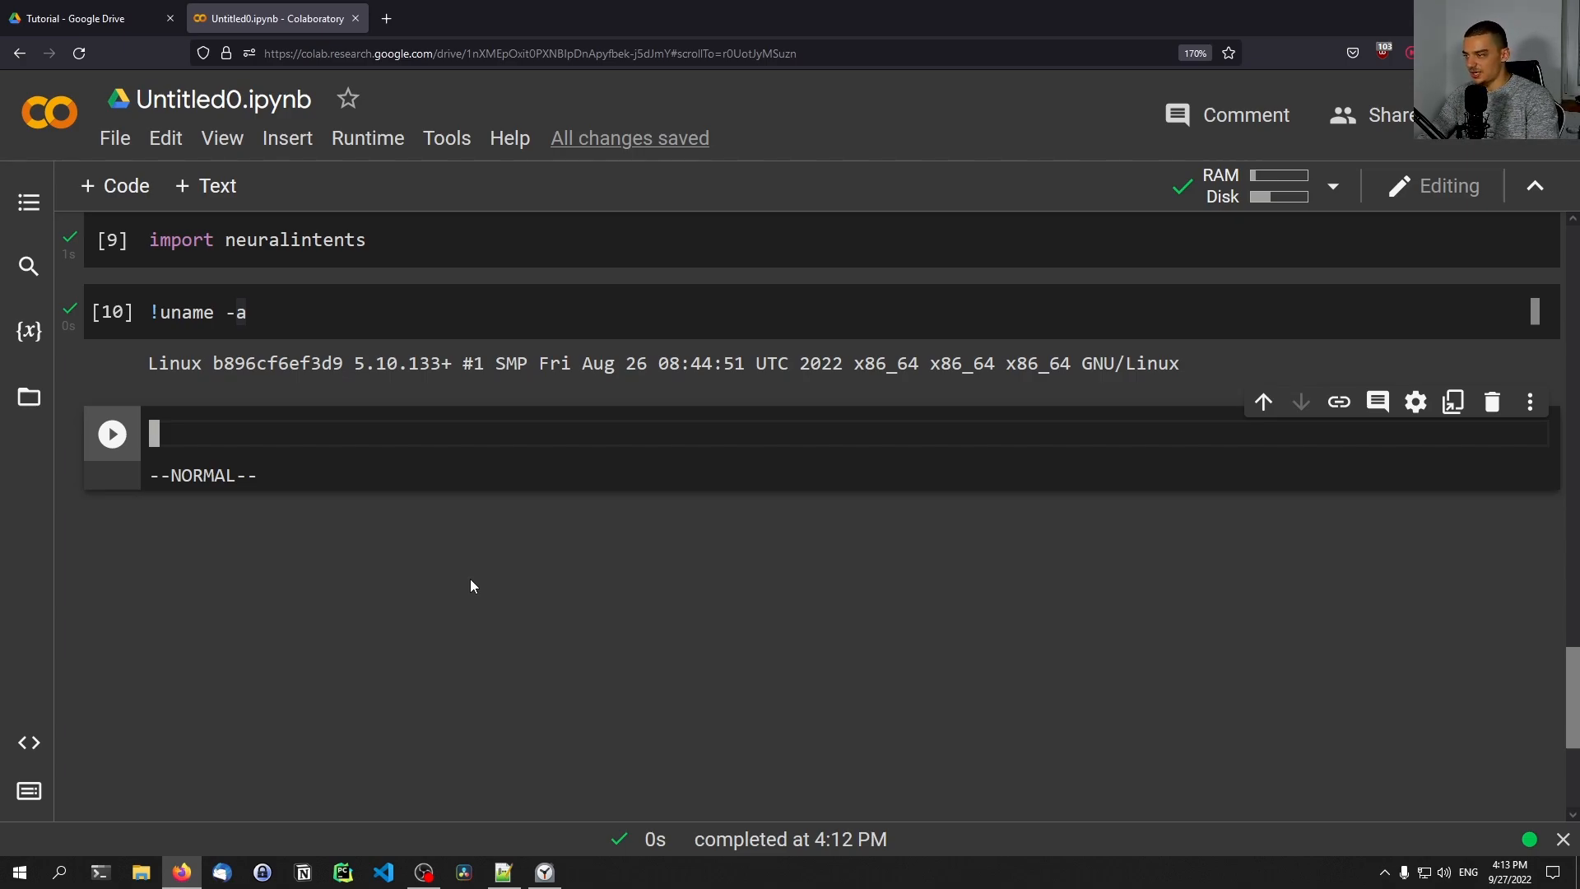
# Step: Type placeholder text then Hello () World into the empty code cell
pyautogui.write('jdfashfkljasdhkj')
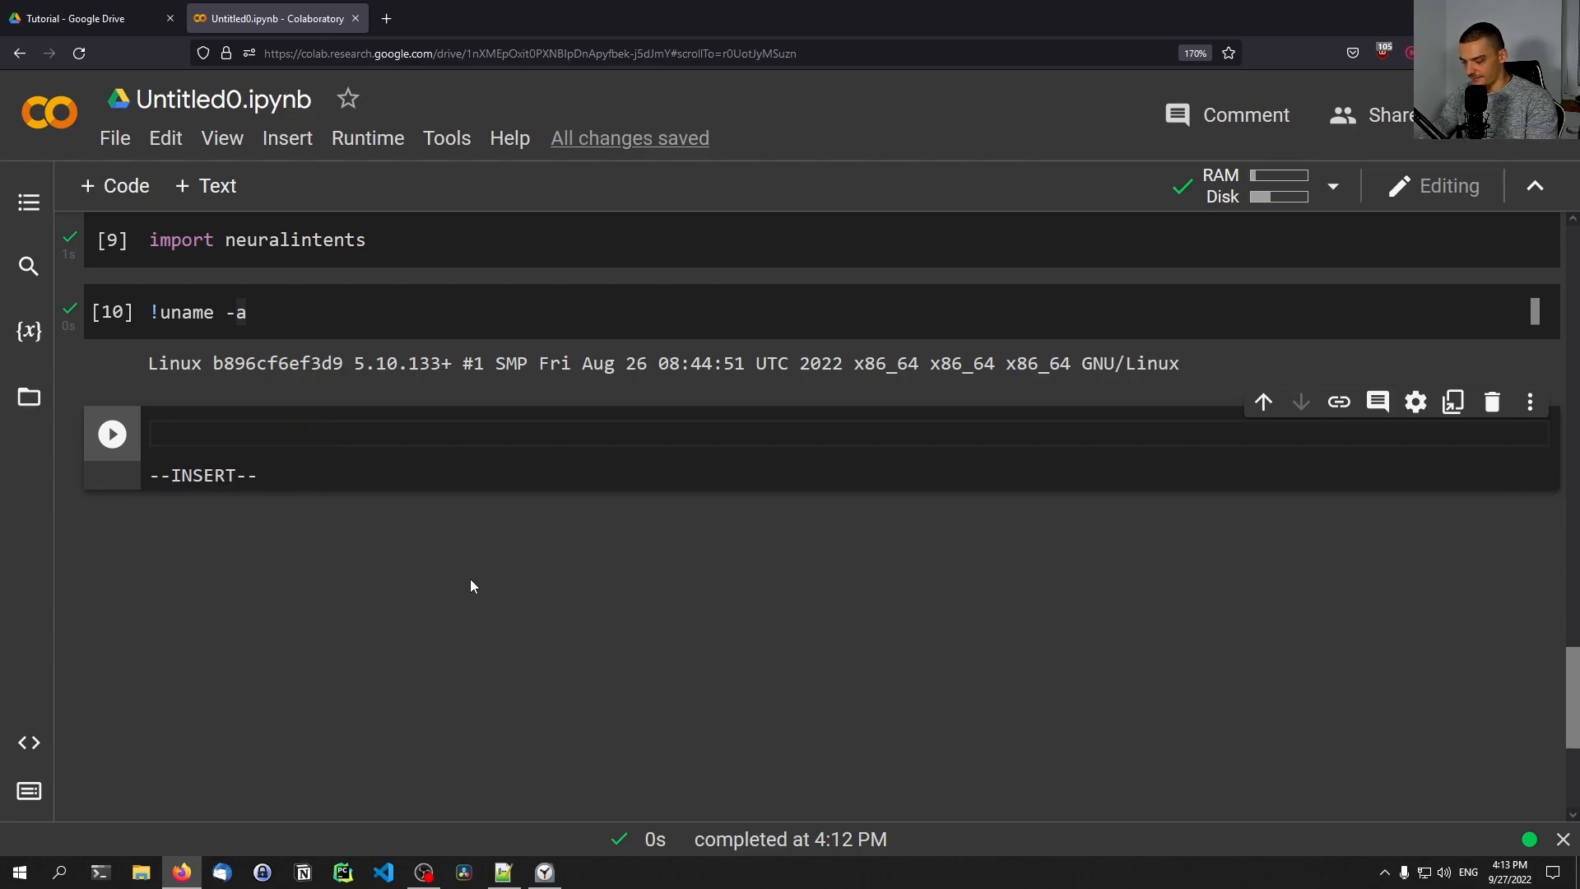
pyautogui.write('Hello ()')
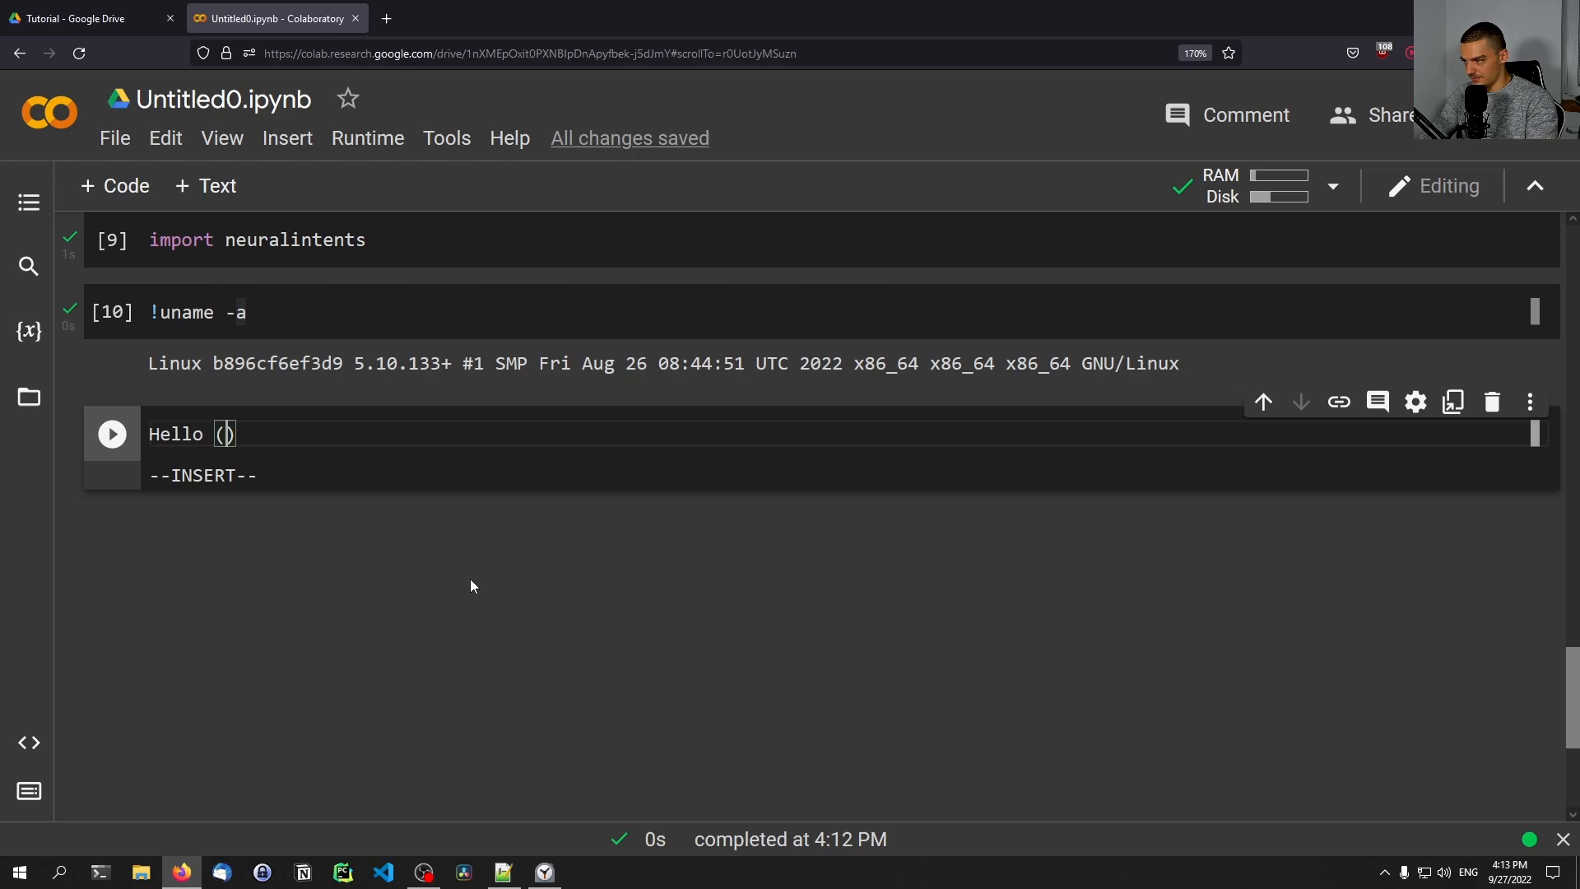
pyautogui.write('World')
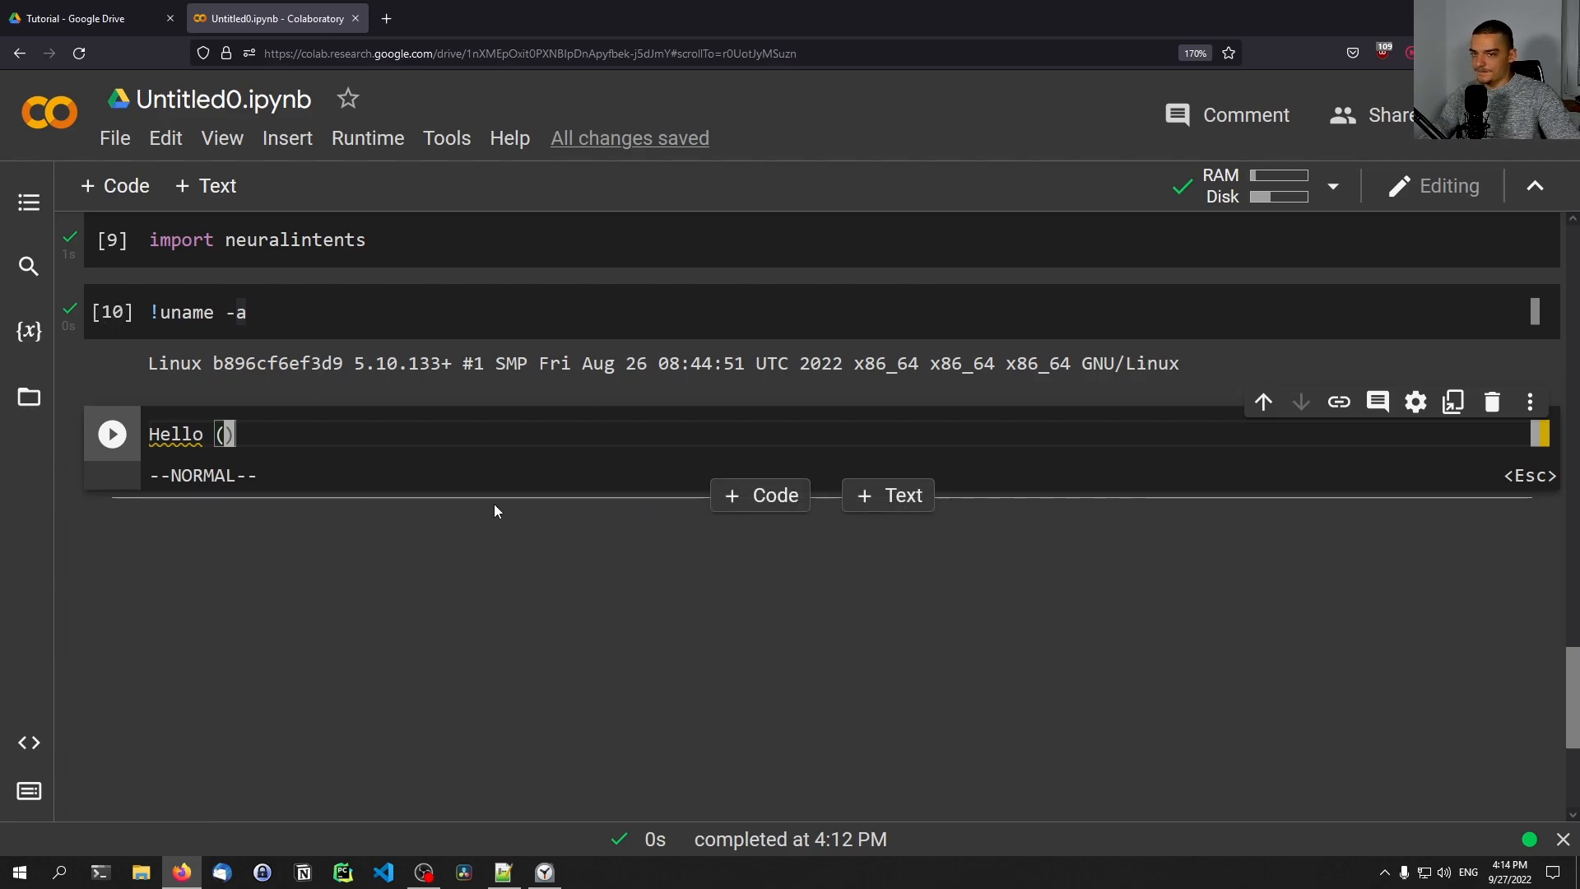
pyautogui.moveTo(403, 423)
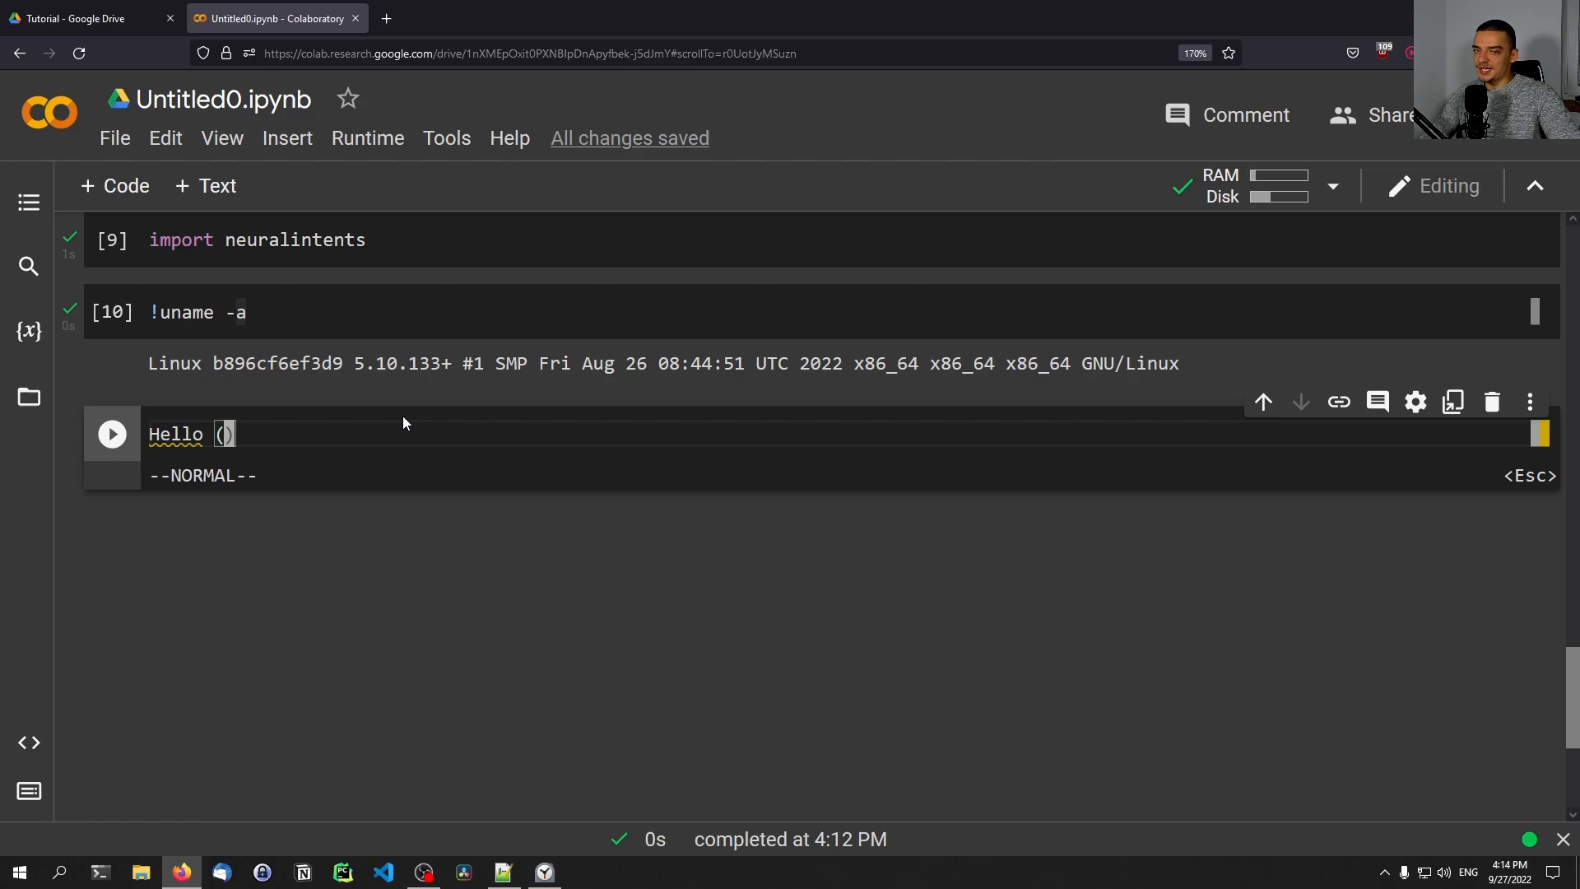
pyautogui.moveTo(339, 421)
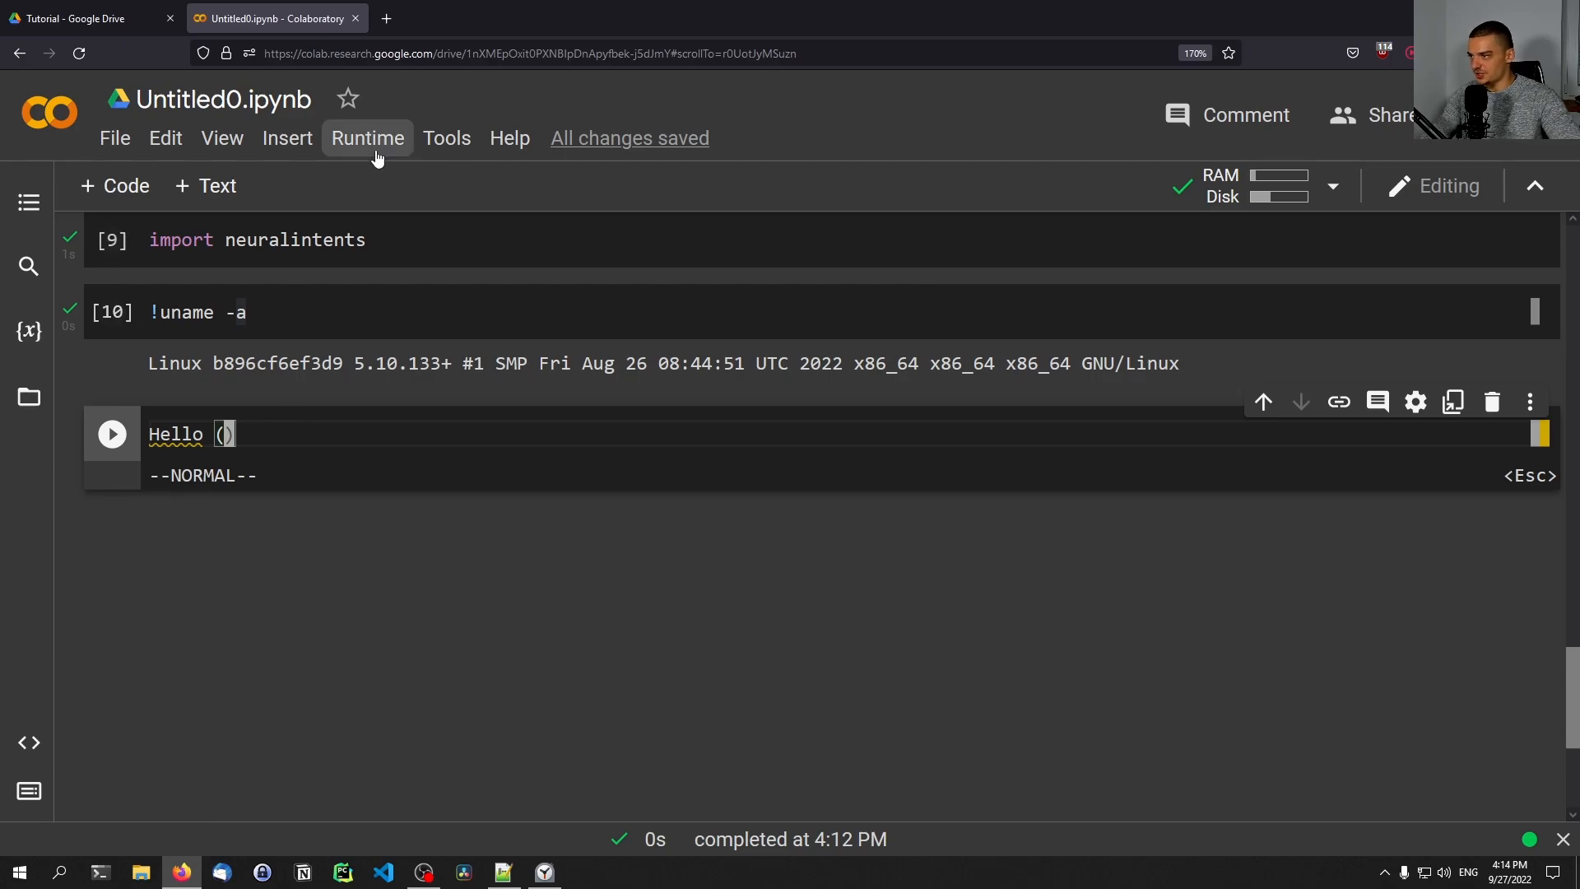
# Step: Set the hardware accelerator to GPU in Change runtime type and save the settings
pyautogui.click(367, 138)
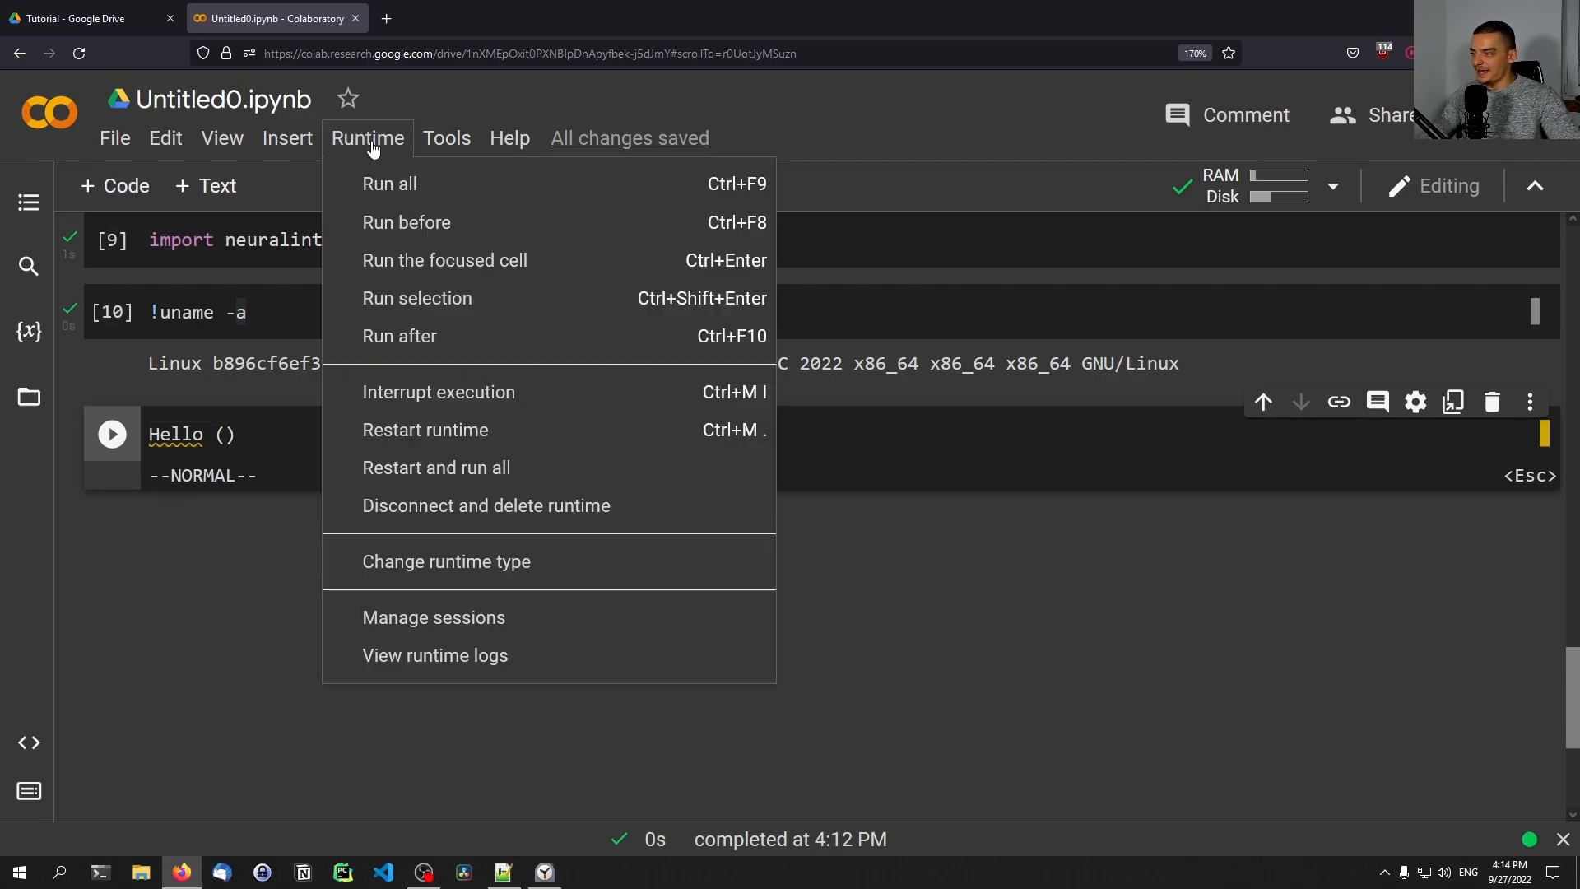
pyautogui.moveTo(446, 561)
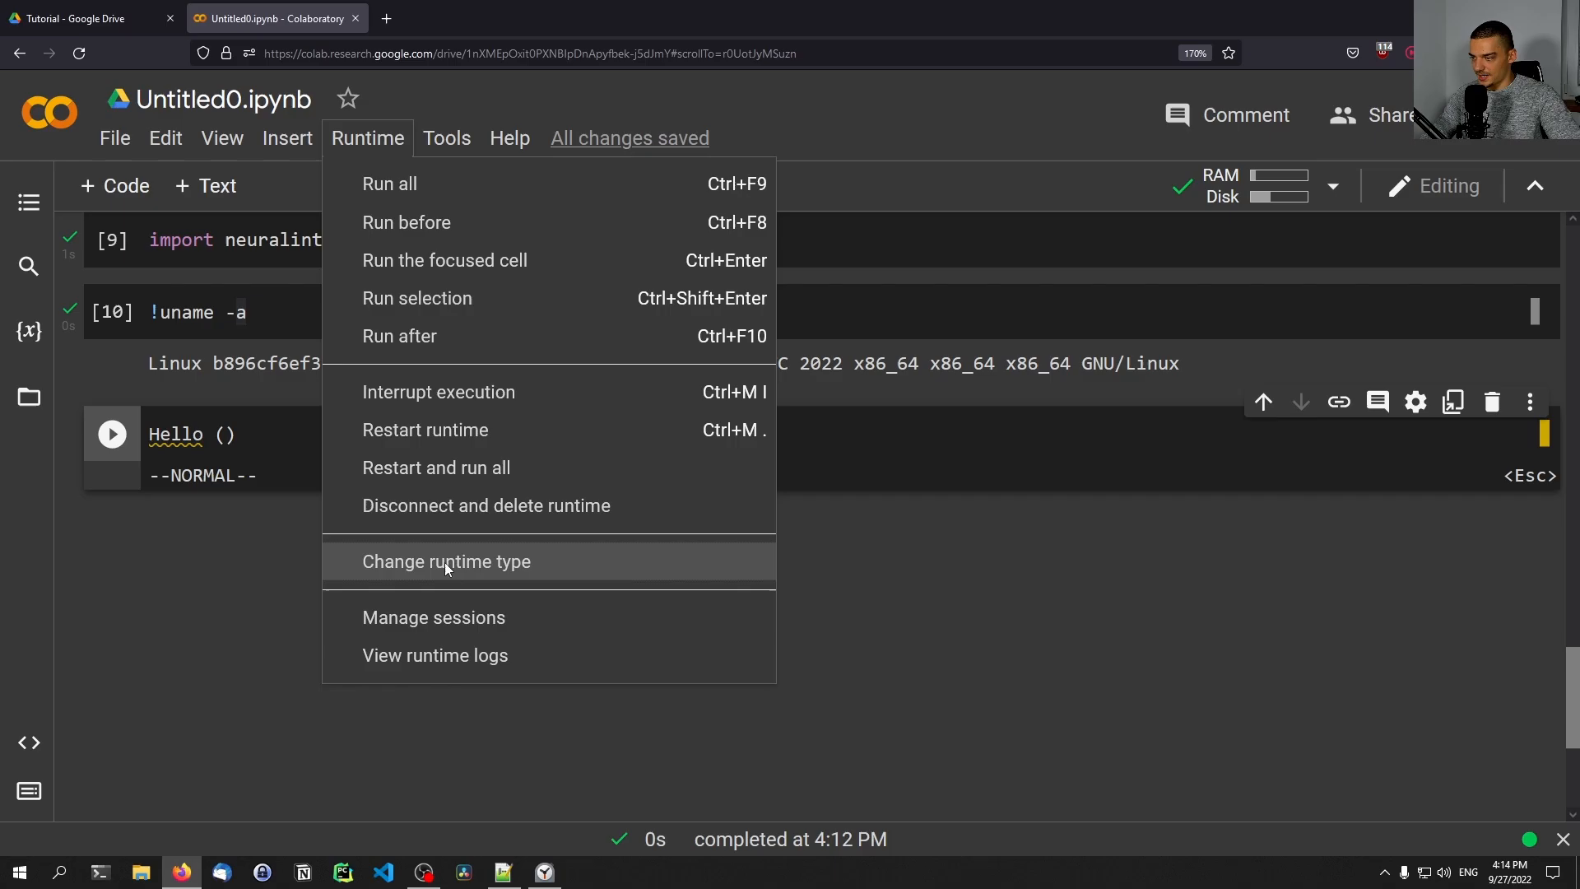
pyautogui.click(446, 561)
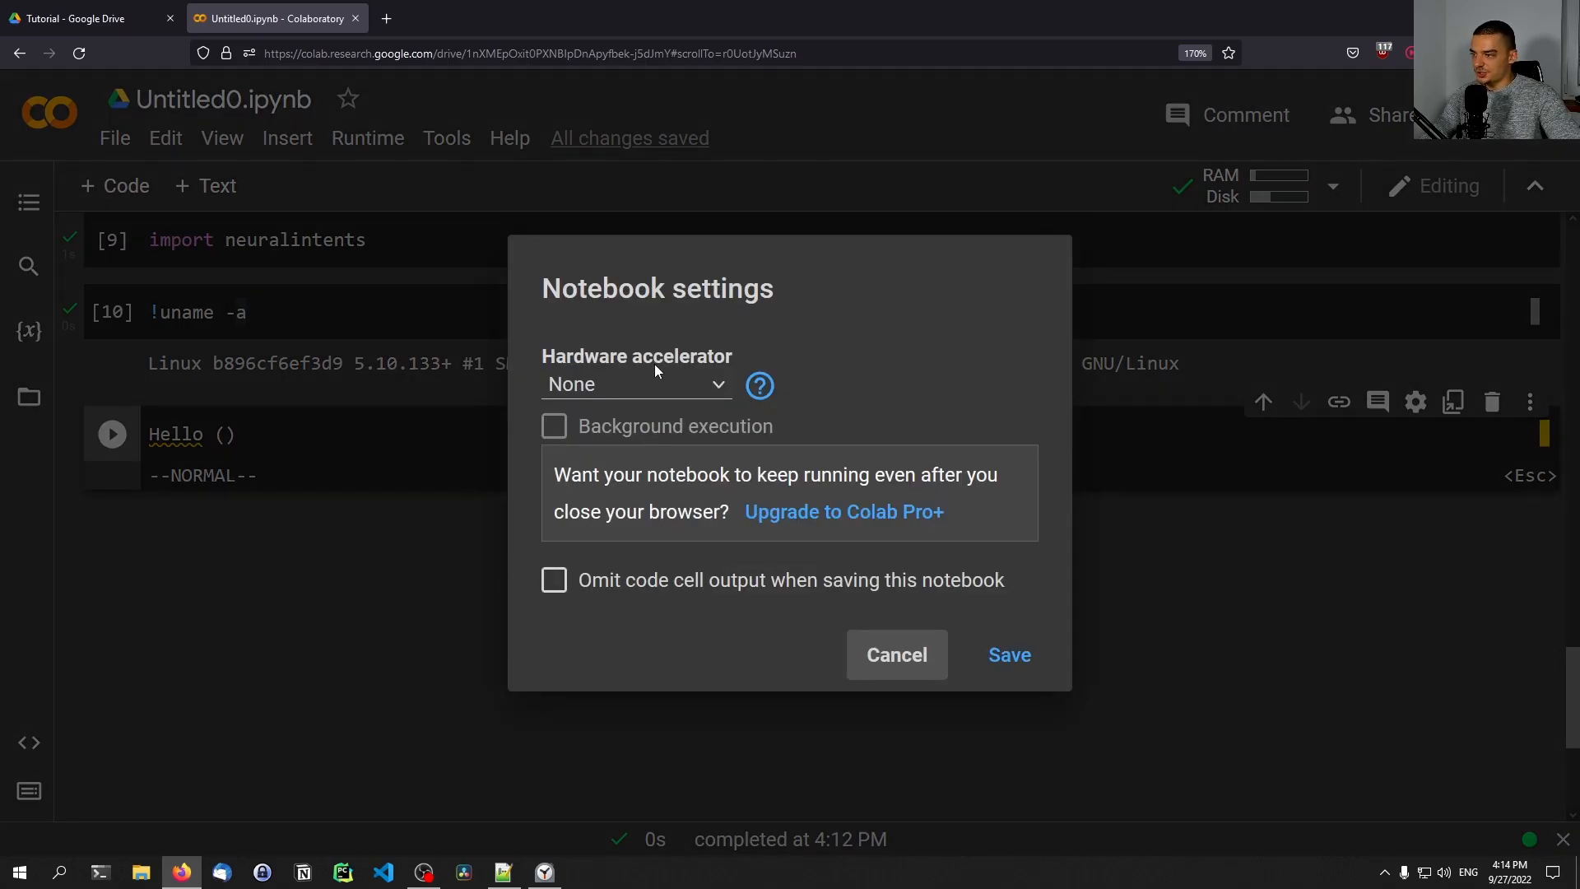
pyautogui.click(635, 384)
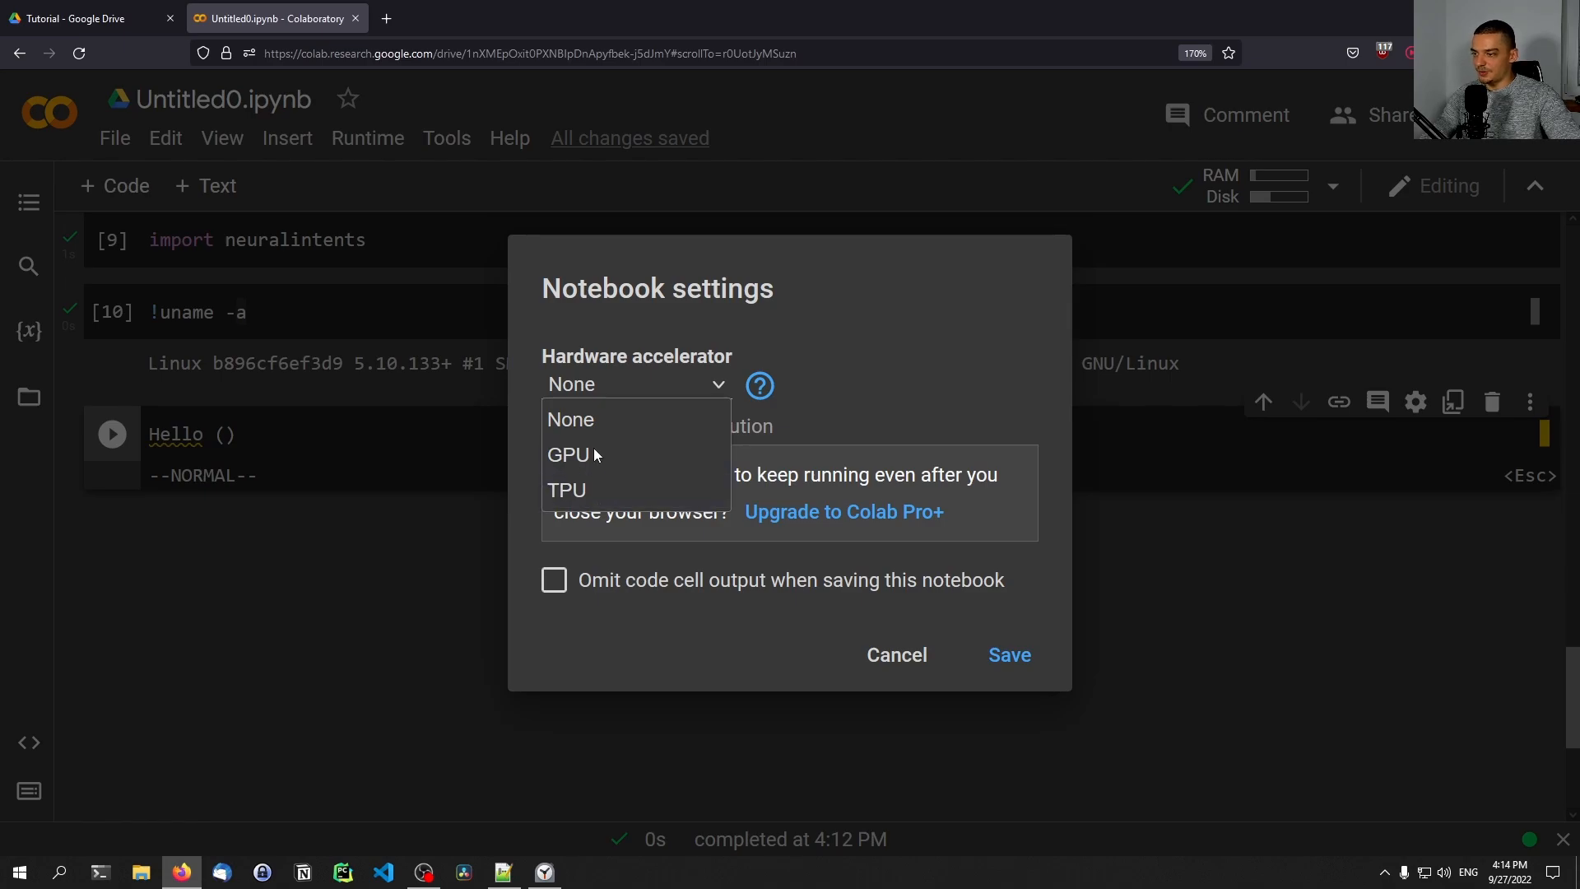
pyautogui.click(571, 420)
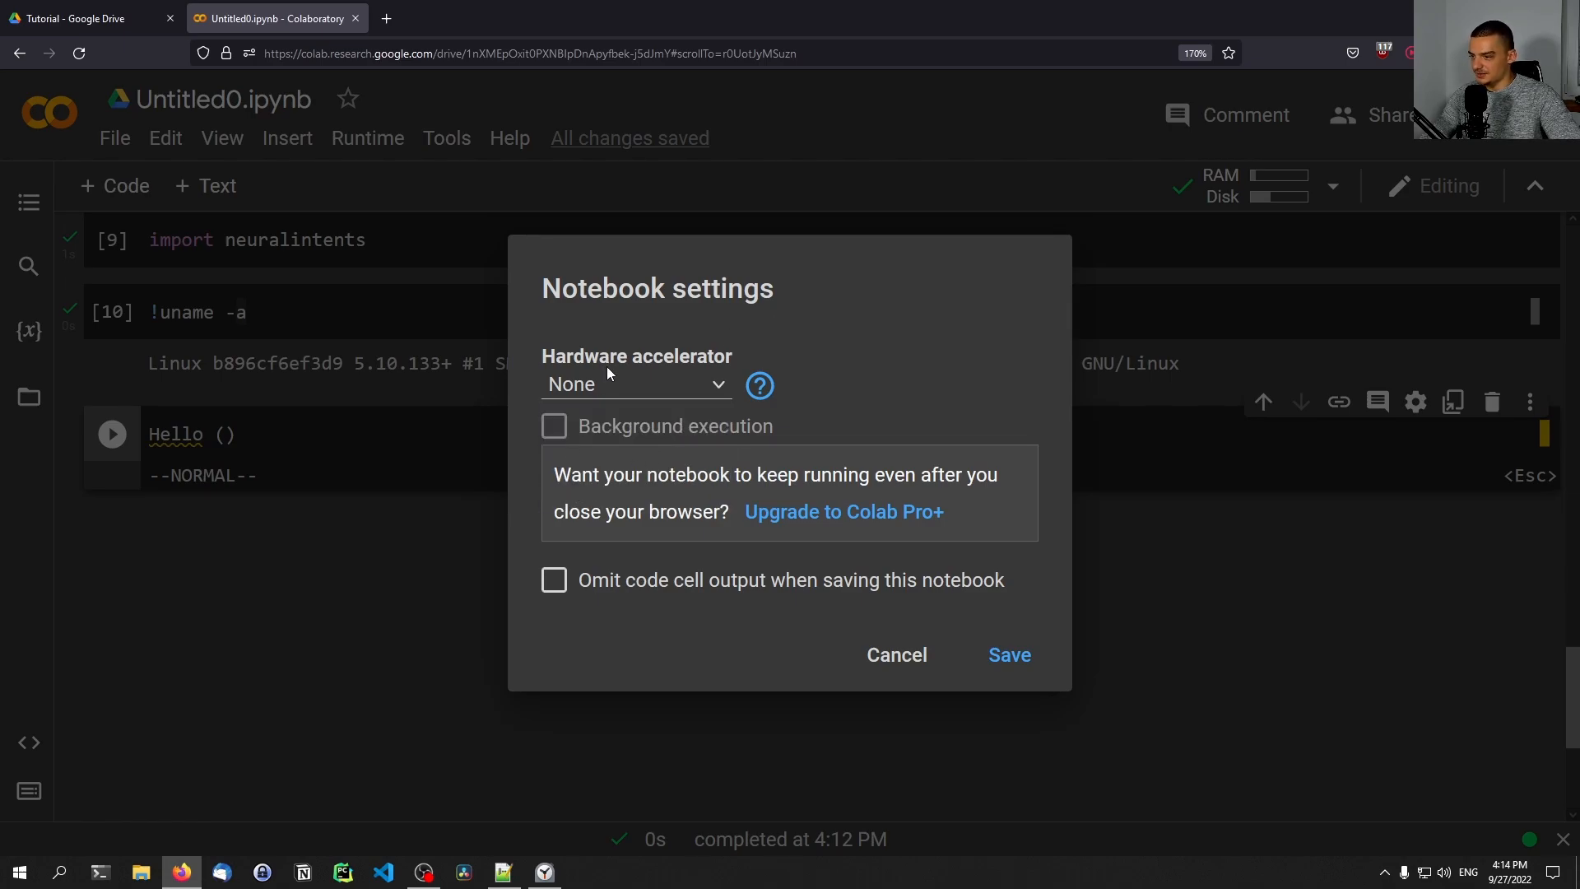
pyautogui.click(635, 383)
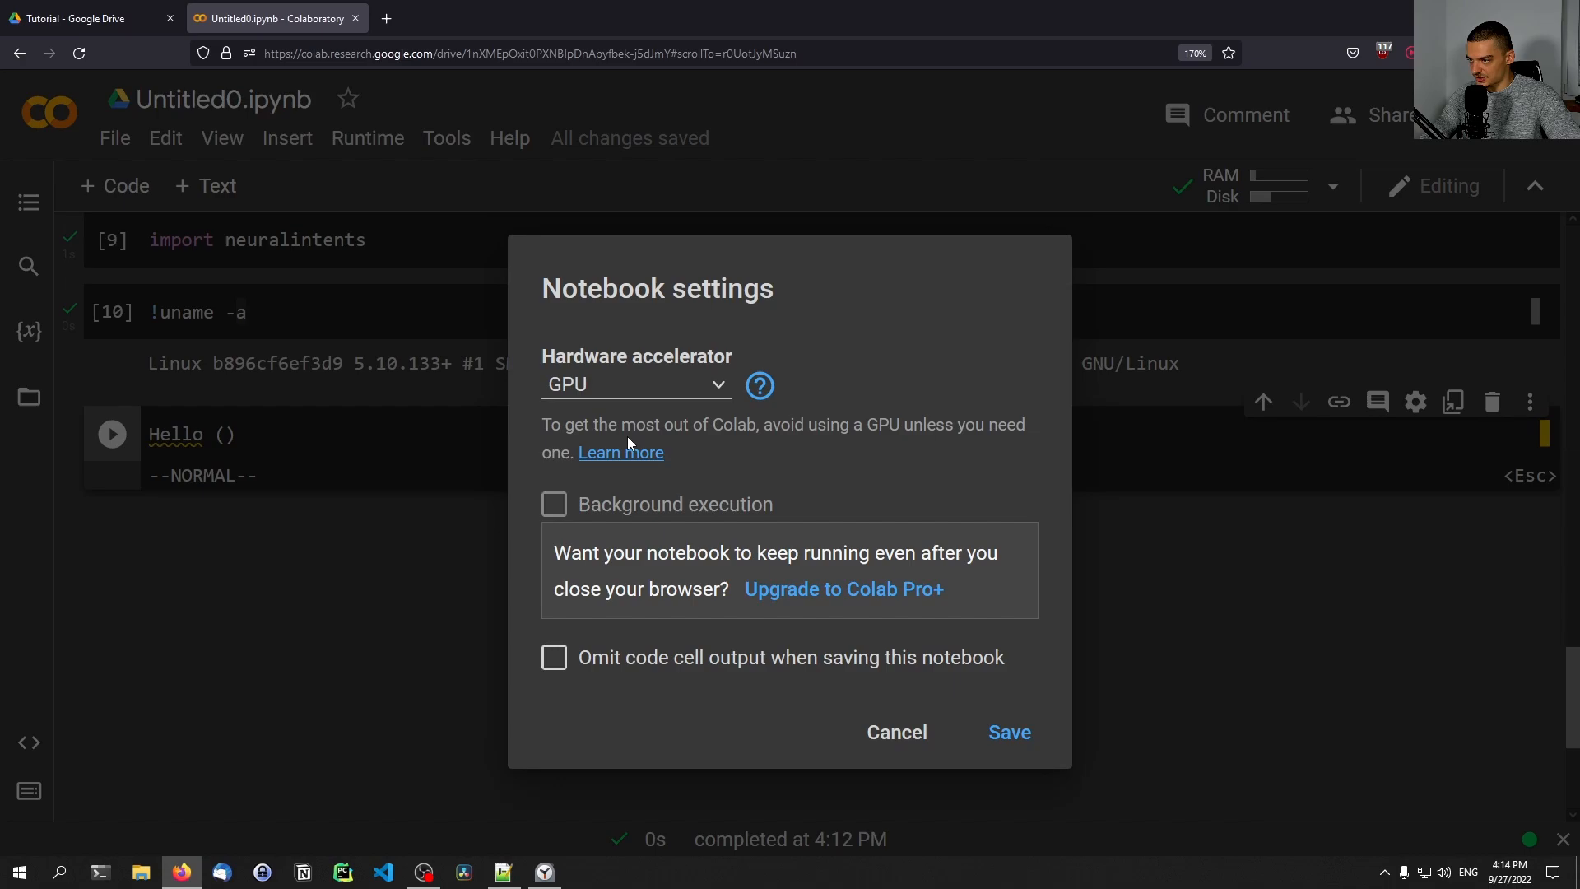
pyautogui.moveTo(541, 424); pyautogui.dragTo(936, 425)
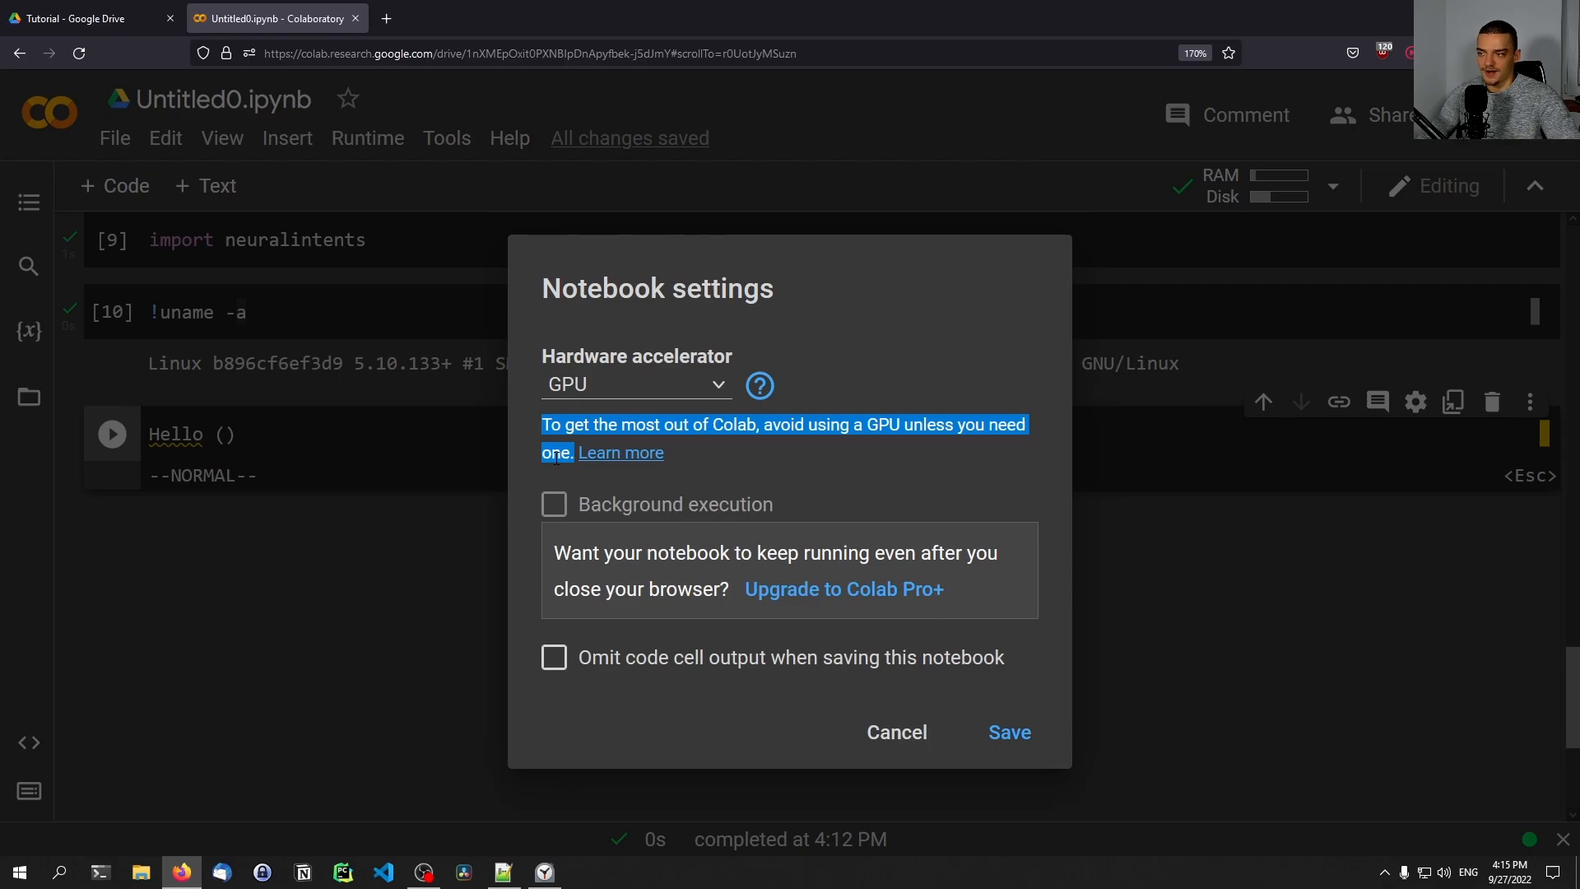
pyautogui.moveTo(895, 731)
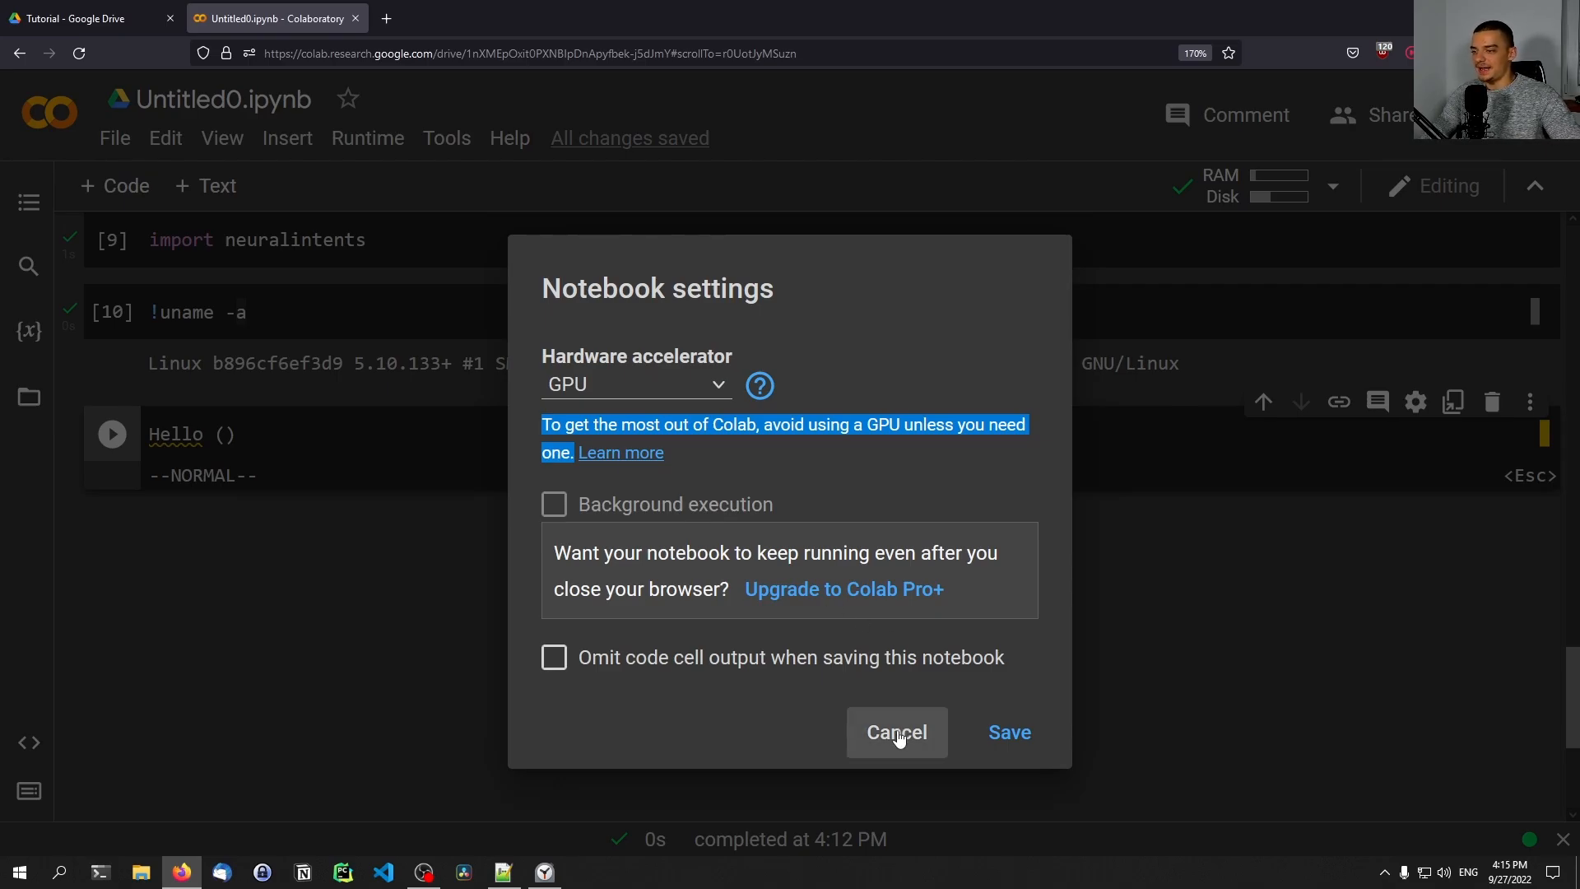
pyautogui.click(1009, 730)
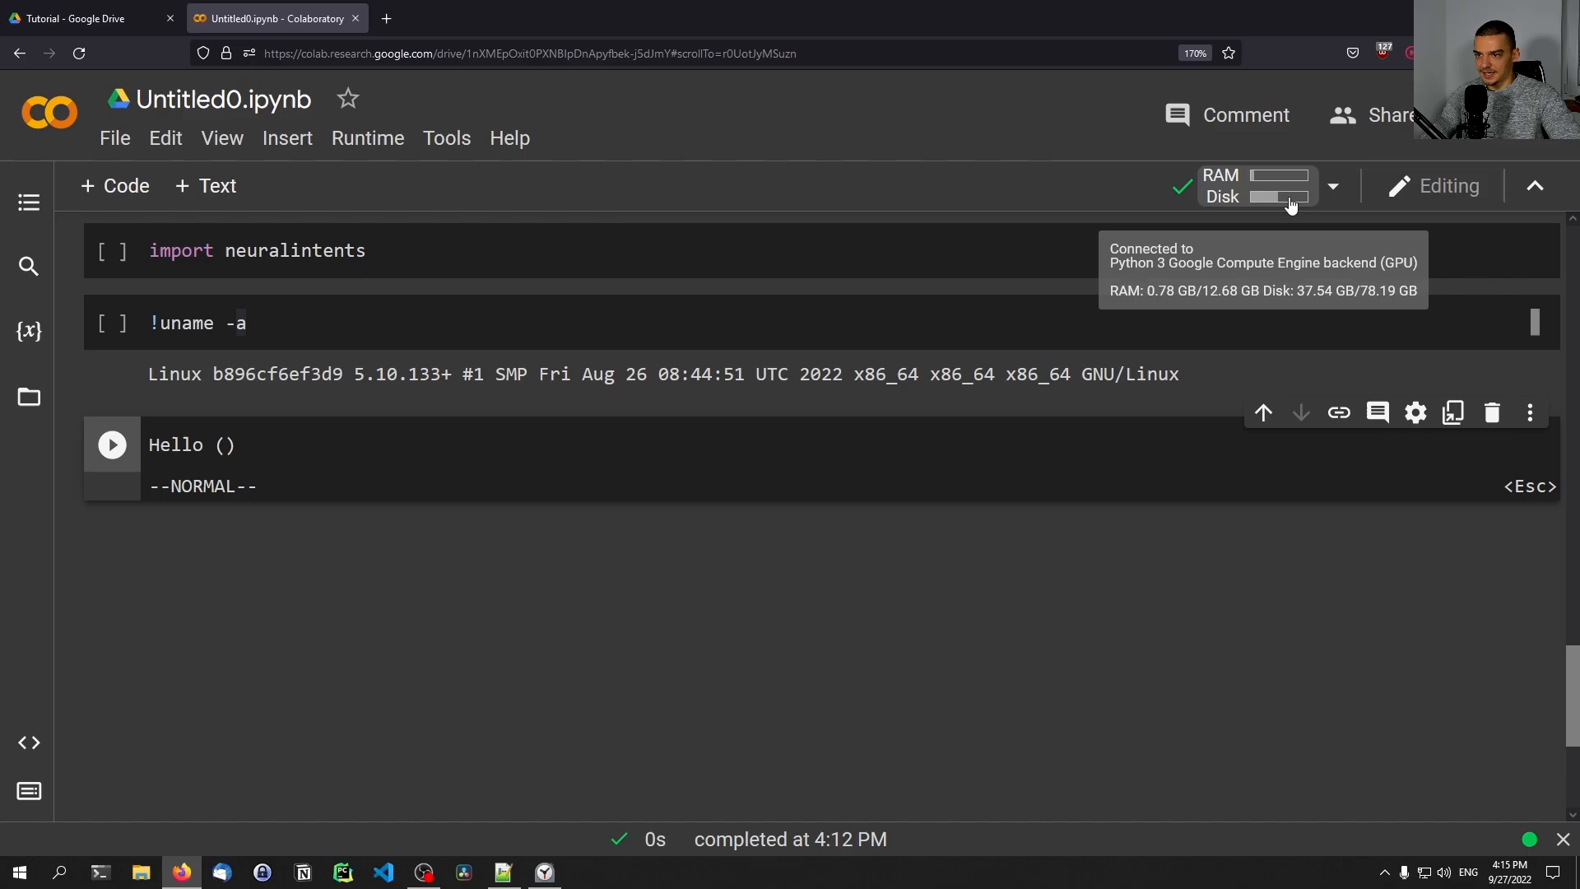
# Step: Choose TPU as accelerator, then connect to a runtime with no accelerator when none is available
pyautogui.click(367, 138)
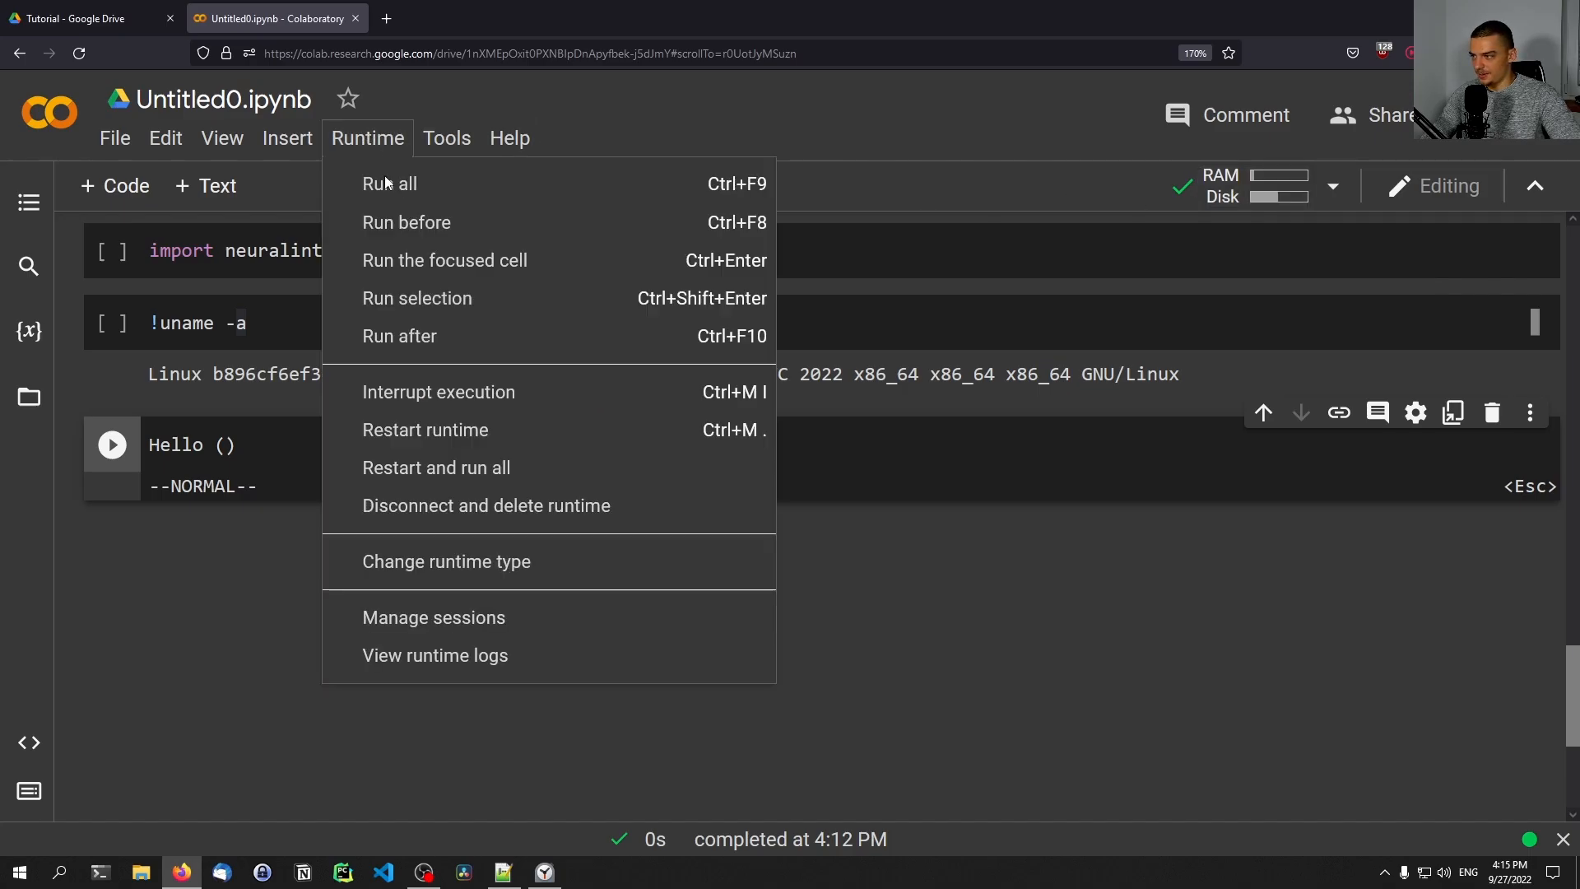
pyautogui.click(445, 561)
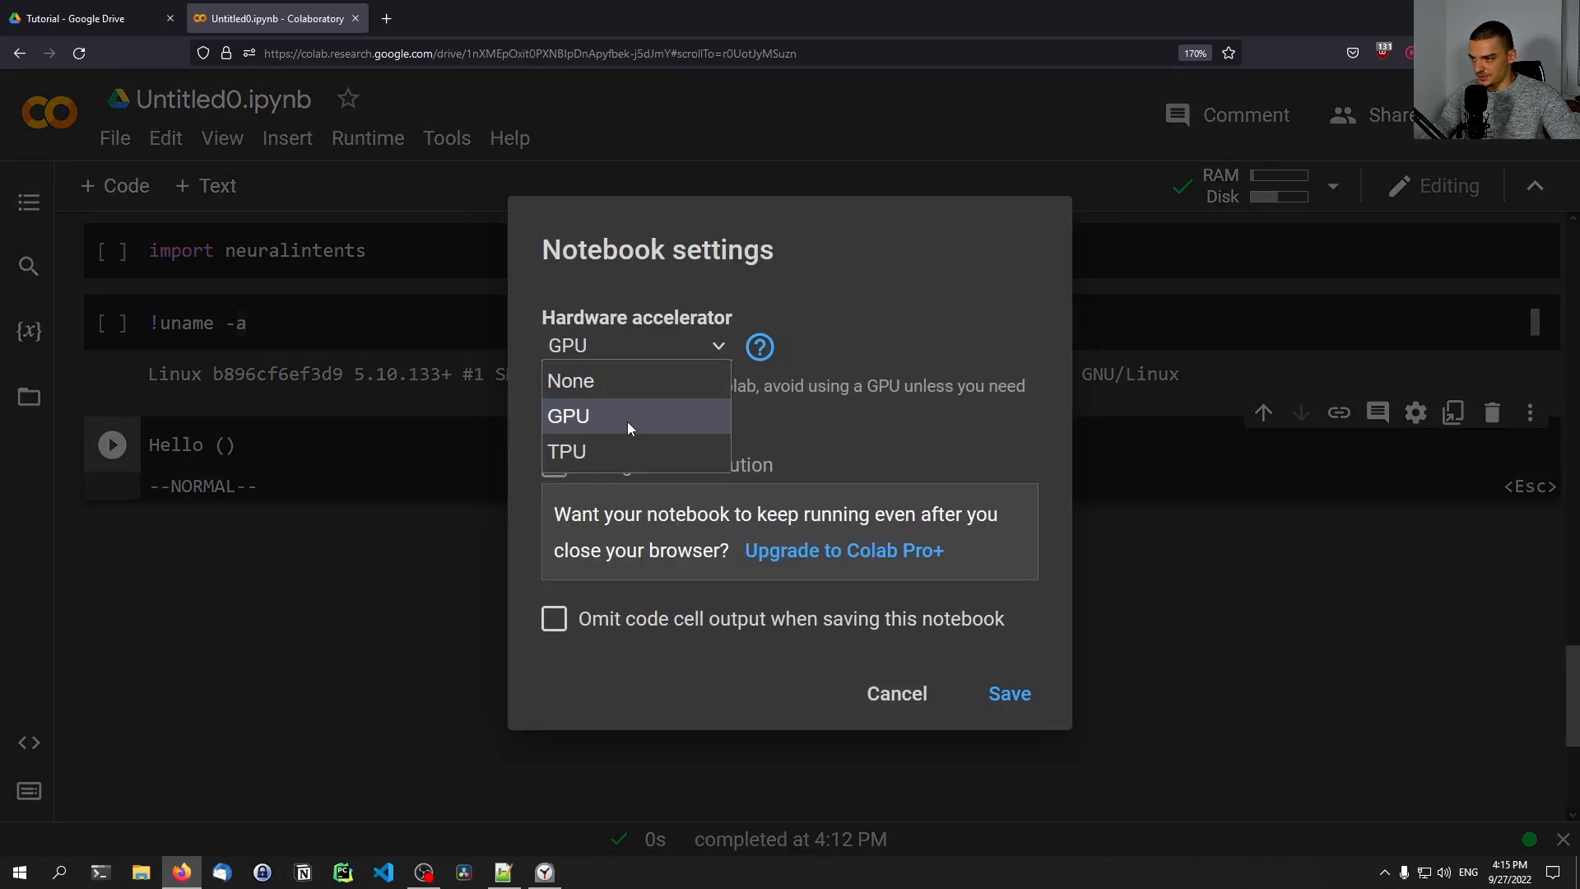
pyautogui.click(566, 451)
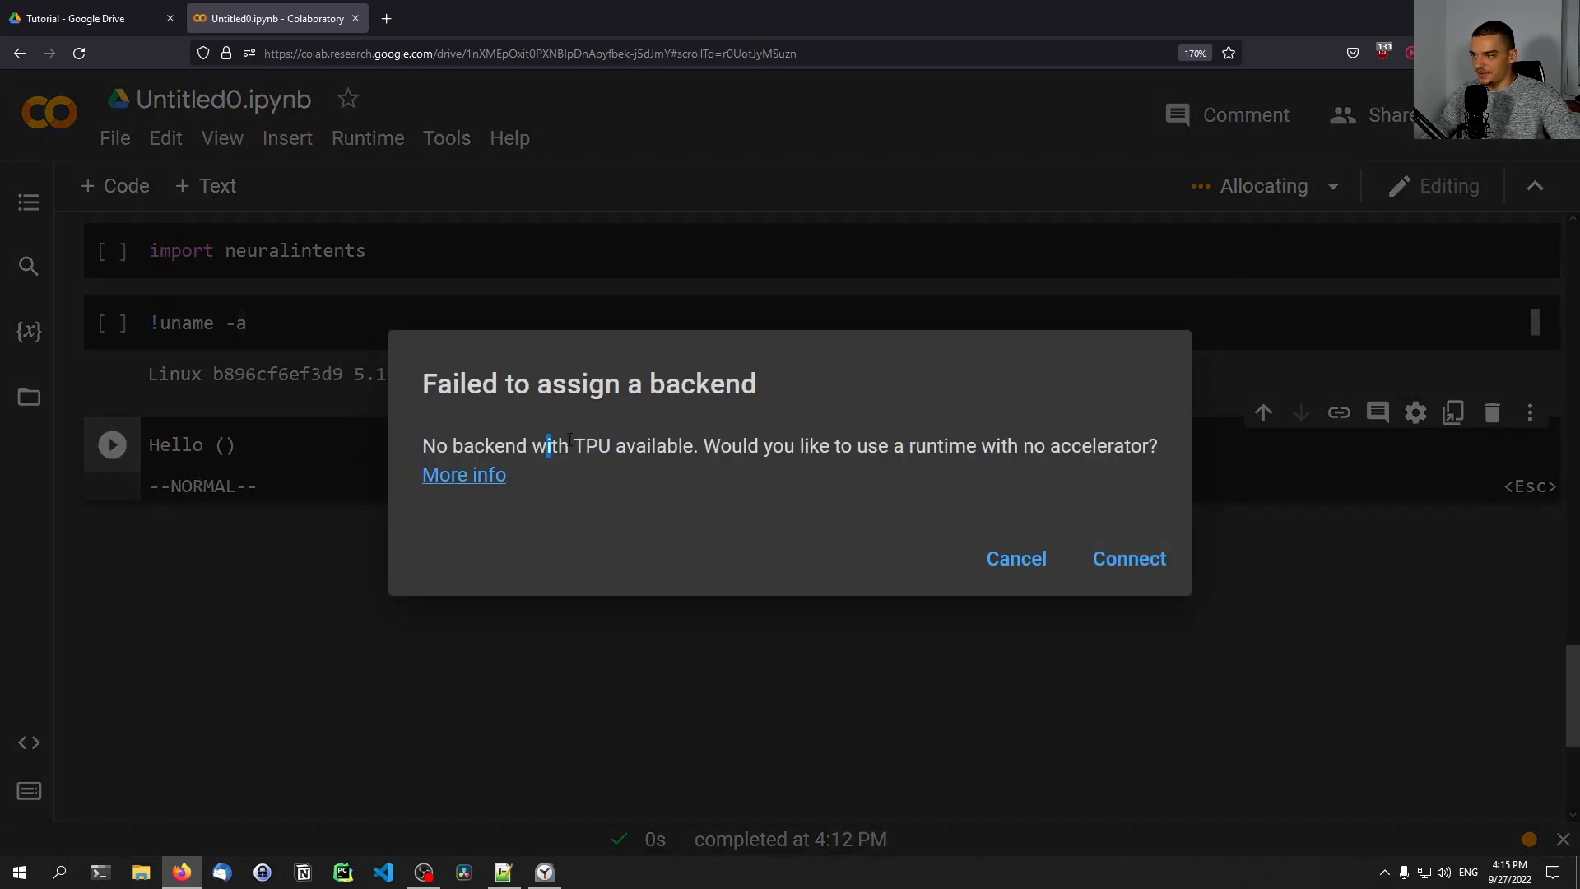
pyautogui.moveTo(550, 446); pyautogui.dragTo(1045, 446)
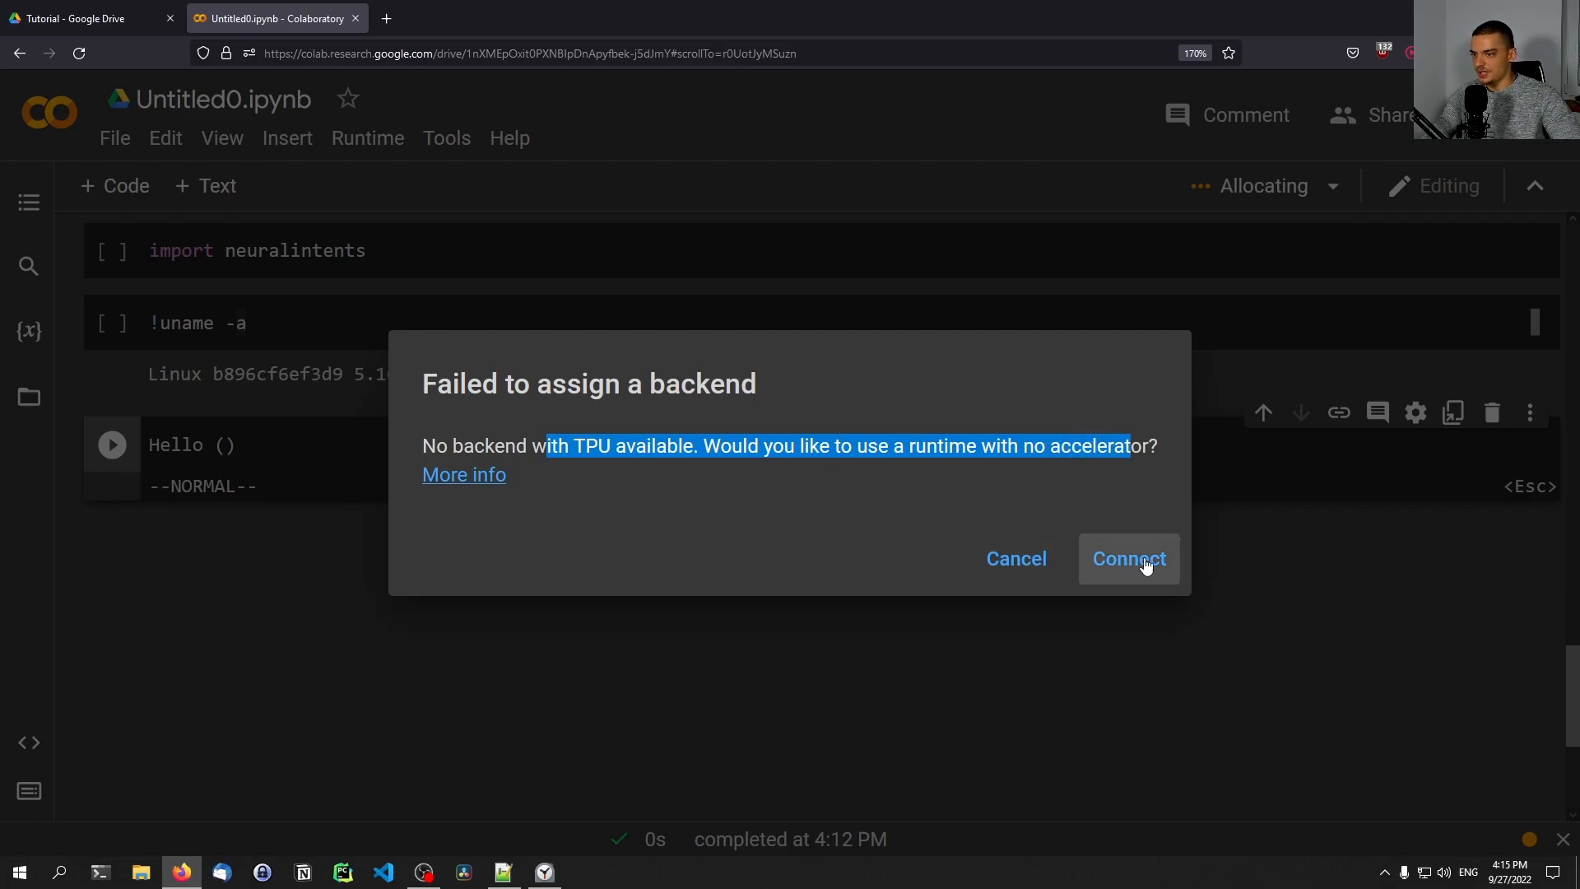
pyautogui.click(1128, 558)
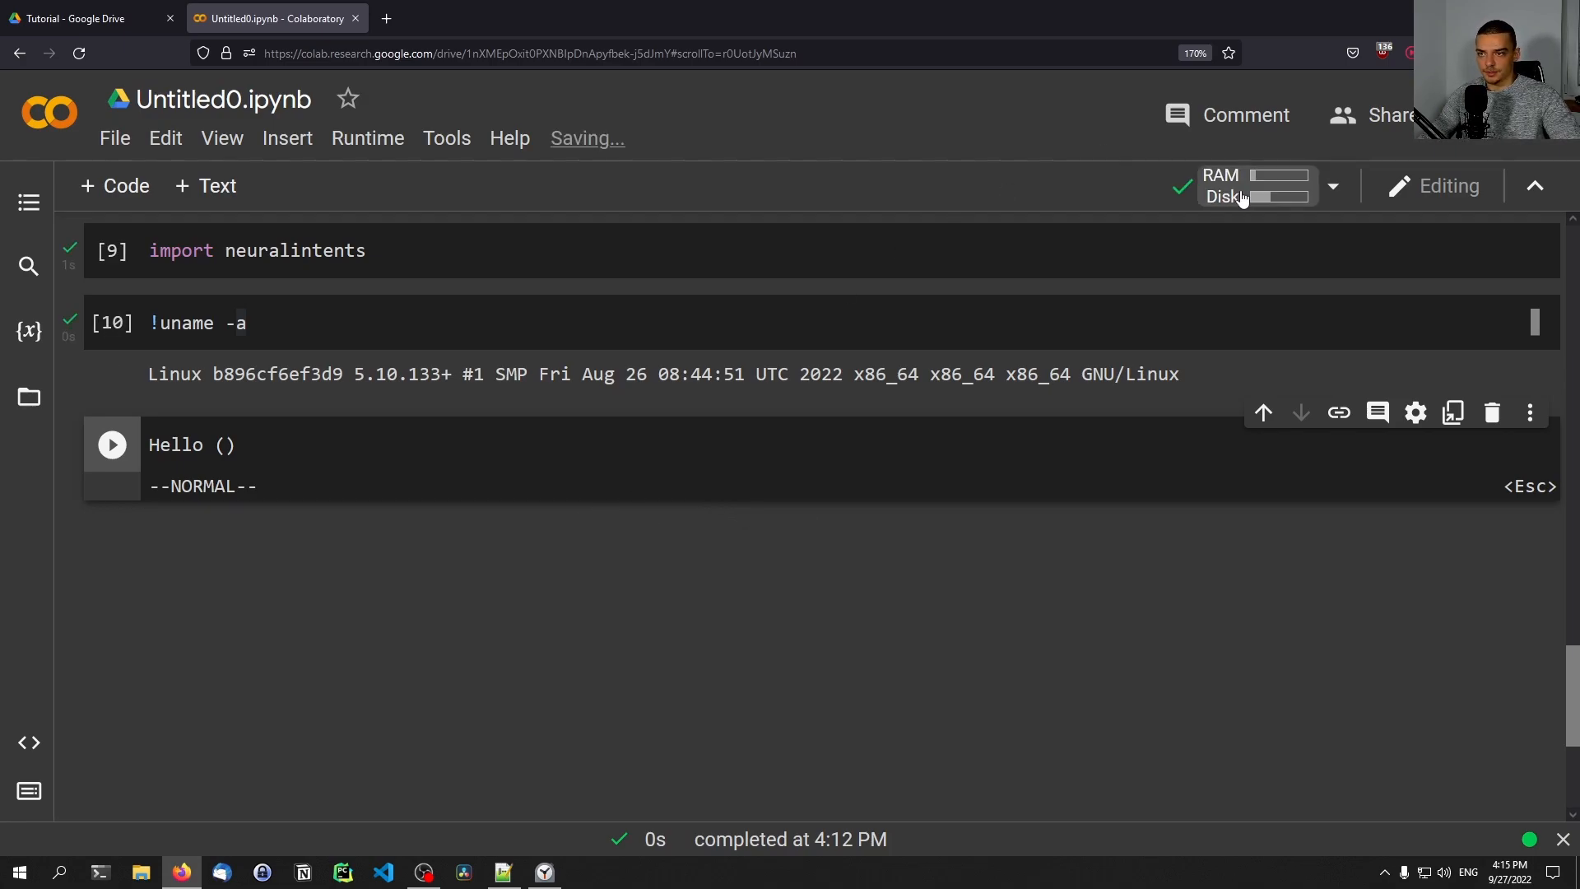
pyautogui.moveTo(1257, 186)
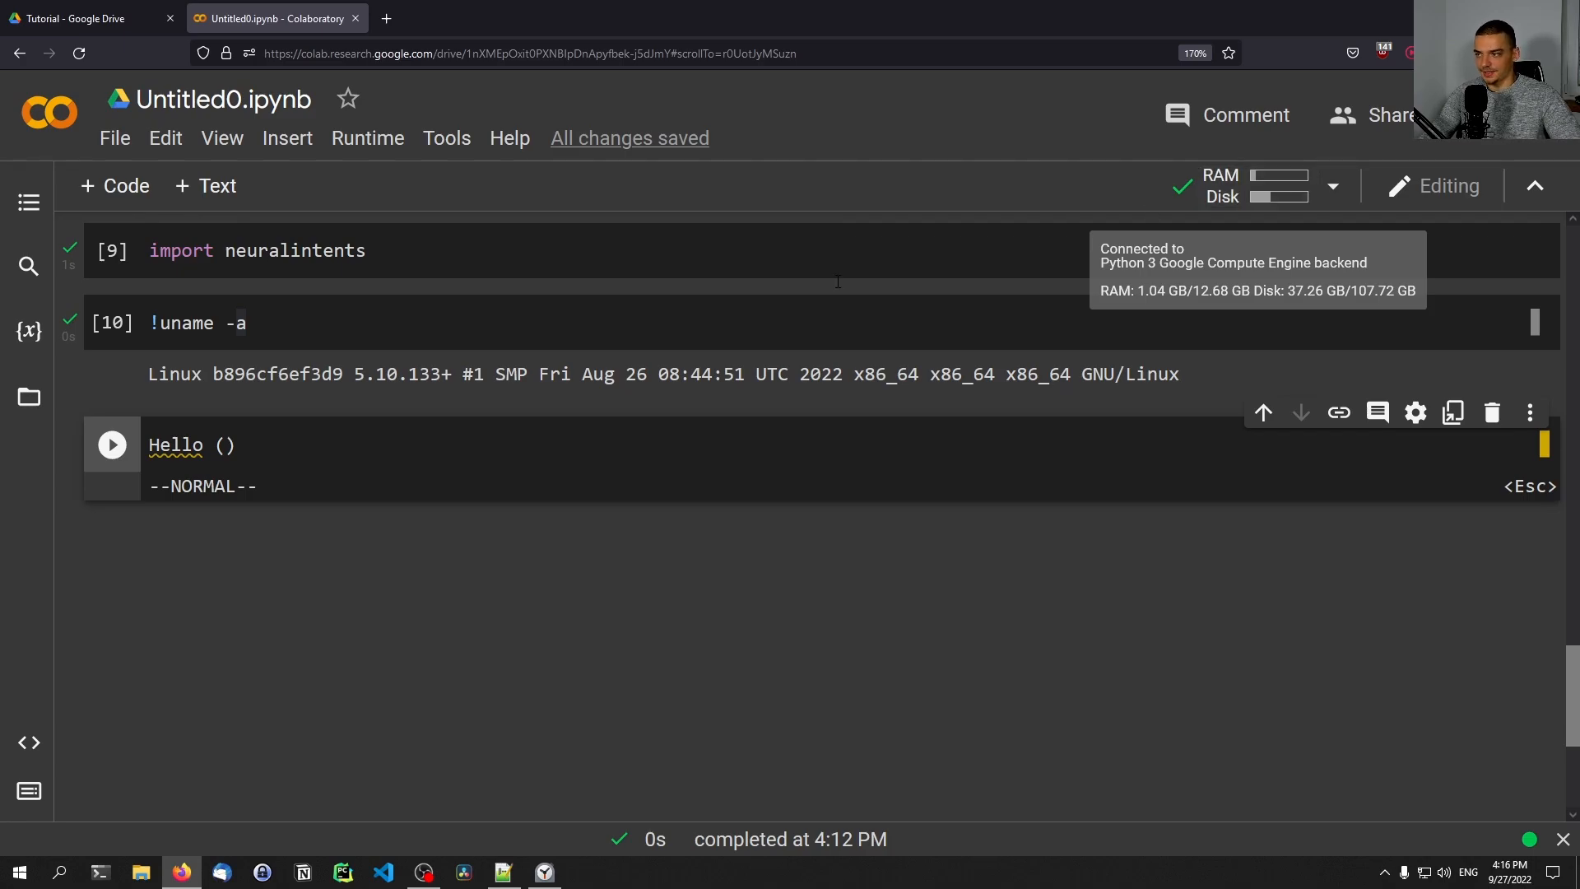
pyautogui.moveTo(388, 471)
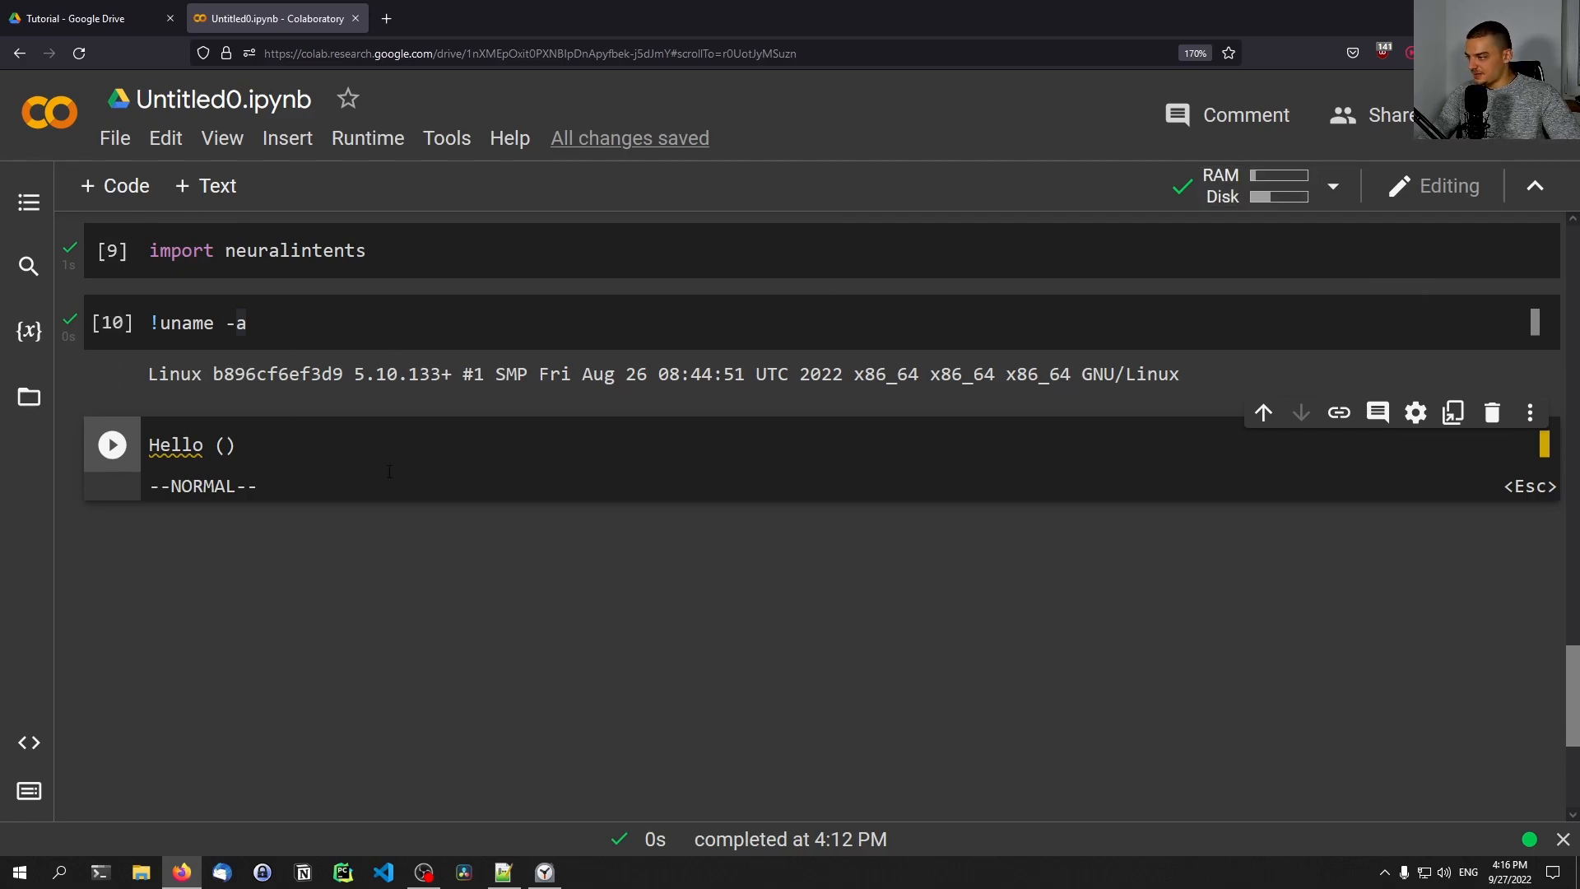
pyautogui.moveTo(451, 487)
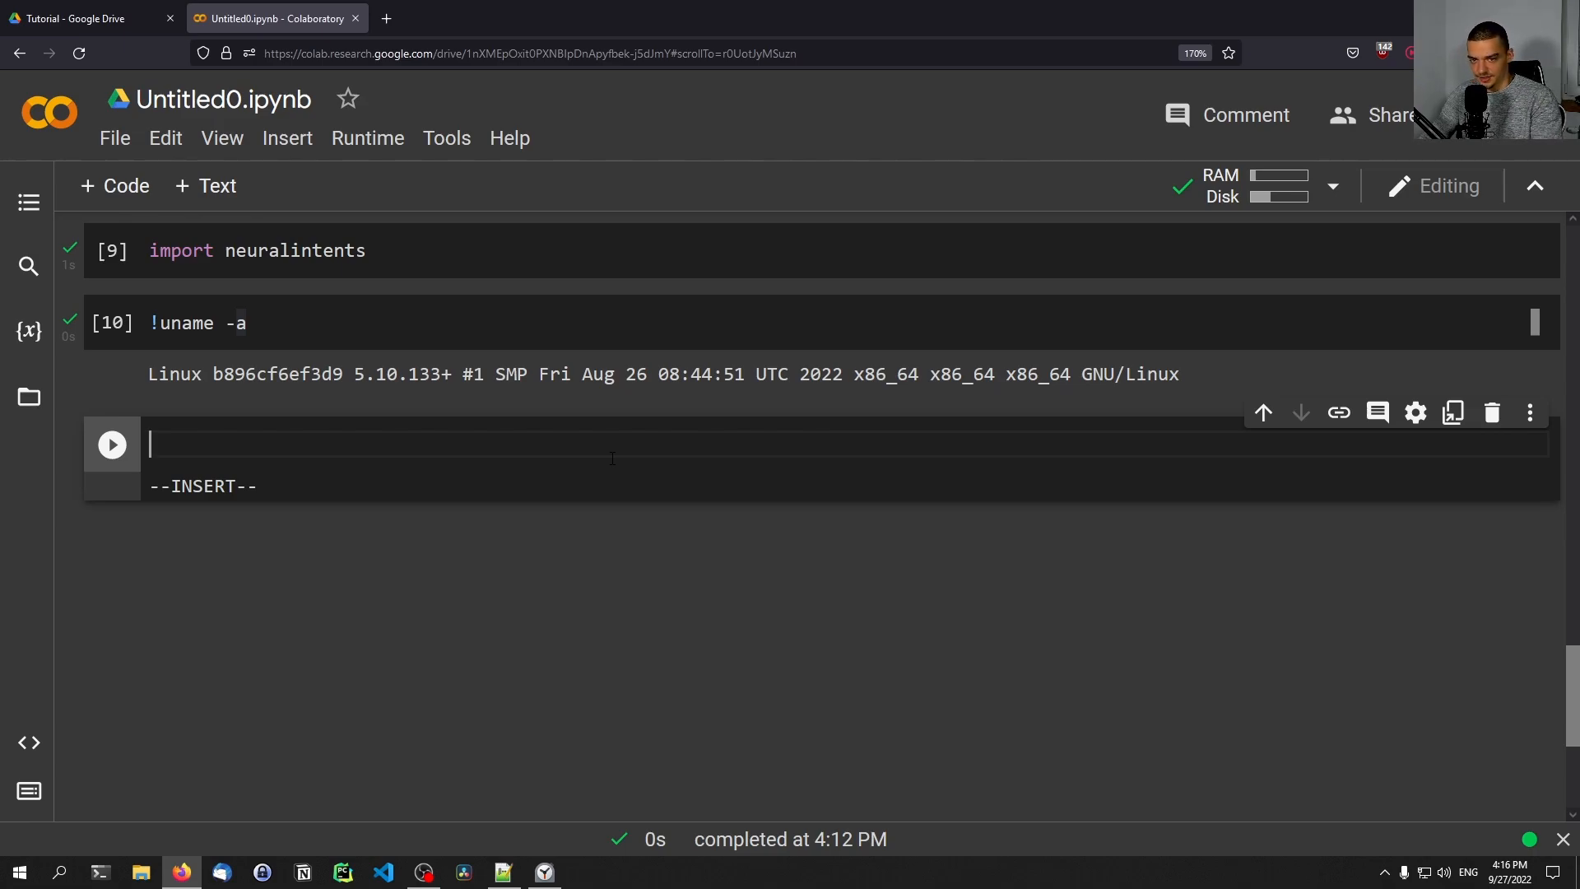
# Step: Run tf.__version__ to output '2.8.2' and move into the new empty cell below
pyautogui.write('tf.')
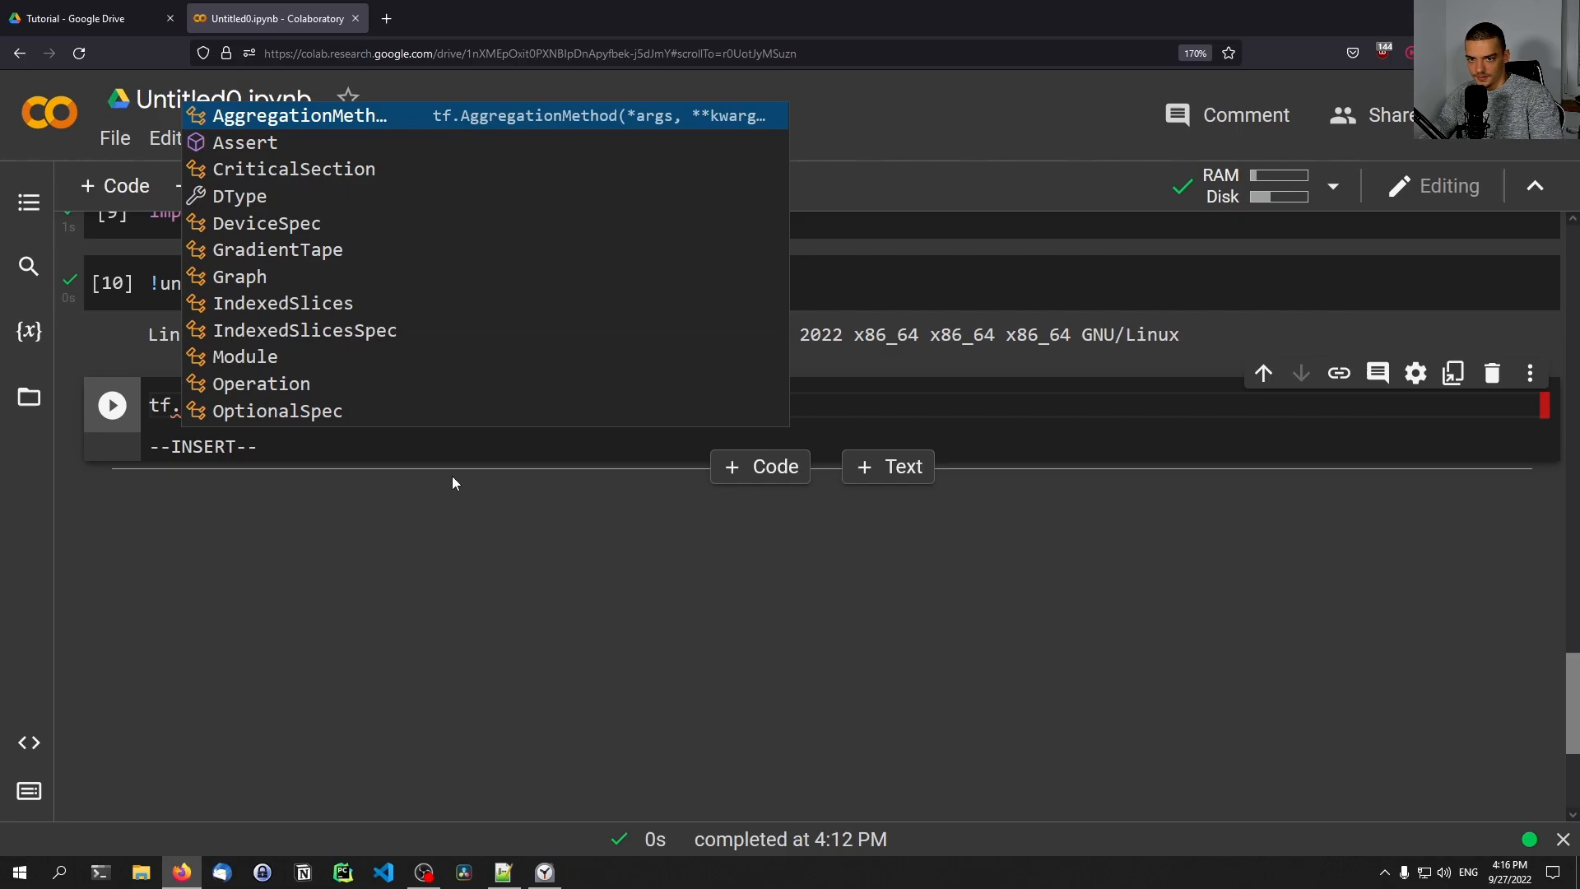
pyautogui.write('__version__')
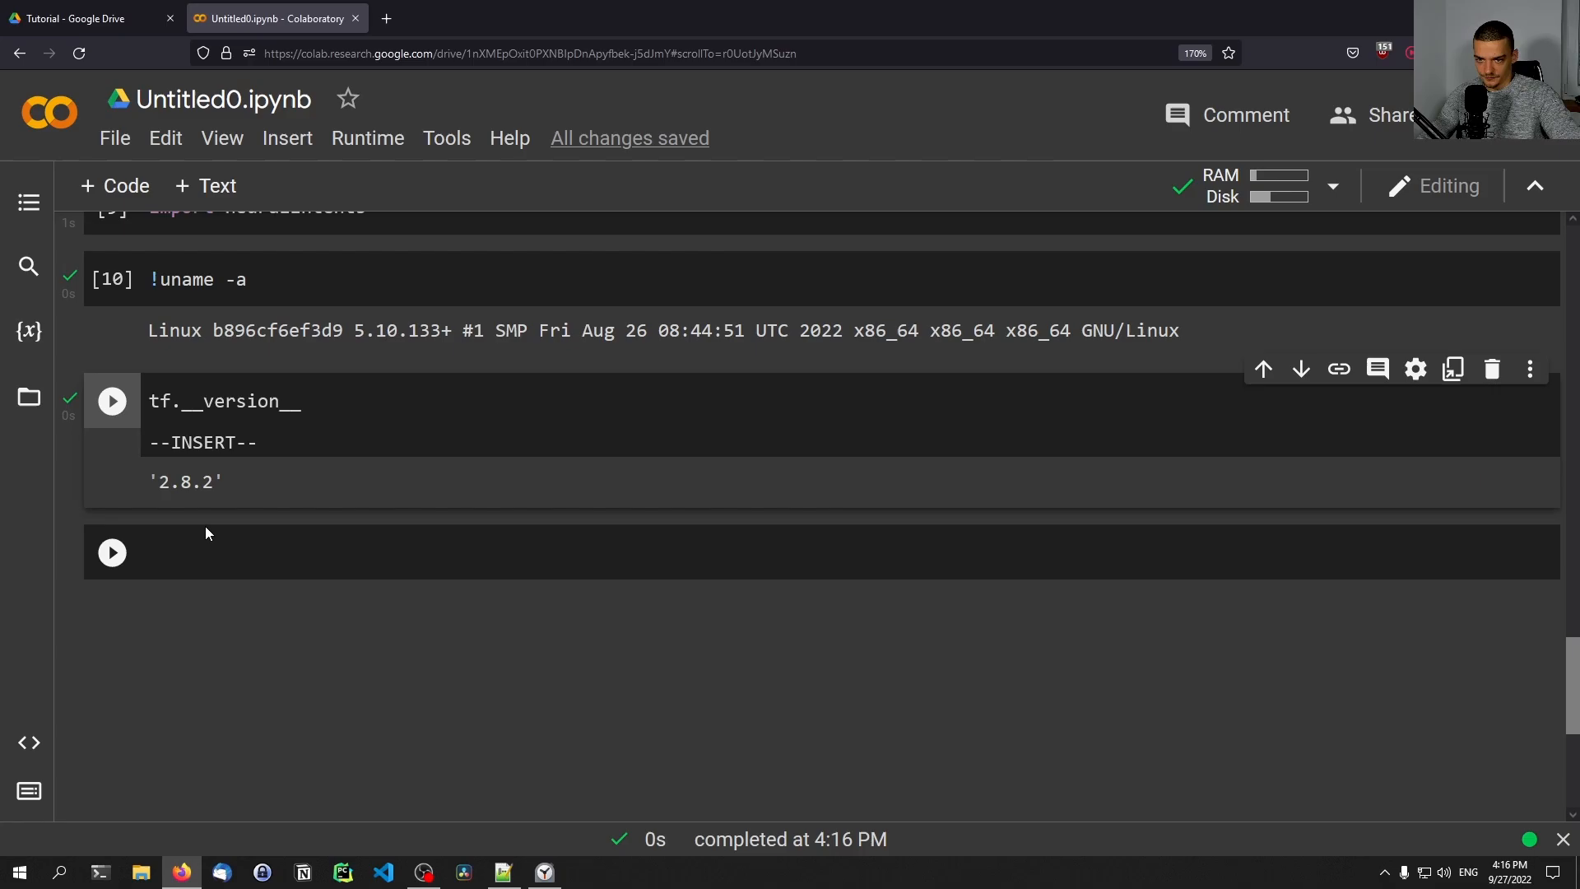
pyautogui.click(111, 551)
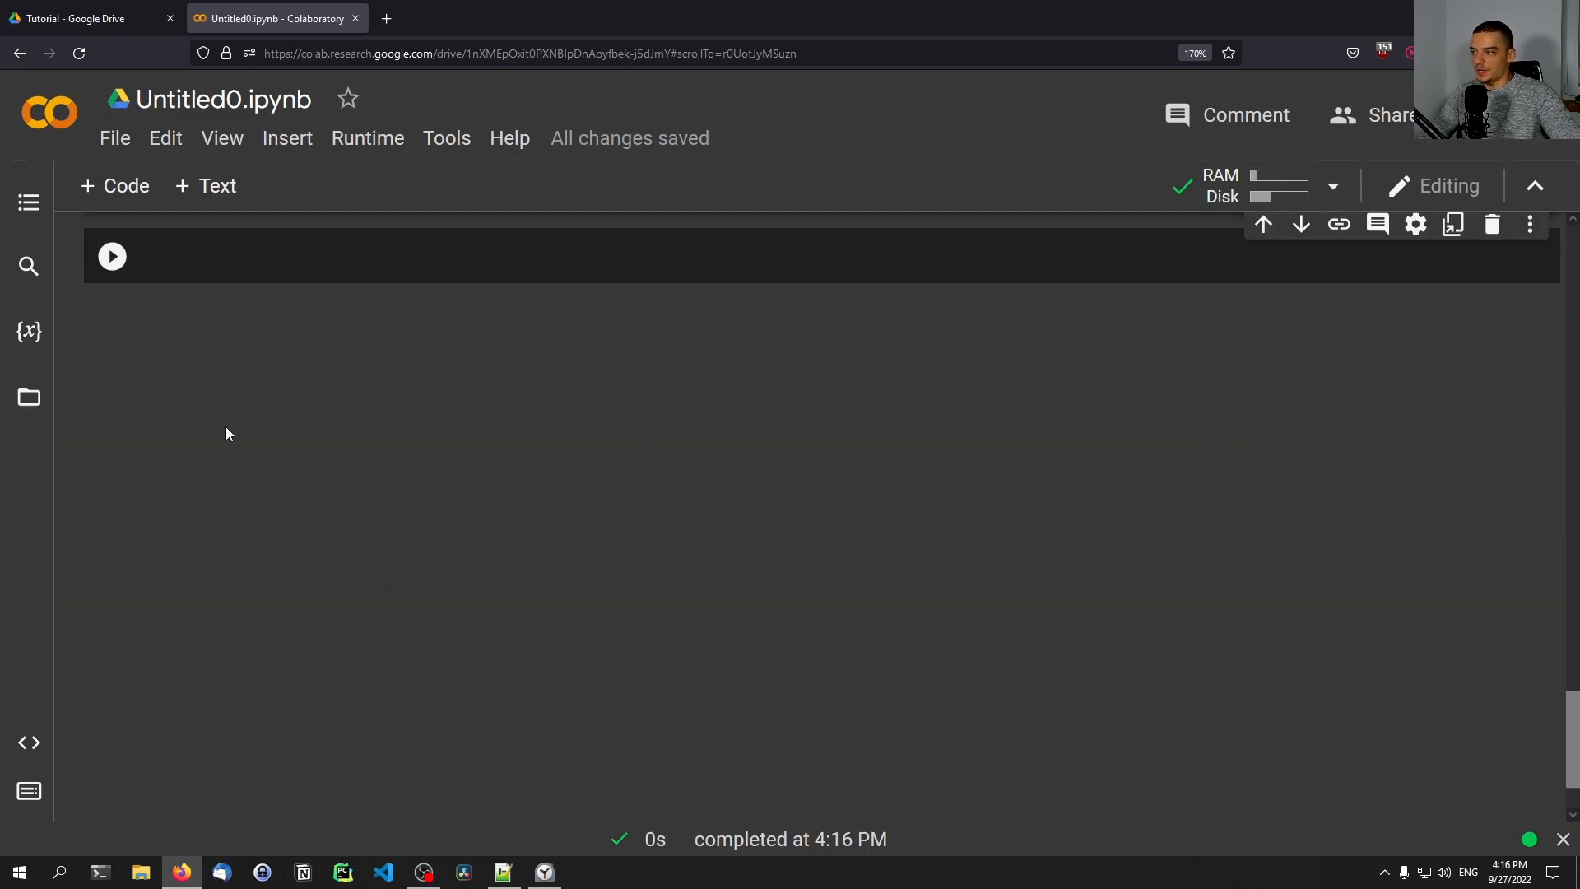
pyautogui.write('import requests')
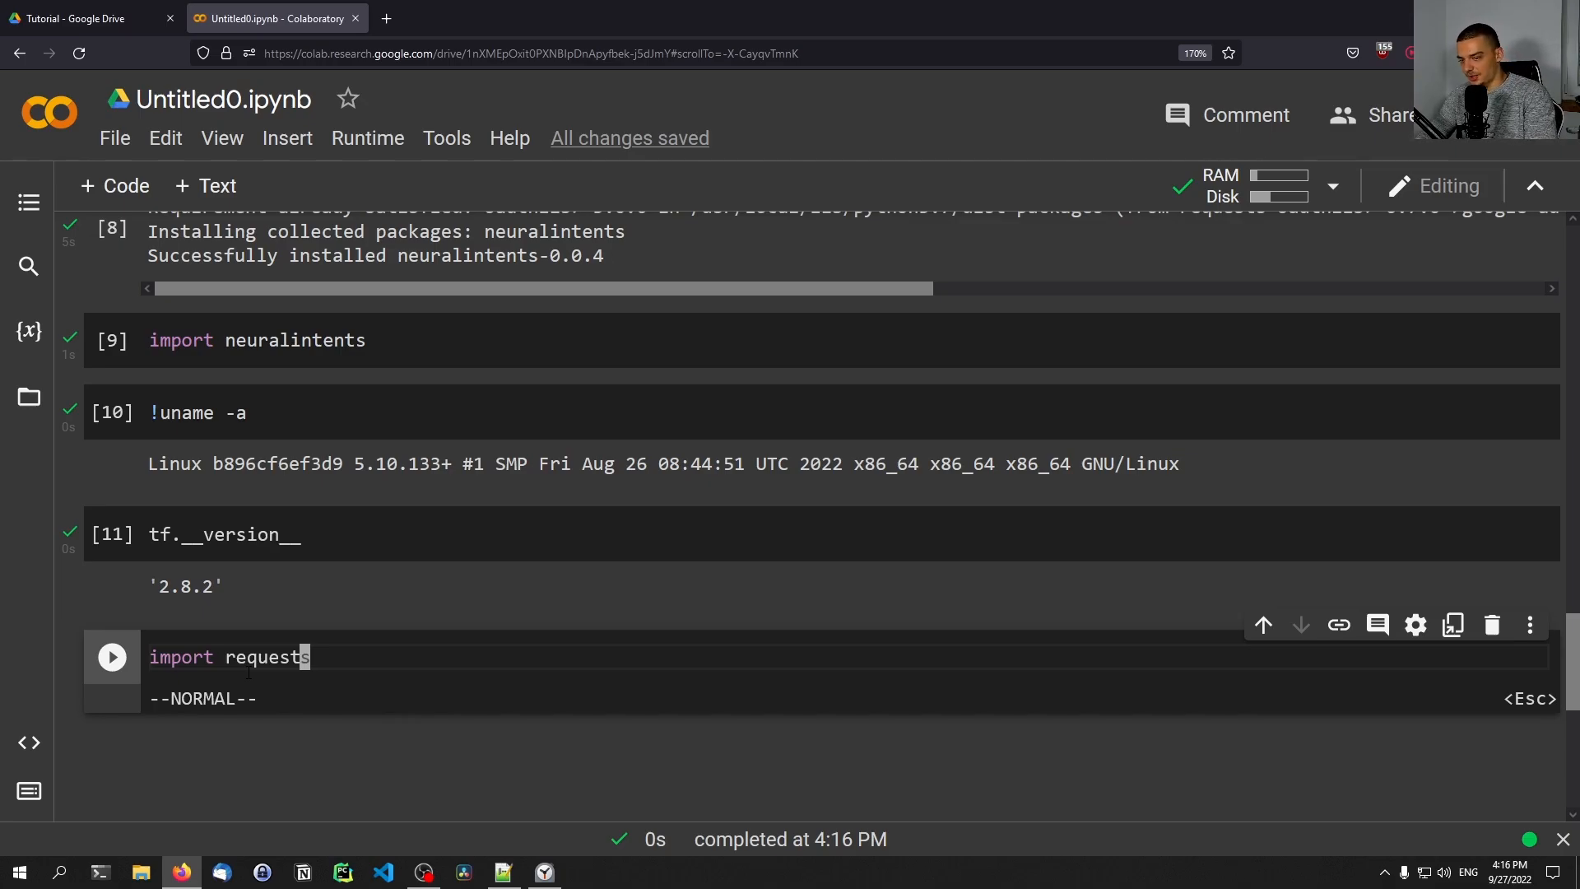
pyautogui.press('o')
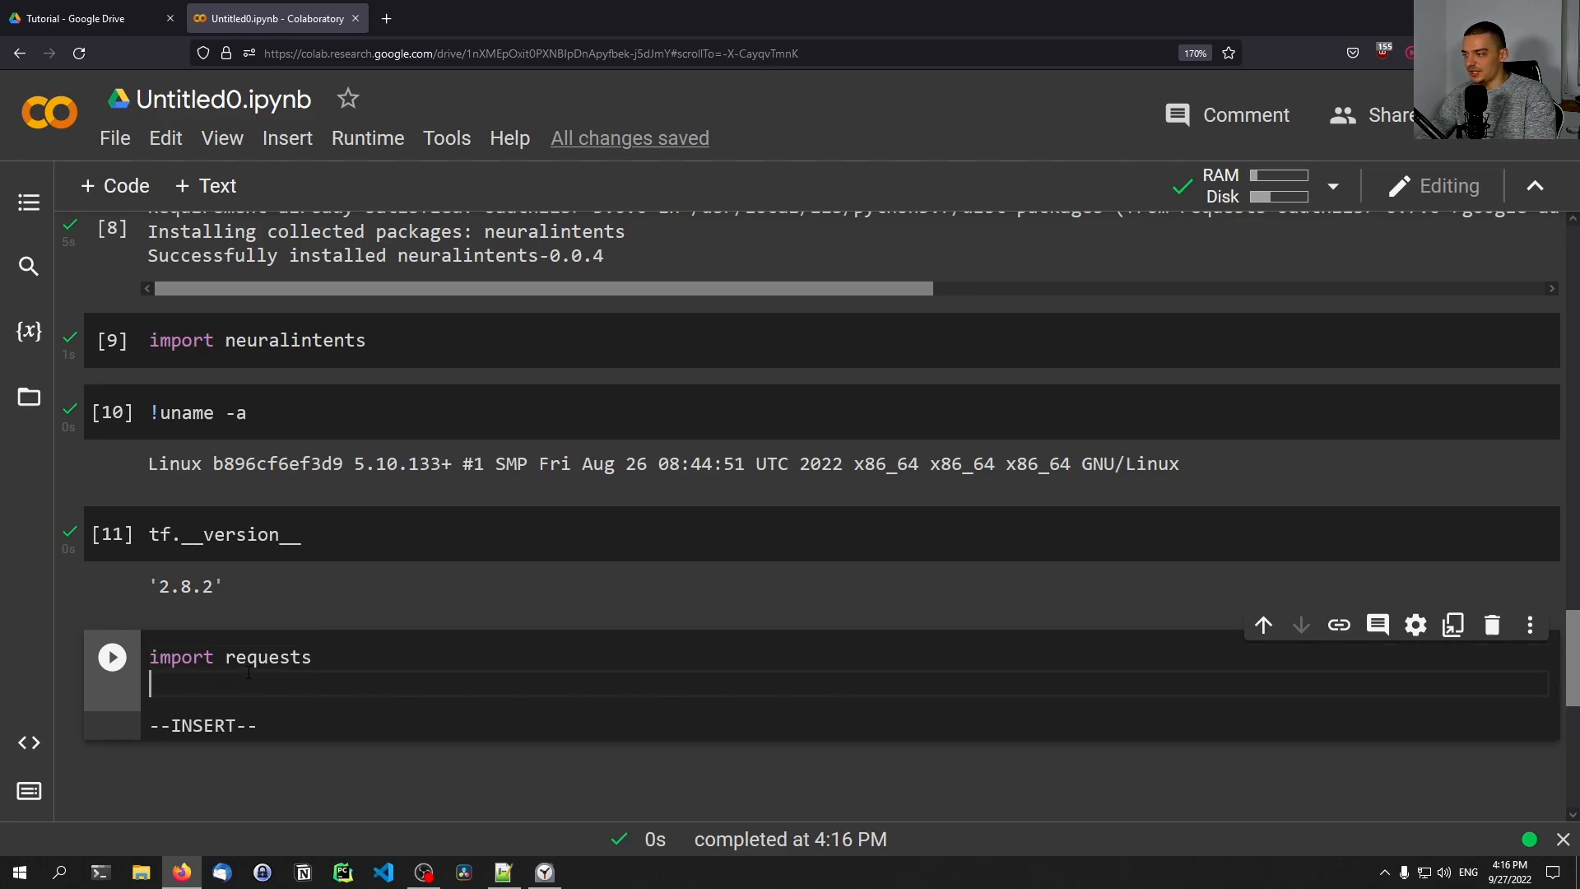
pyautogui.write('res =')
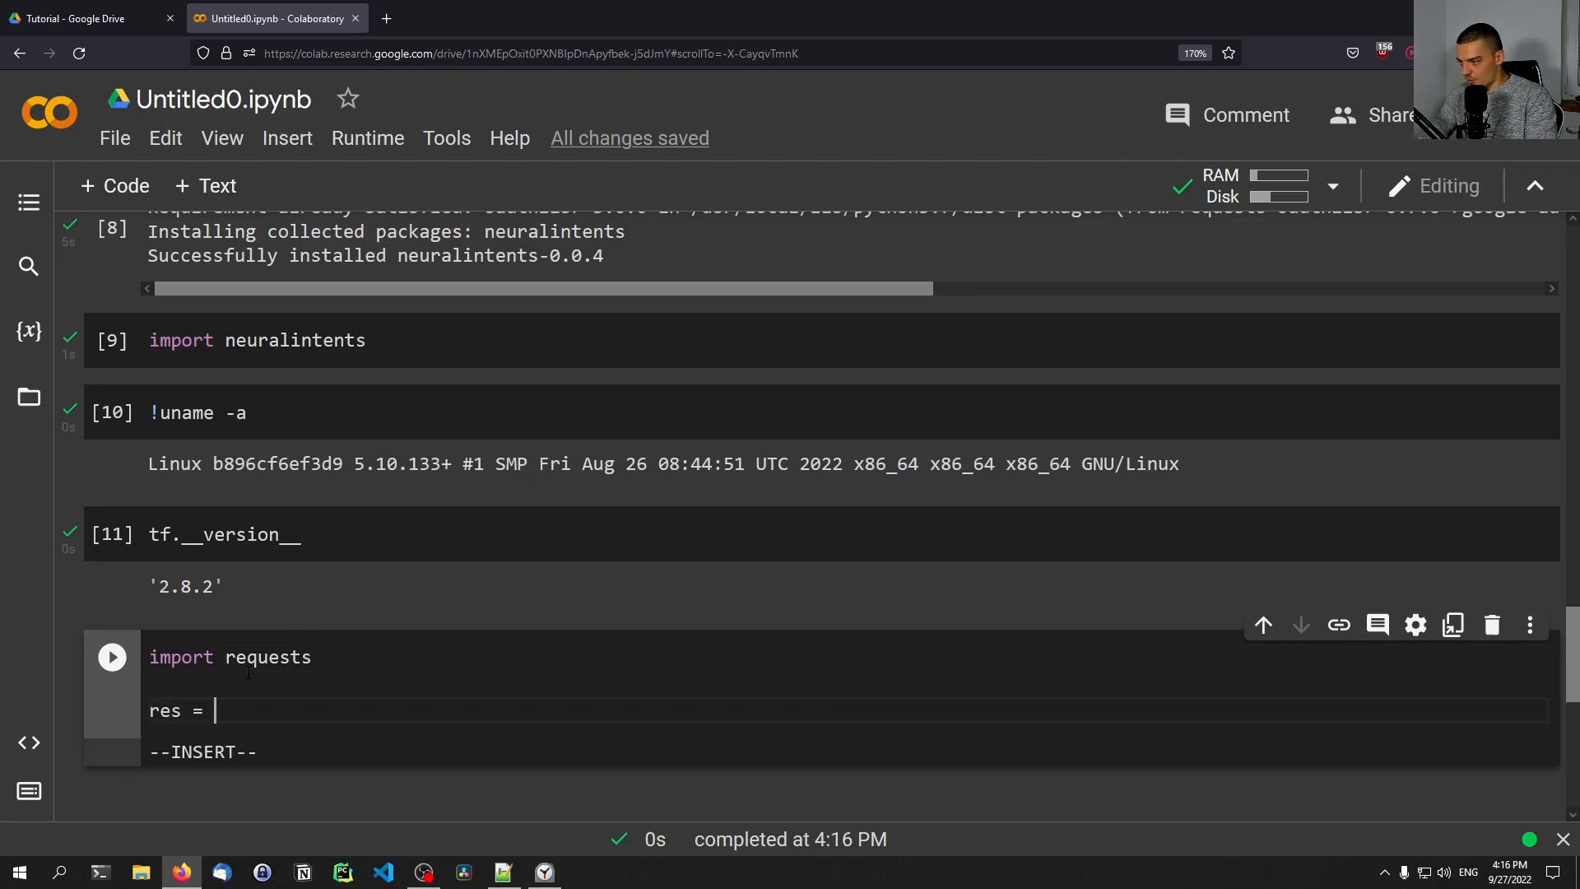
pyautogui.write('requests.')
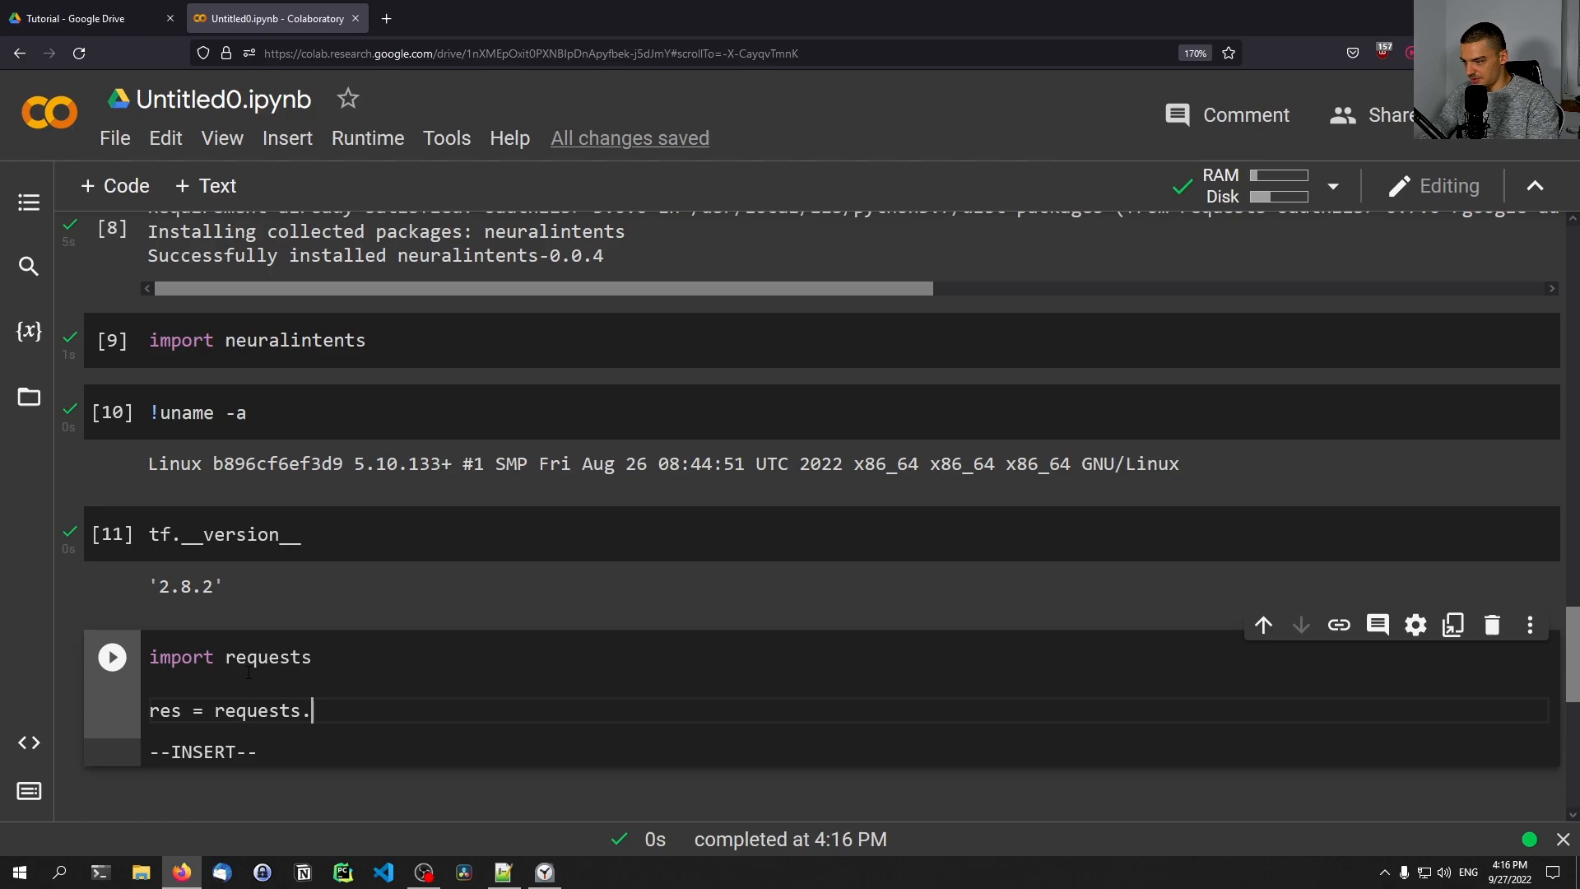
pyautogui.write('get("https")')
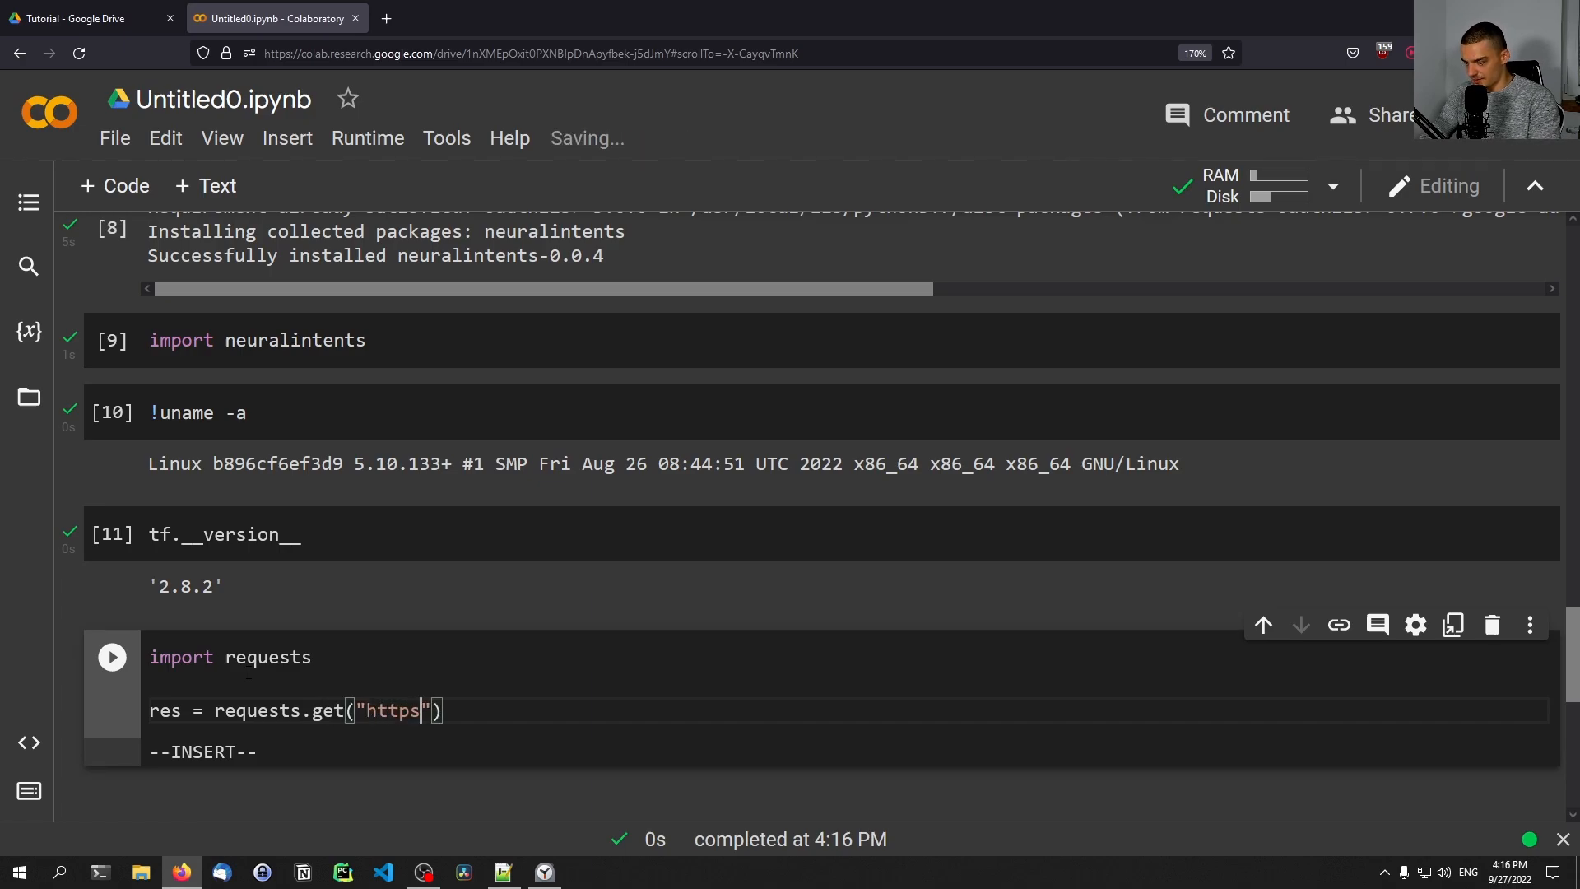
pyautogui.write('://neuralnine.com/')
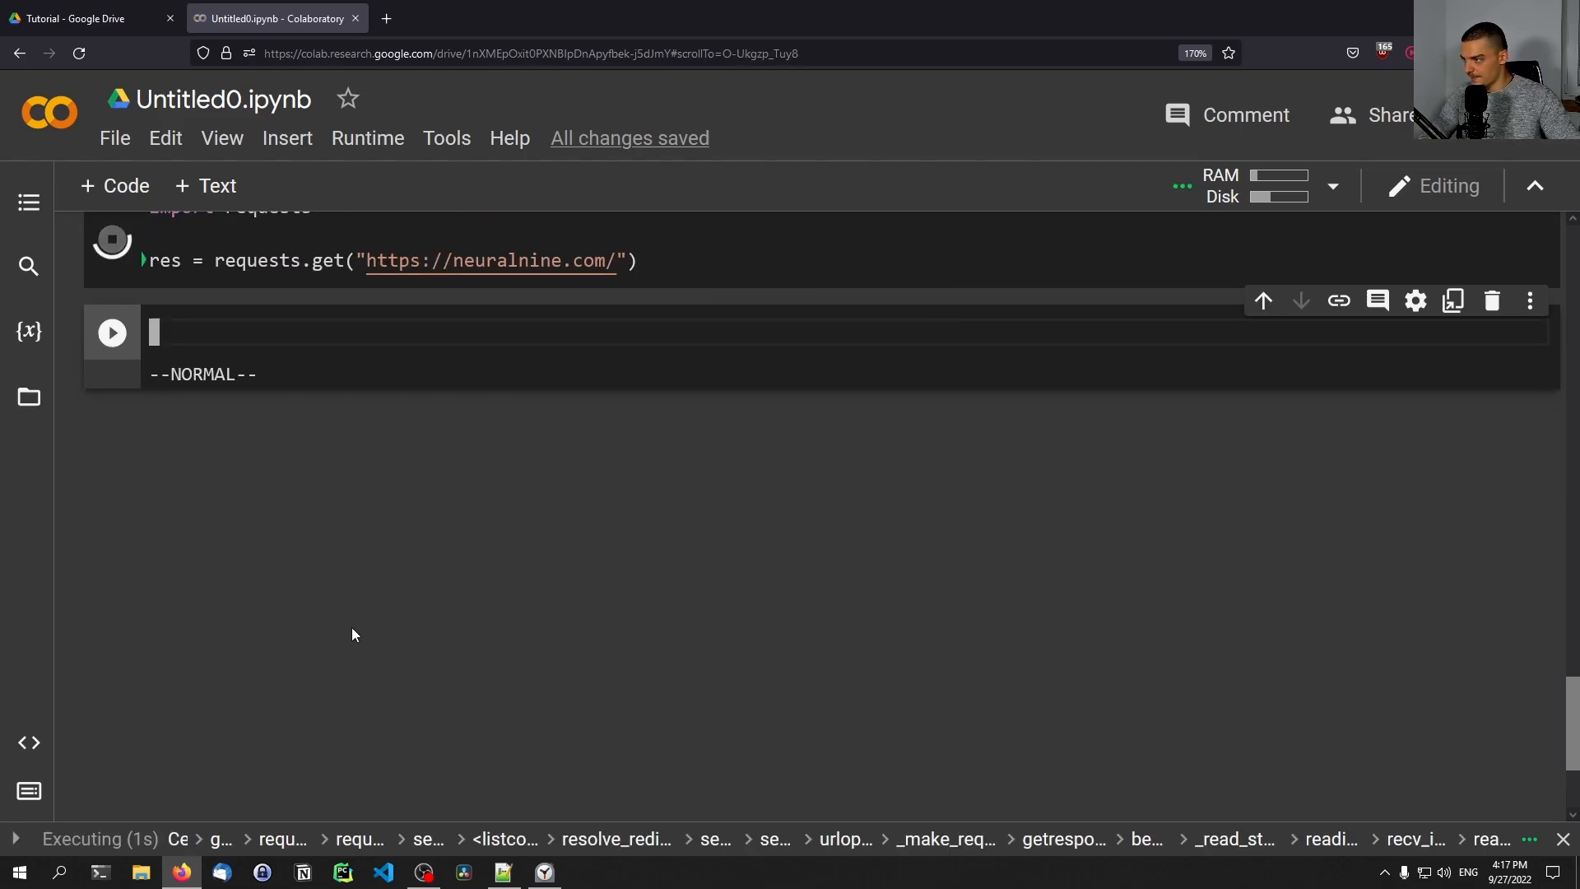
# Step: Run res.text in a new cell to print the page's raw HTML
pyautogui.write('r')
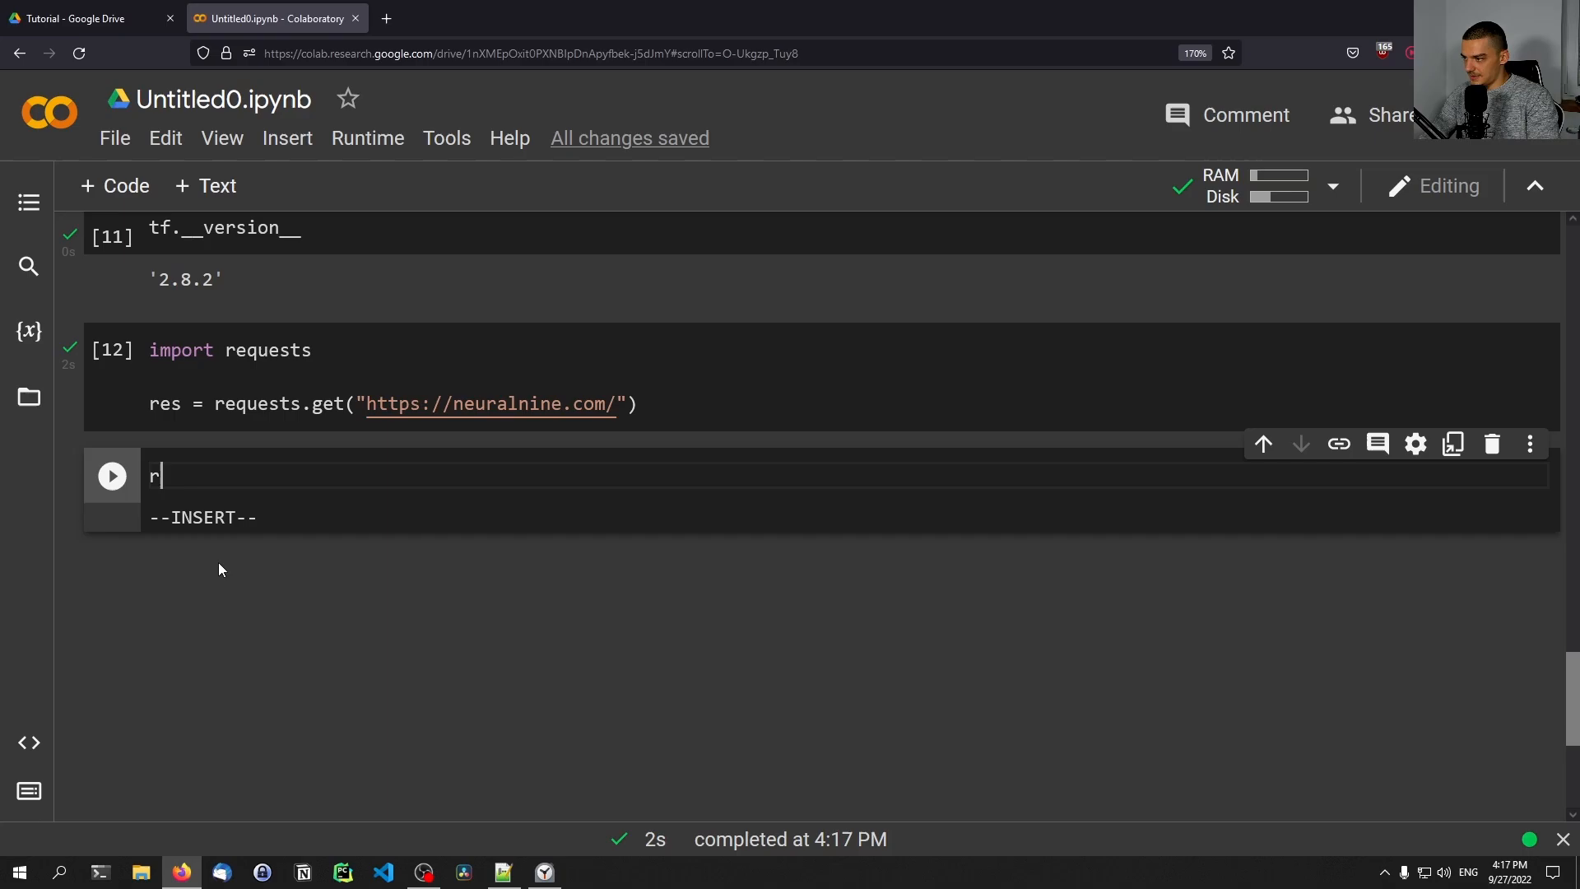
pyautogui.write('es.text')
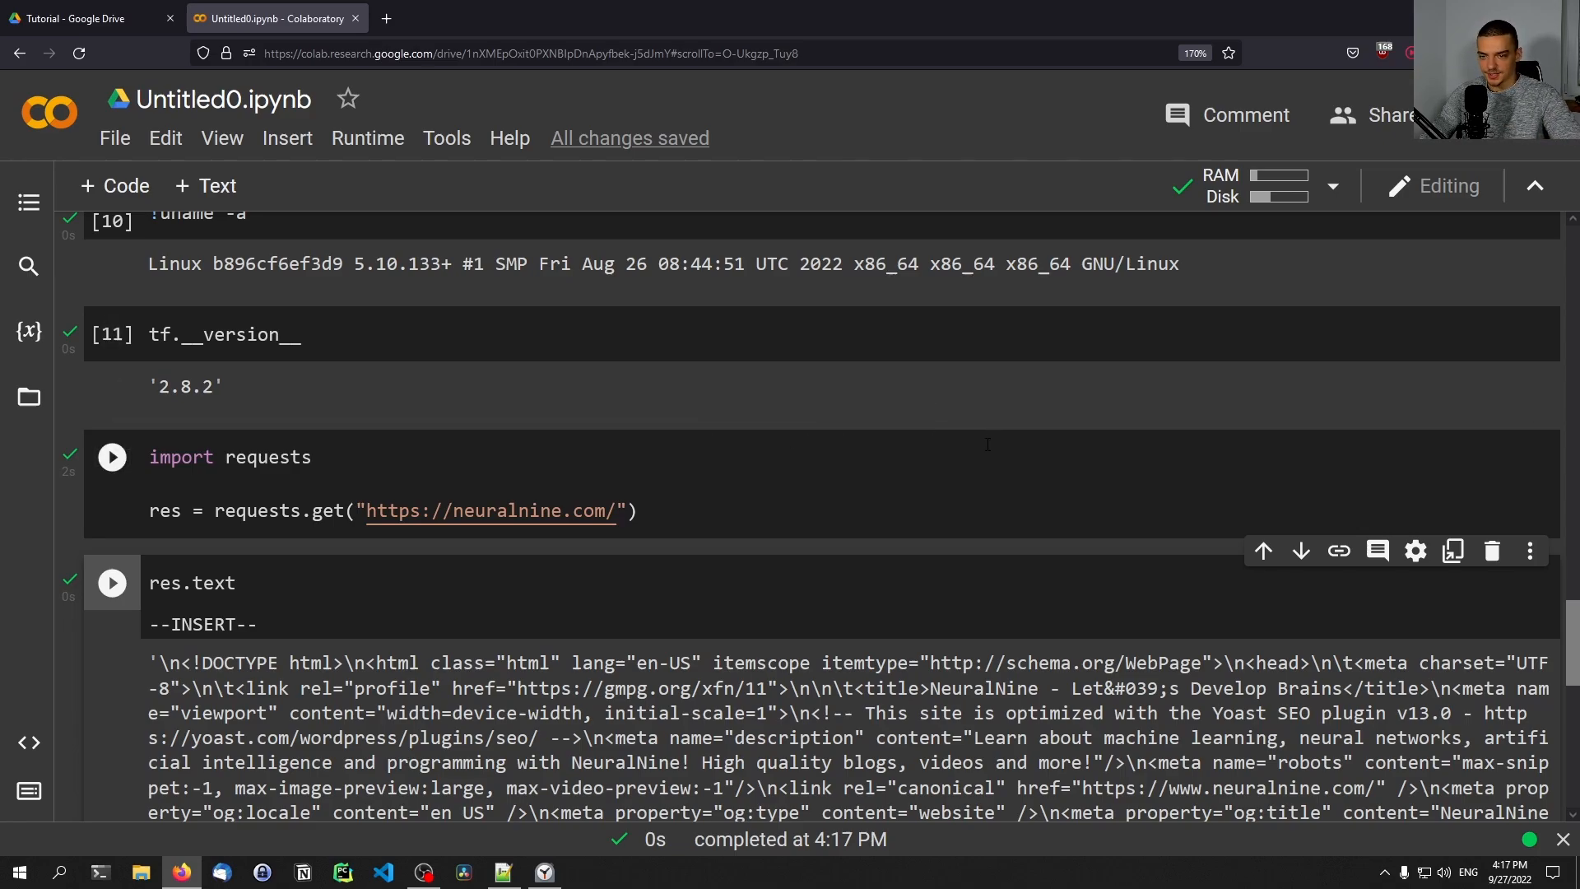
pyautogui.click(111, 456)
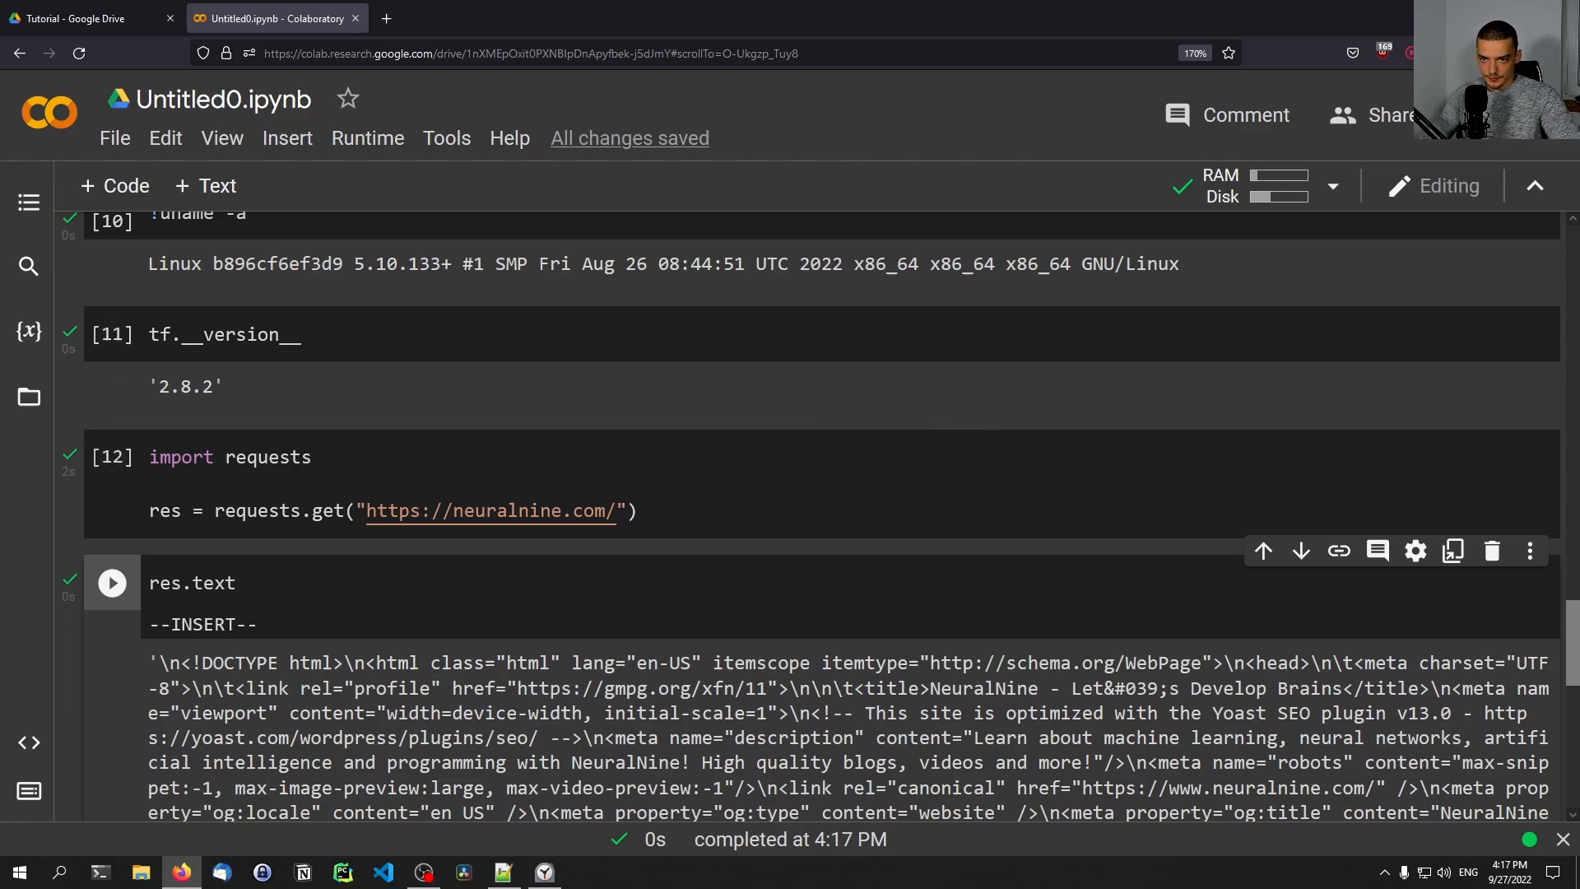
pyautogui.scroll(-3)
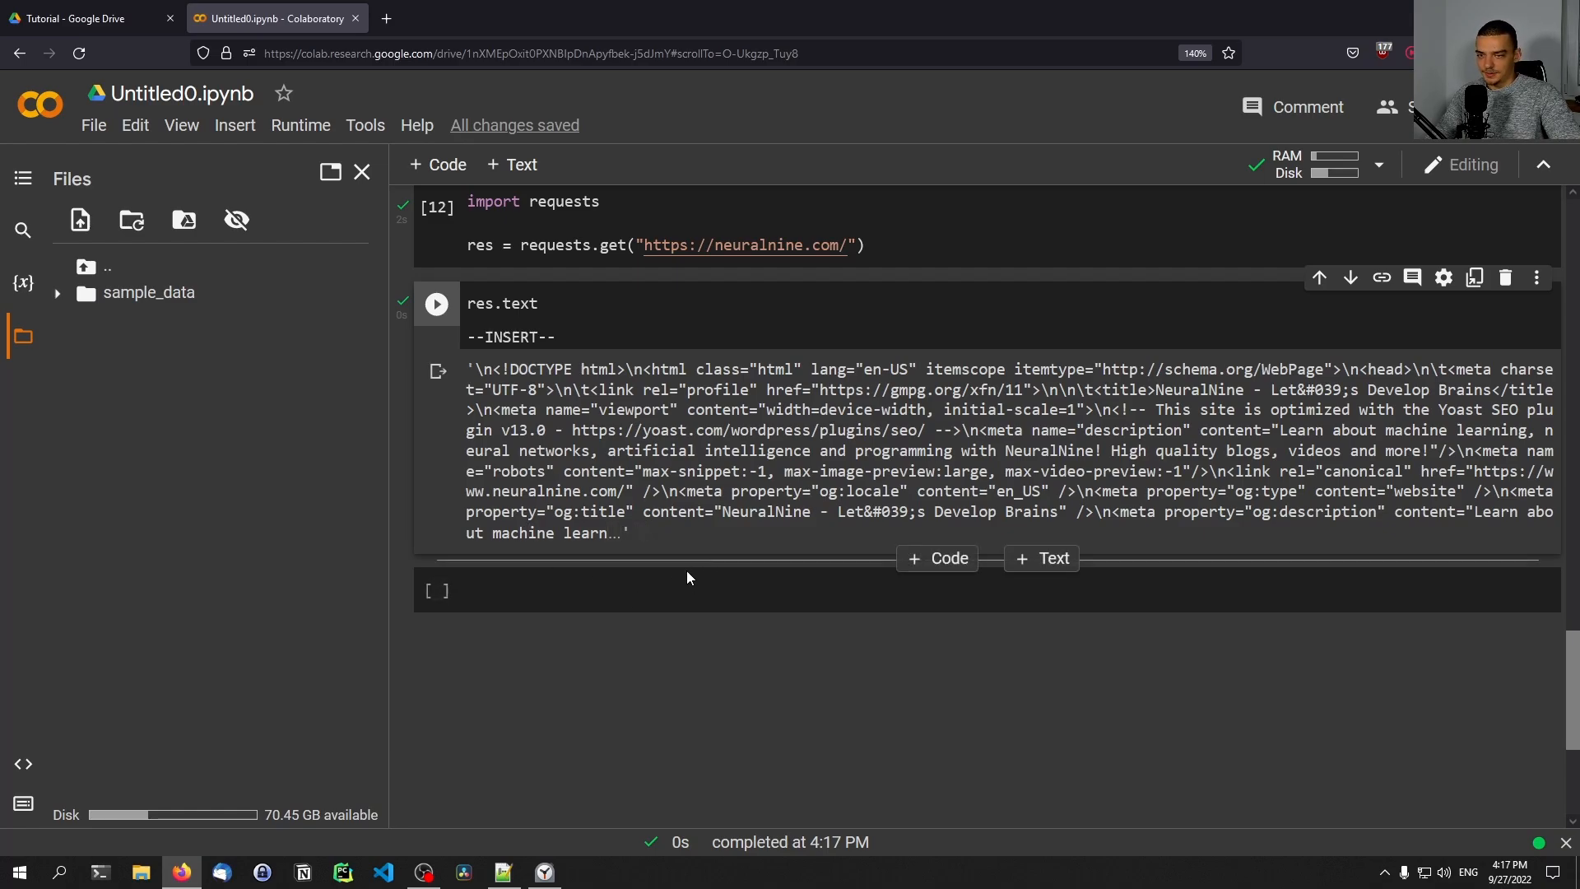
# Step: Run a files.upload() cell from google.colab and browse for a local file
pyautogui.write('from')
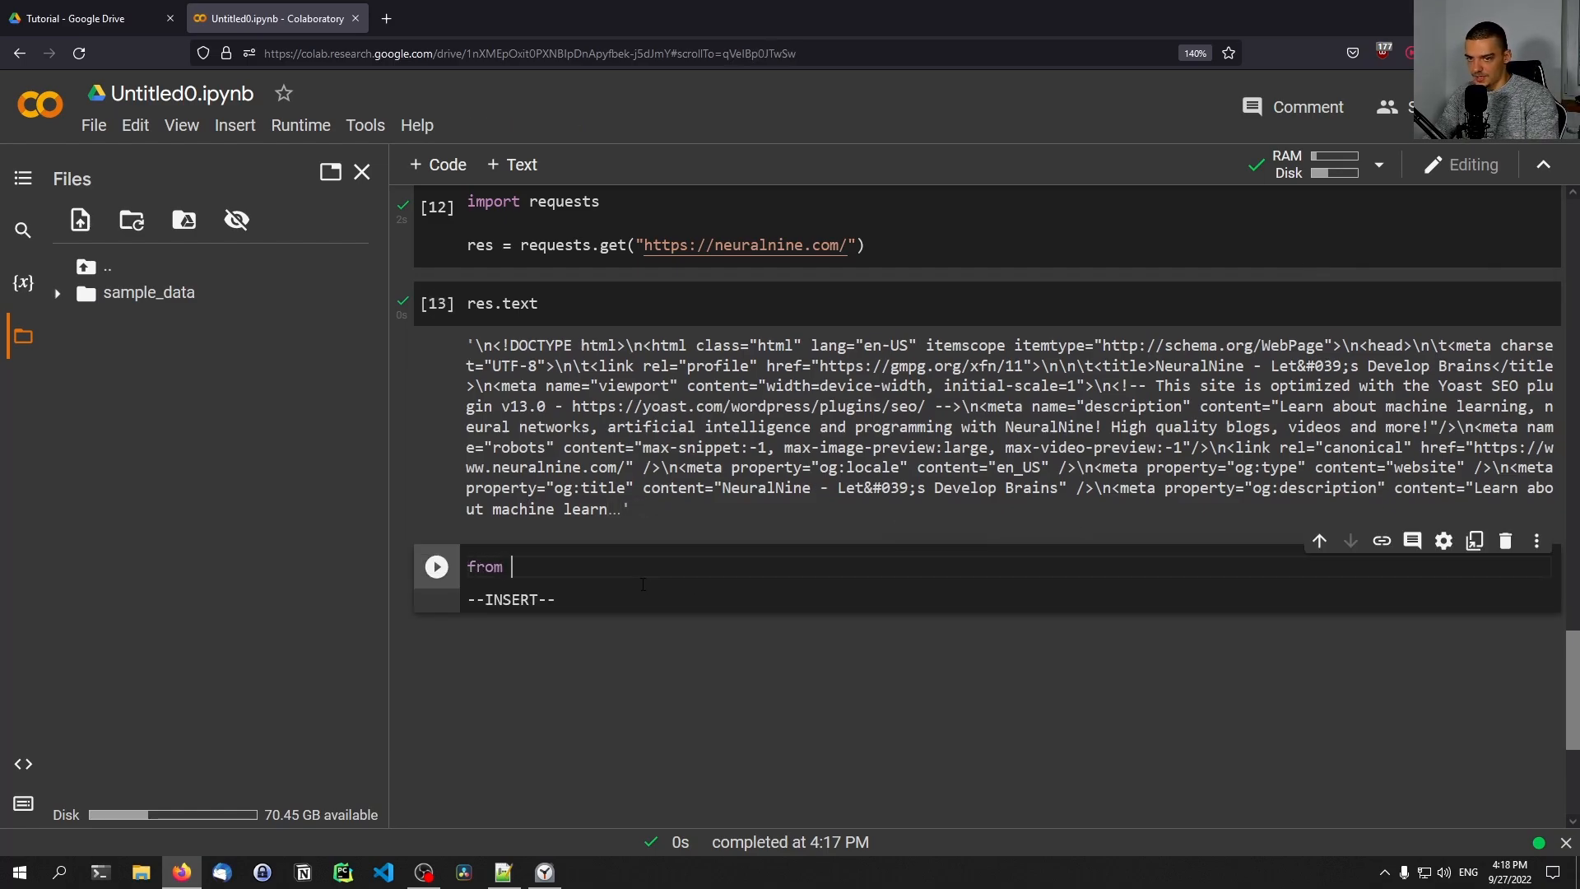
pyautogui.write('google.colab')
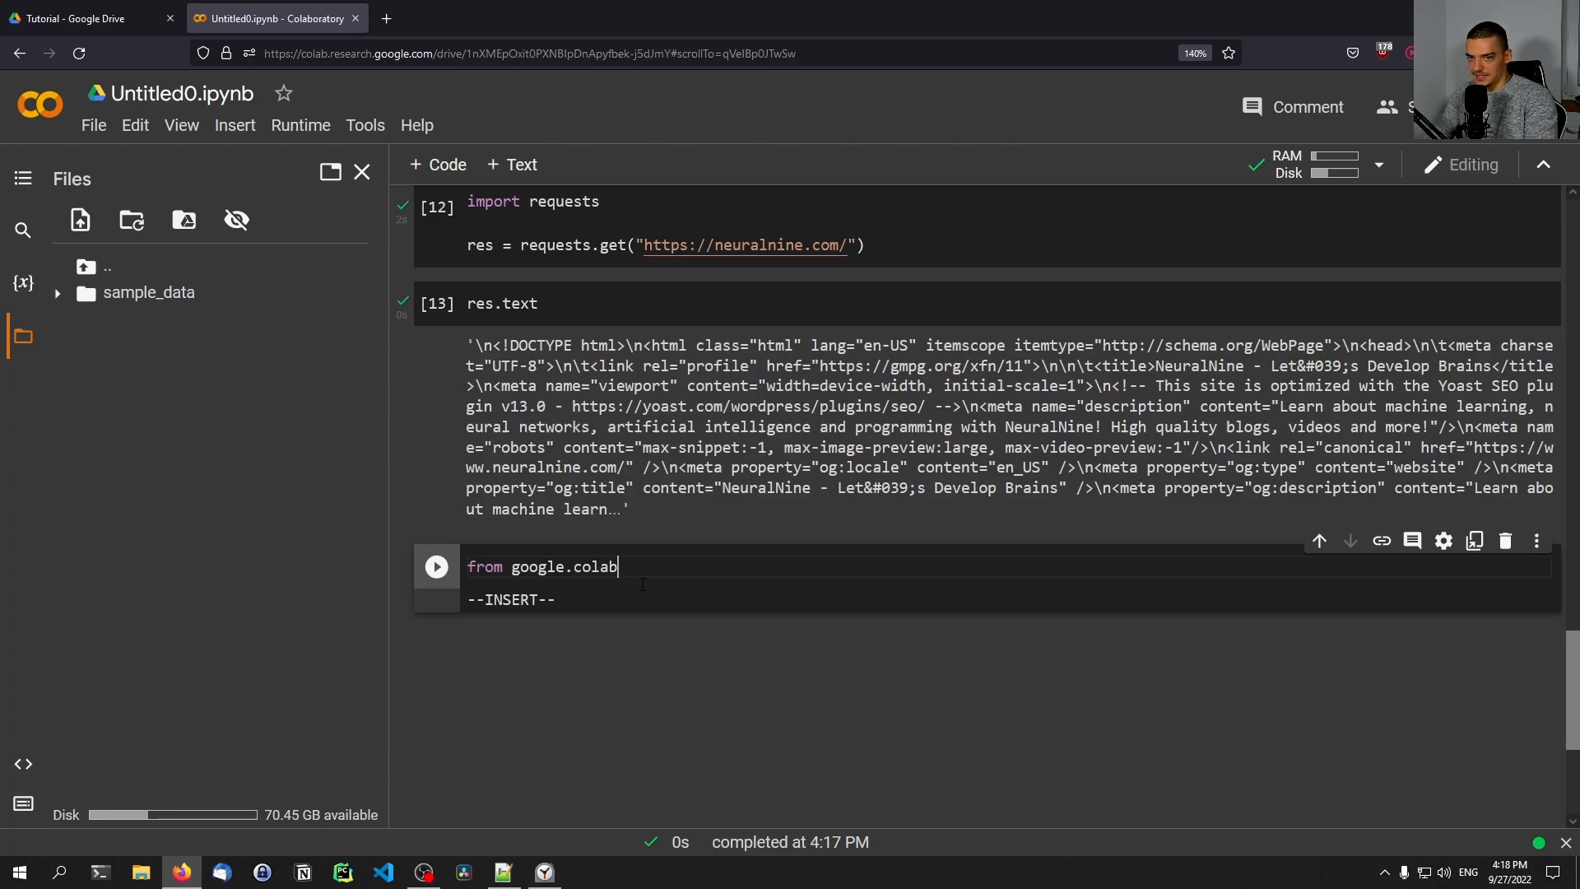
pyautogui.write('import files')
pyautogui.write('files.')
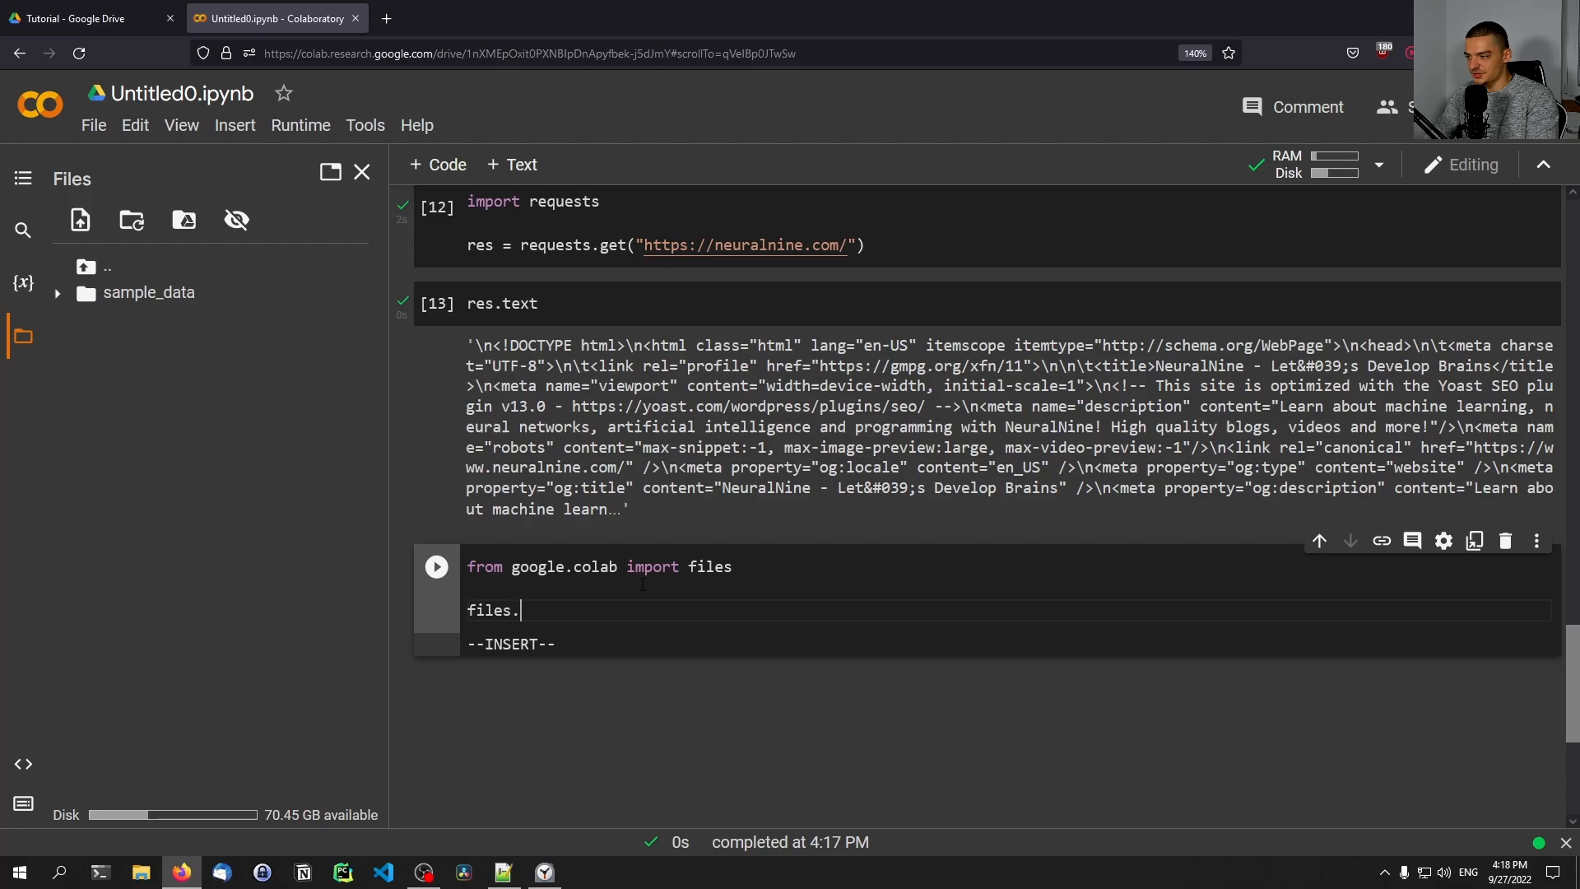
pyautogui.write('upload()')
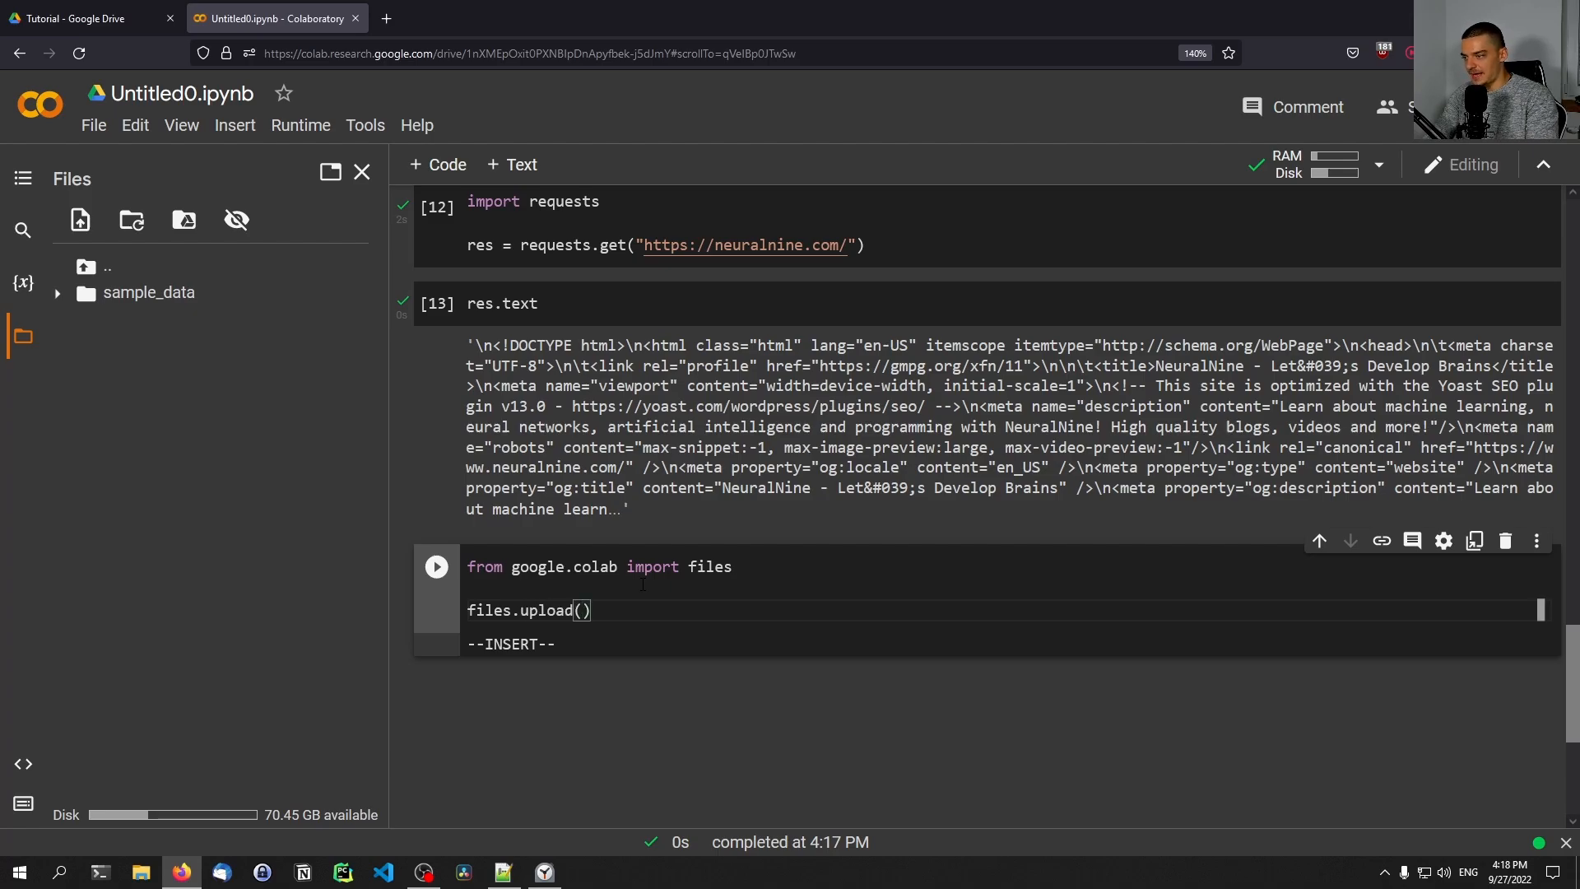
pyautogui.click(436, 567)
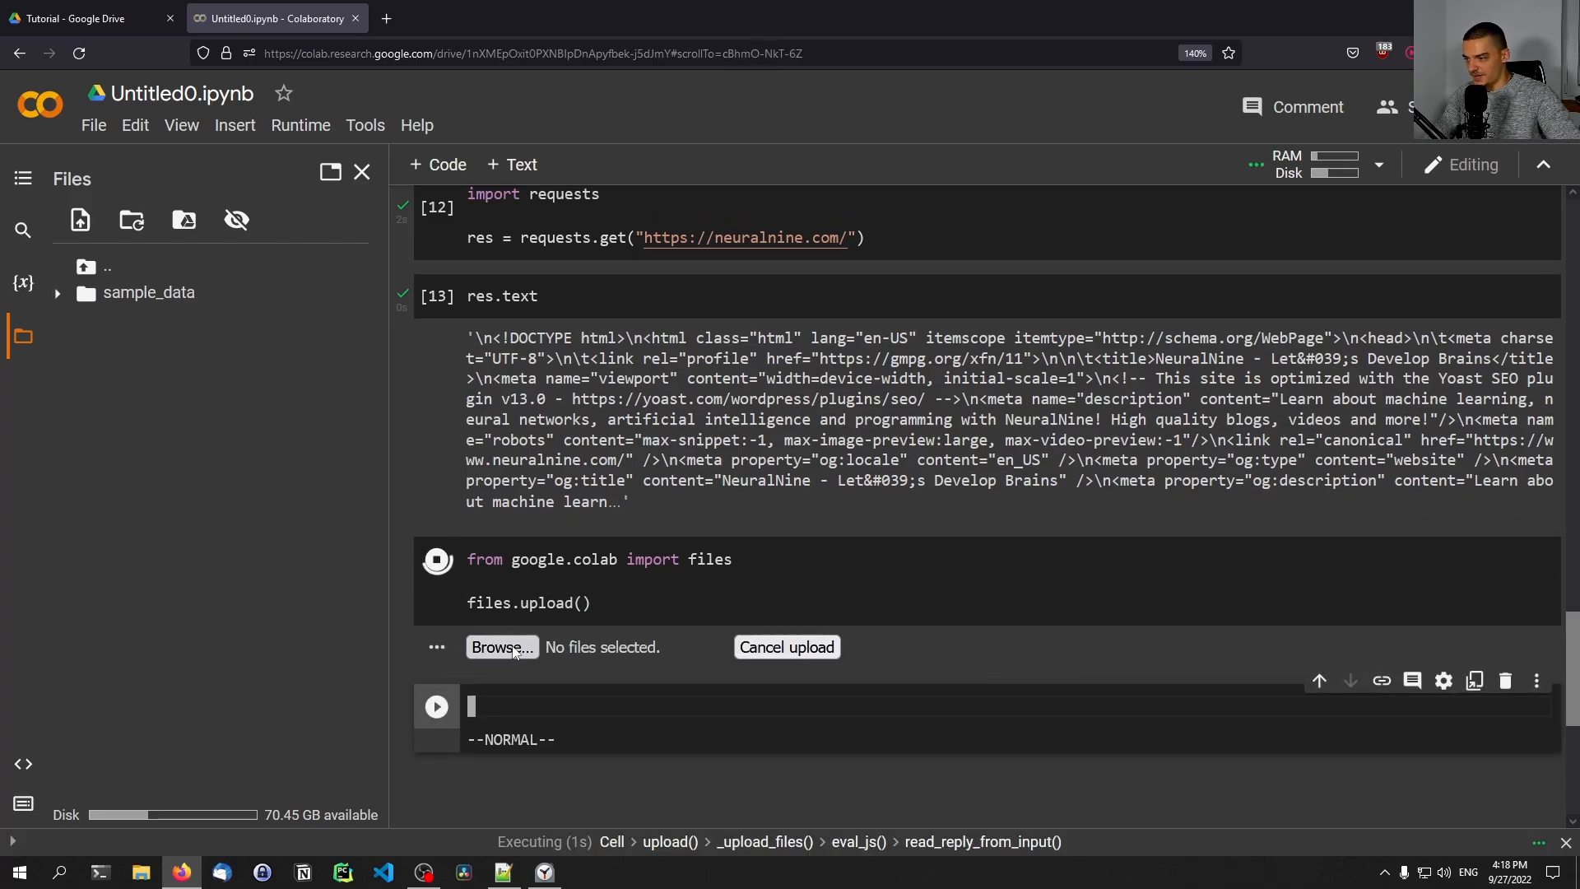
pyautogui.click(500, 645)
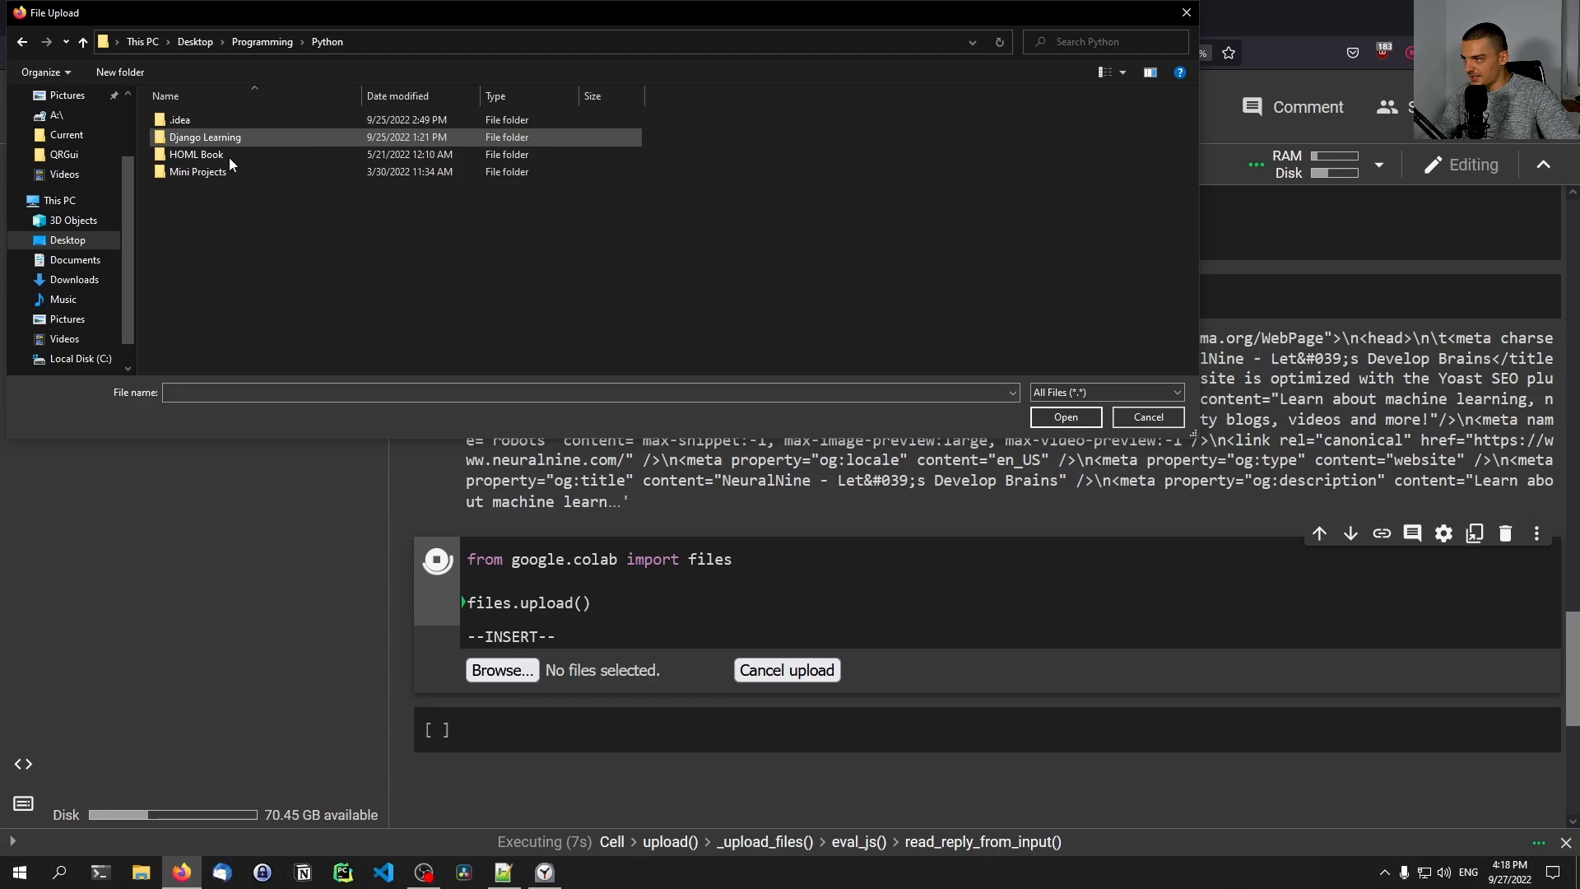
pyautogui.moveTo(196, 155)
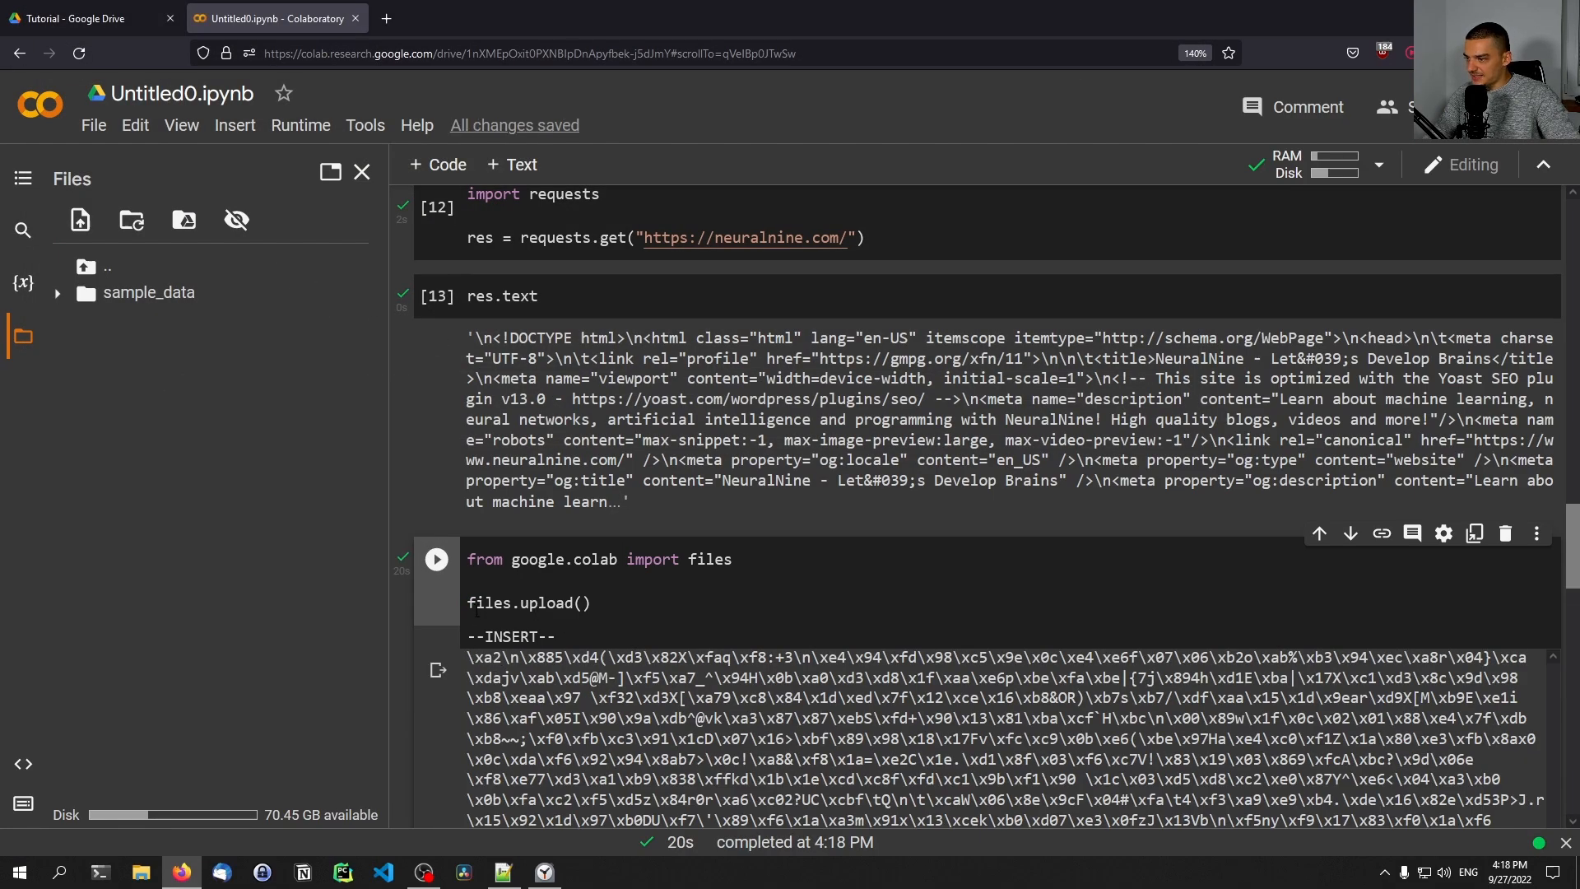
# Step: Finish uploading one.pdf so its raw bytes print, then move to the empty cell
pyautogui.scroll(-3)
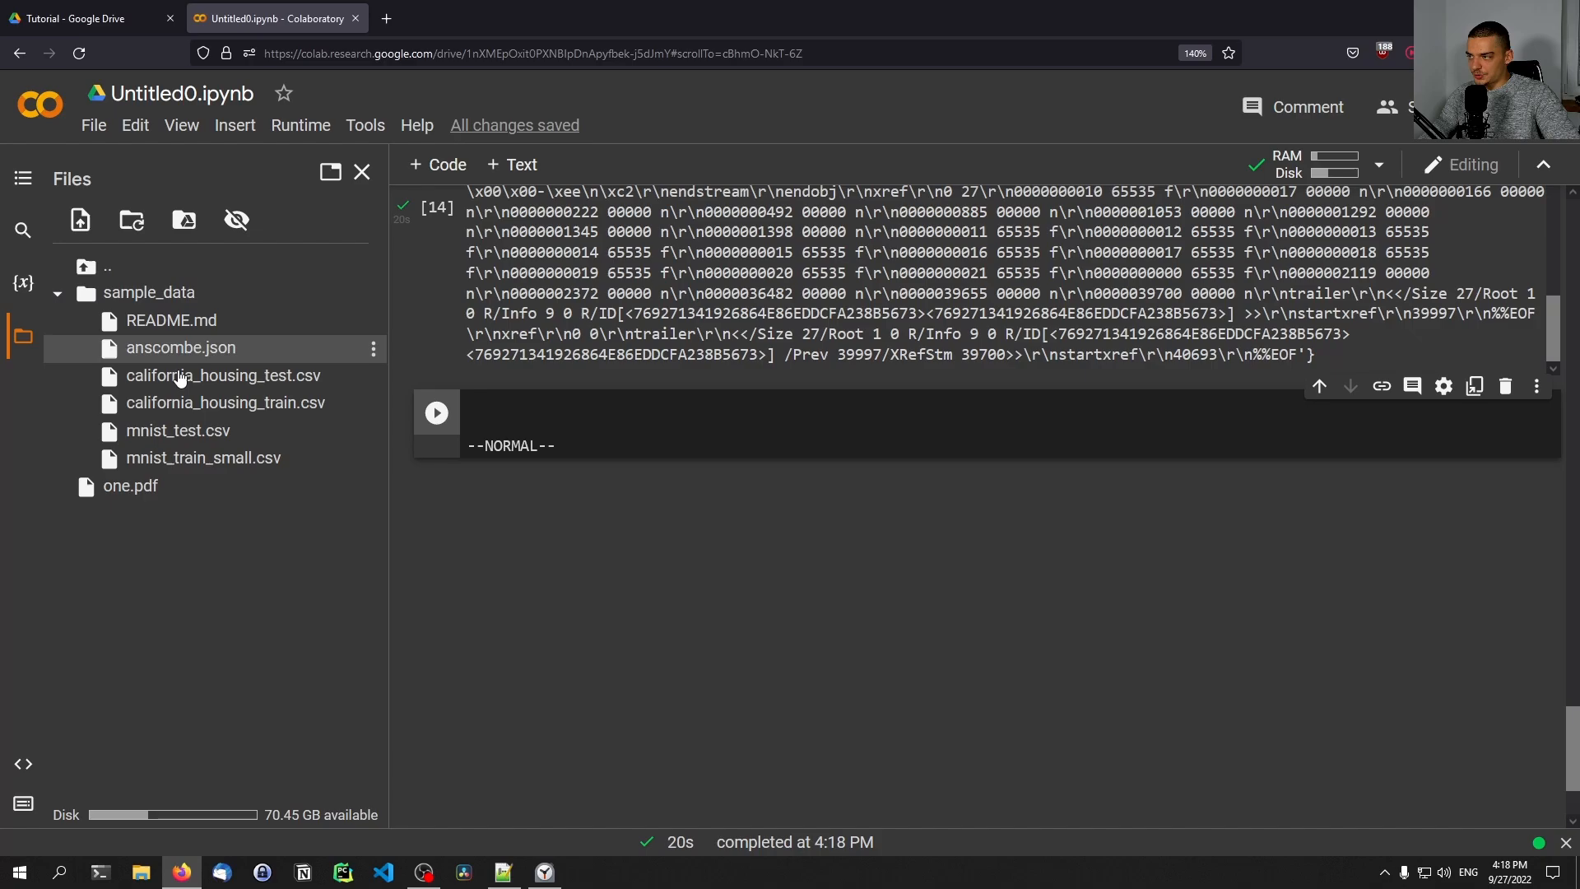
pyautogui.click(57, 293)
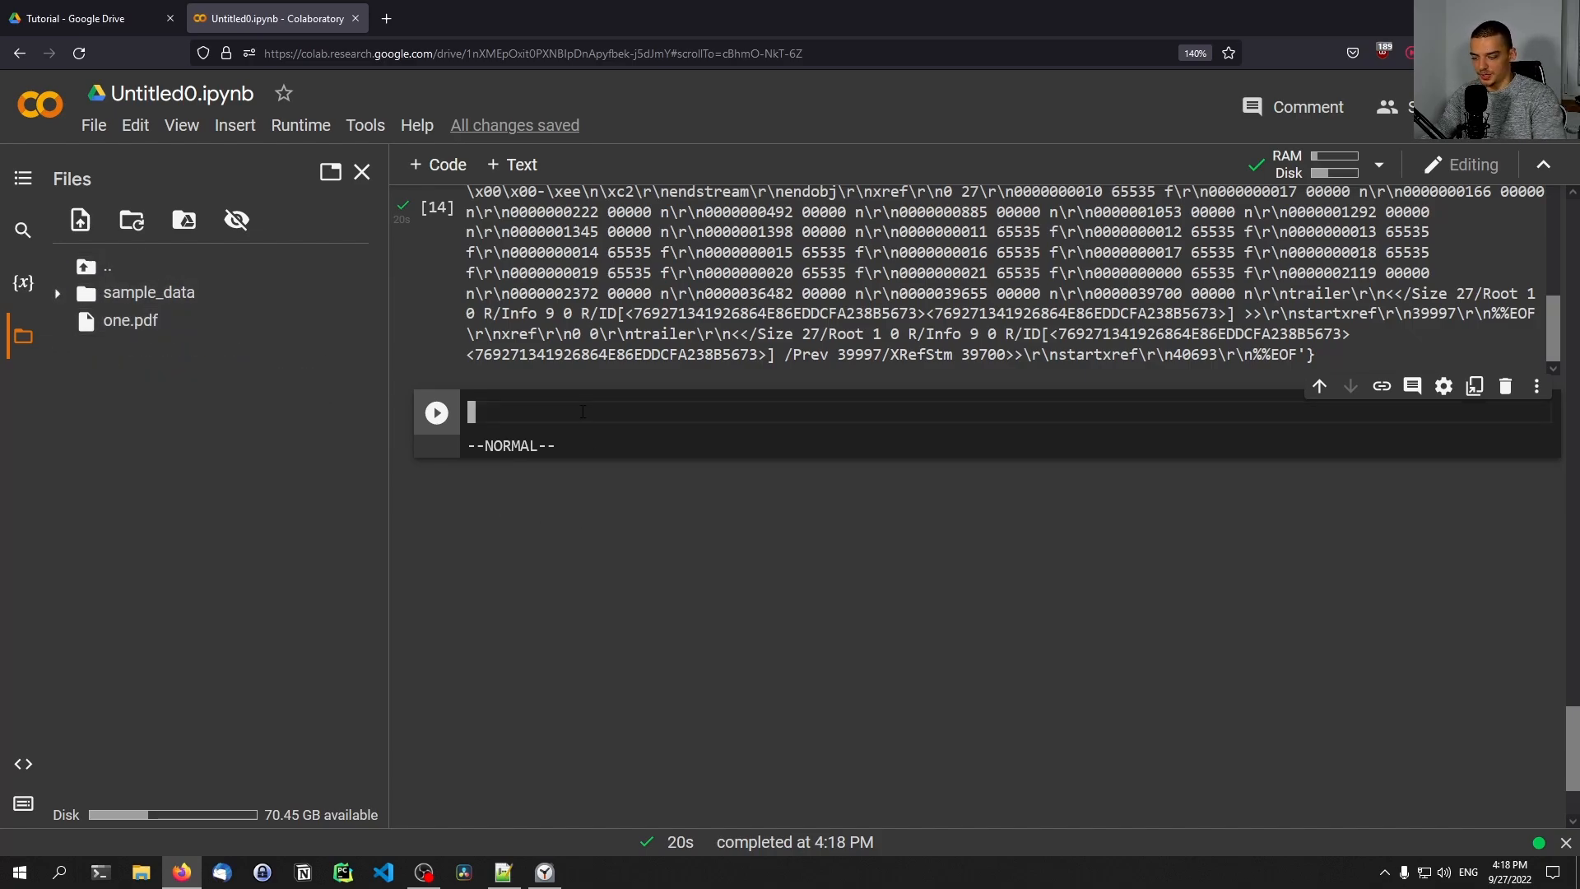
# Step: Run from google.colab import drive with drive.mount('/content/drive')
pyautogui.write('from google.')
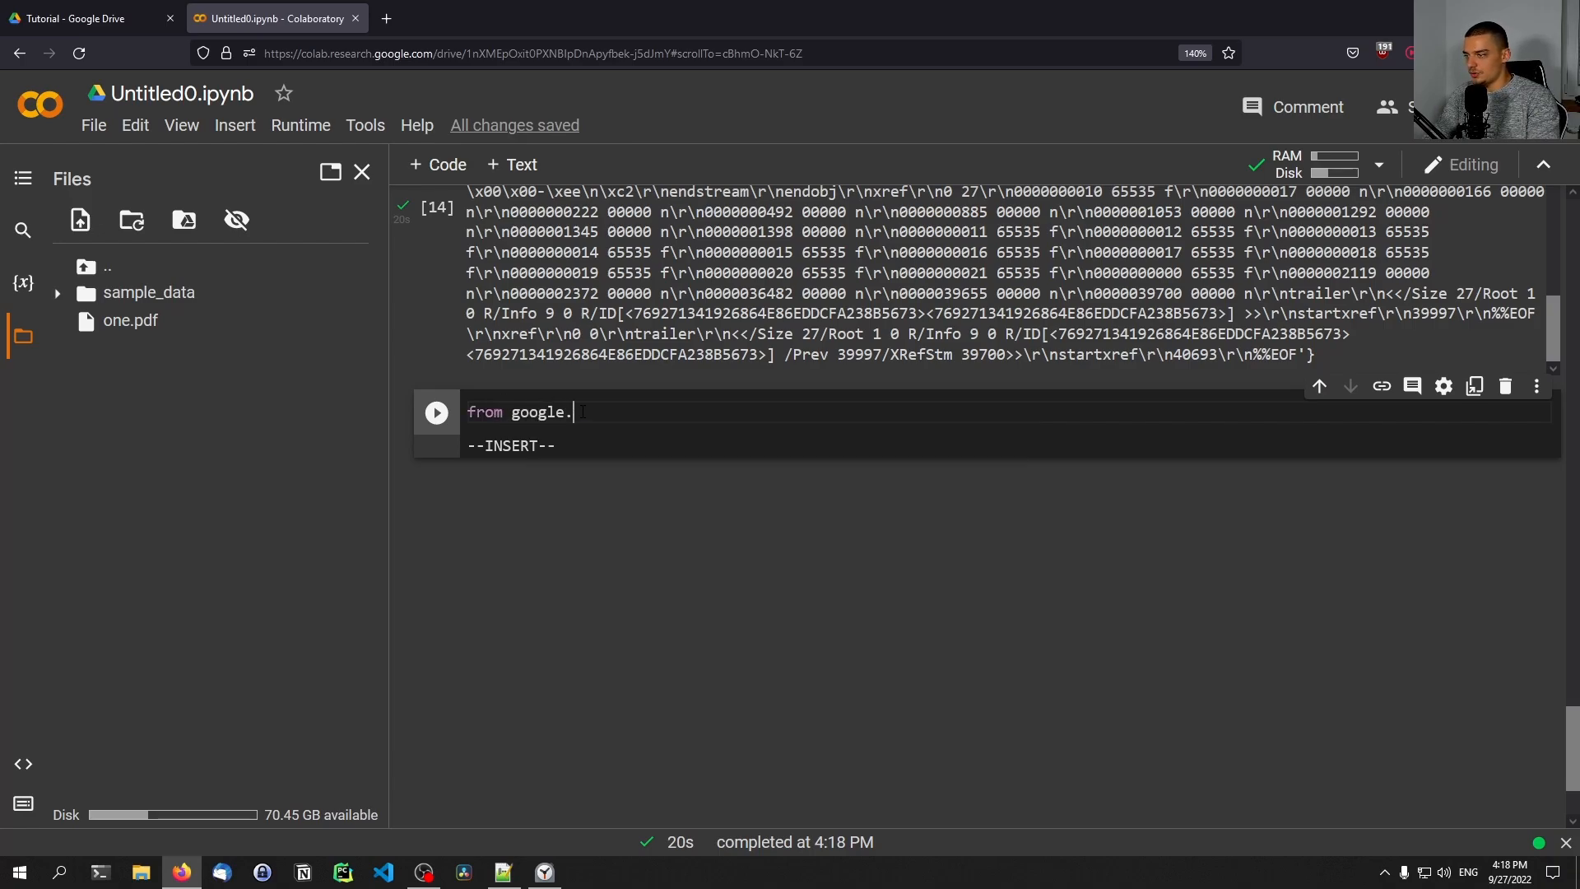
pyautogui.write('colab import')
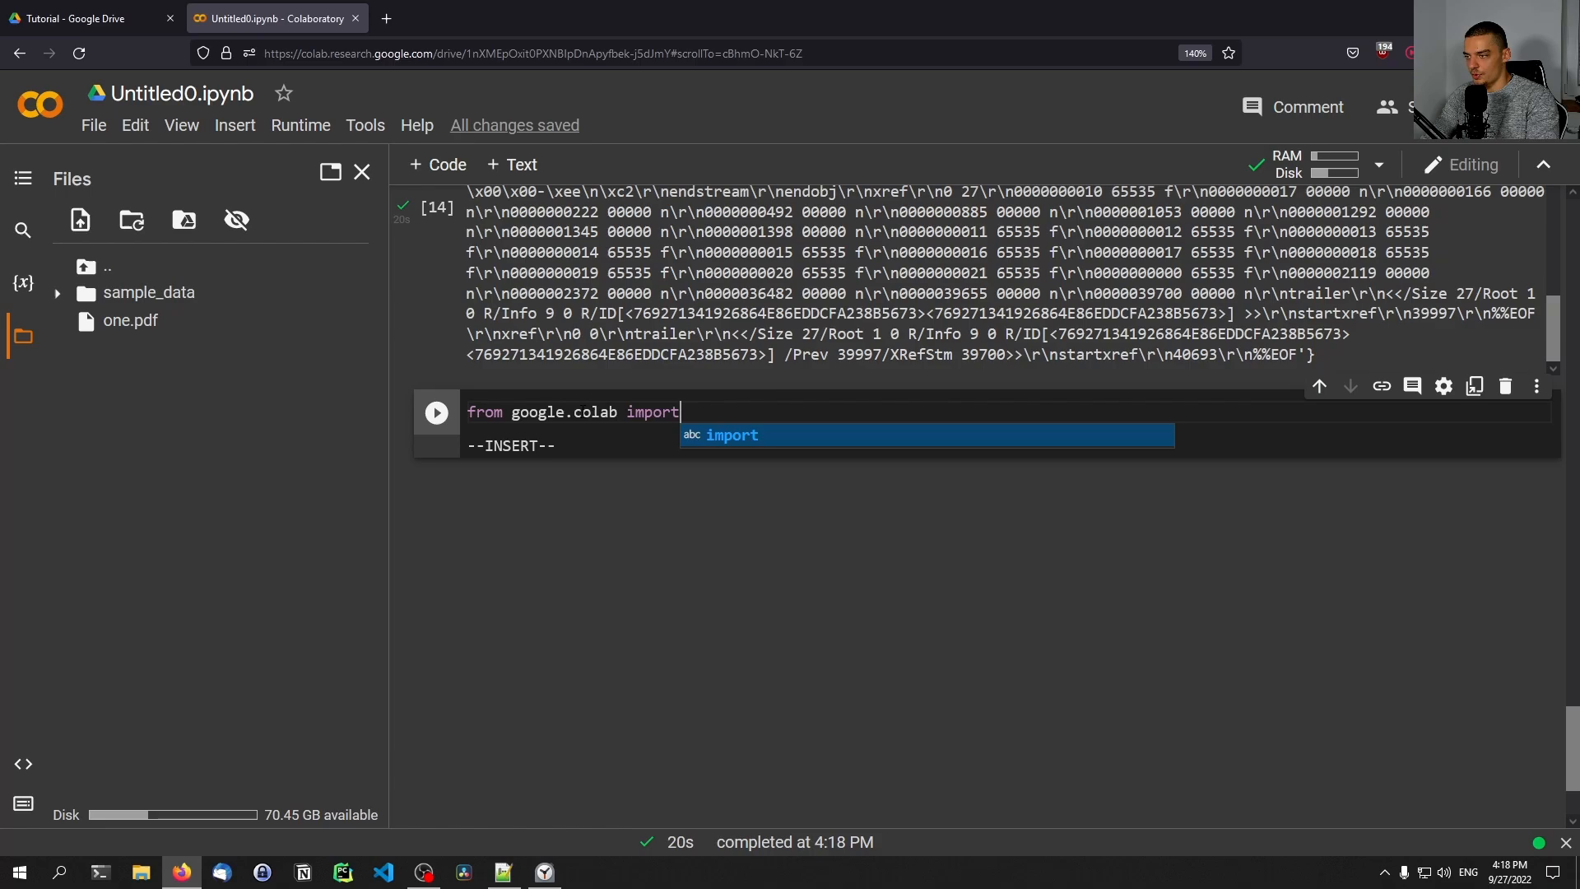
pyautogui.write('drive')
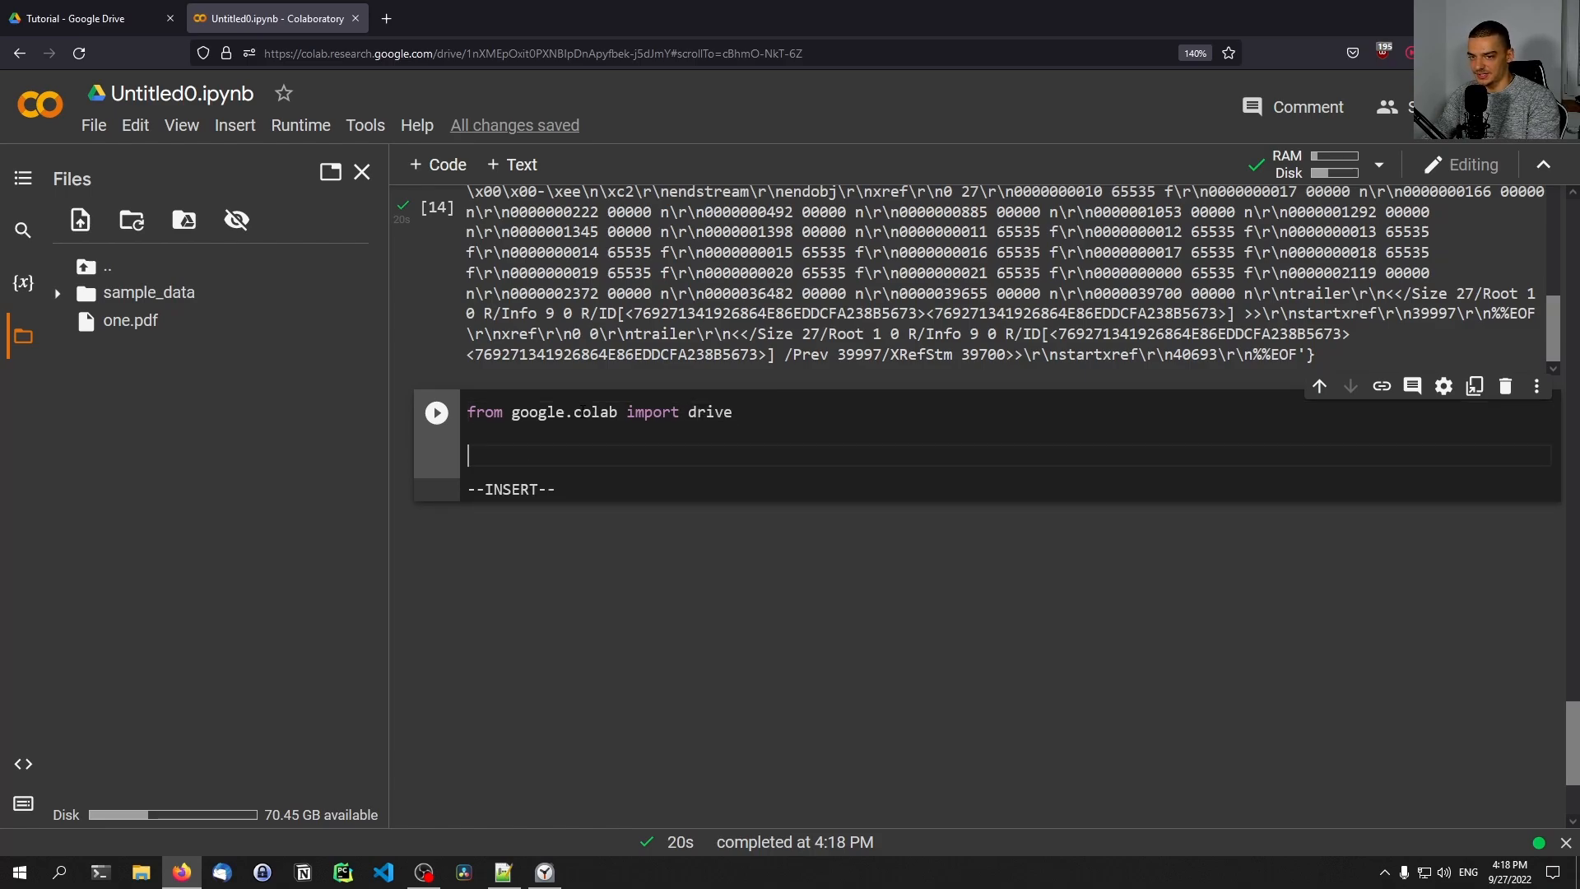
pyautogui.write('drive.mou')
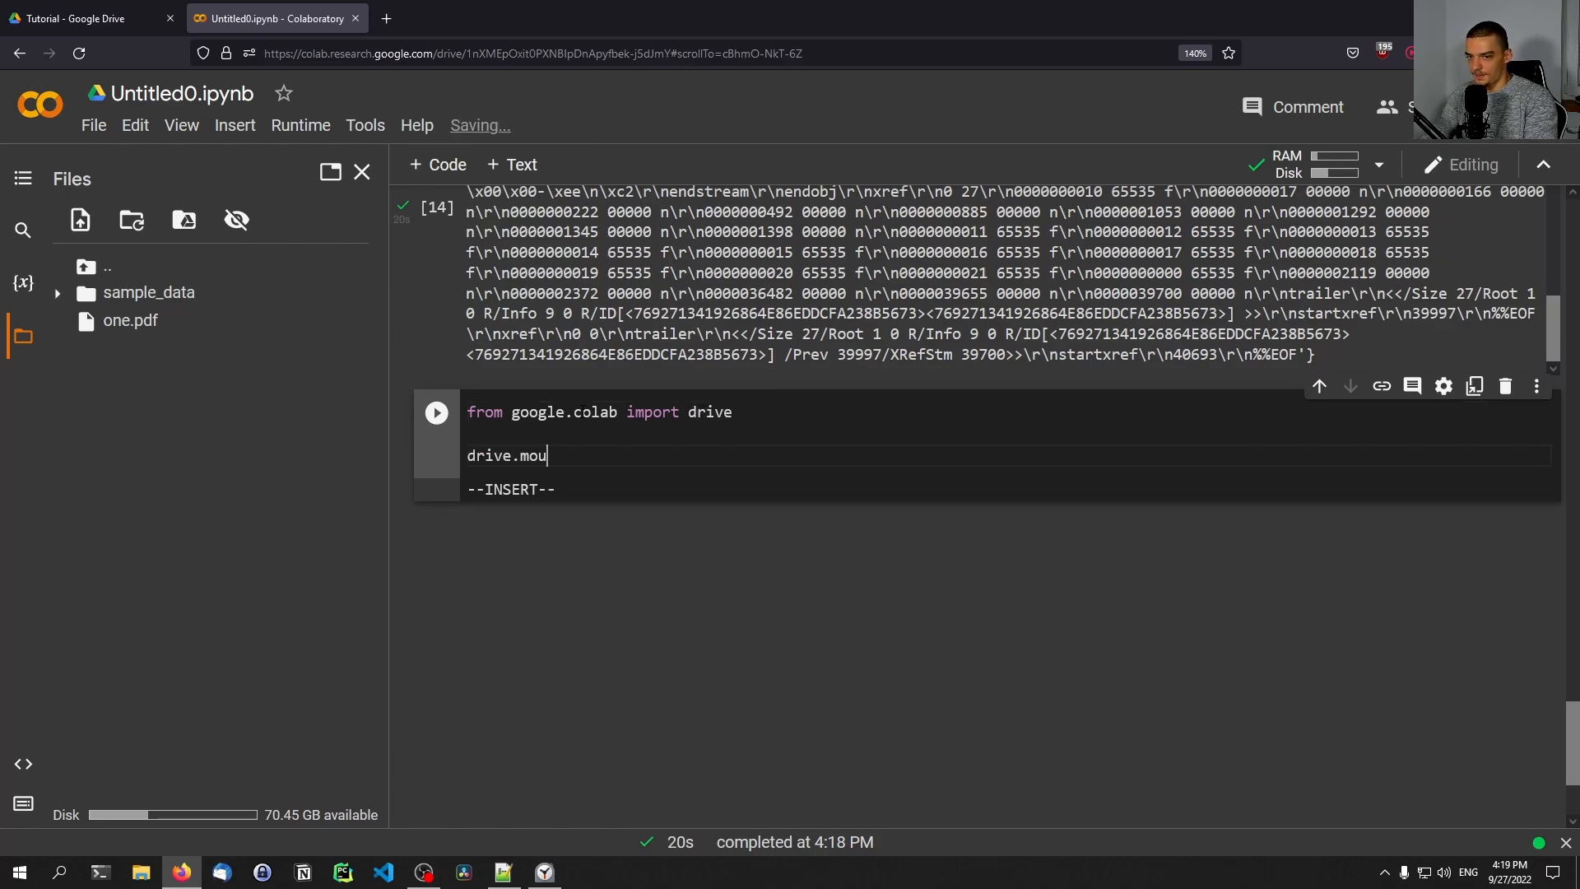
pyautogui.write("nt('/'")
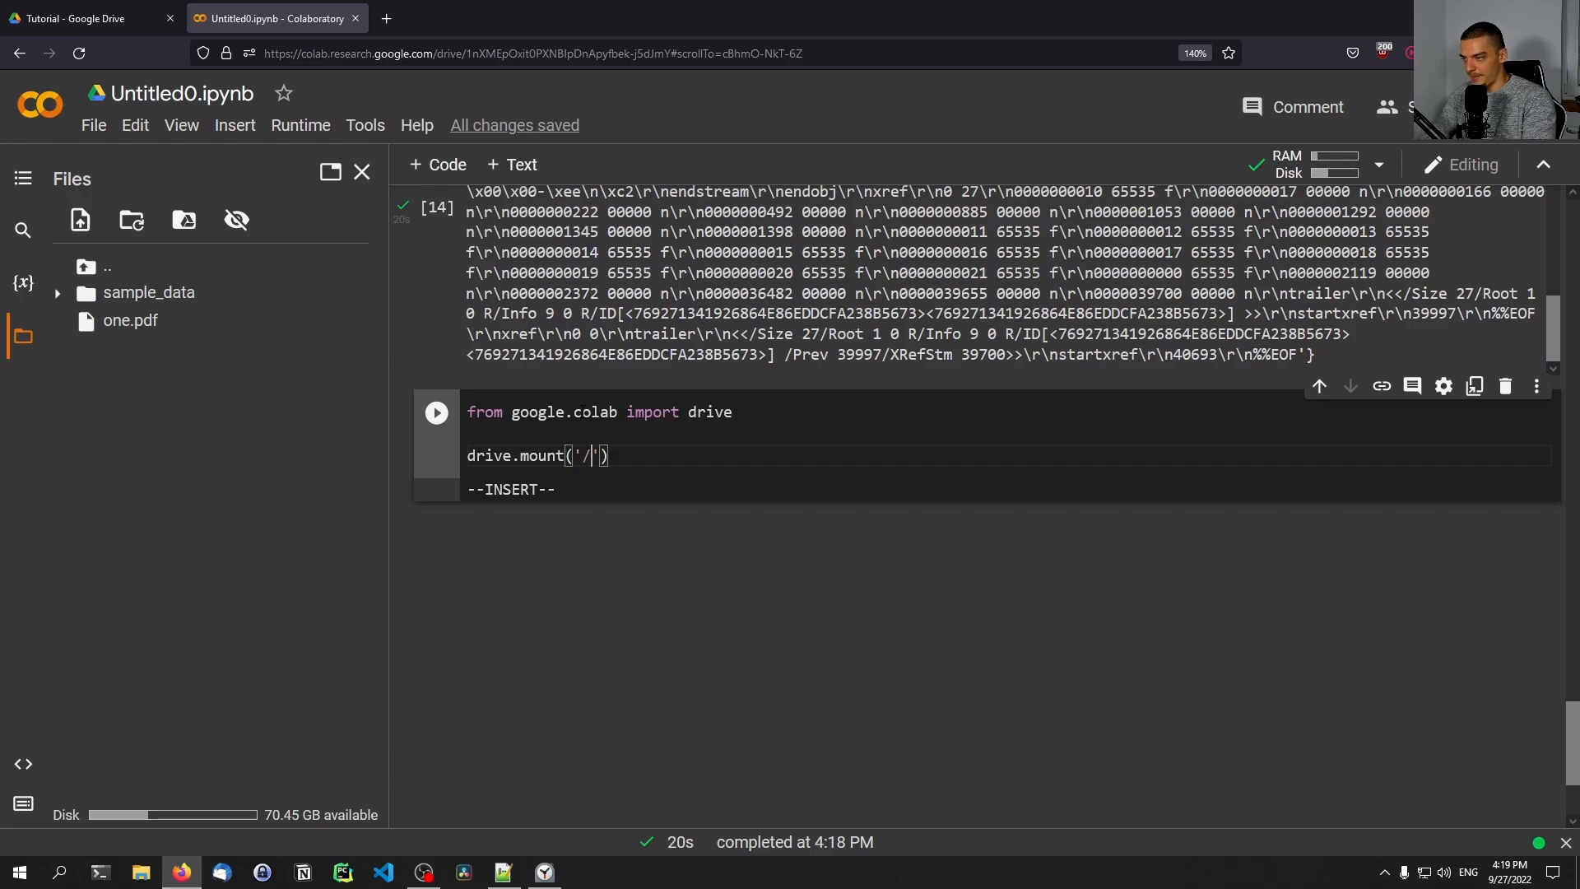
pyautogui.write('content')
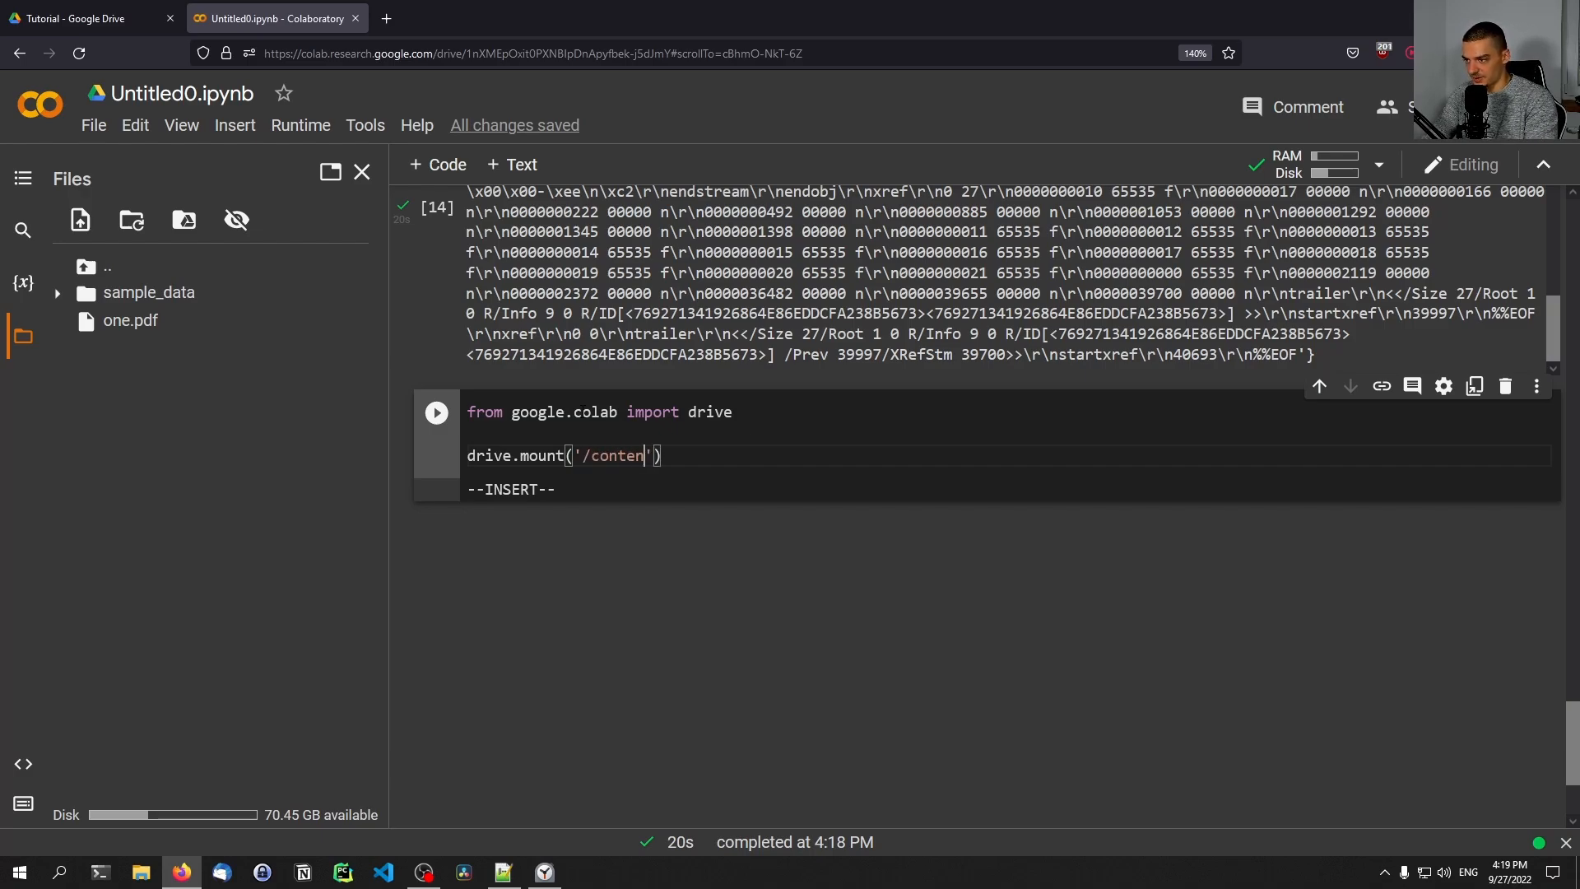
pyautogui.write('t/drive')
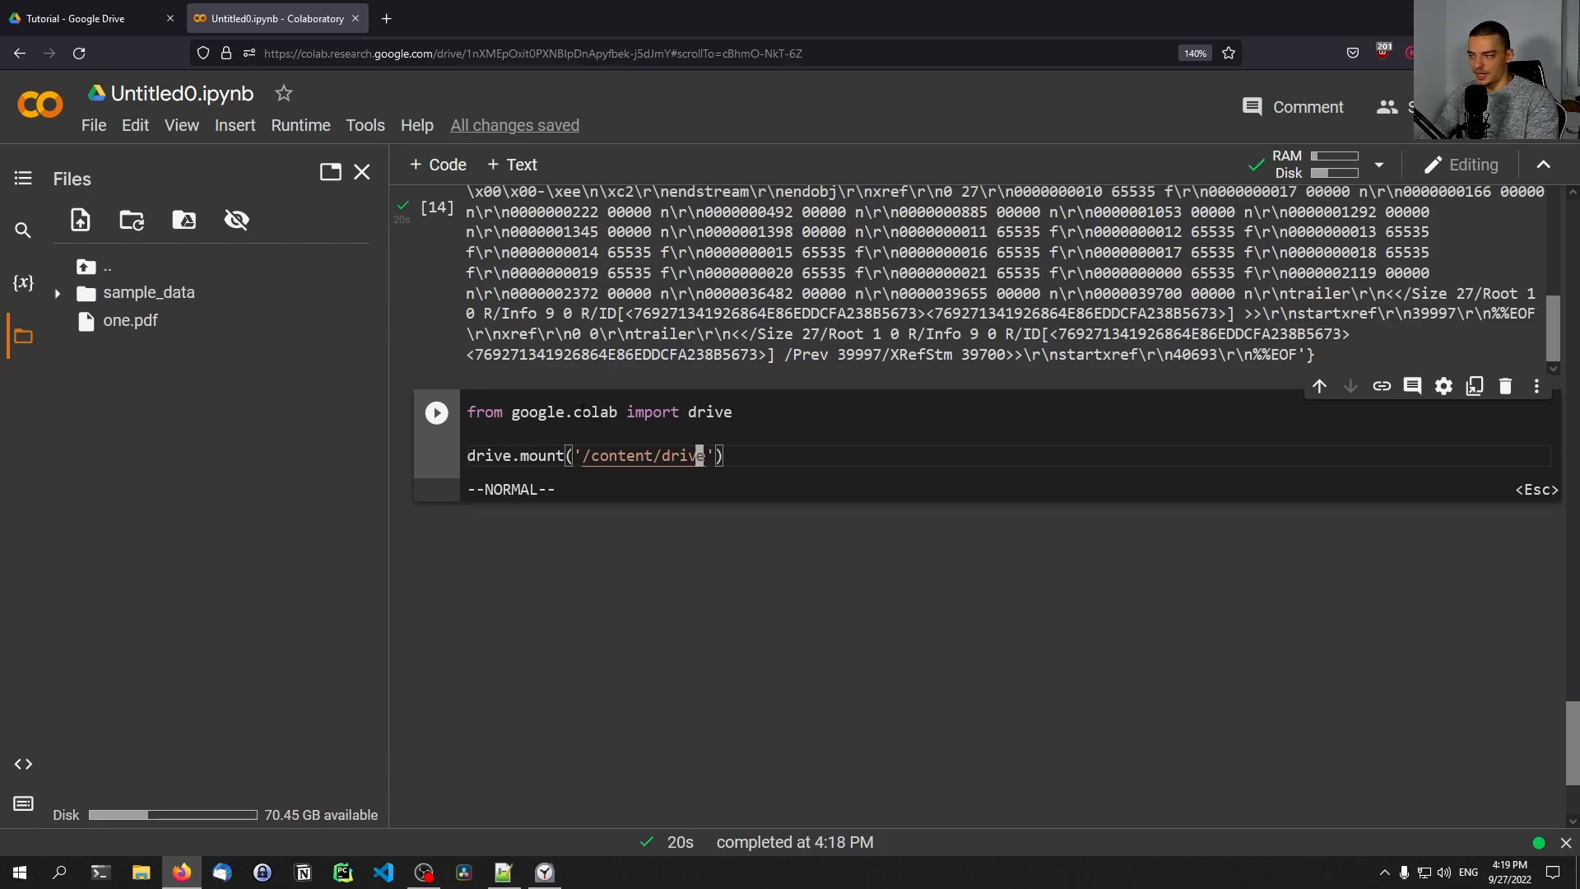
pyautogui.click(436, 412)
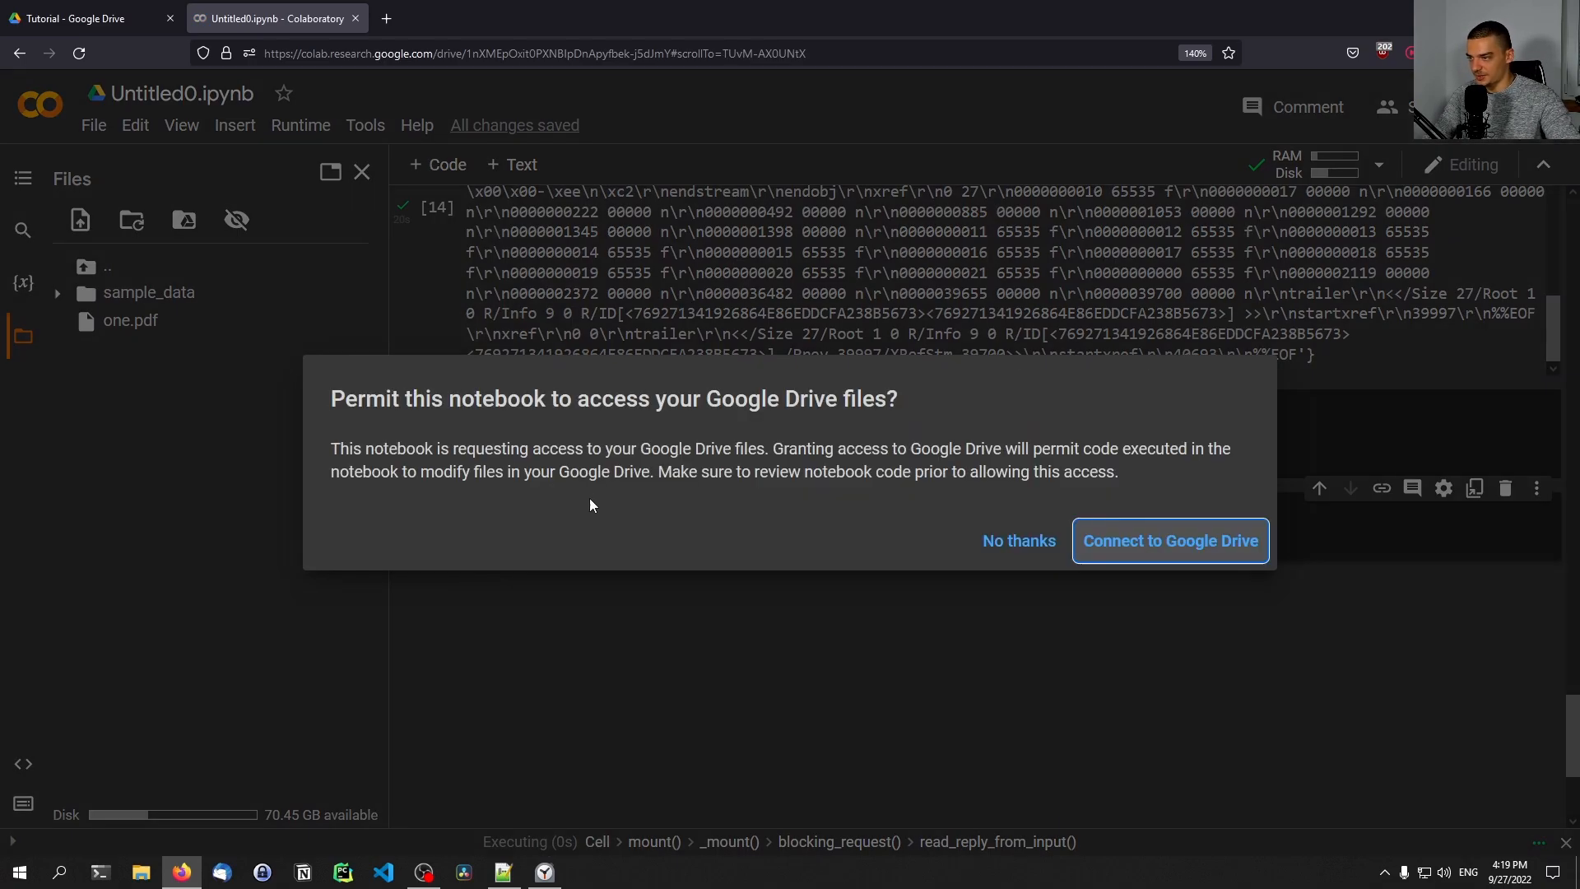
pyautogui.moveTo(347, 428)
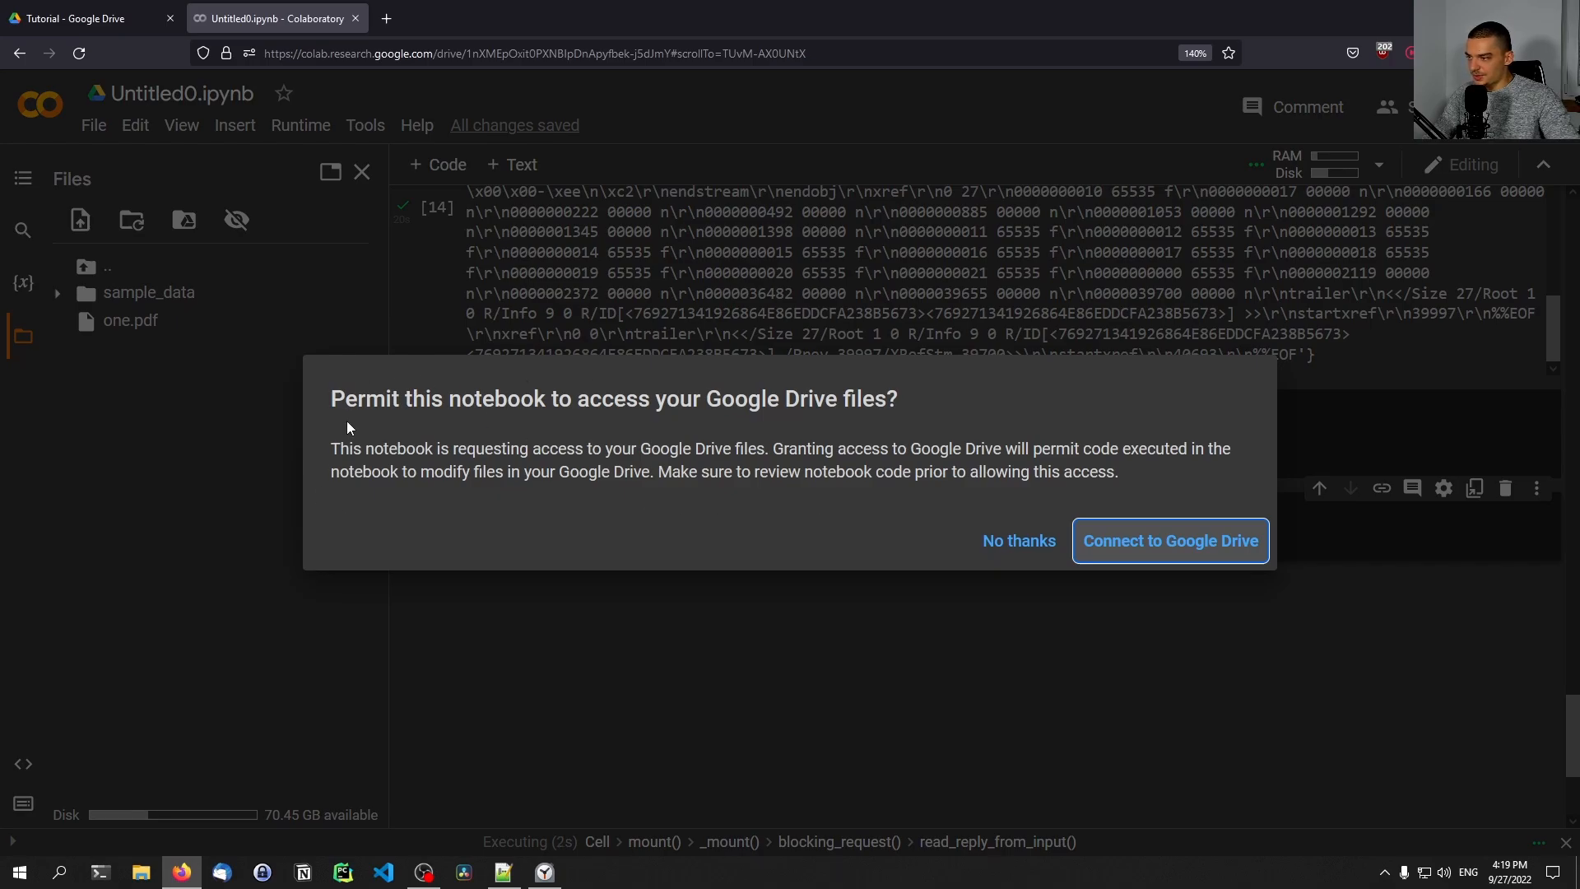
pyautogui.moveTo(806, 522)
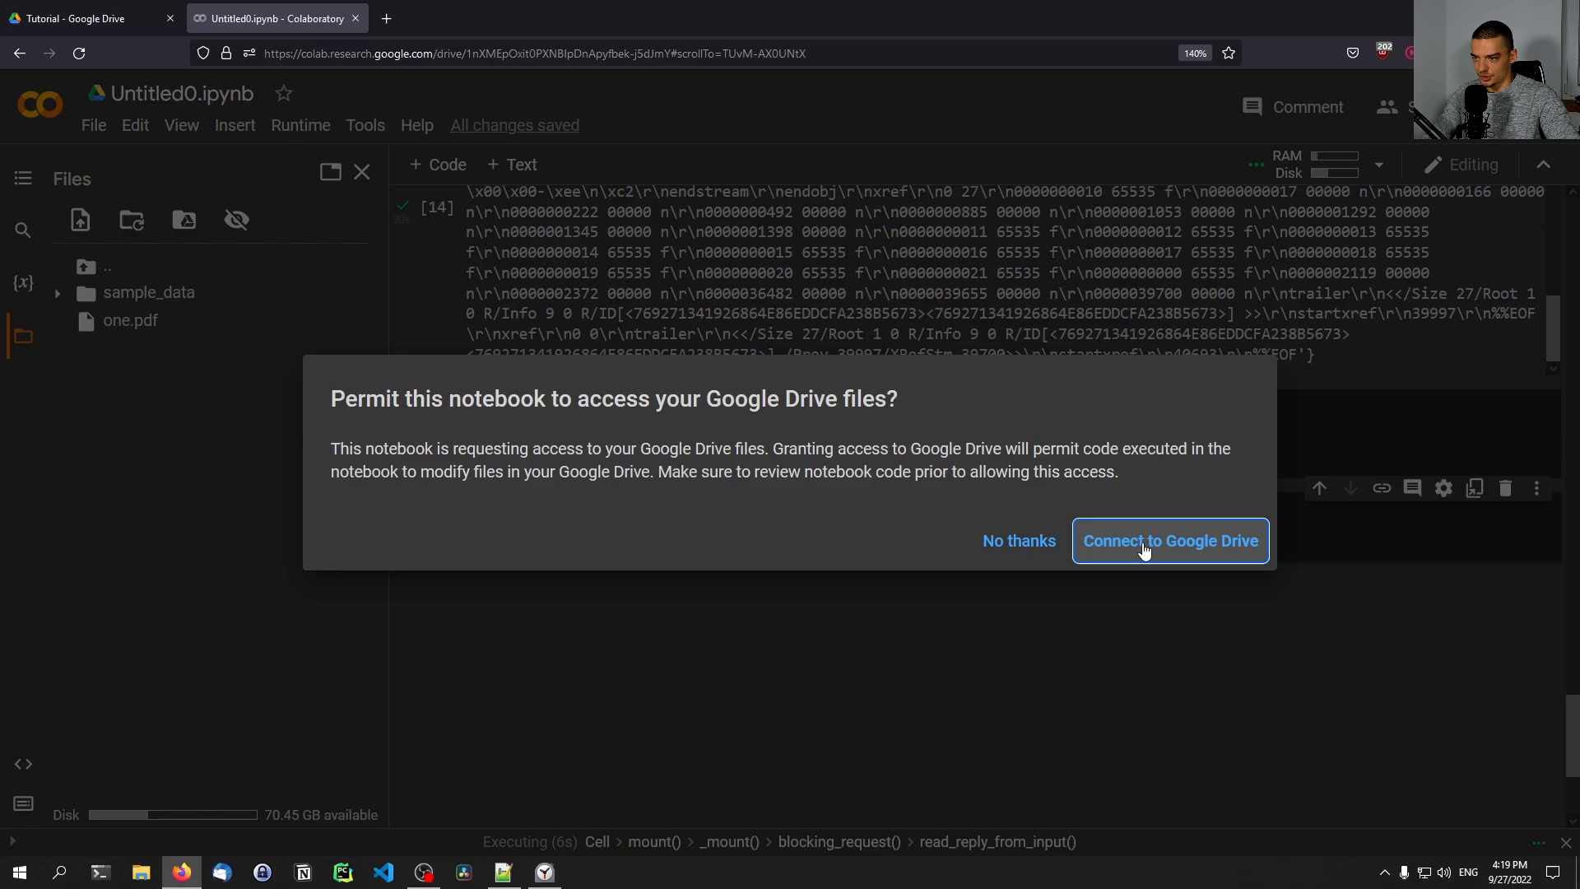
# Step: Connect to Google Drive and allow access so it mounts at /content/drive
pyautogui.click(1170, 540)
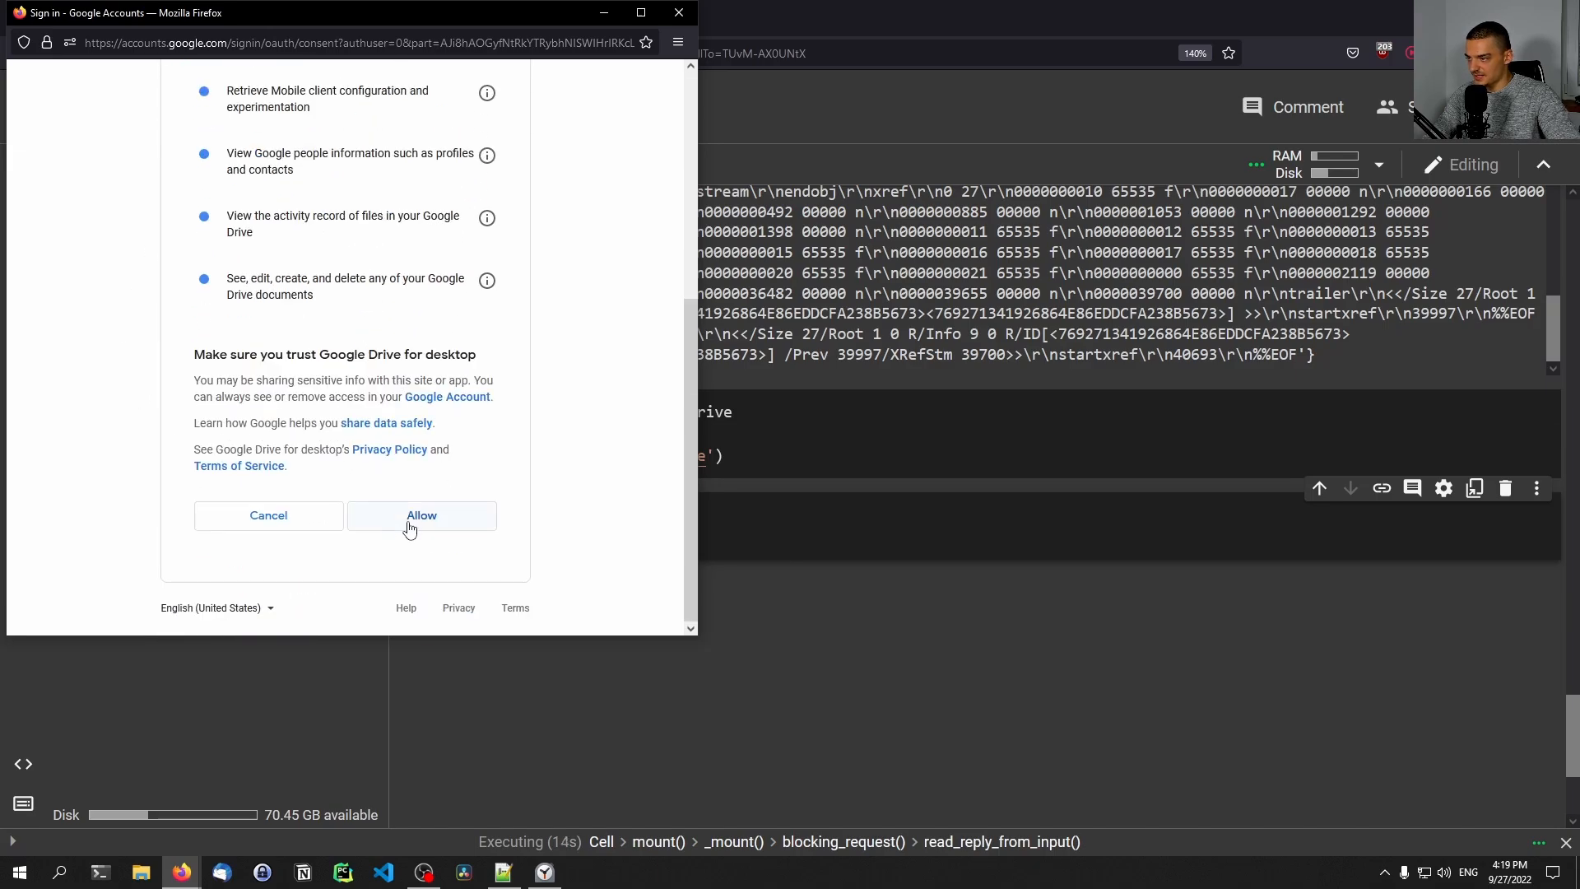
pyautogui.click(420, 515)
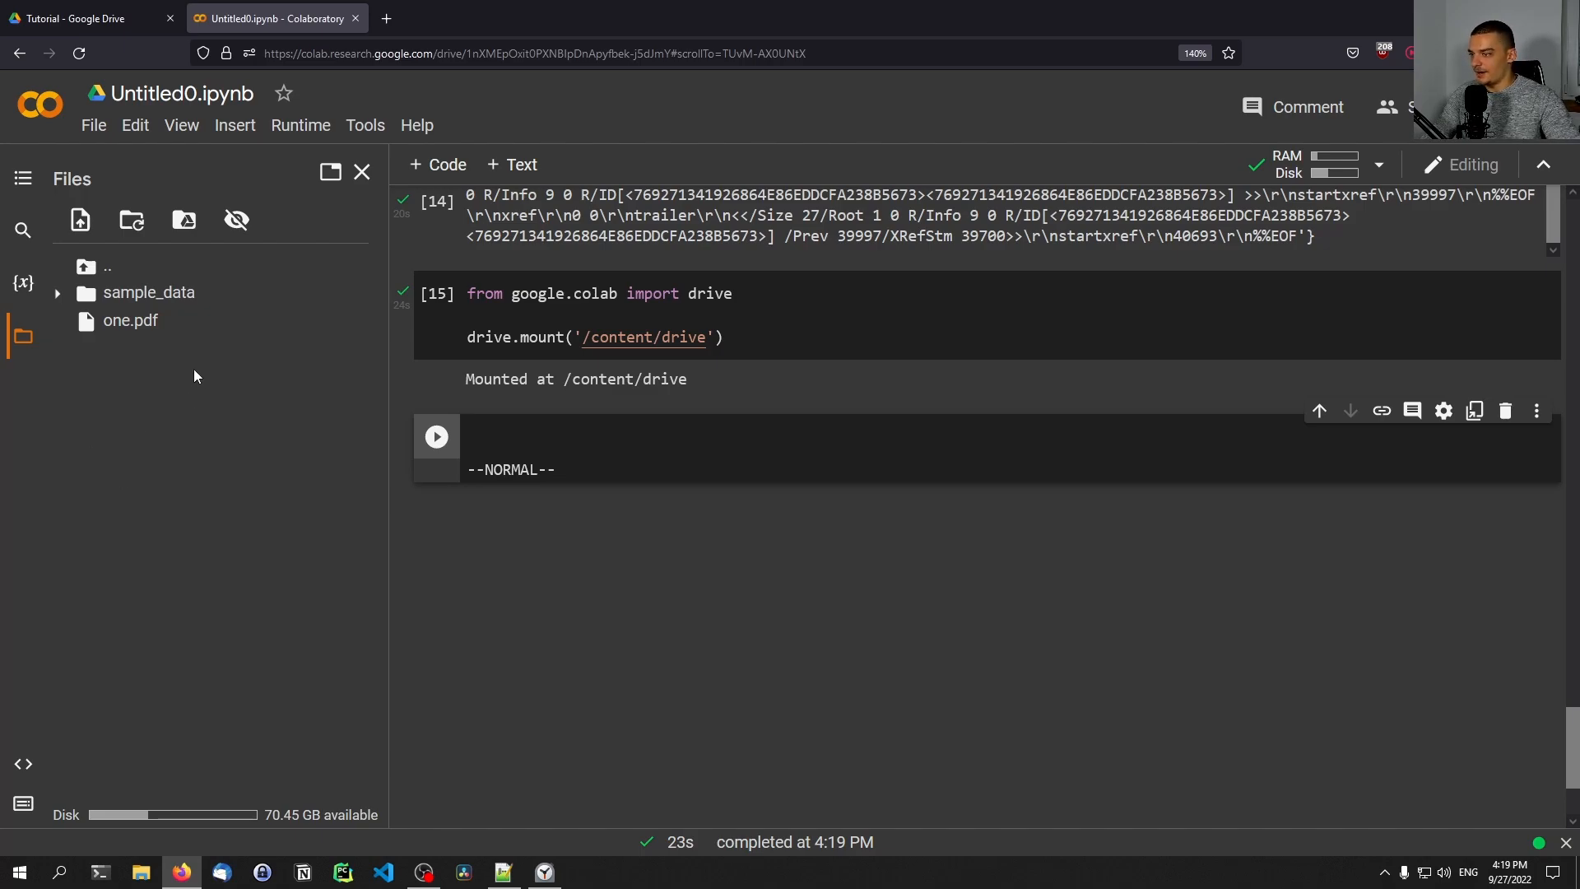
# Step: Refresh the Files sidebar so the drive folder appears beside sample_data and one.pdf
pyautogui.rightClick(115, 375)
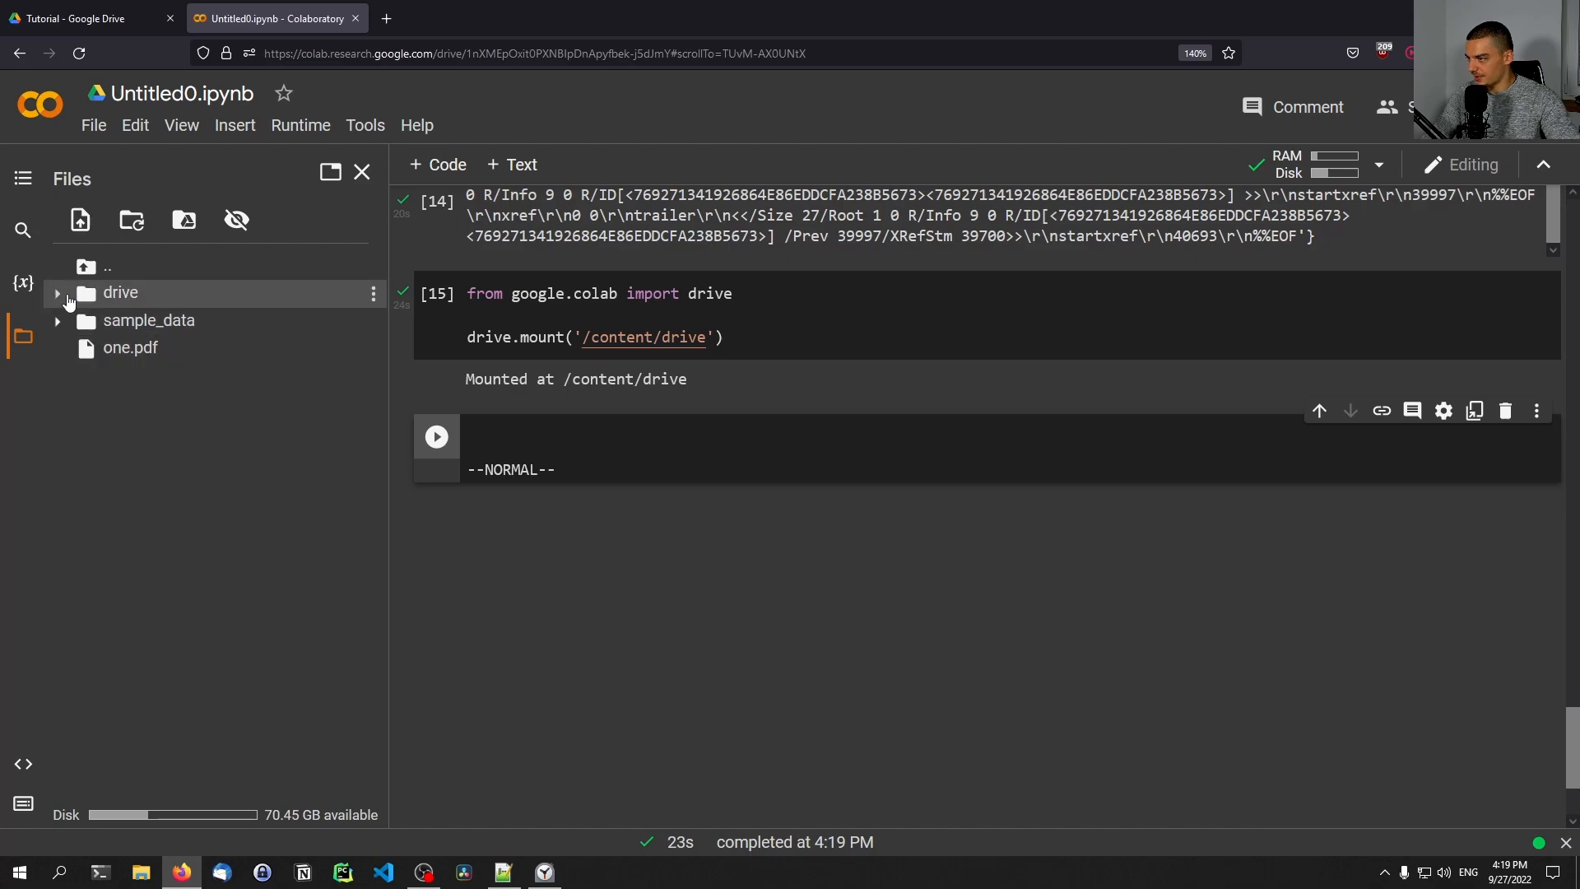
pyautogui.moveTo(775, 562)
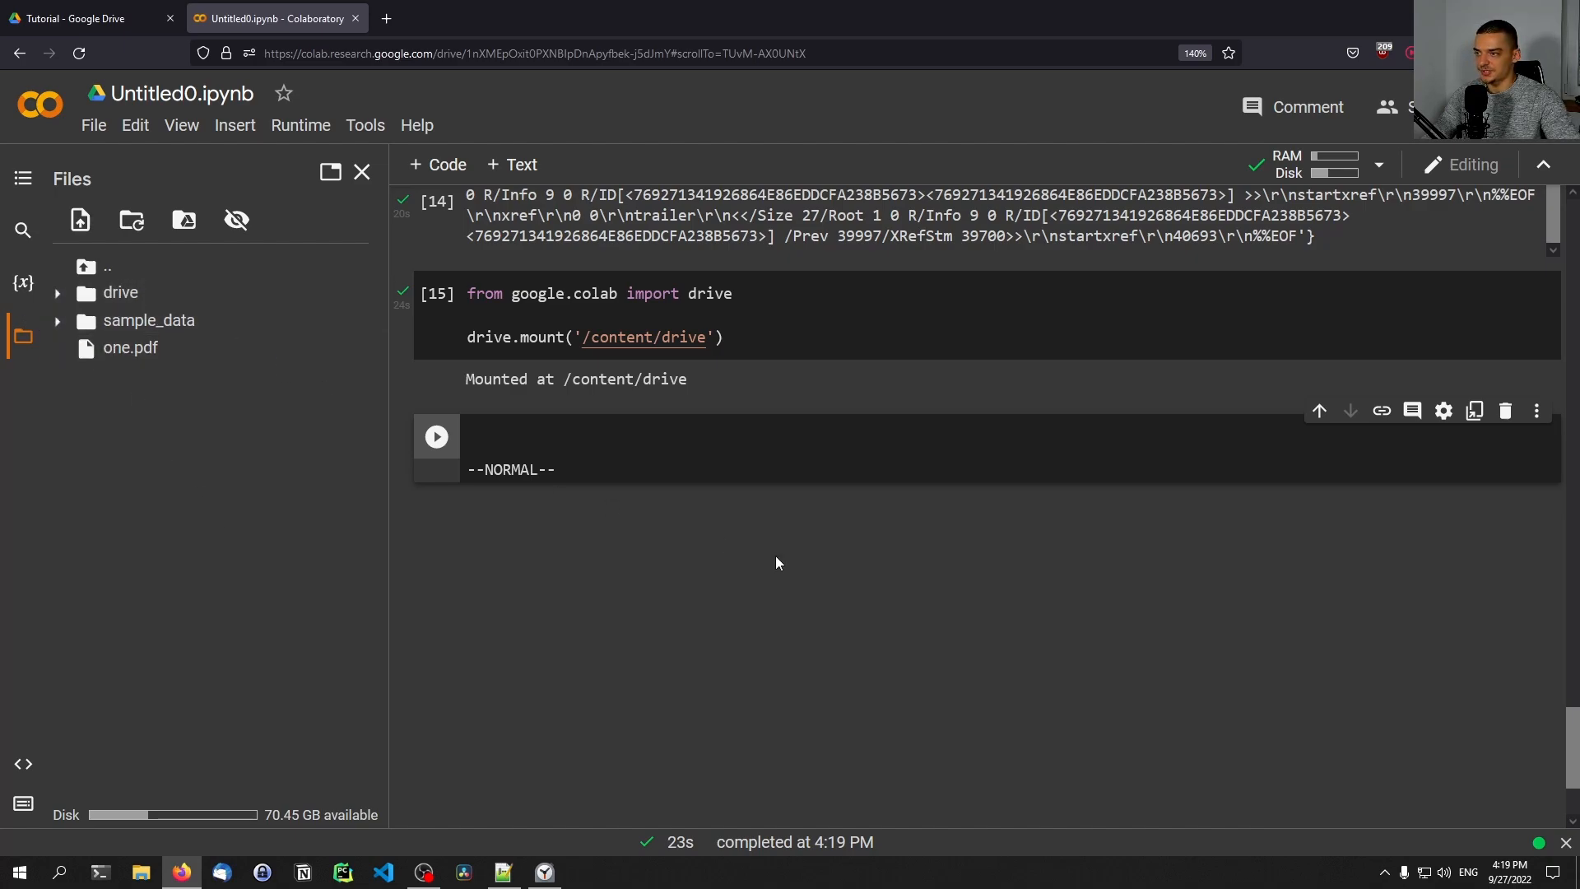
pyautogui.moveTo(842, 612)
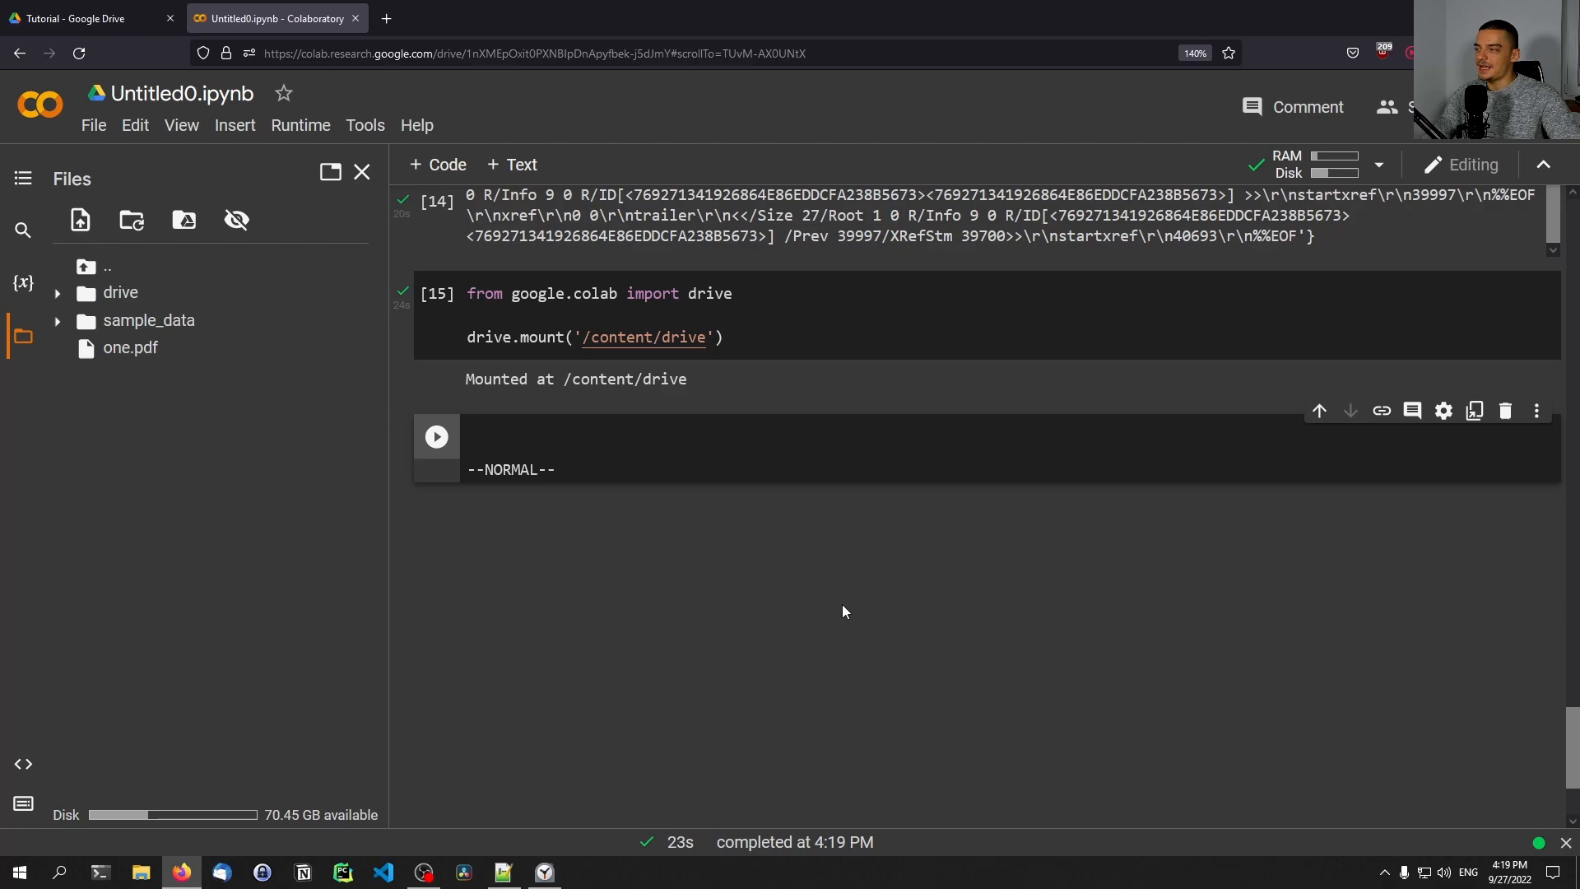
pyautogui.moveTo(872, 420)
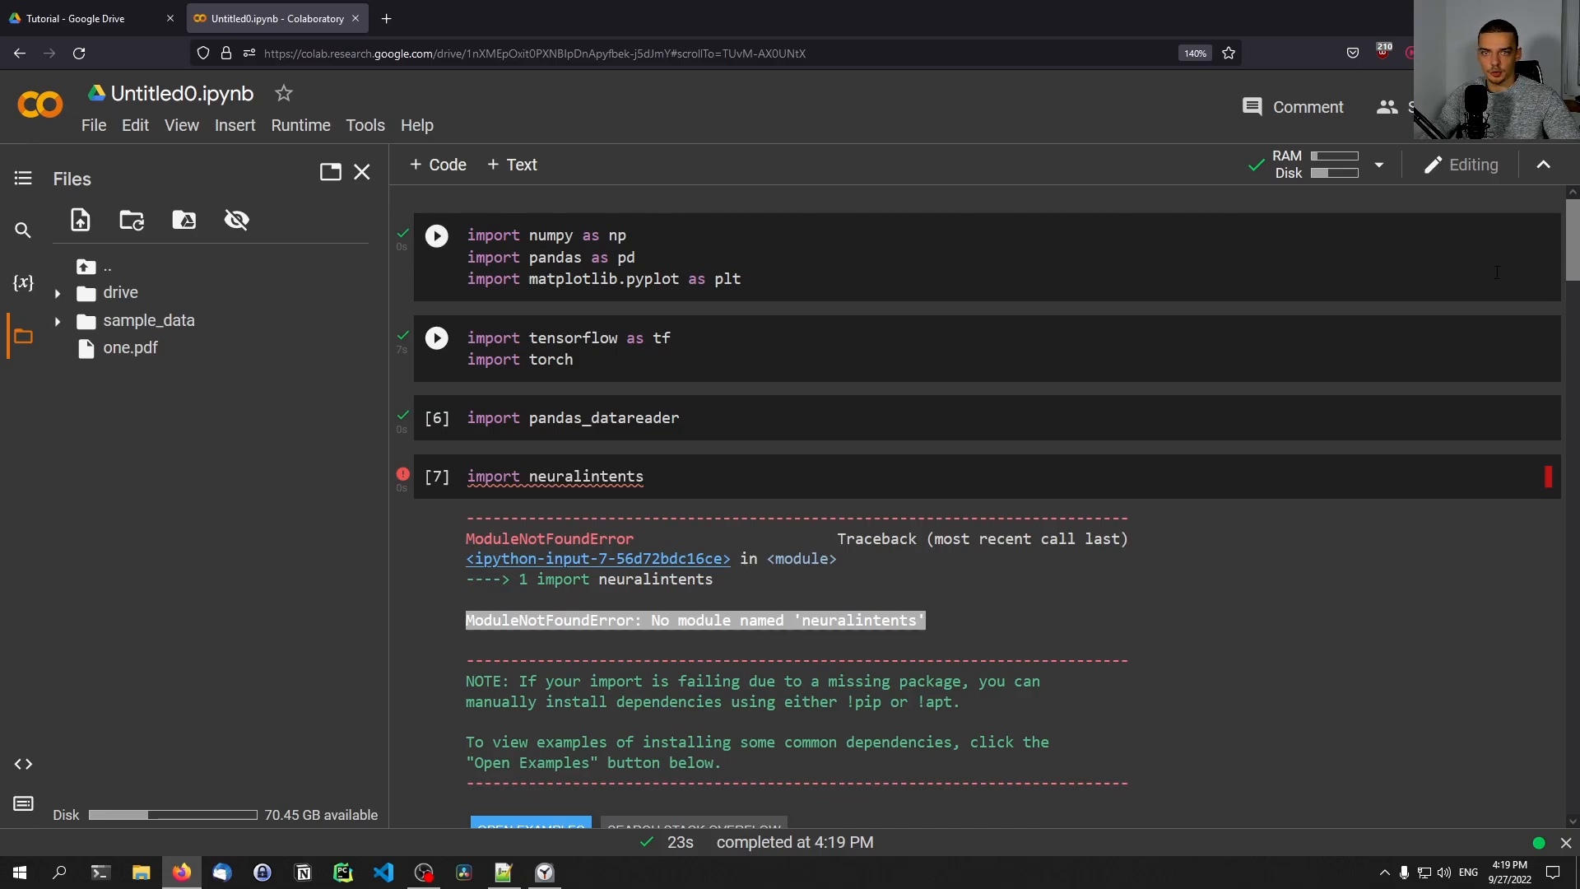
# Step: Download the notebook as an .ipynb file from the File menu
pyautogui.click(92, 123)
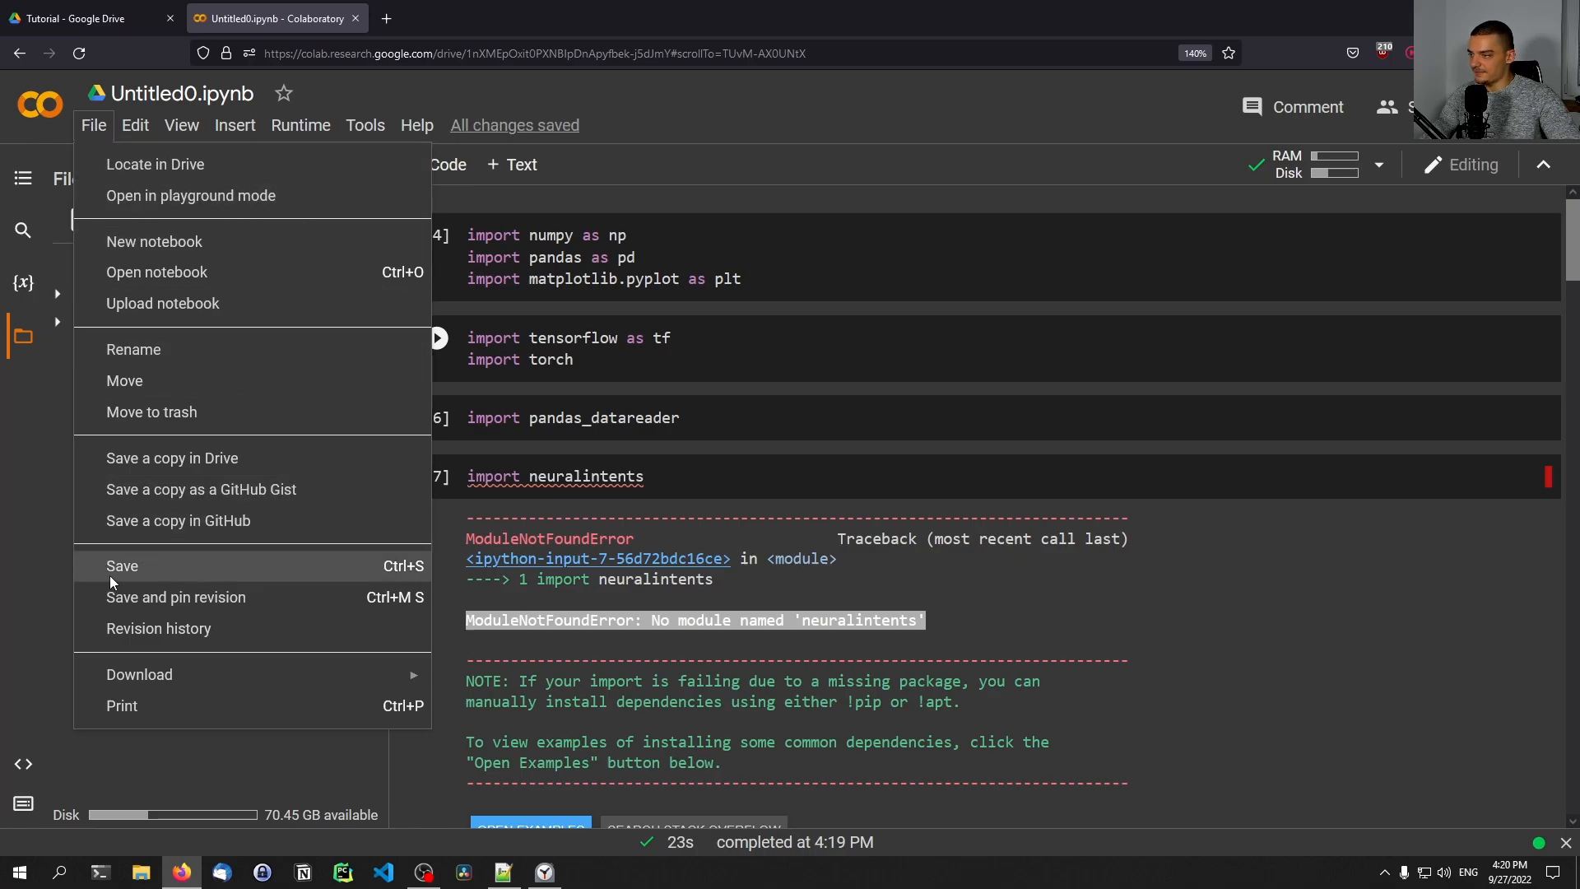
pyautogui.moveTo(176, 596)
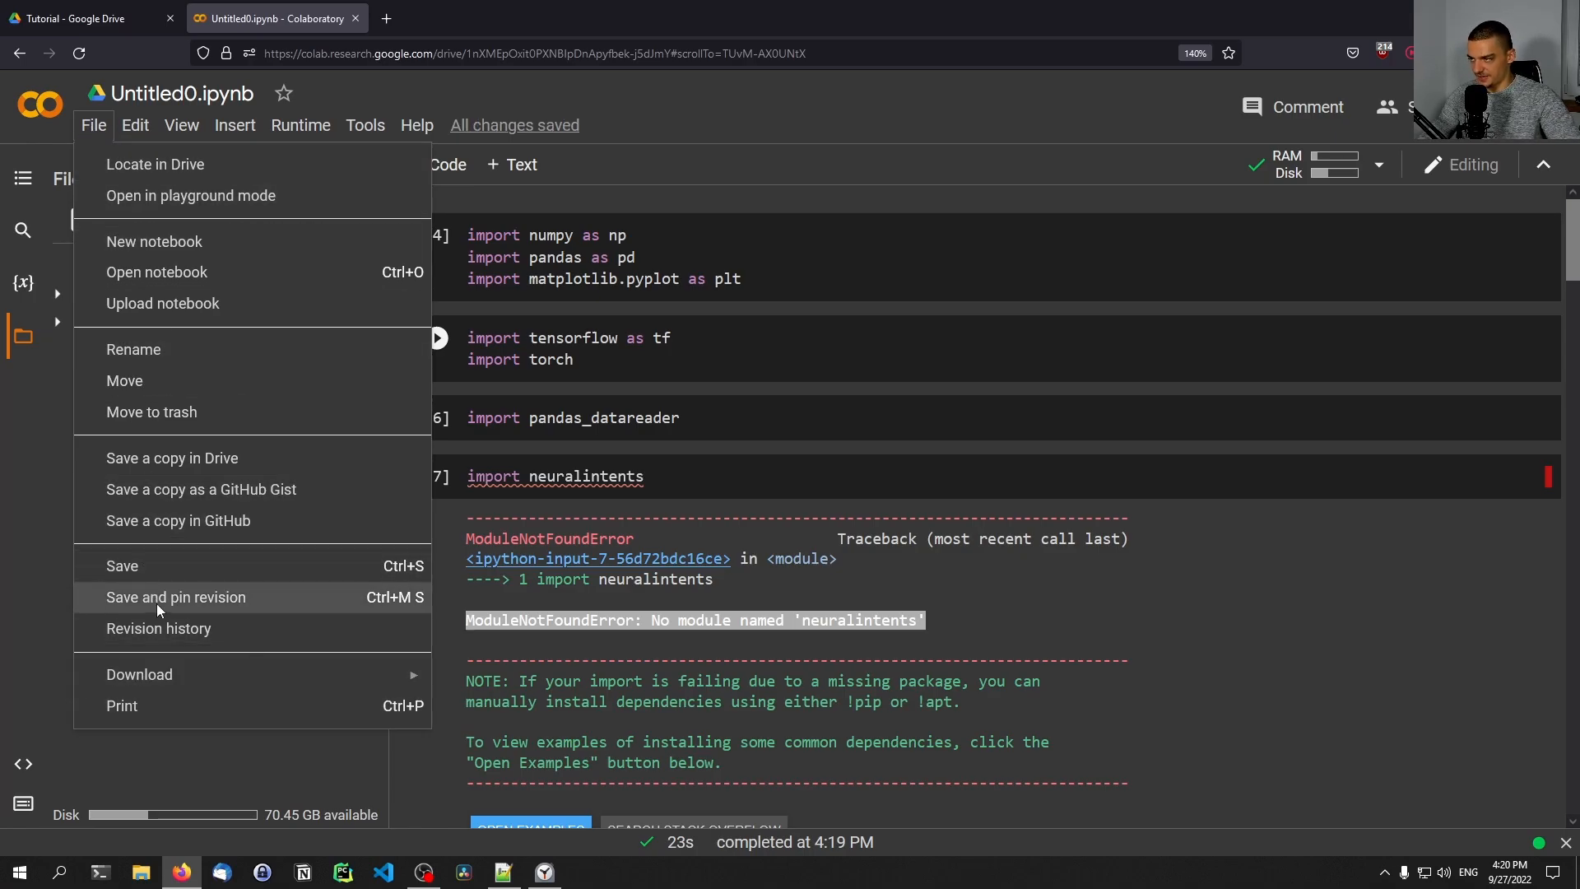
pyautogui.moveTo(138, 675)
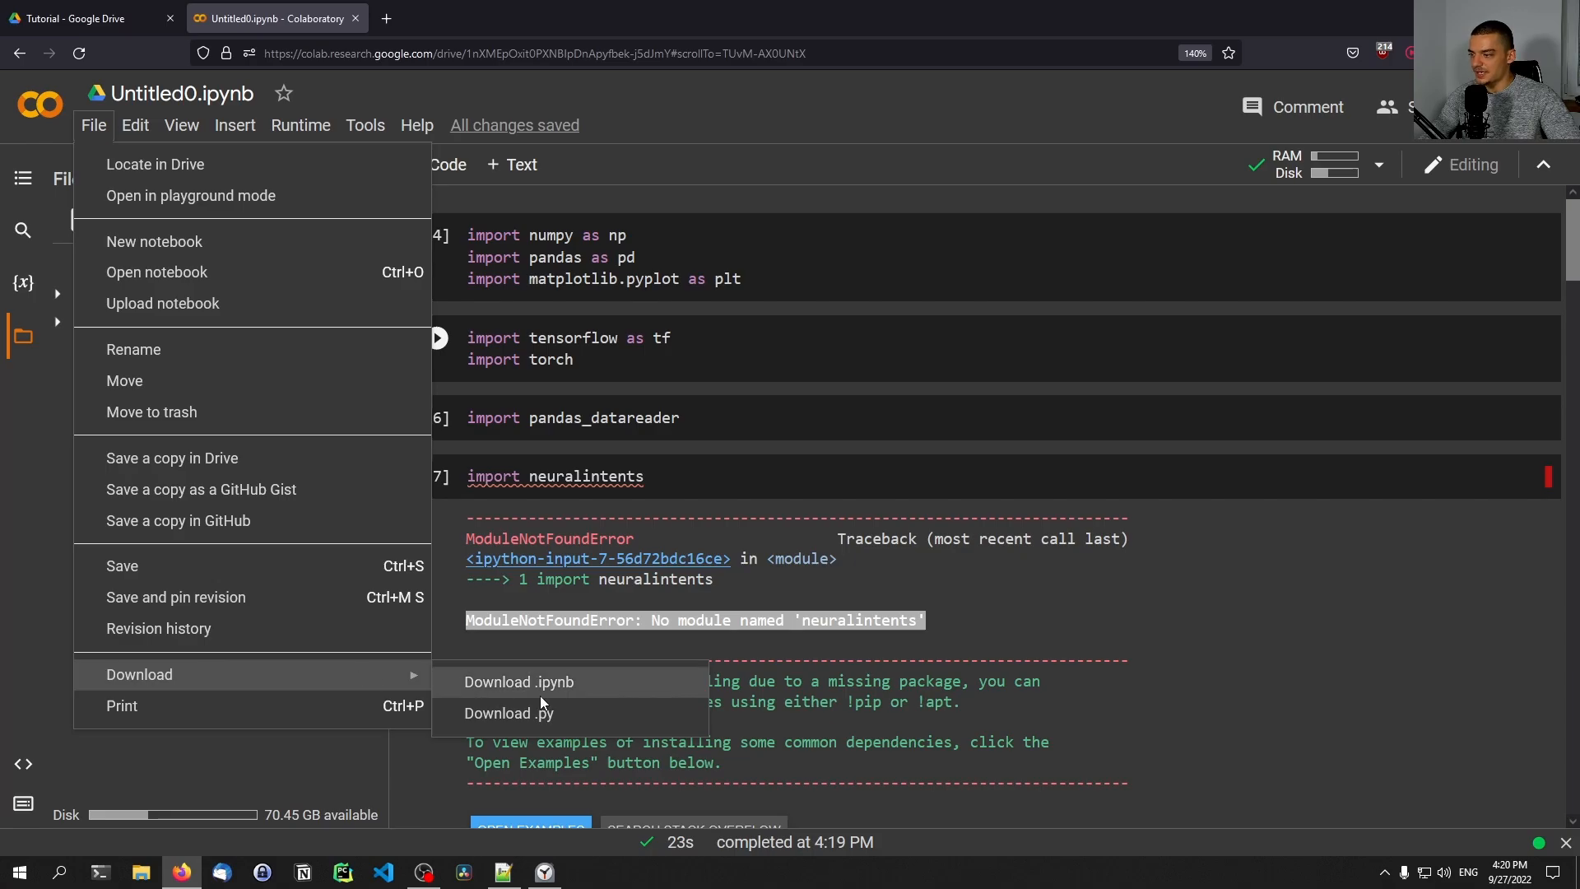
pyautogui.click(518, 682)
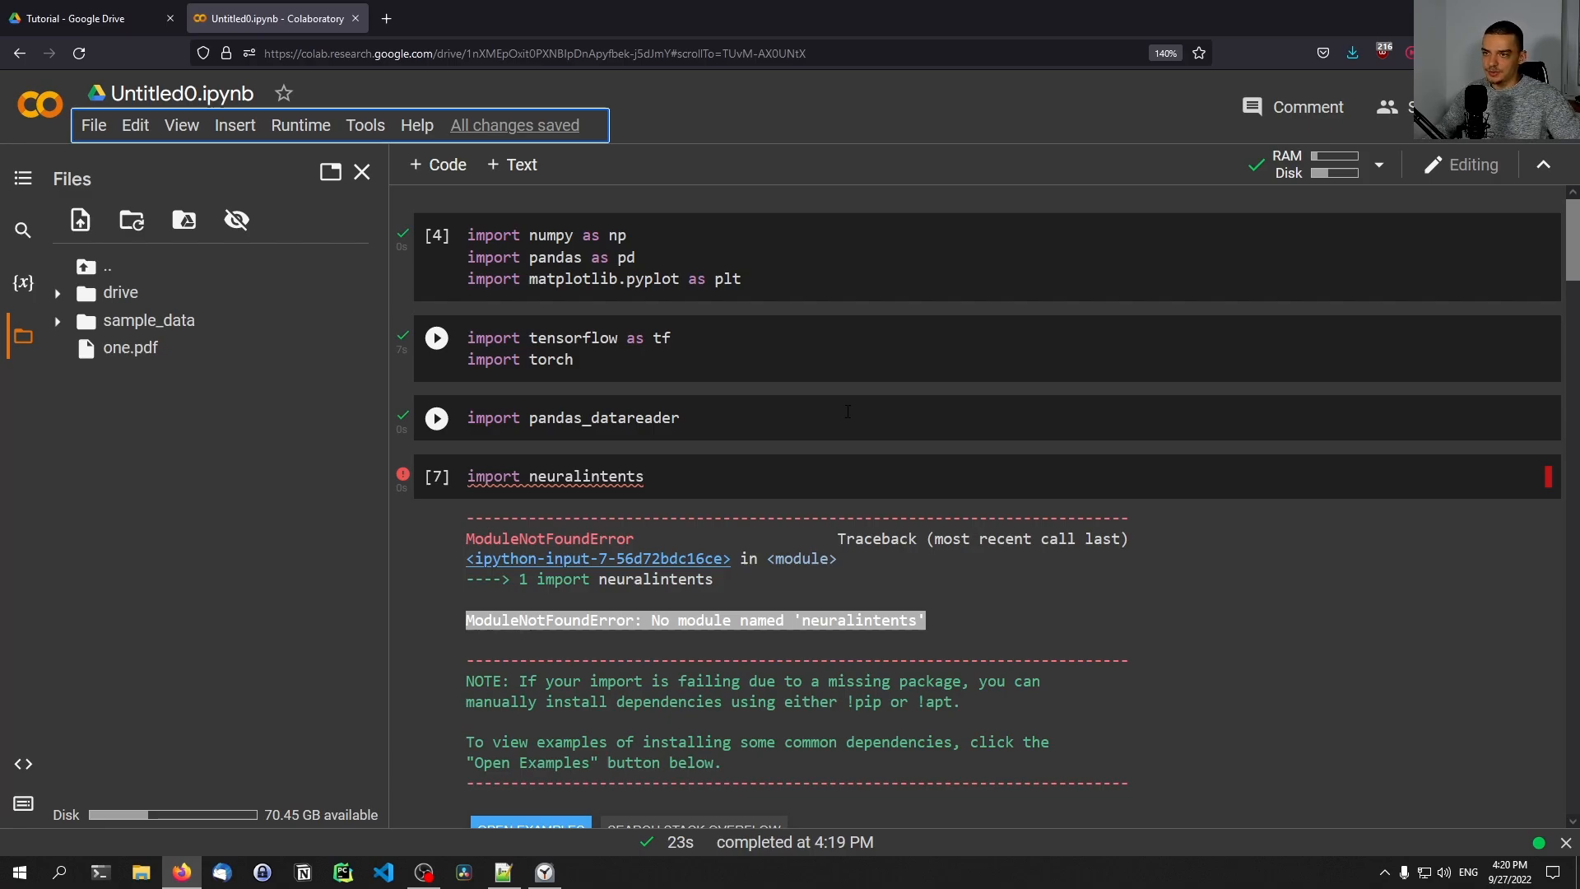
# Step: Show the runtime resources view with System RAM and Disk usage graphs
pyautogui.click(1315, 165)
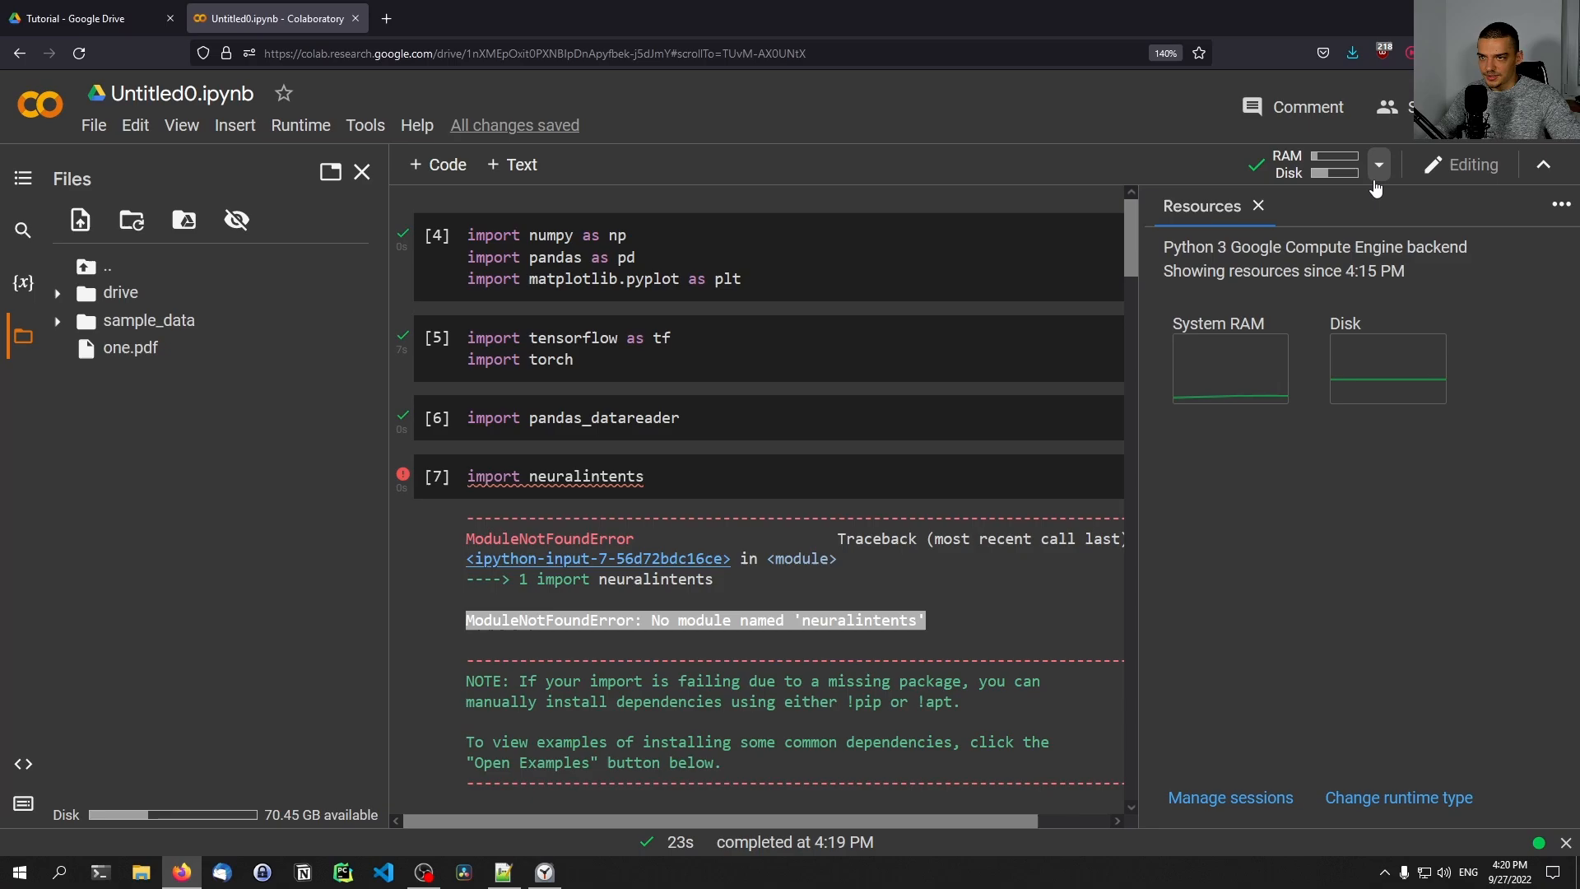
pyautogui.click(1377, 164)
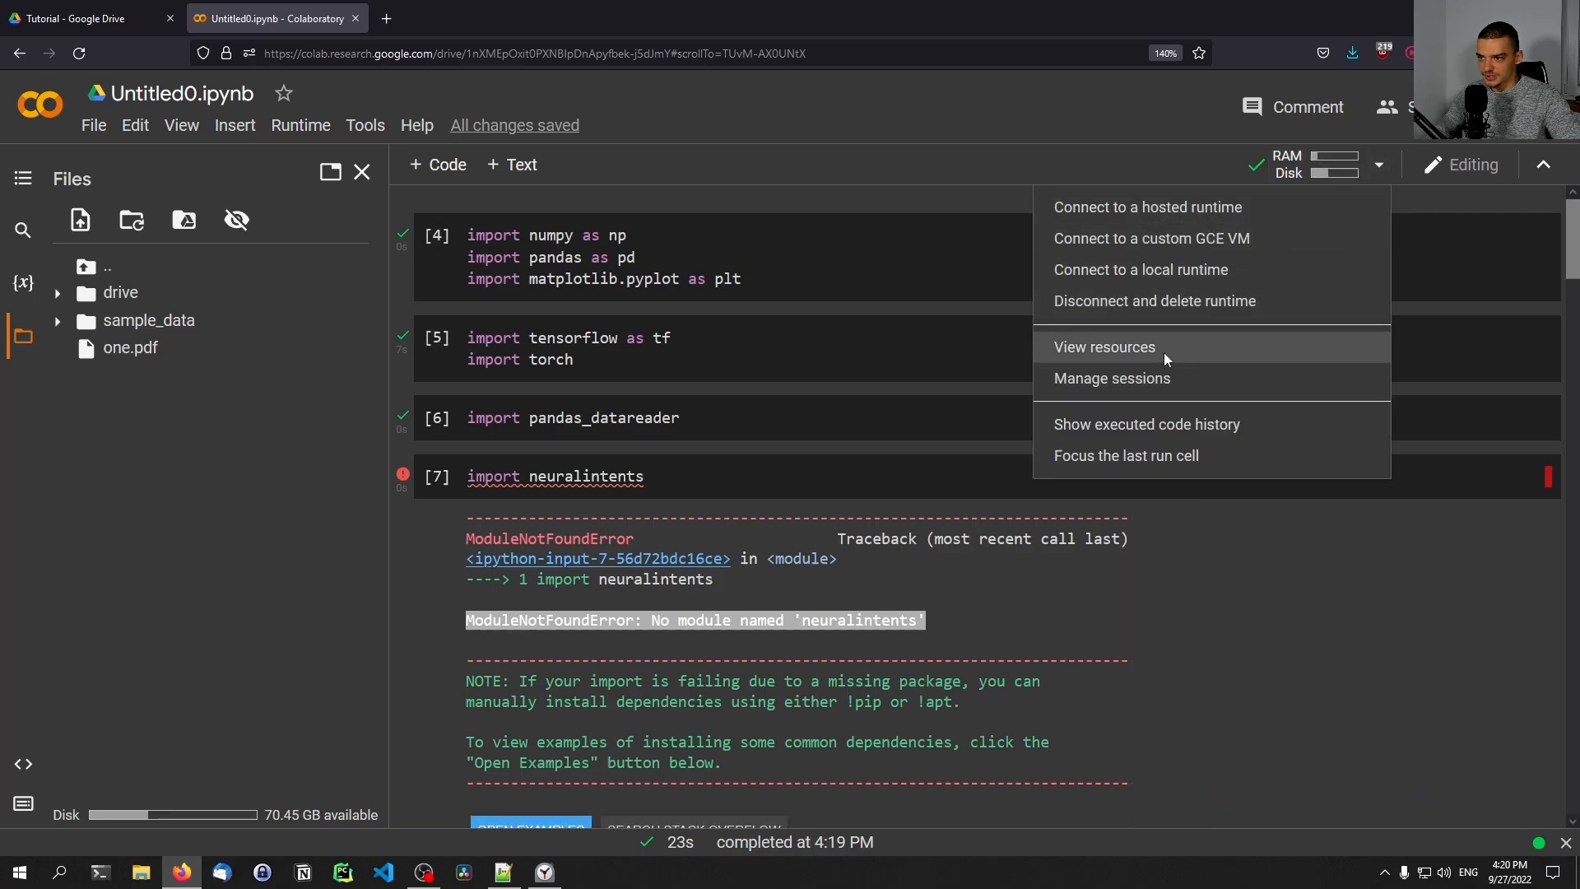
pyautogui.click(1103, 347)
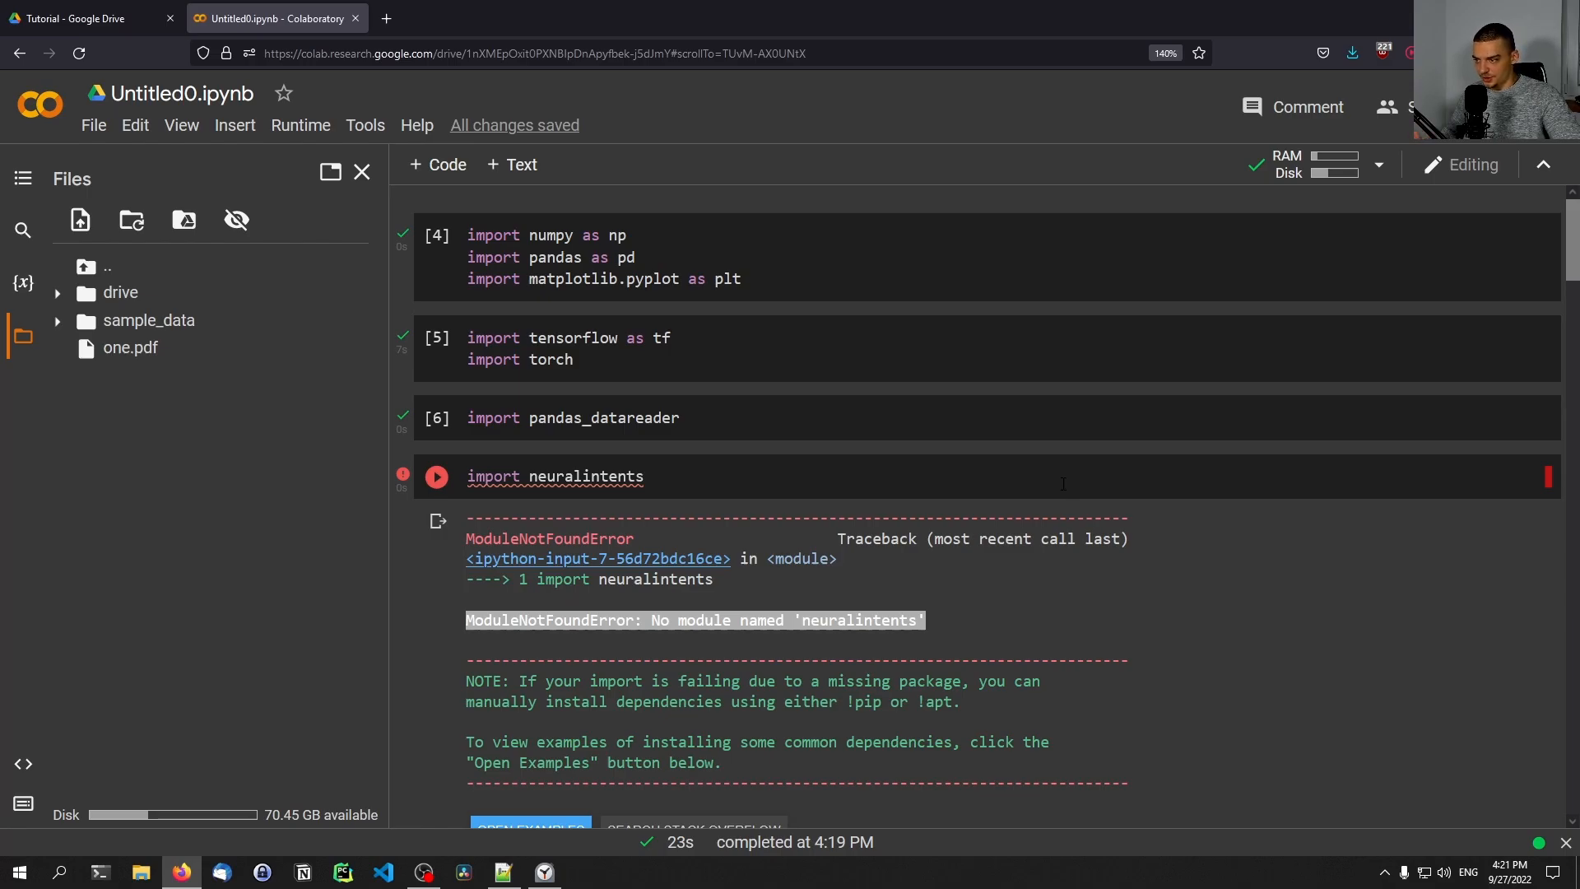
pyautogui.moveTo(1048, 510)
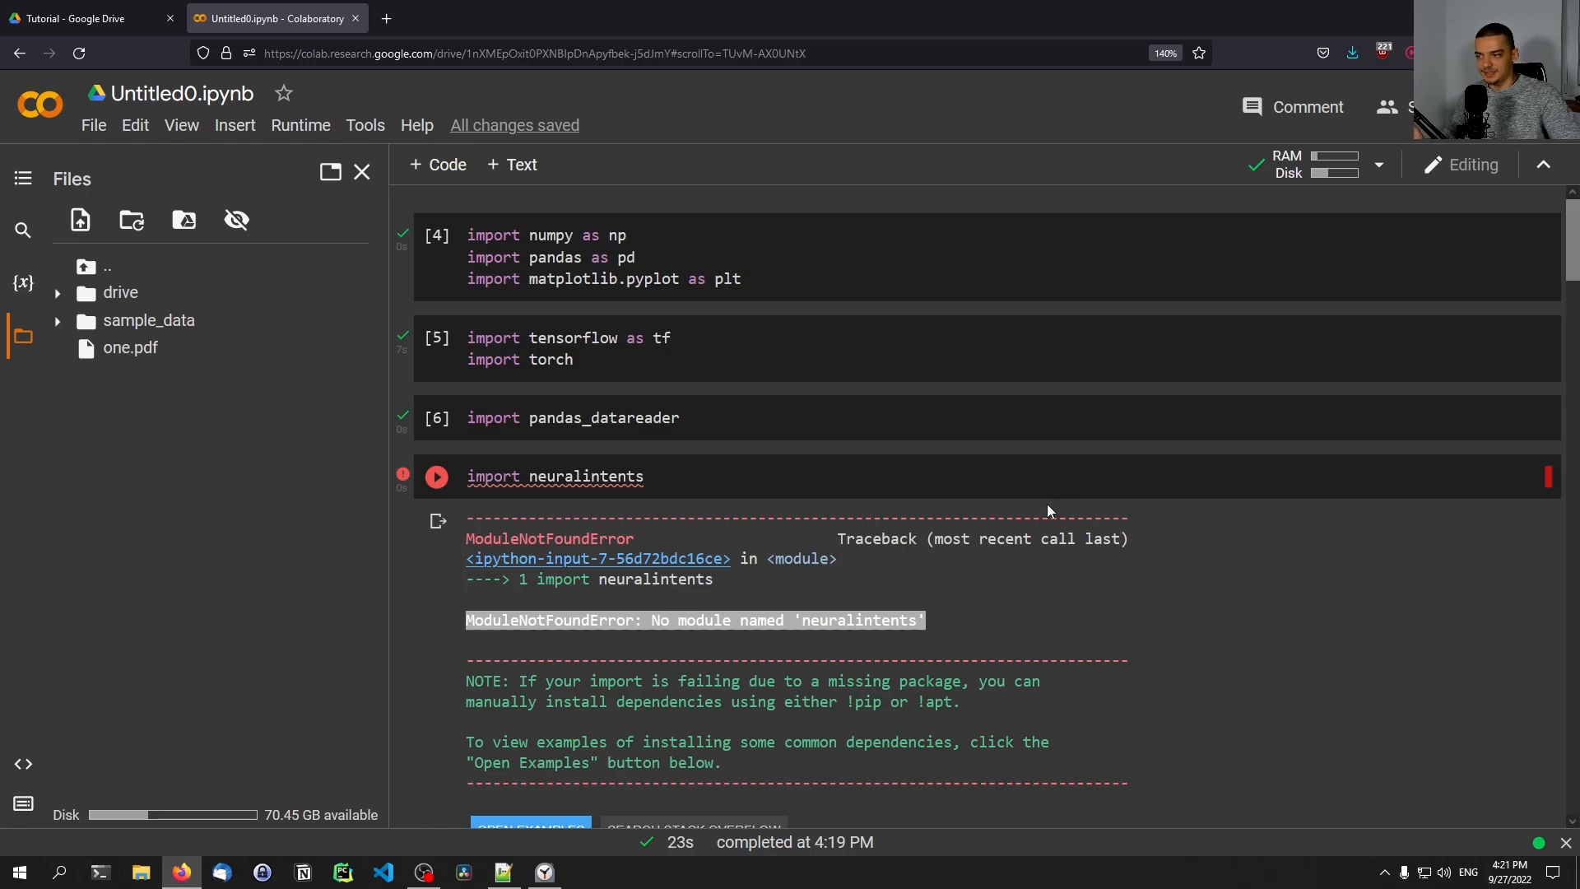